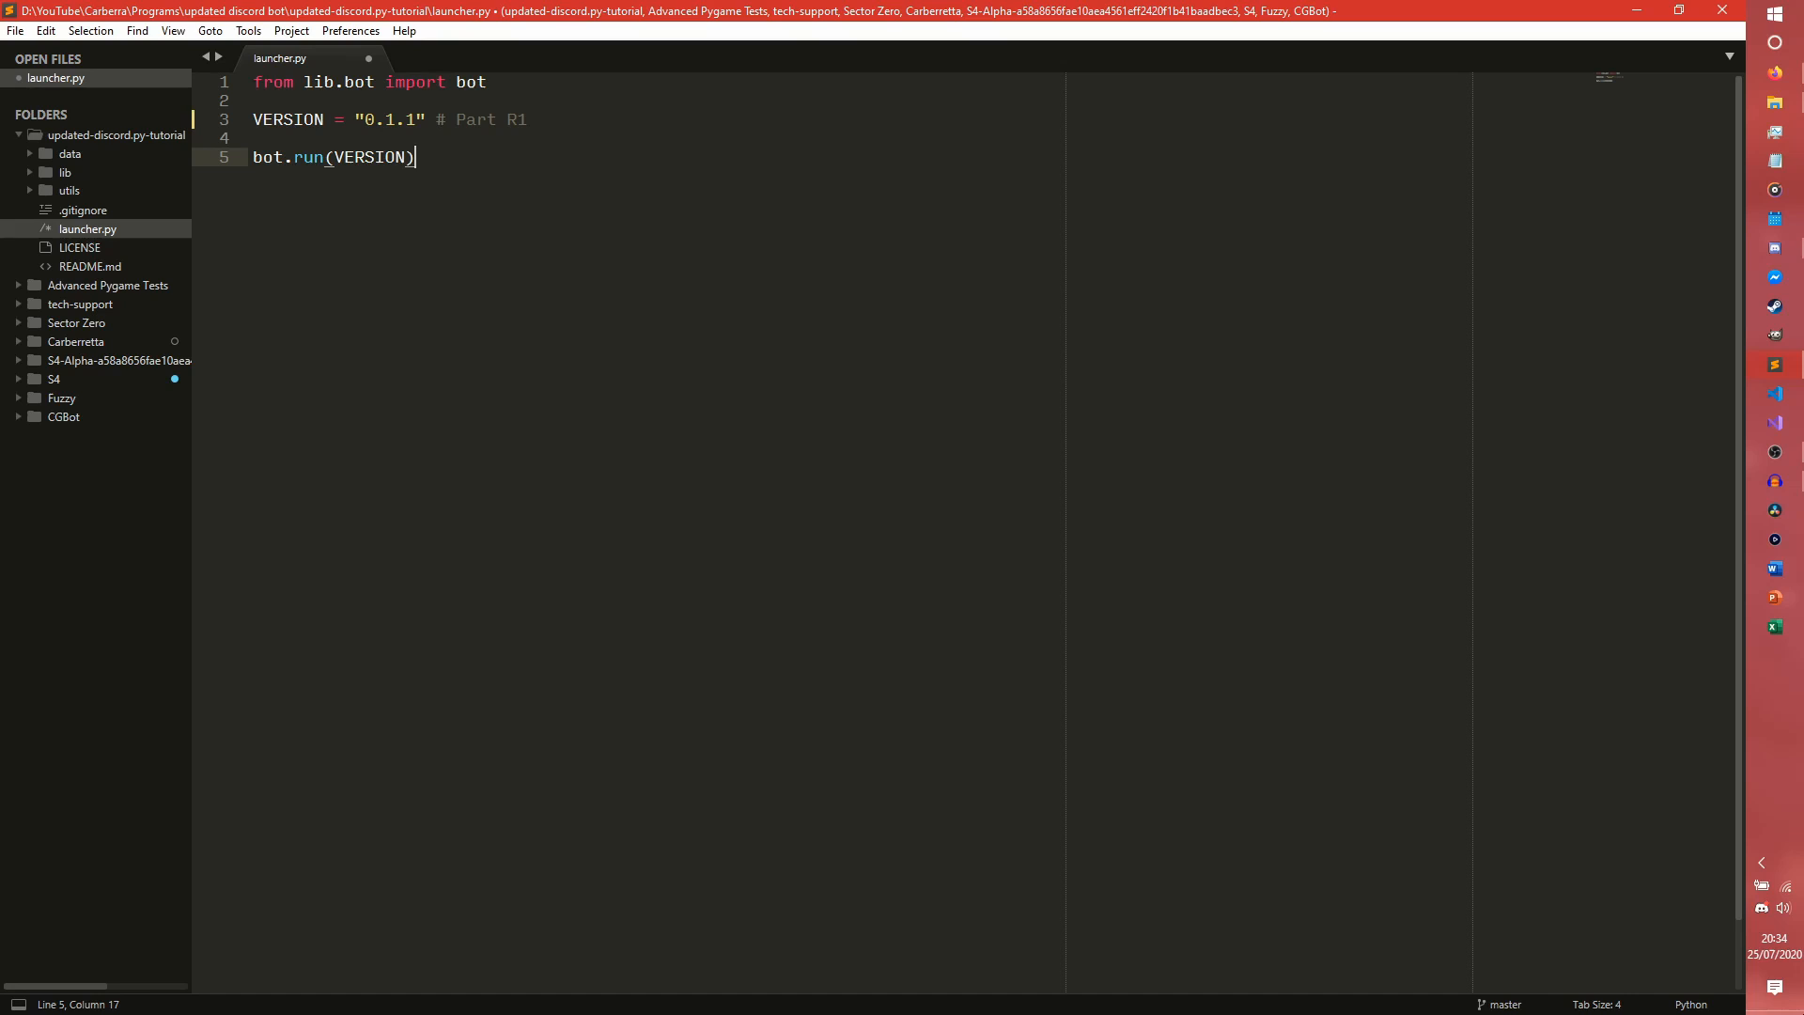
mouse_move(787, 263)
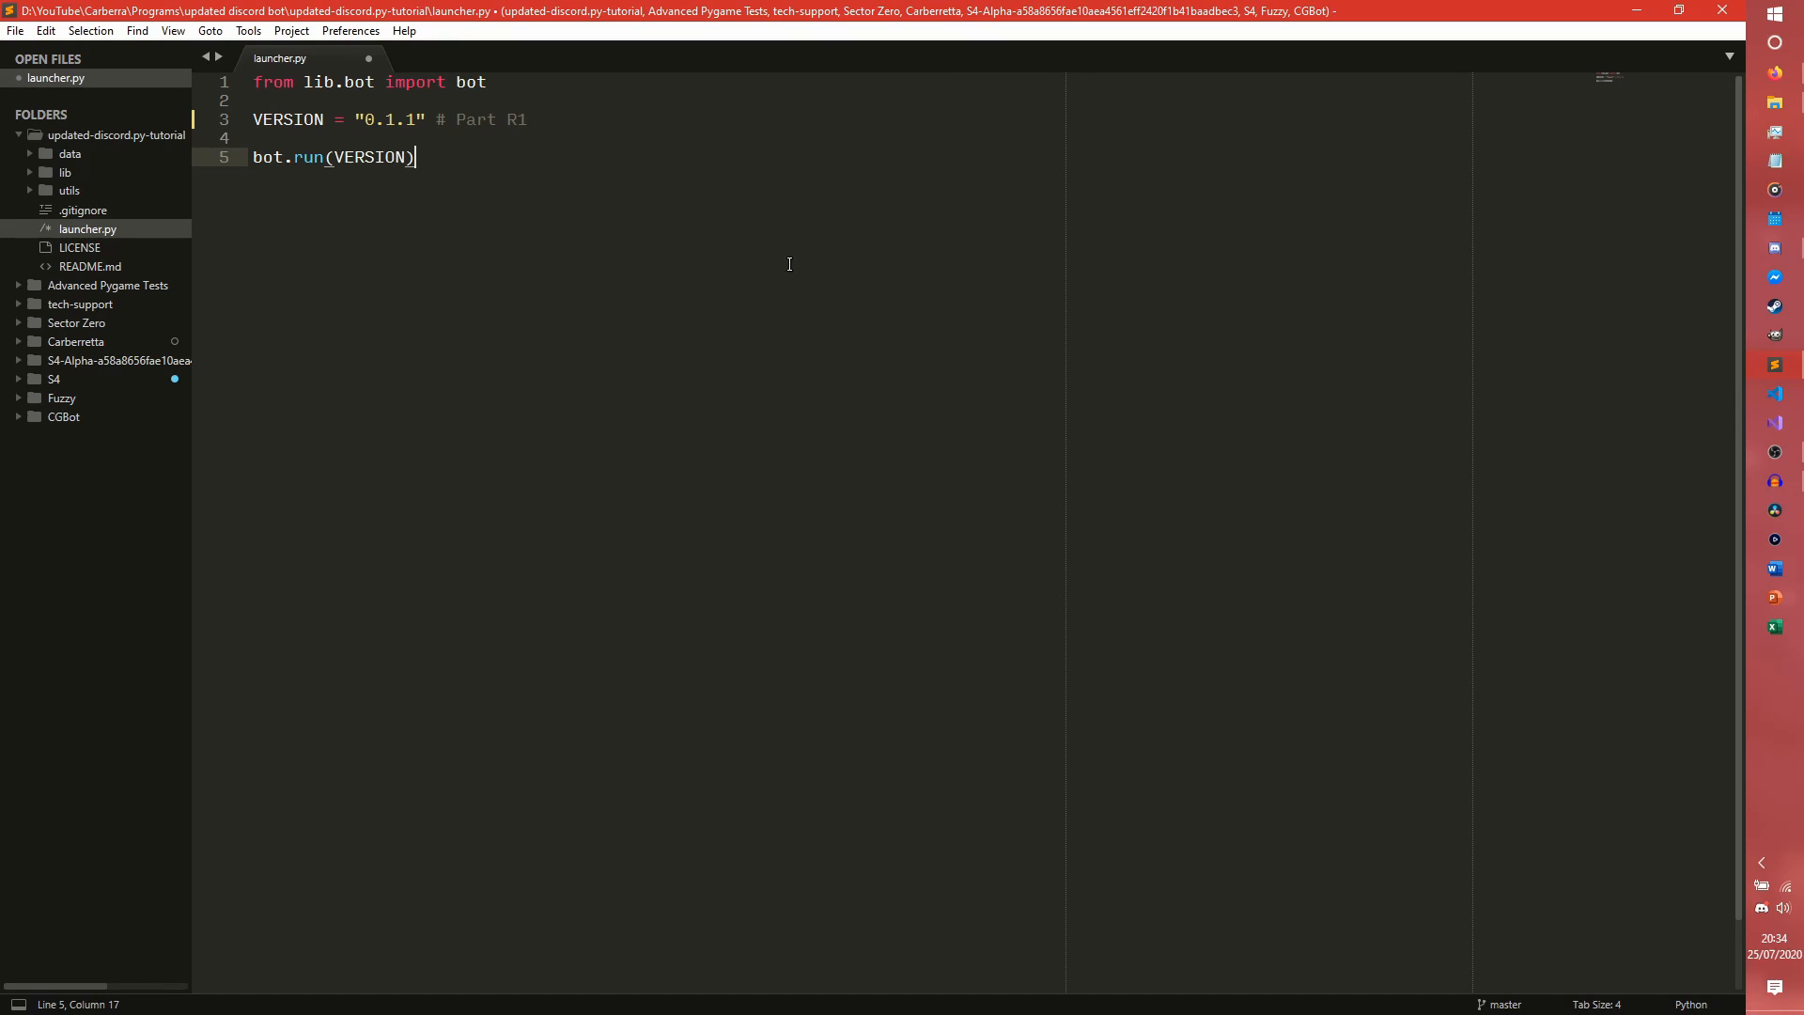
mouse_move(782, 269)
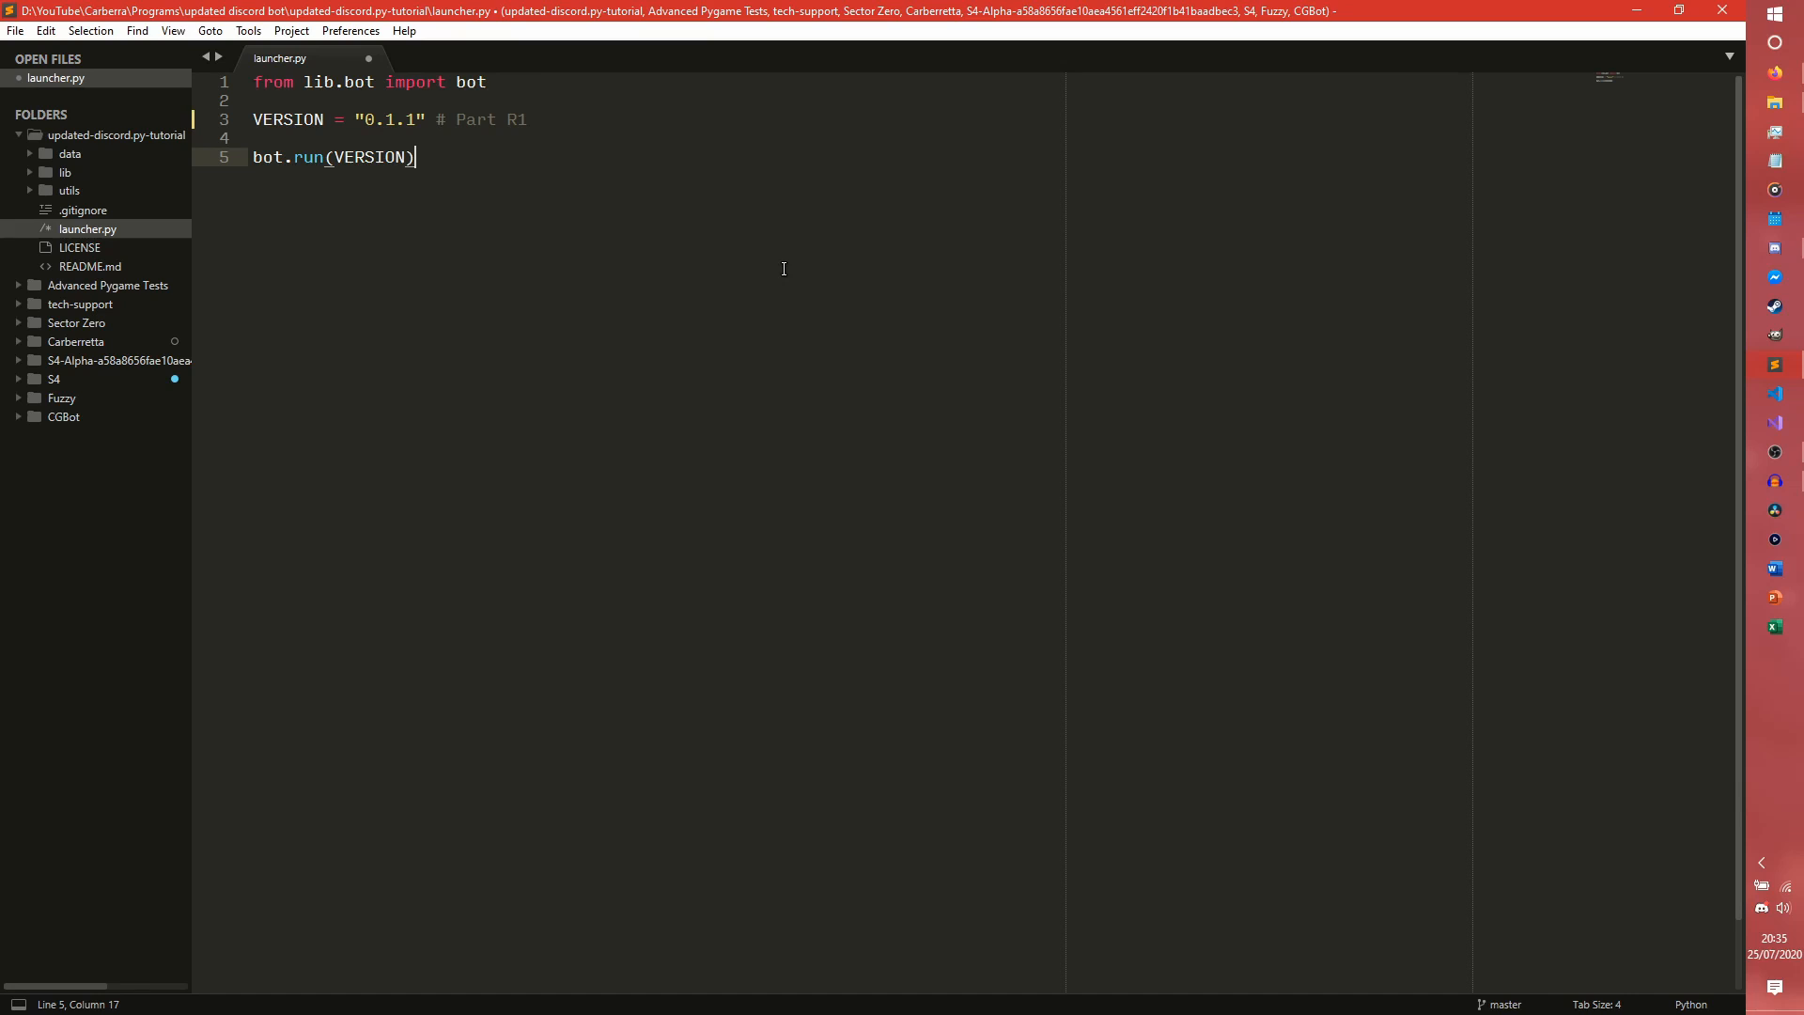
mouse_move(659, 222)
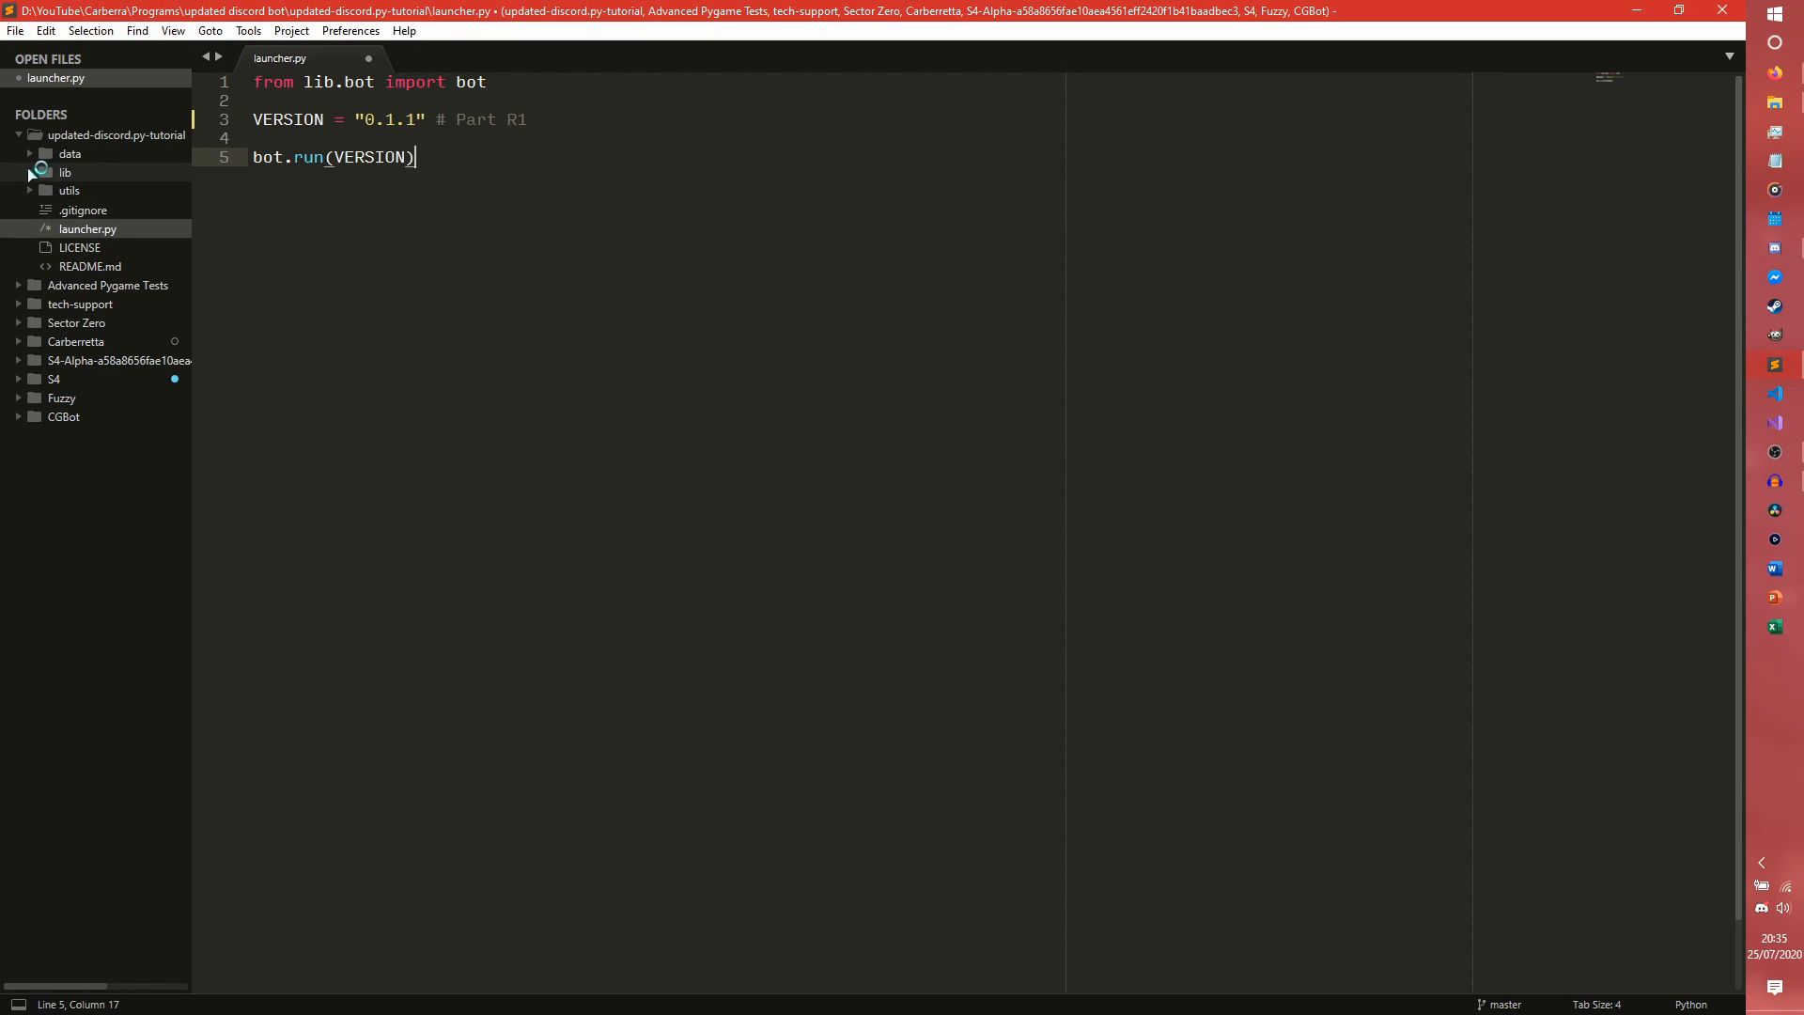
Open reactions.py from lib > cogs and scroll through its poll, colour-role and starboard code.
click(66, 171)
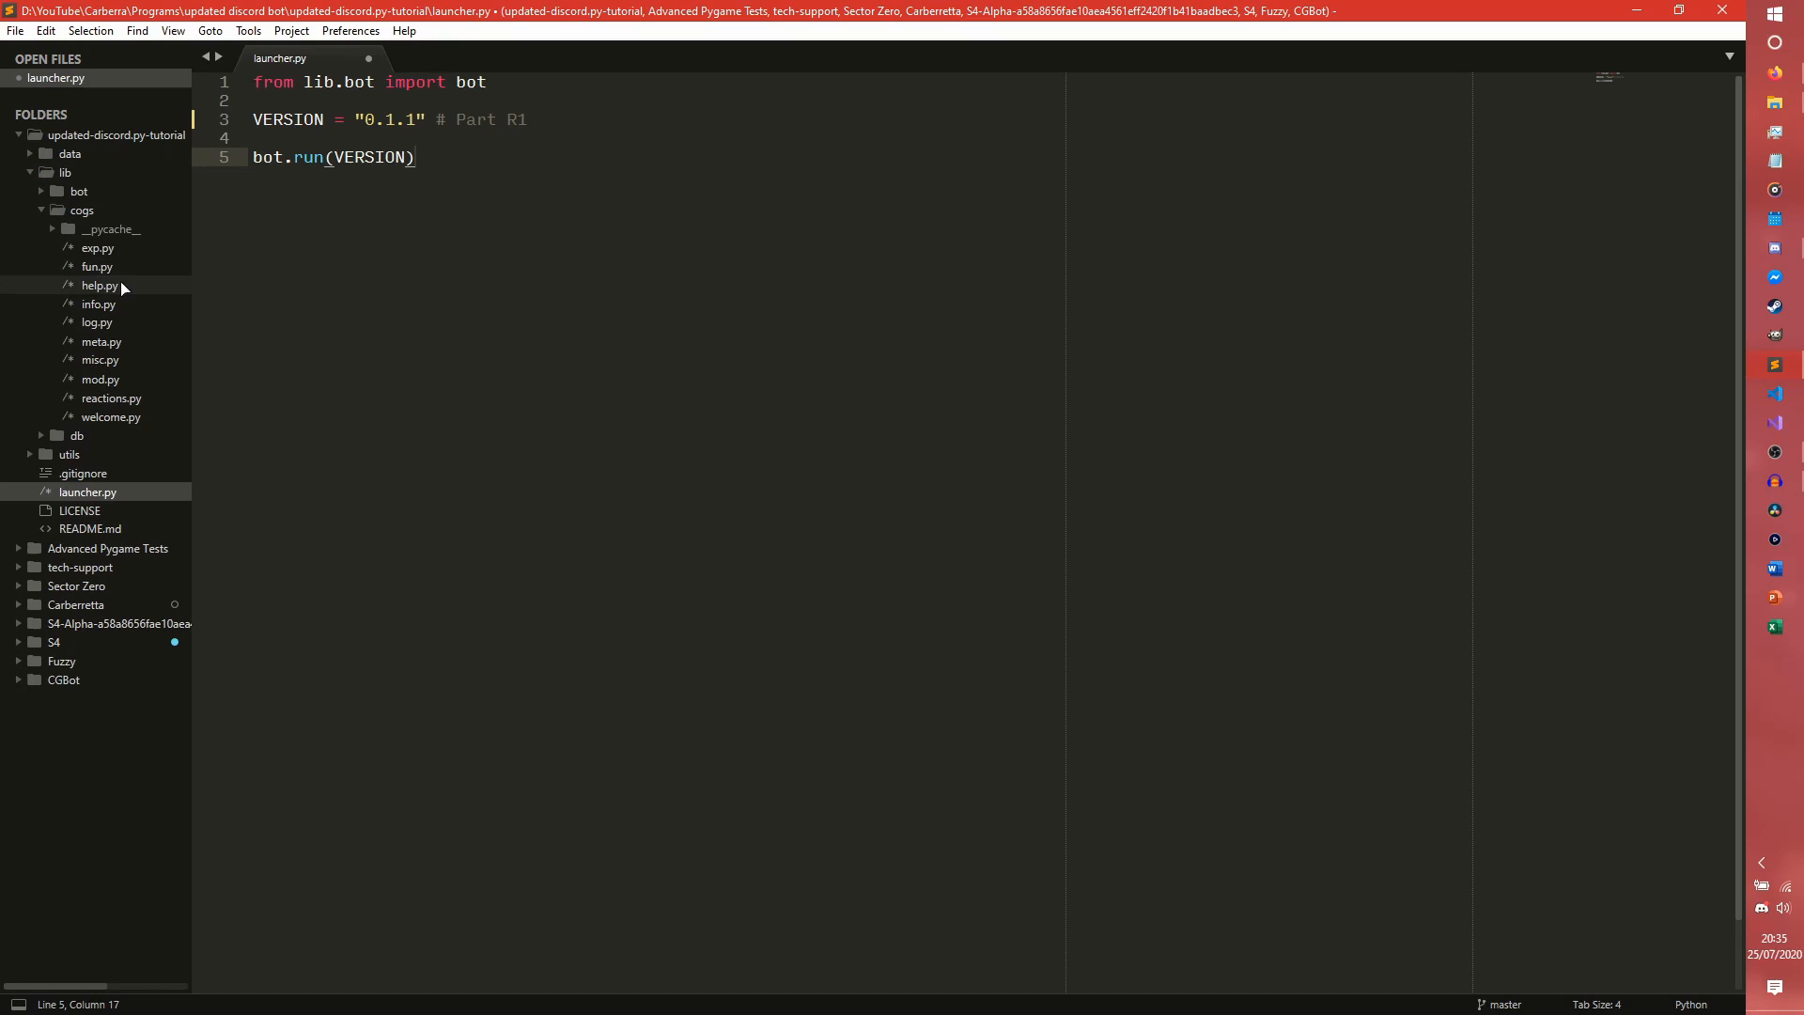
mouse_move(111, 418)
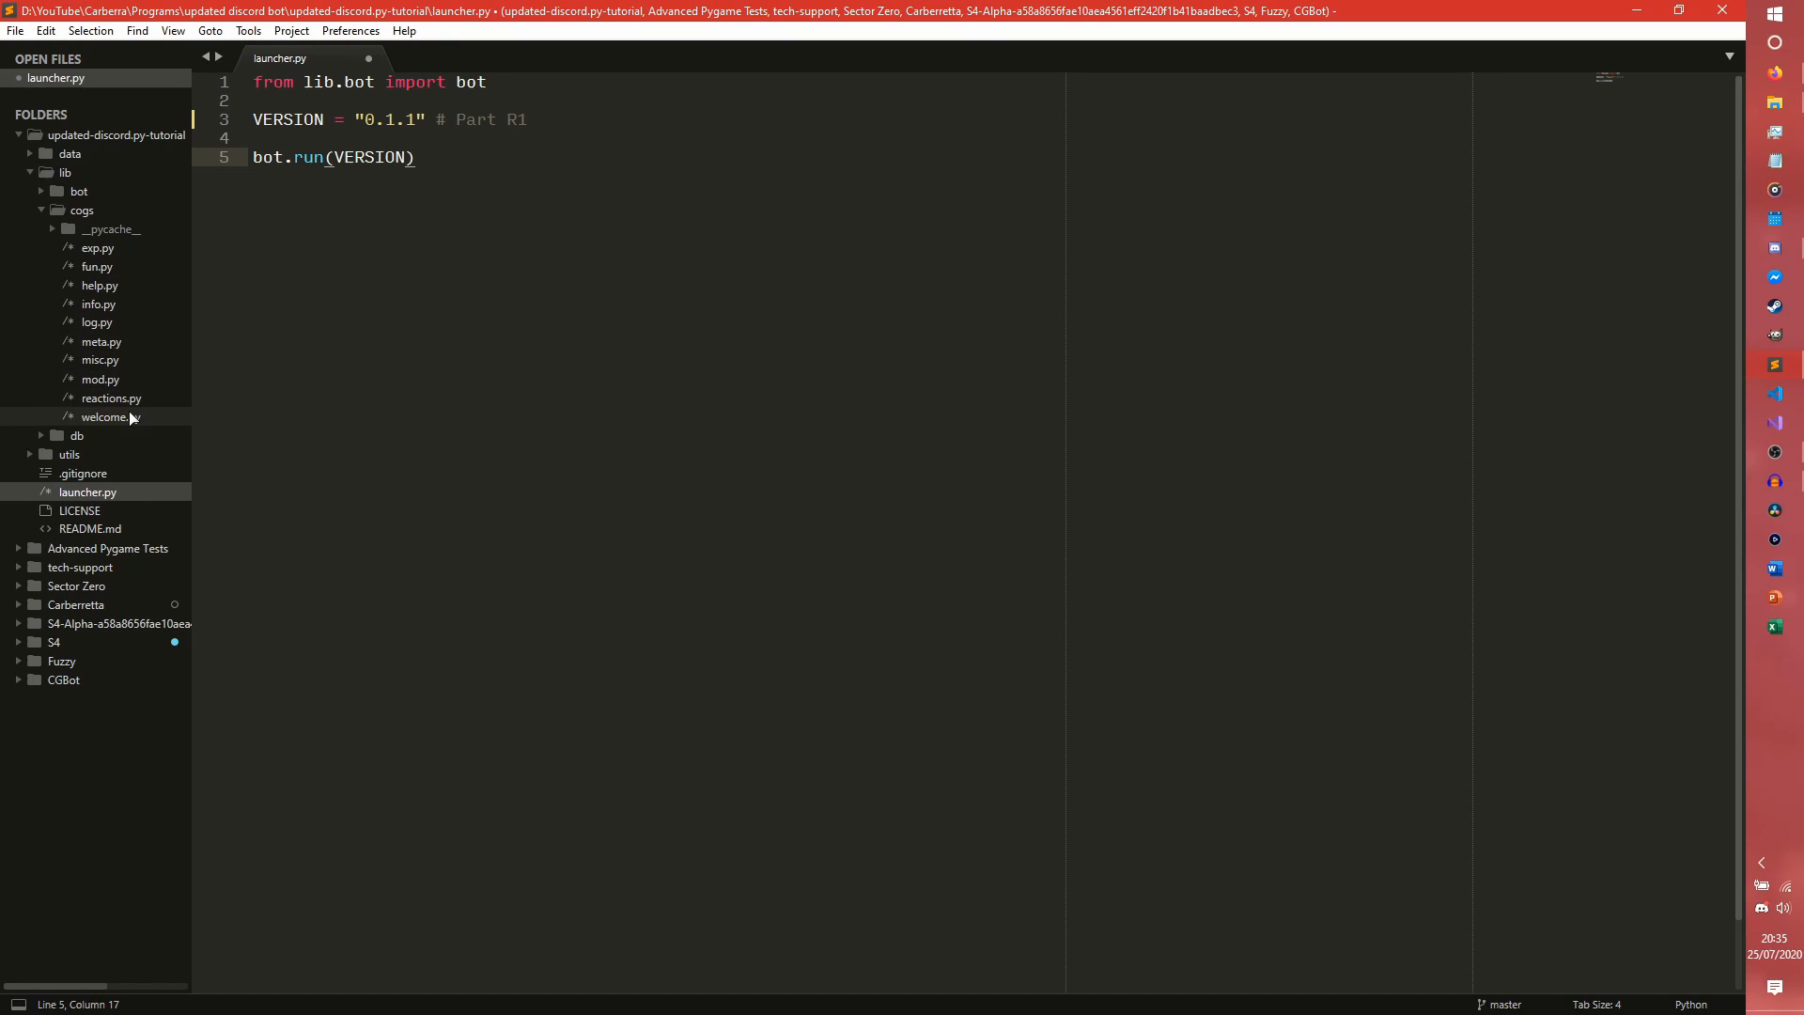
click(111, 417)
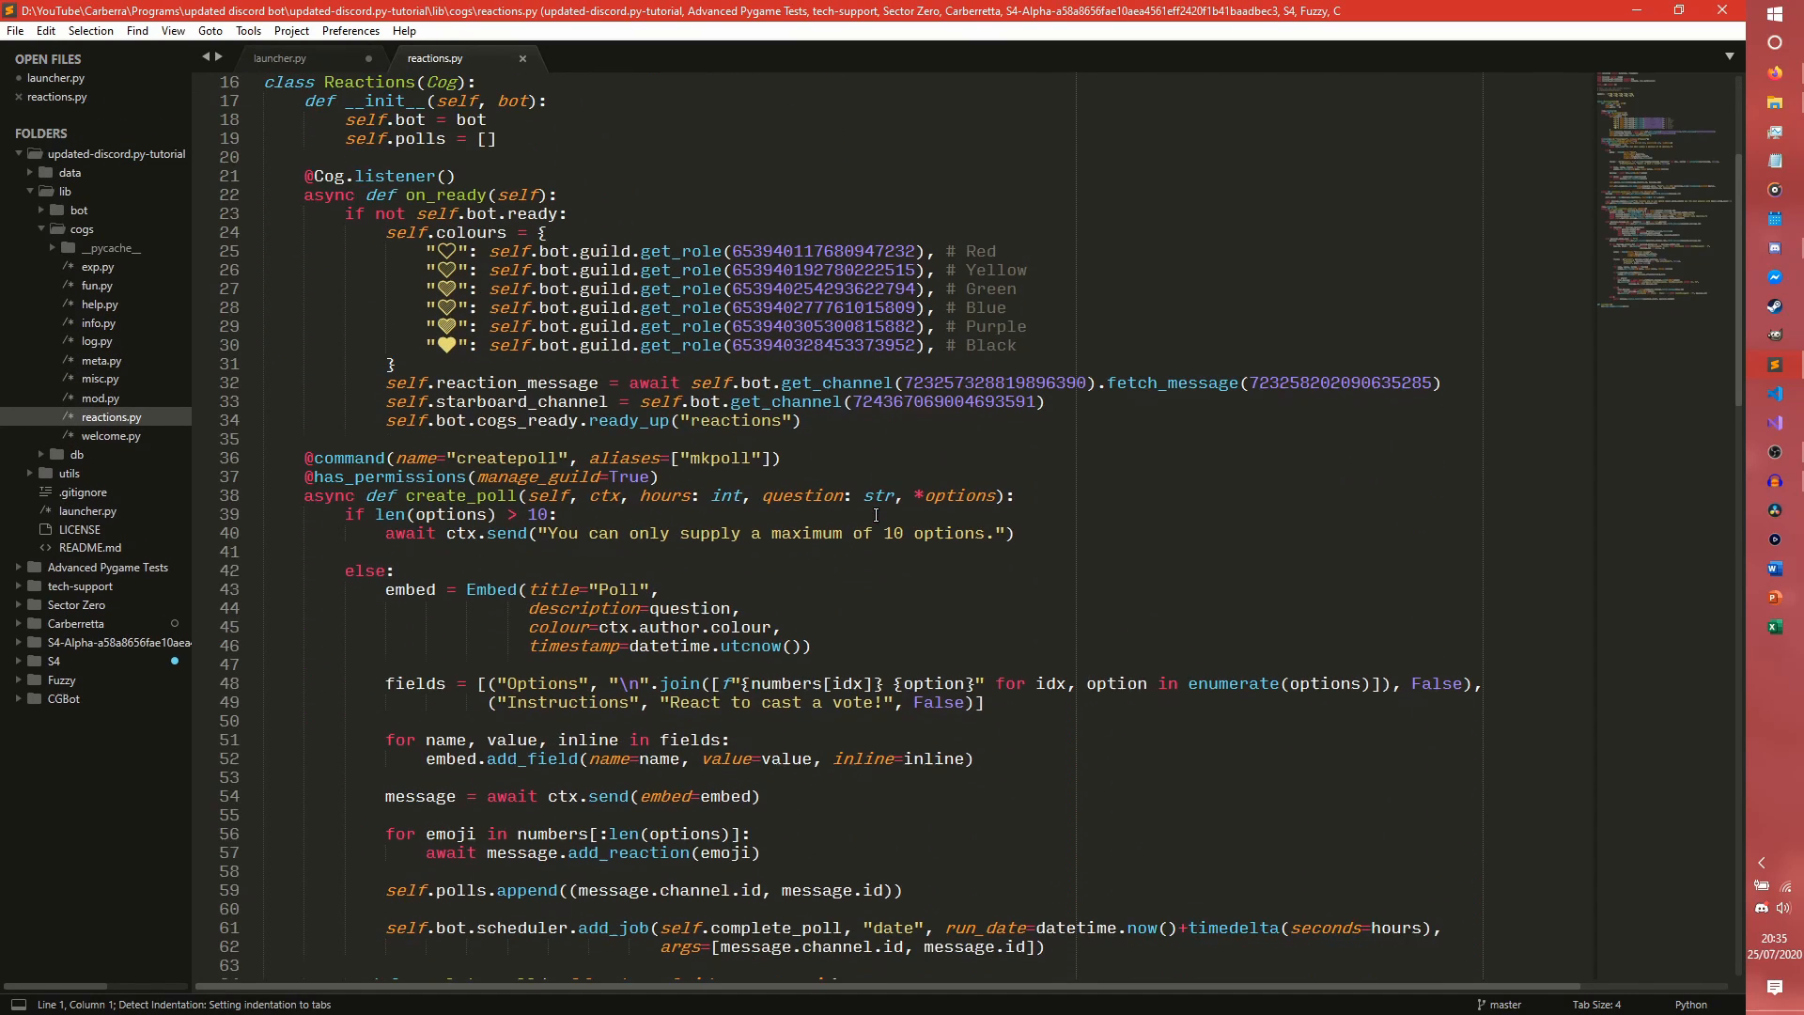
scroll(down, 3)
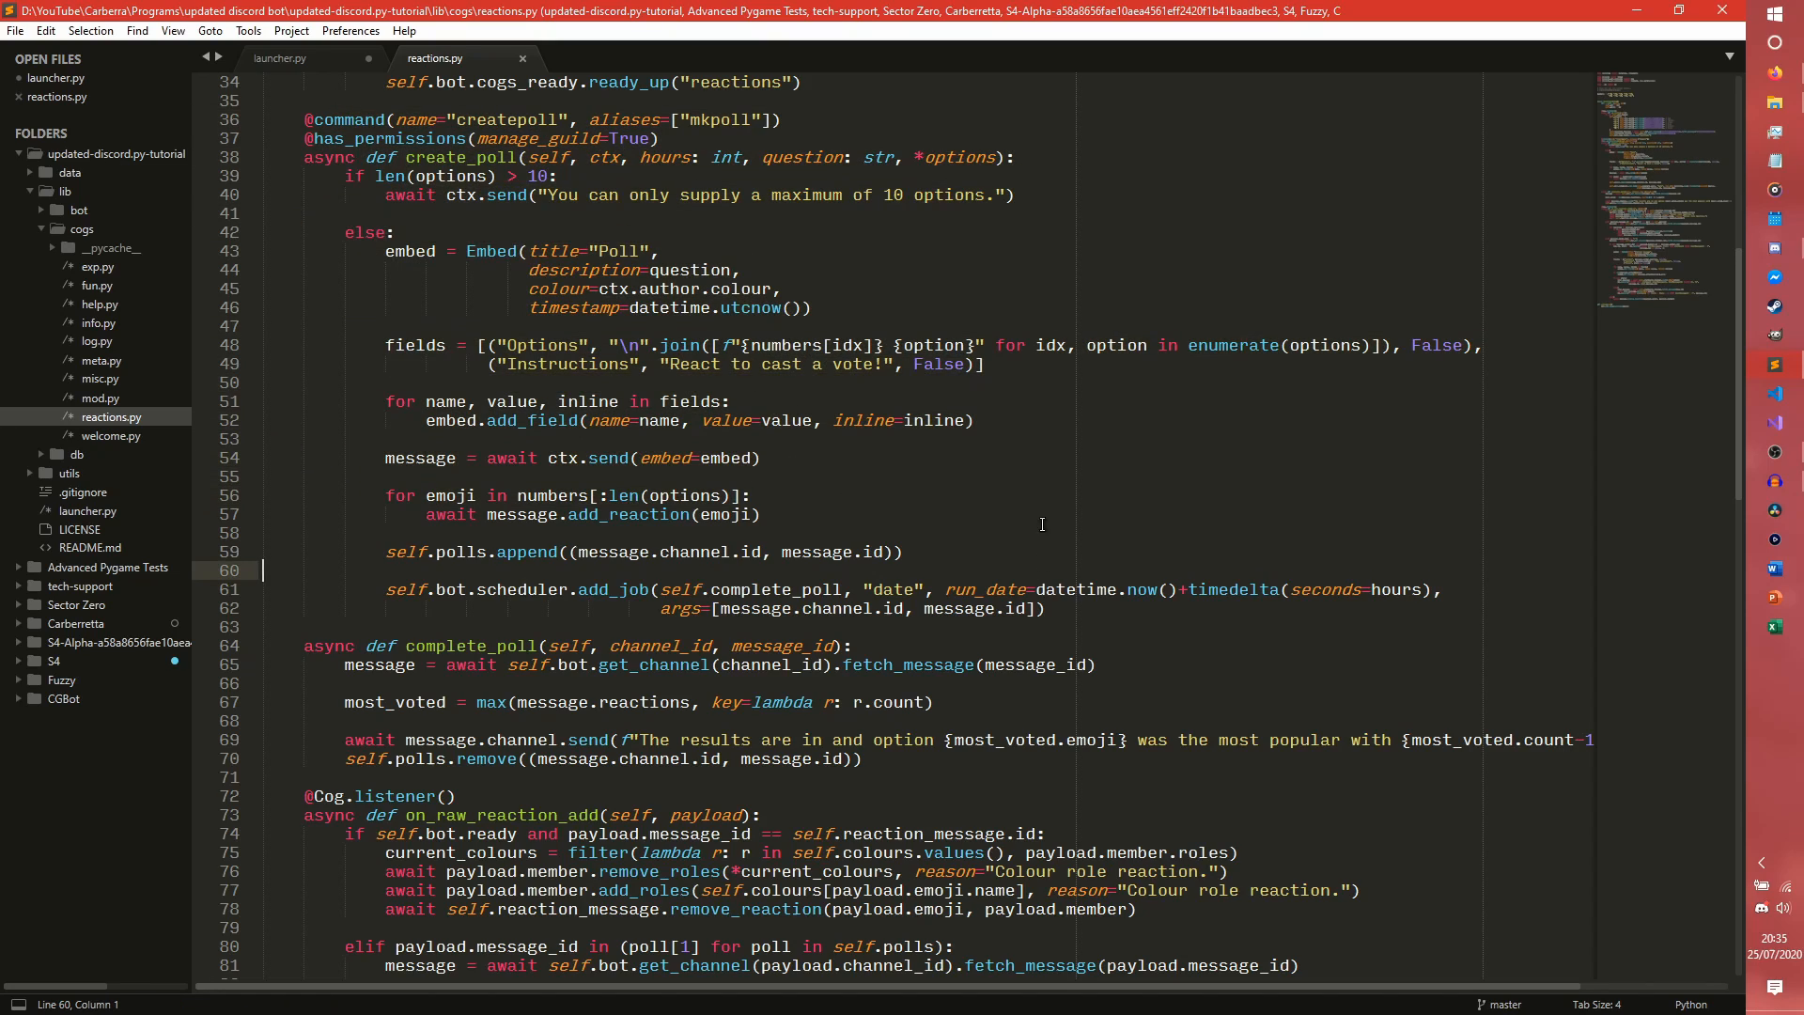
scroll(down, 3)
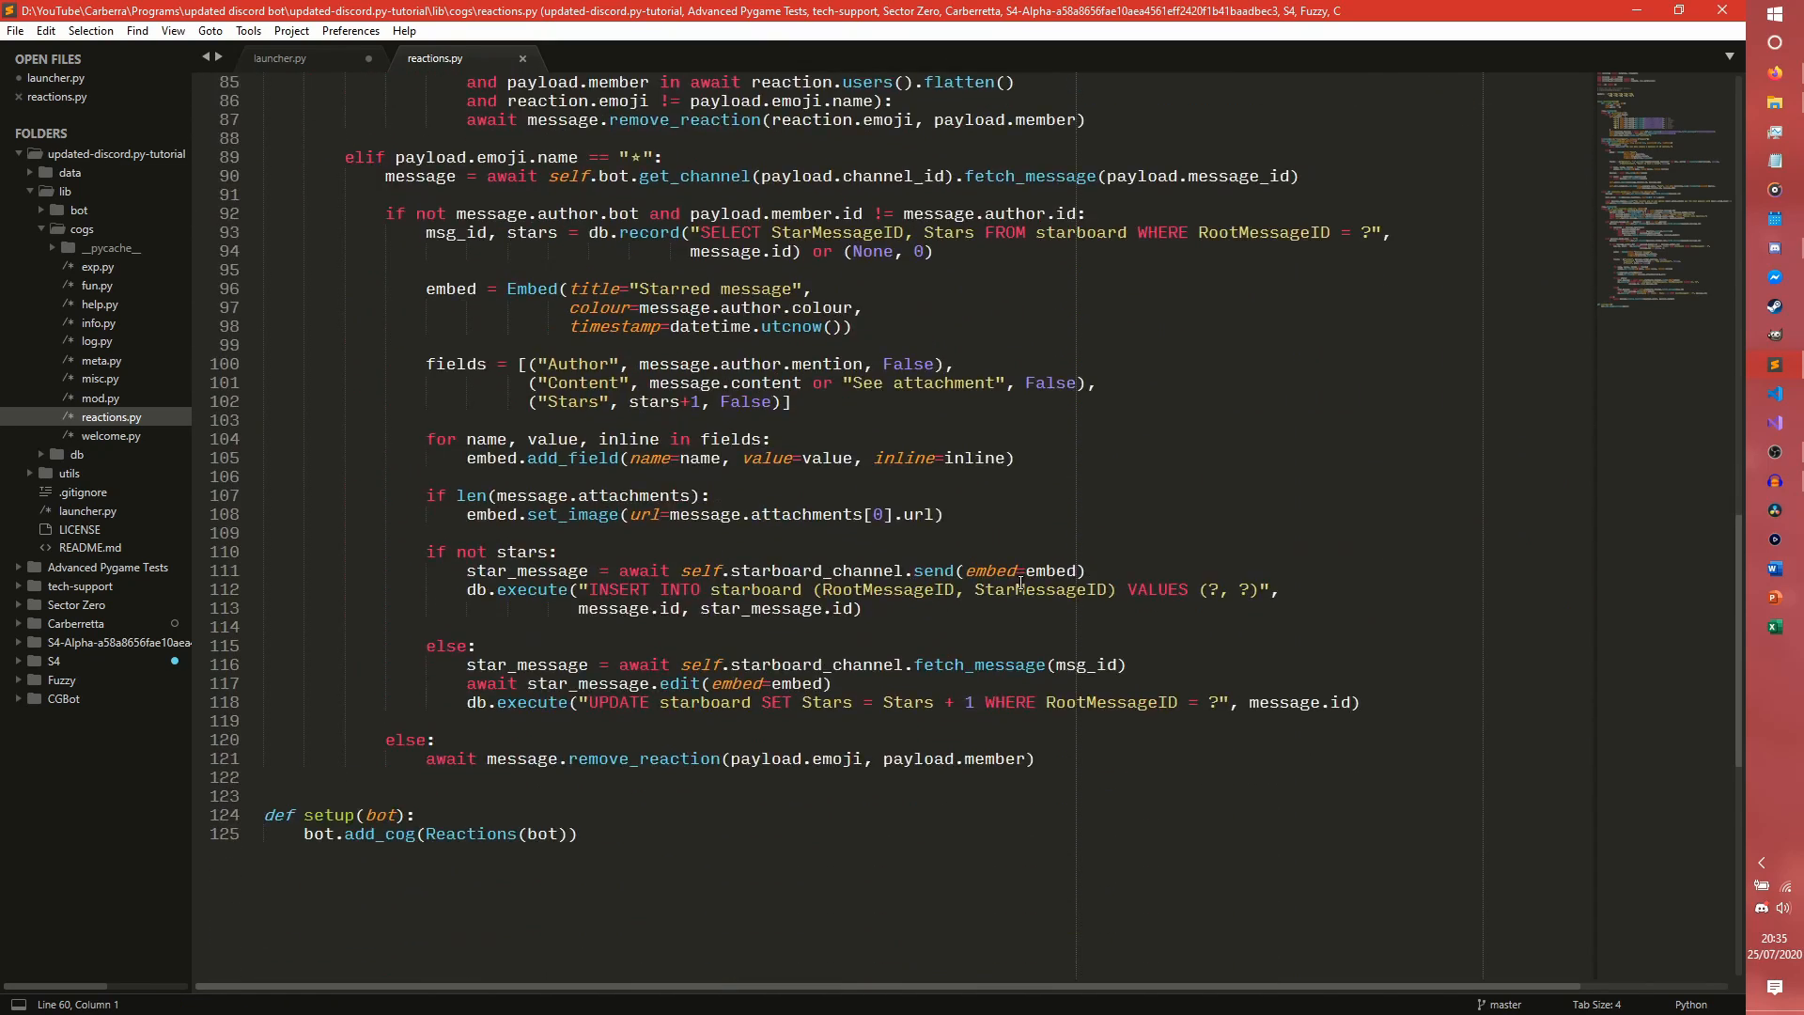
scroll(up, 3)
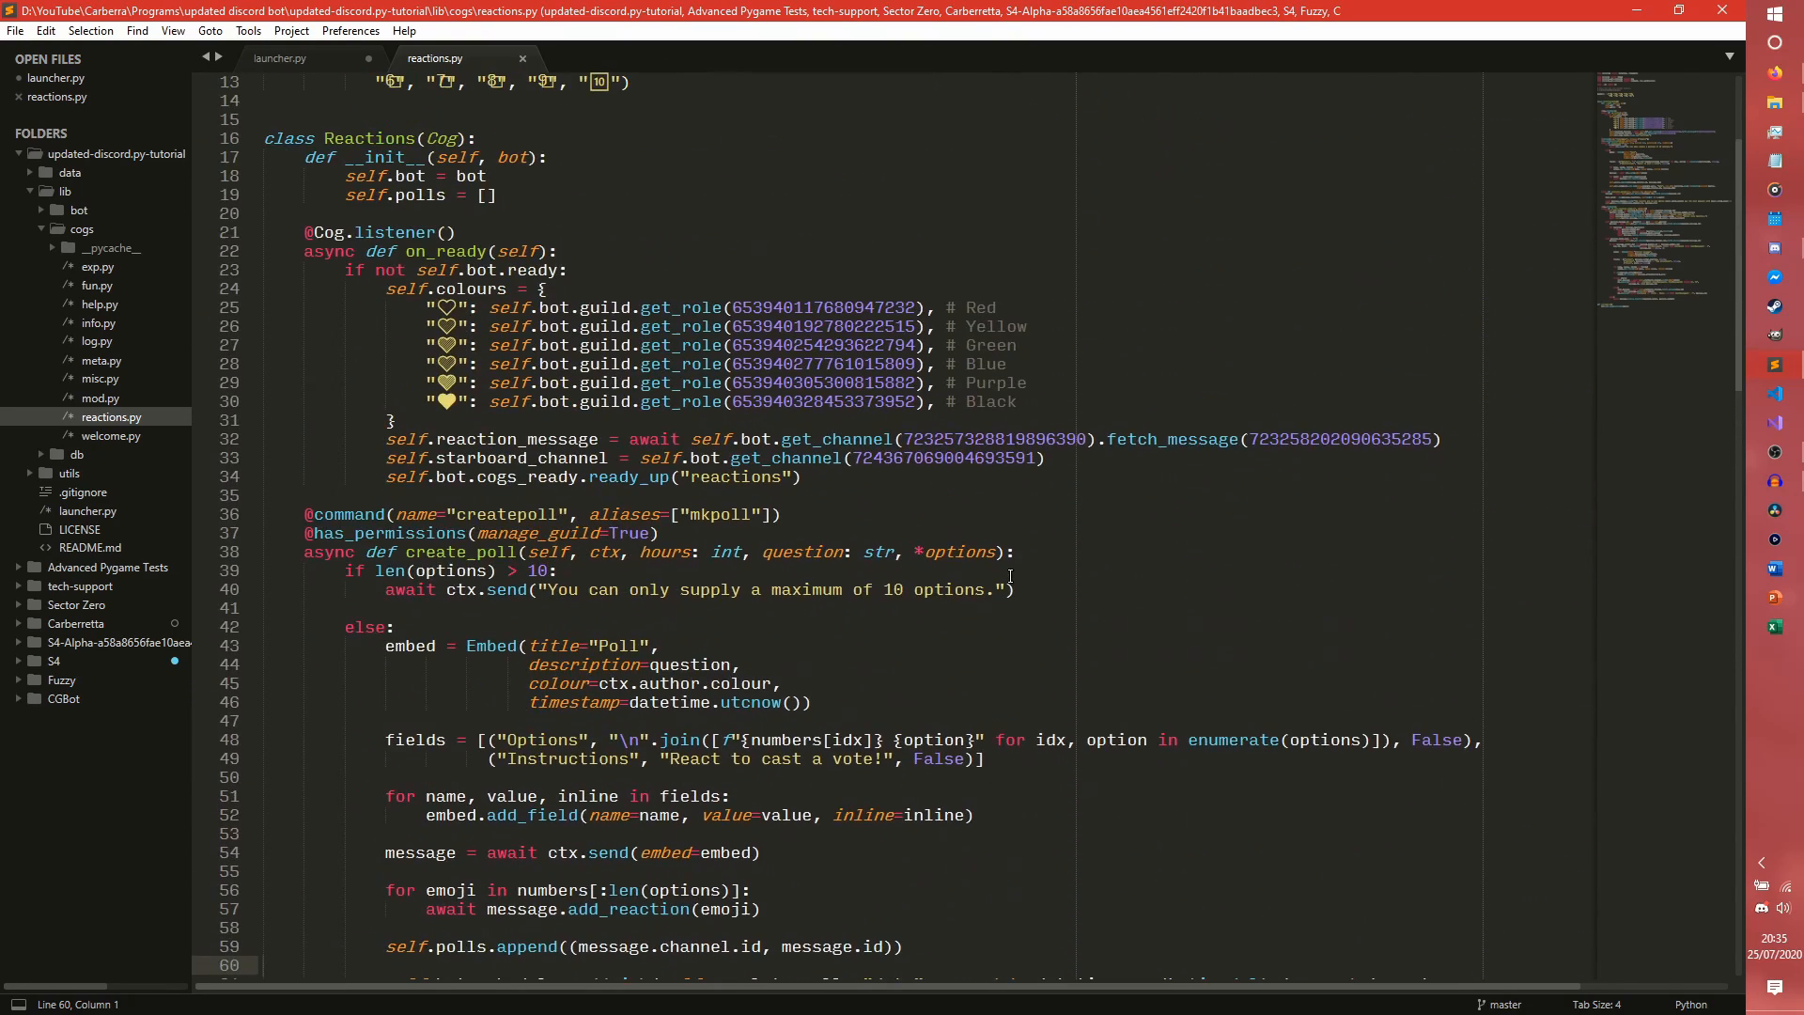
scroll(down, 3)
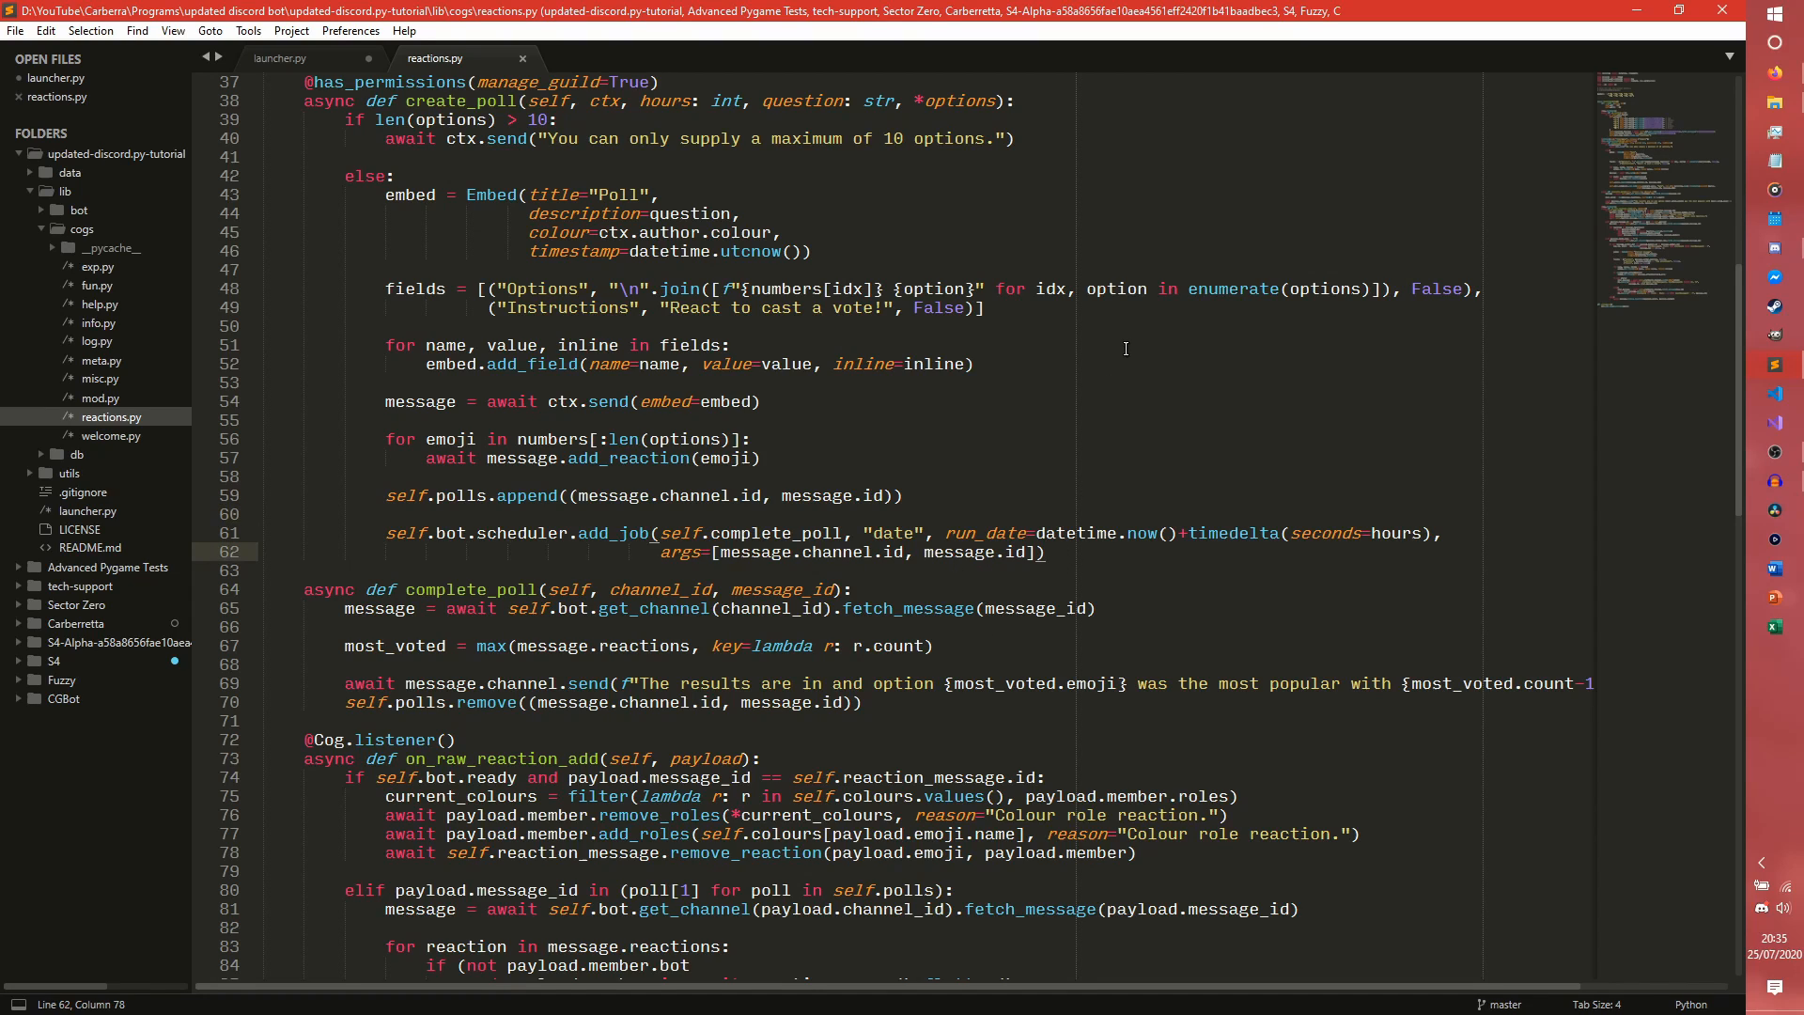
Start a manage_guild-only async def create_giveaway(self, ctx, mins: int) below create_poll.
text(@)
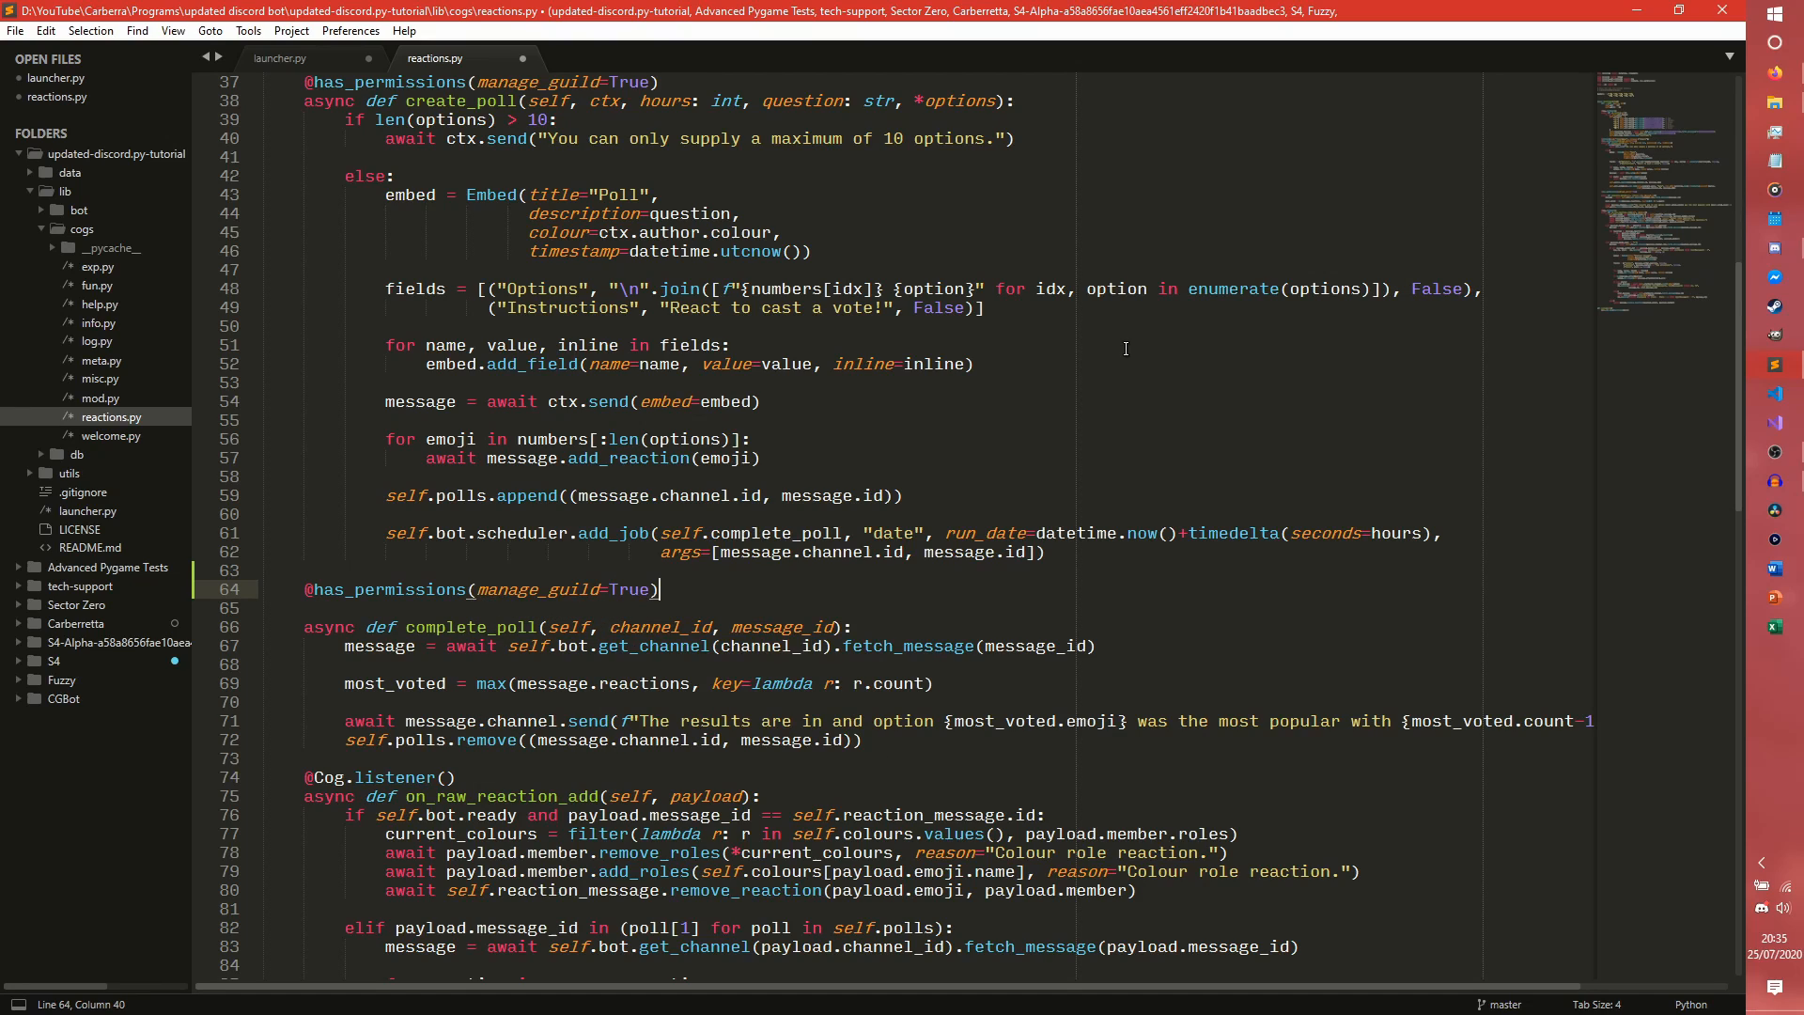
text(async def cr)
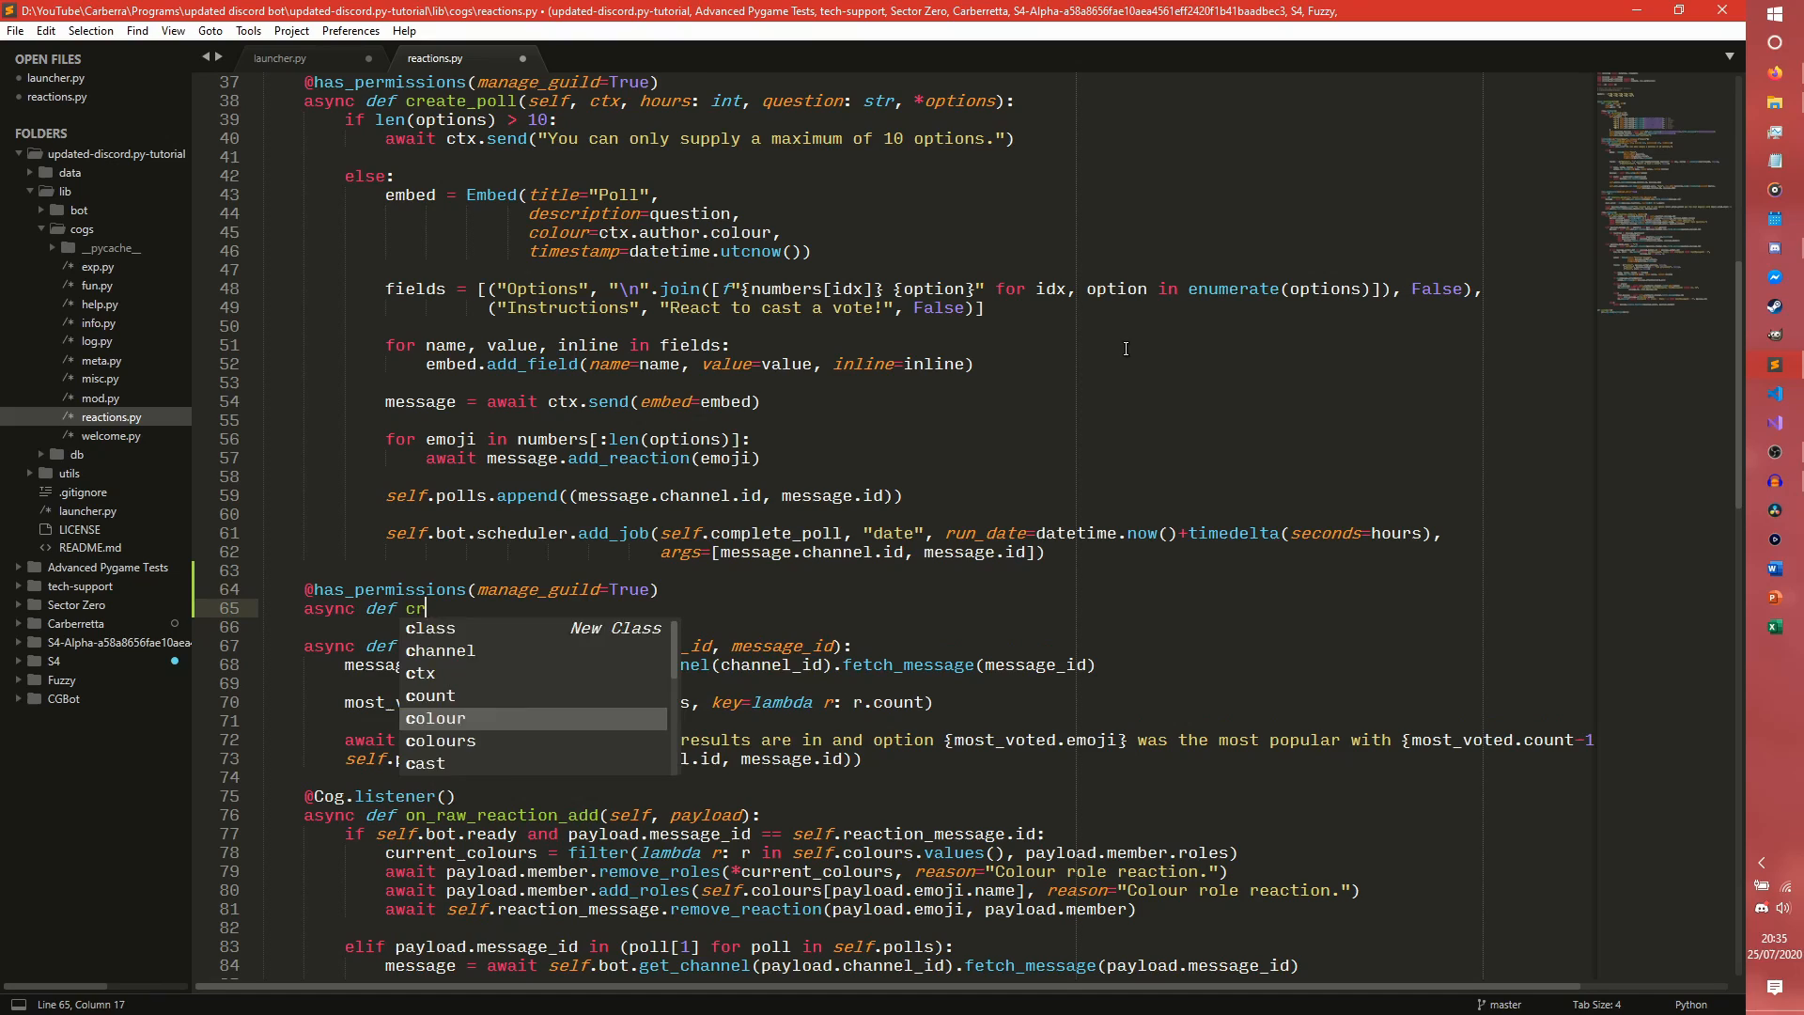
text(eate_pol)
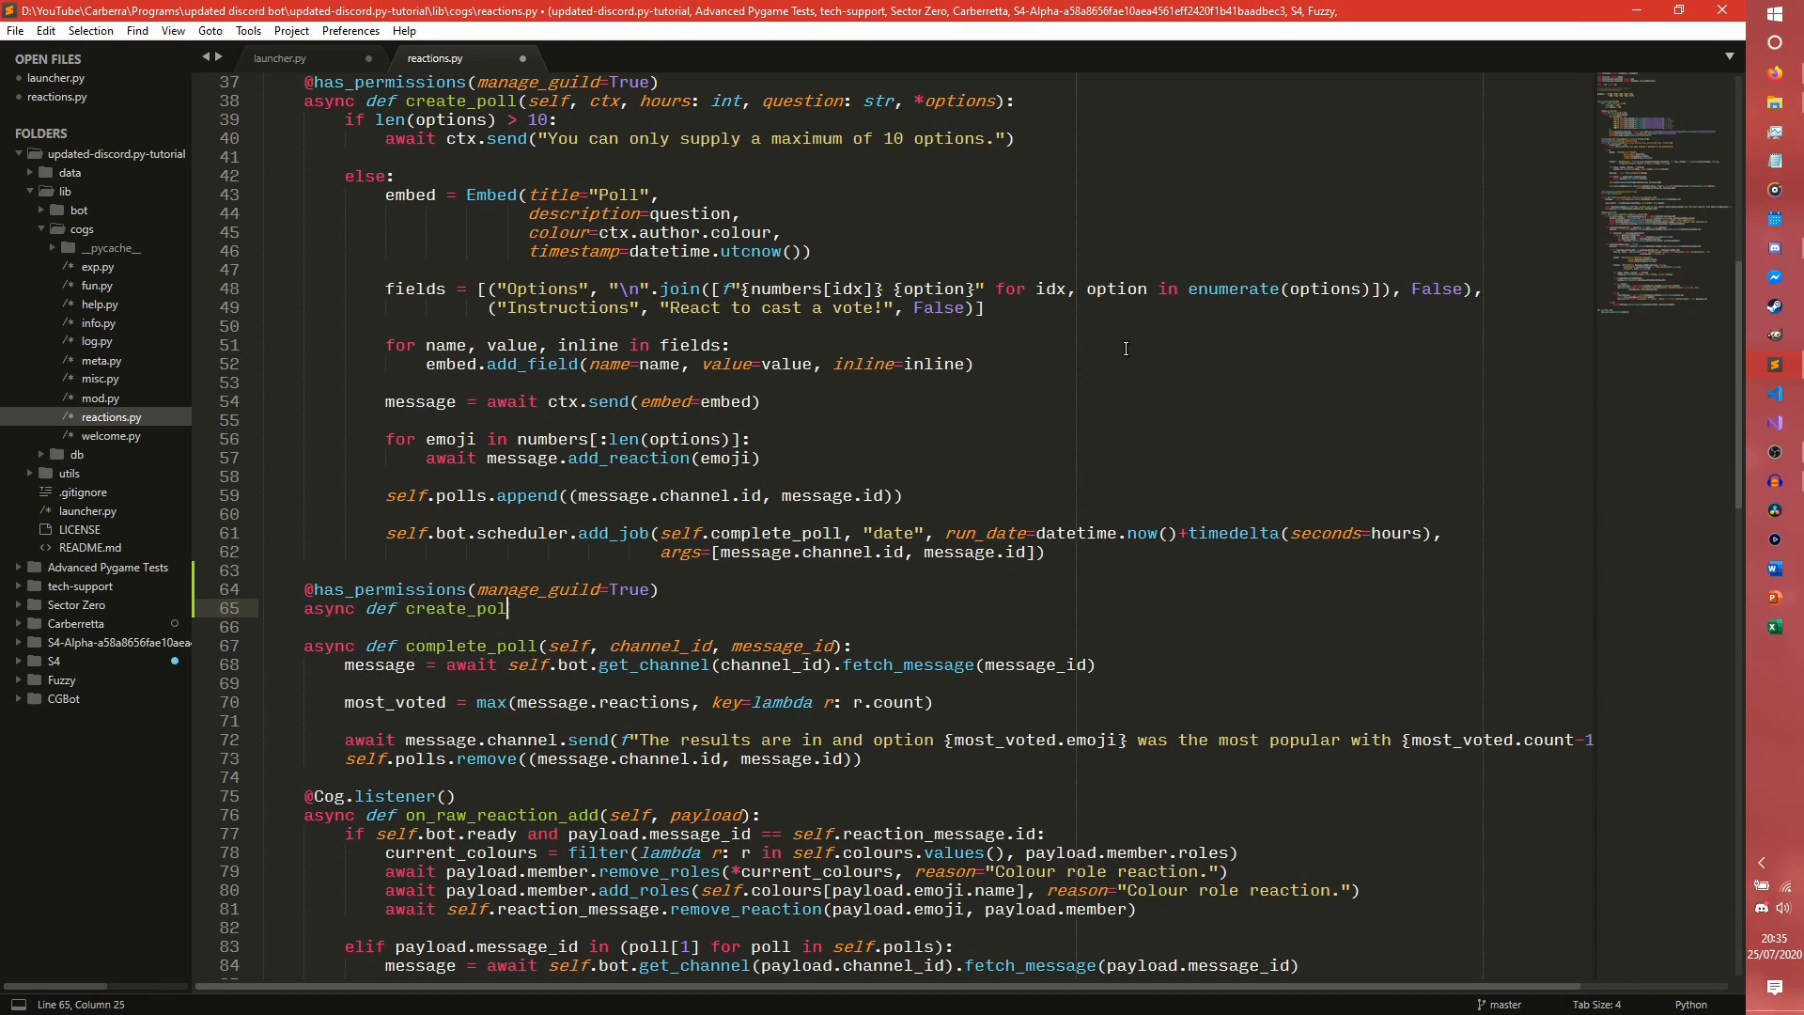
text(iveaway(self, ctx,)
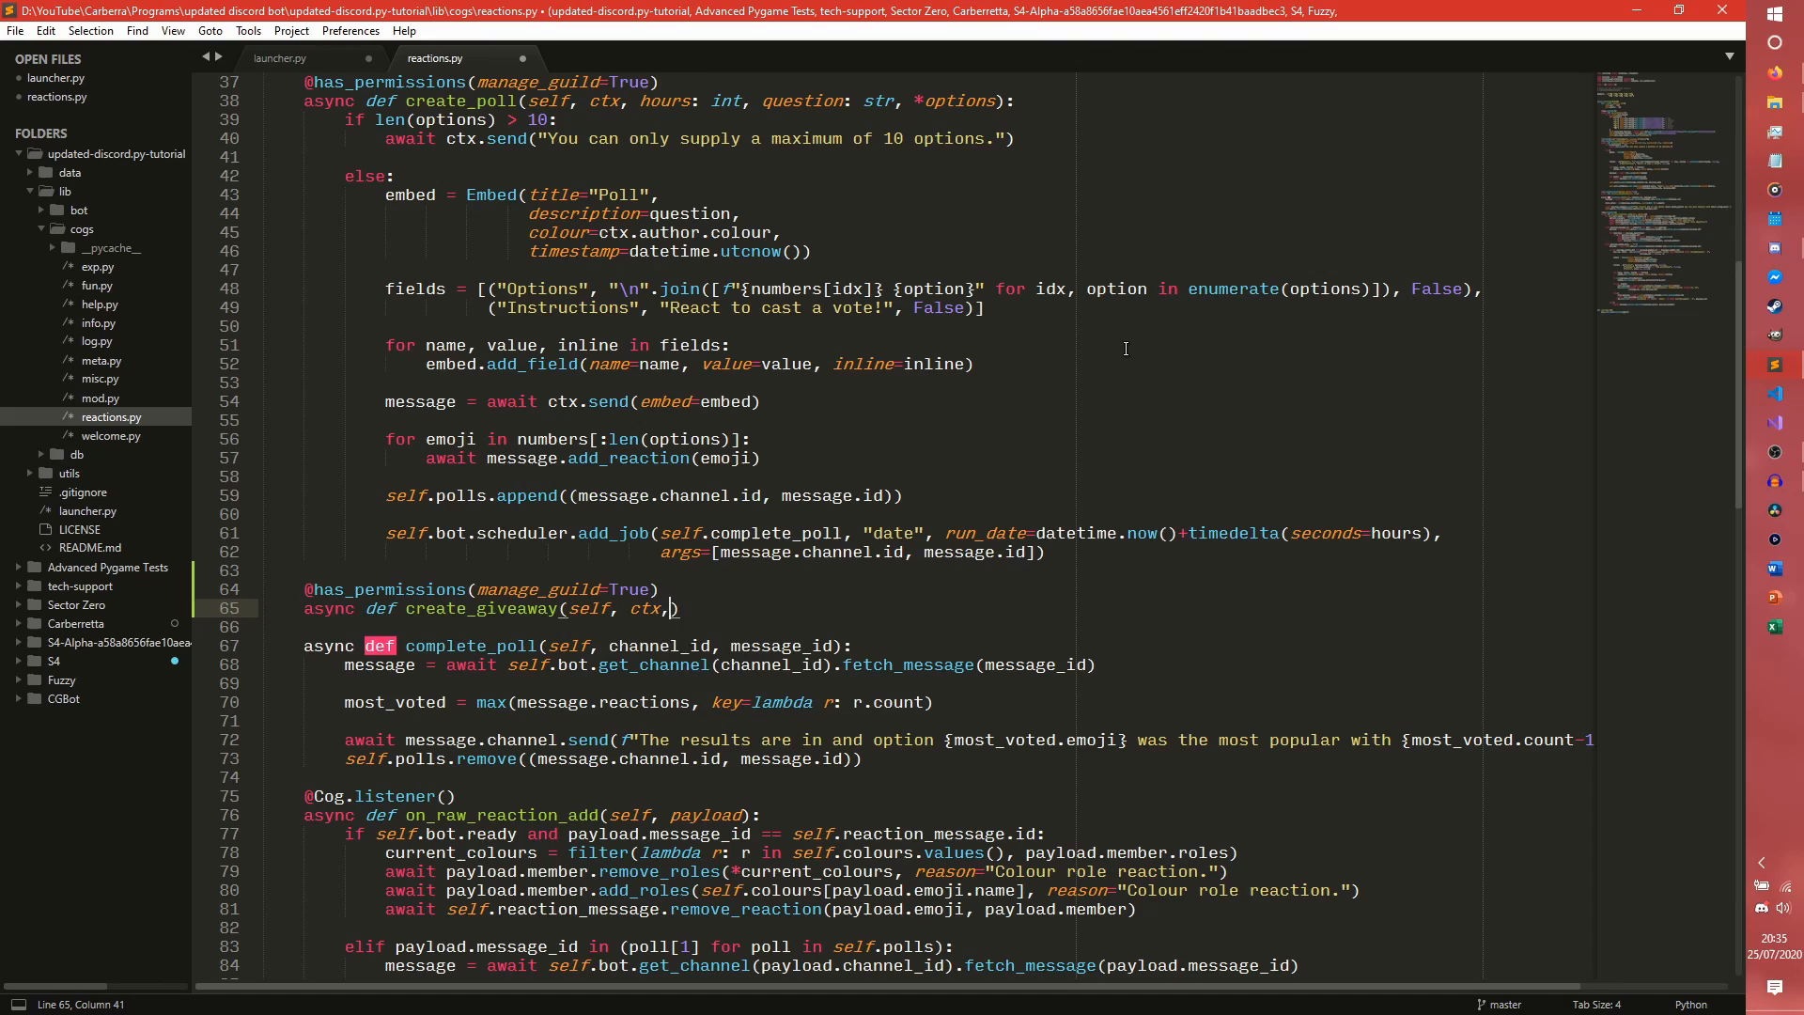
text(hour)
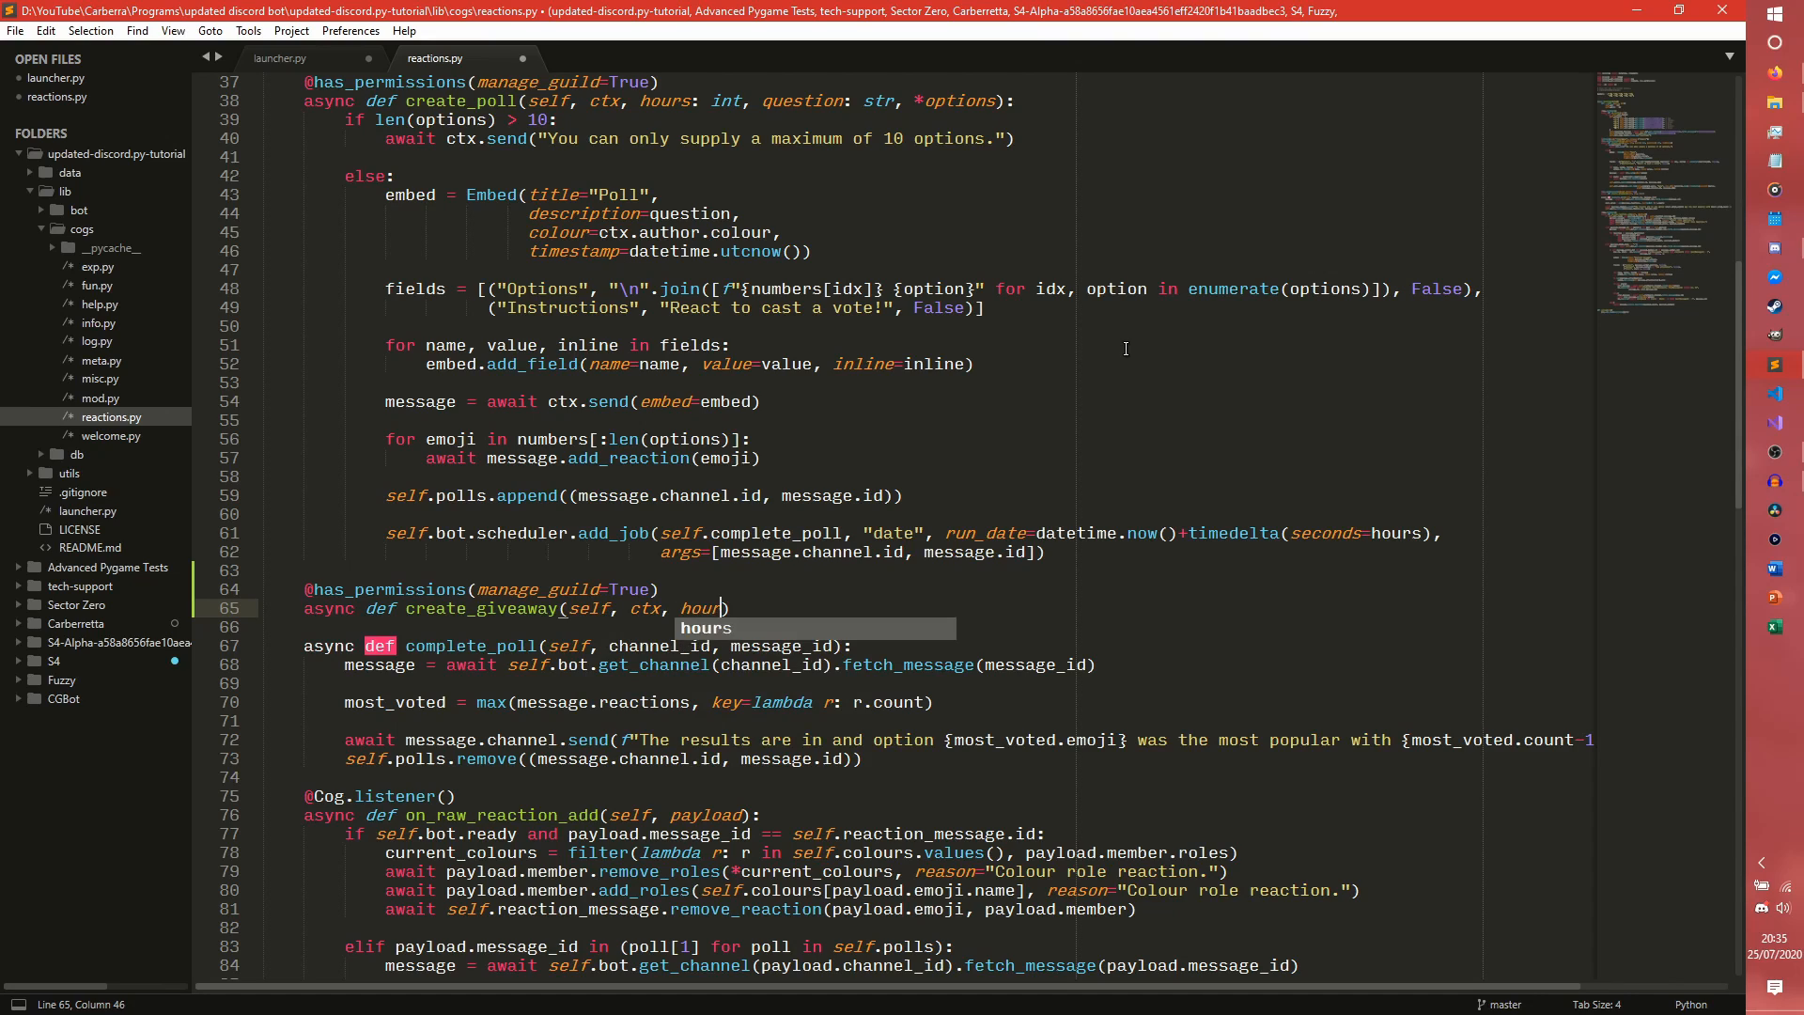
text(mins: int)
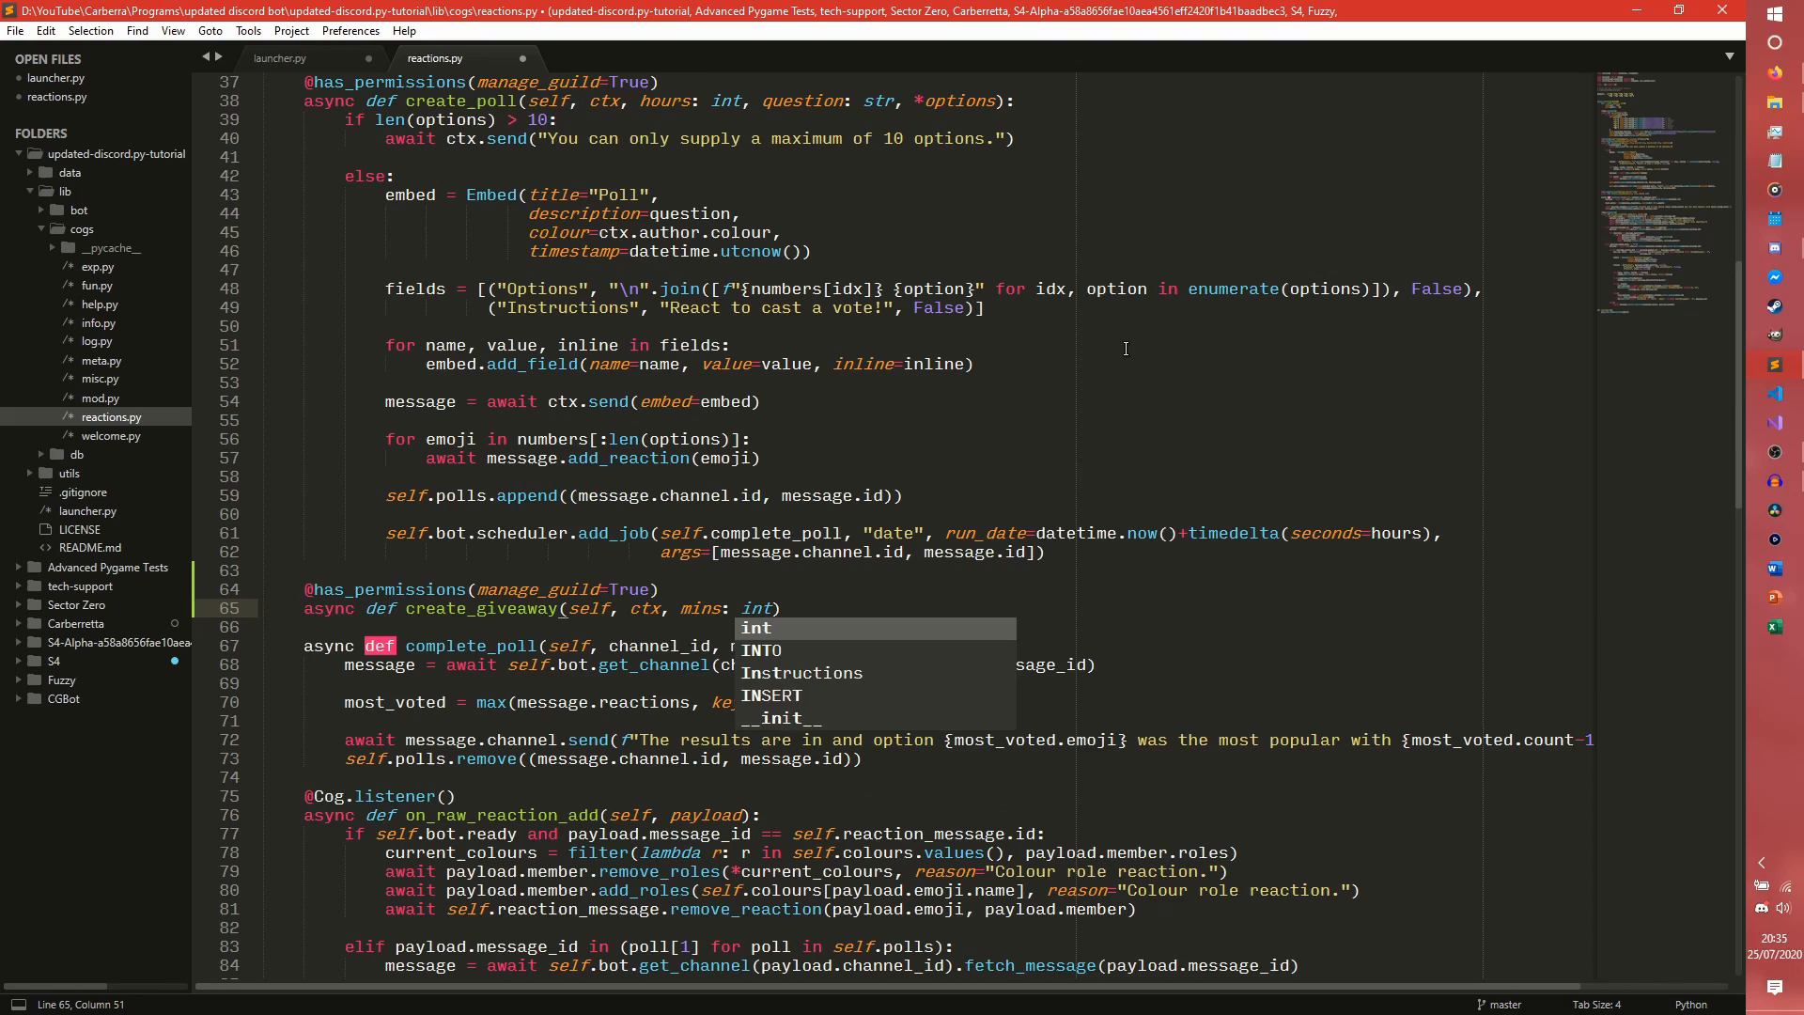
Replace the question parameter with a keyword-only description and give the stub a pass body.
text(,)
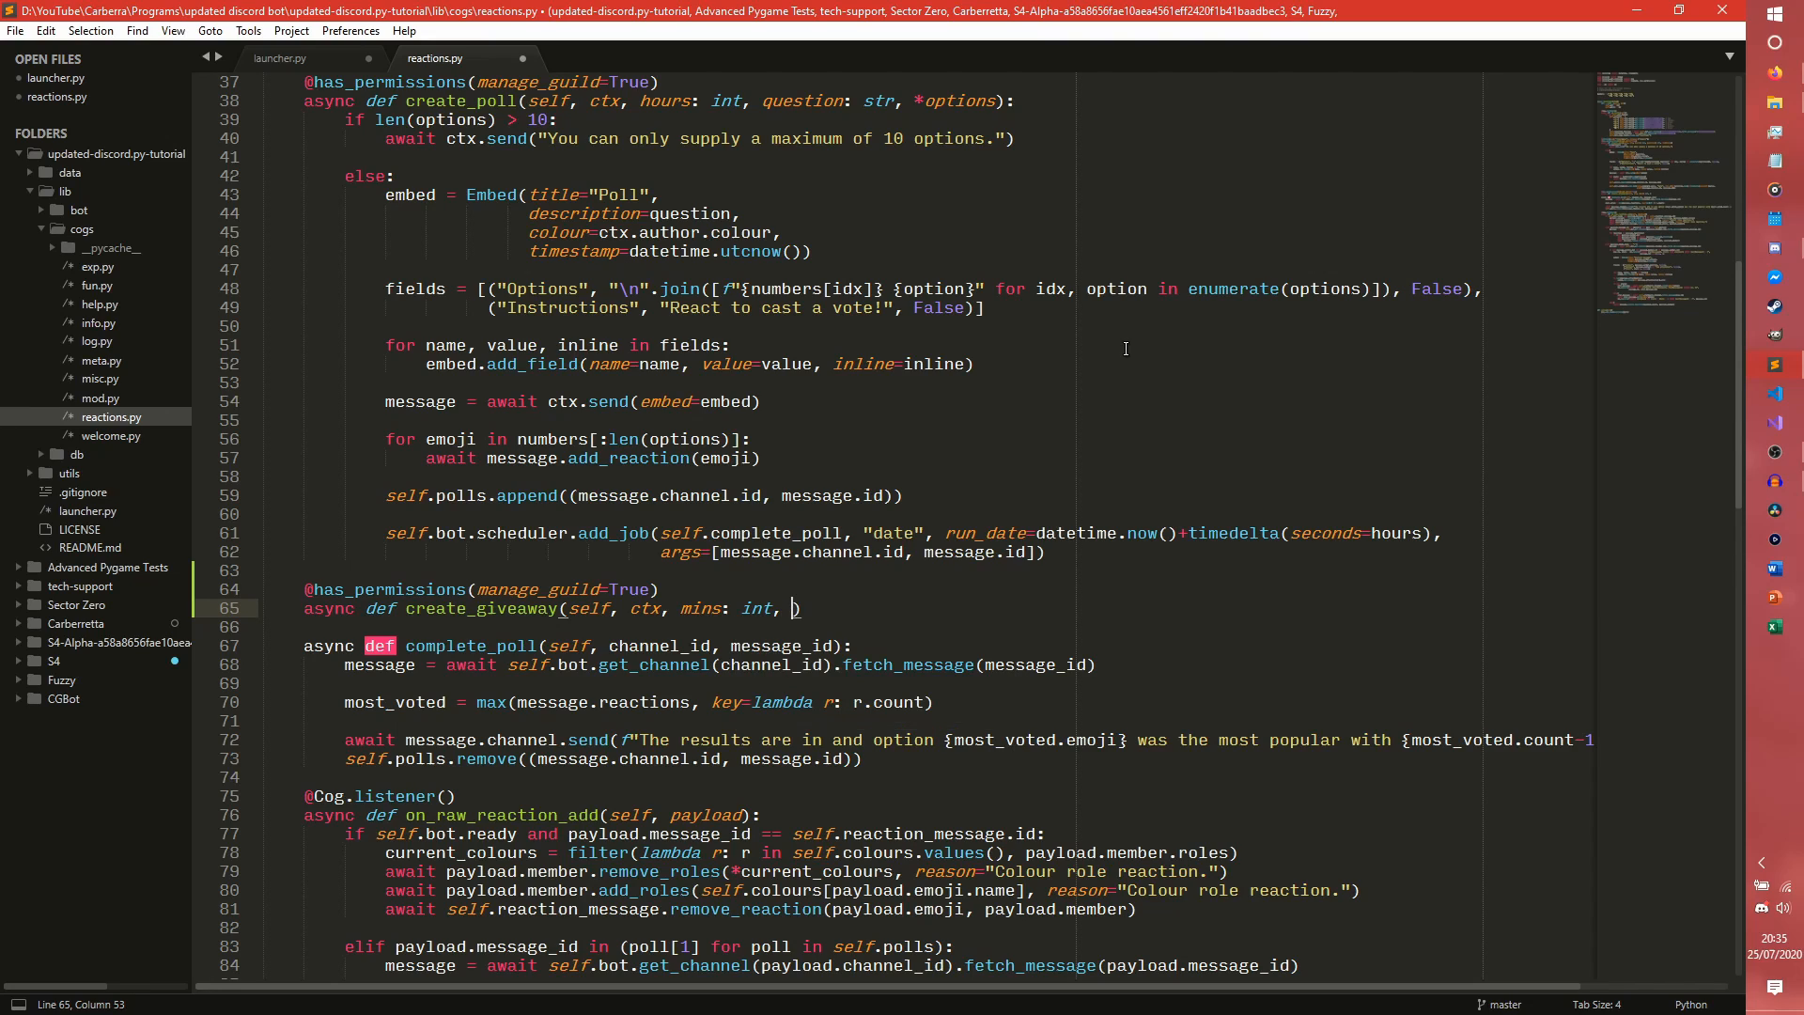
text(question)
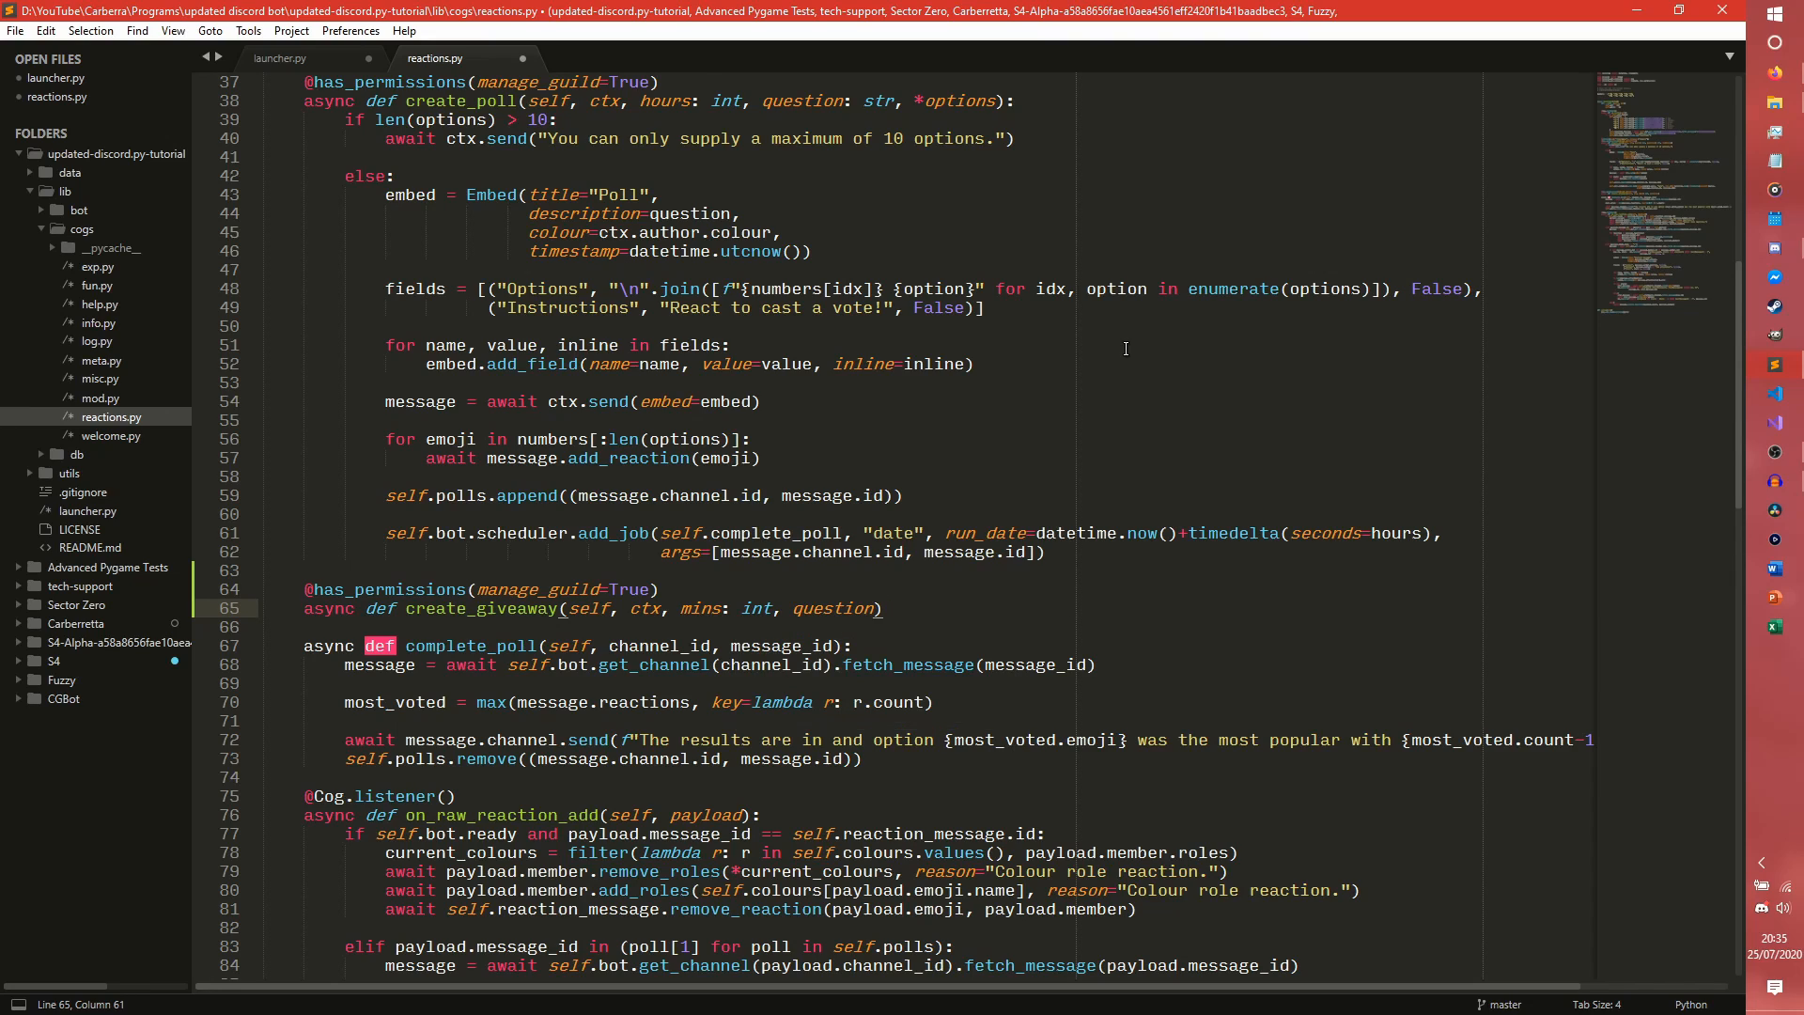
key(BackSpace)
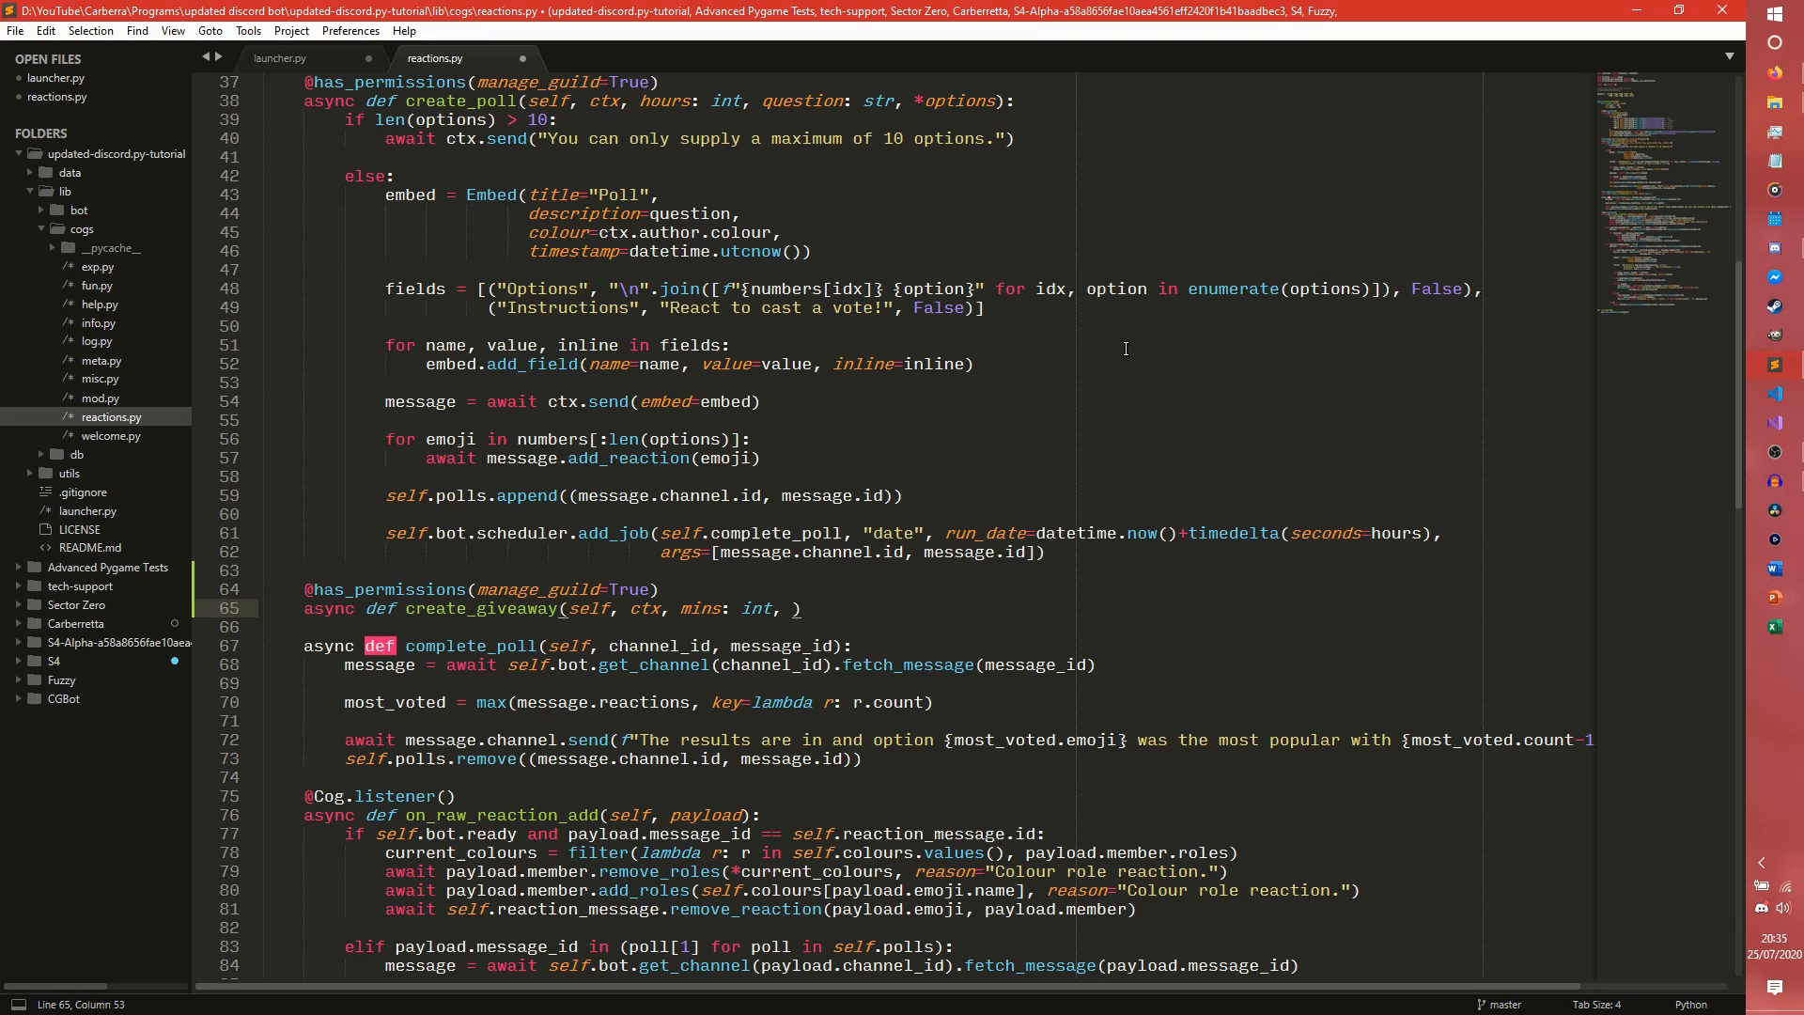
key(Backspace)
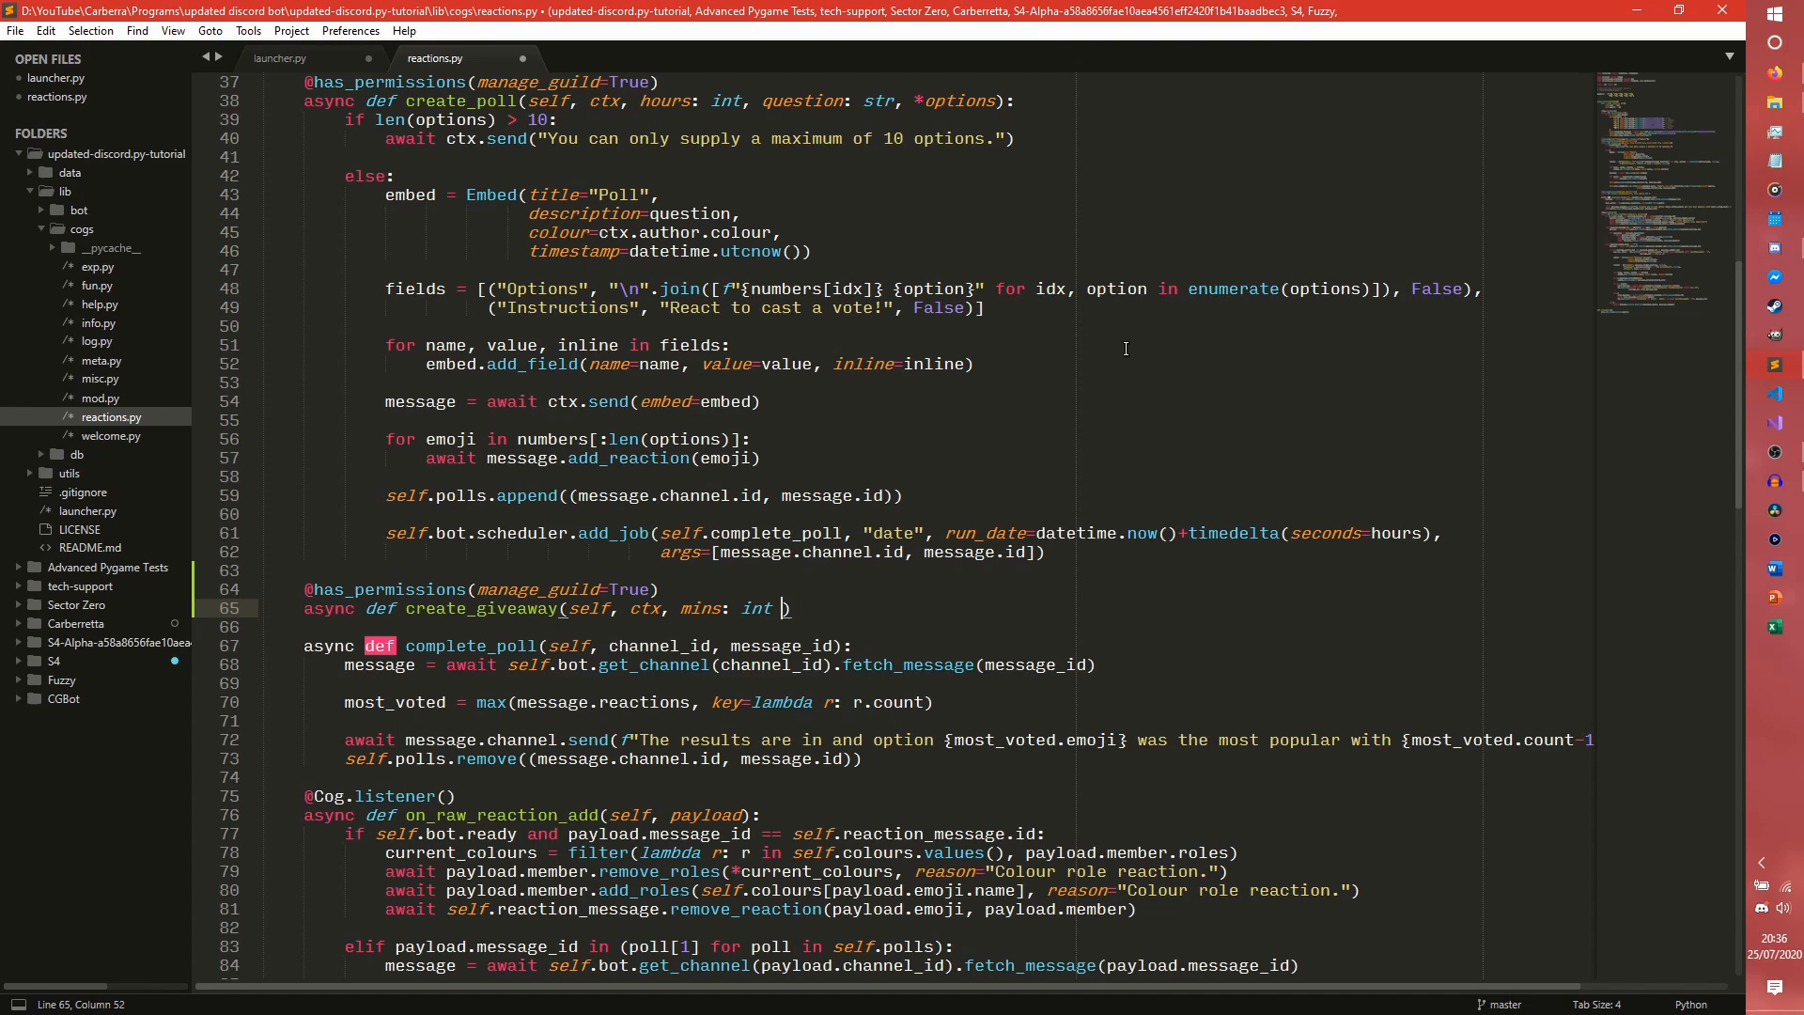
text(, *, description: str)
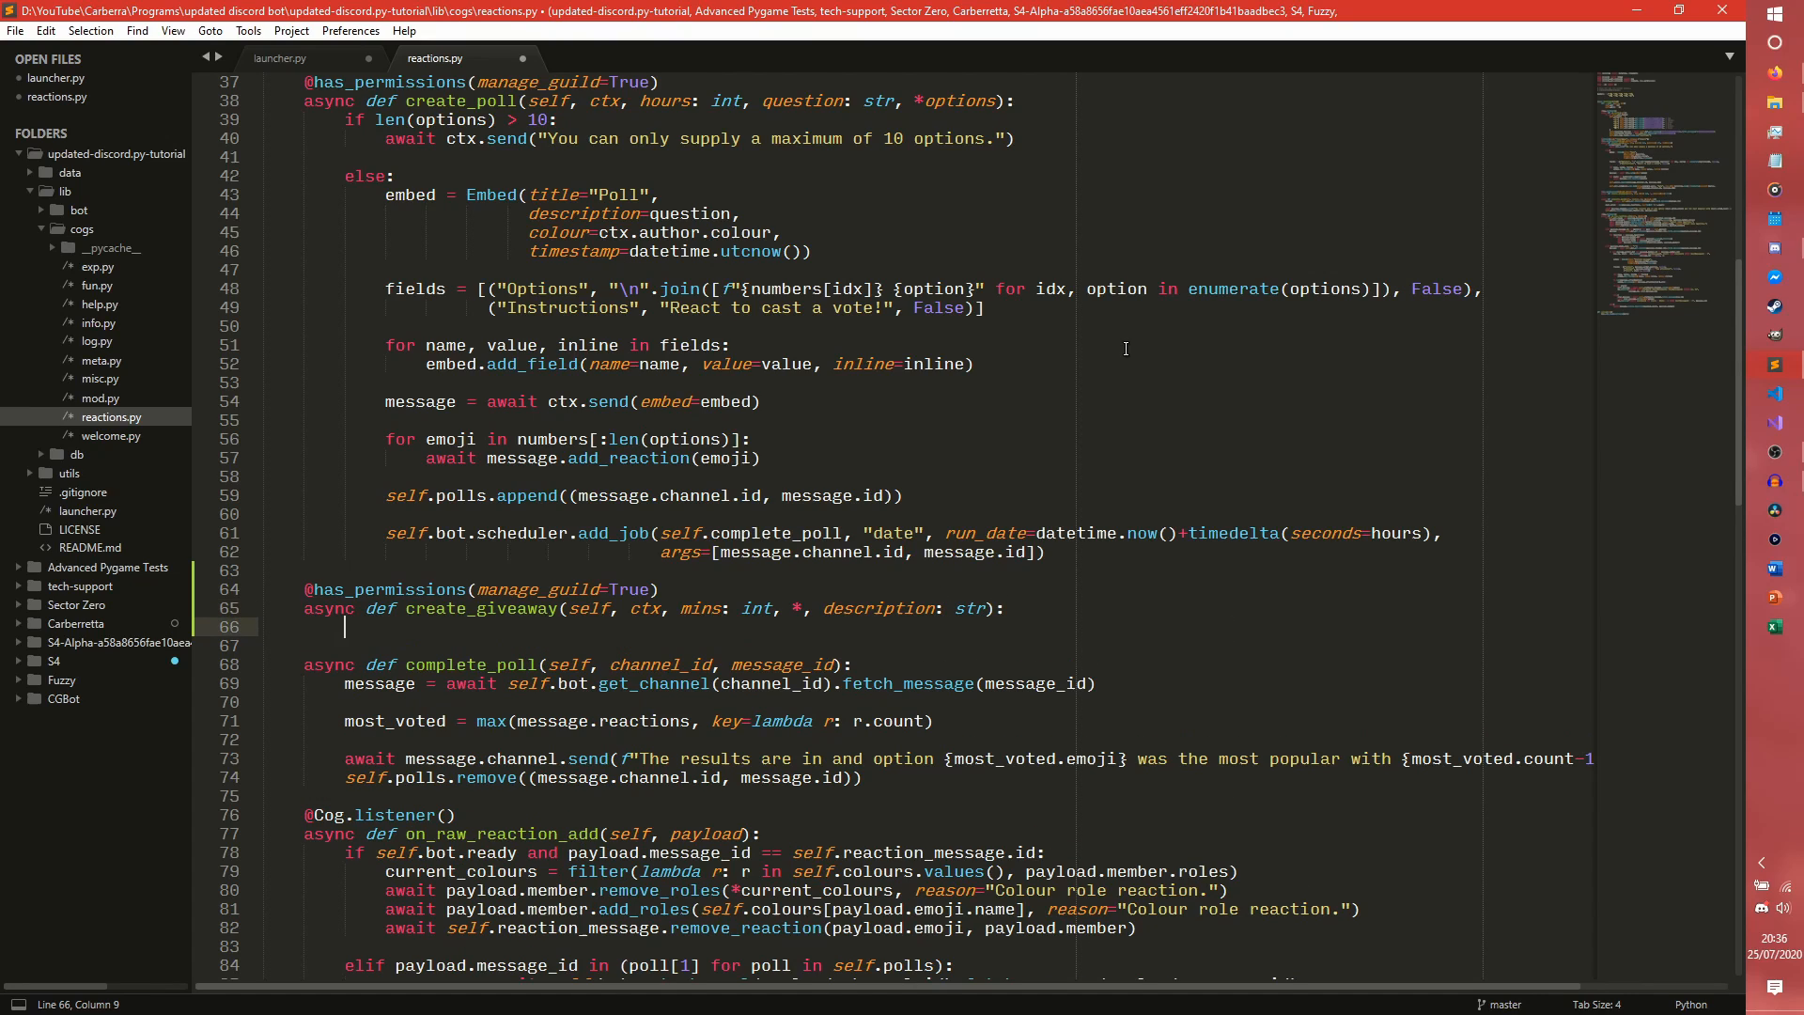
text(pass)
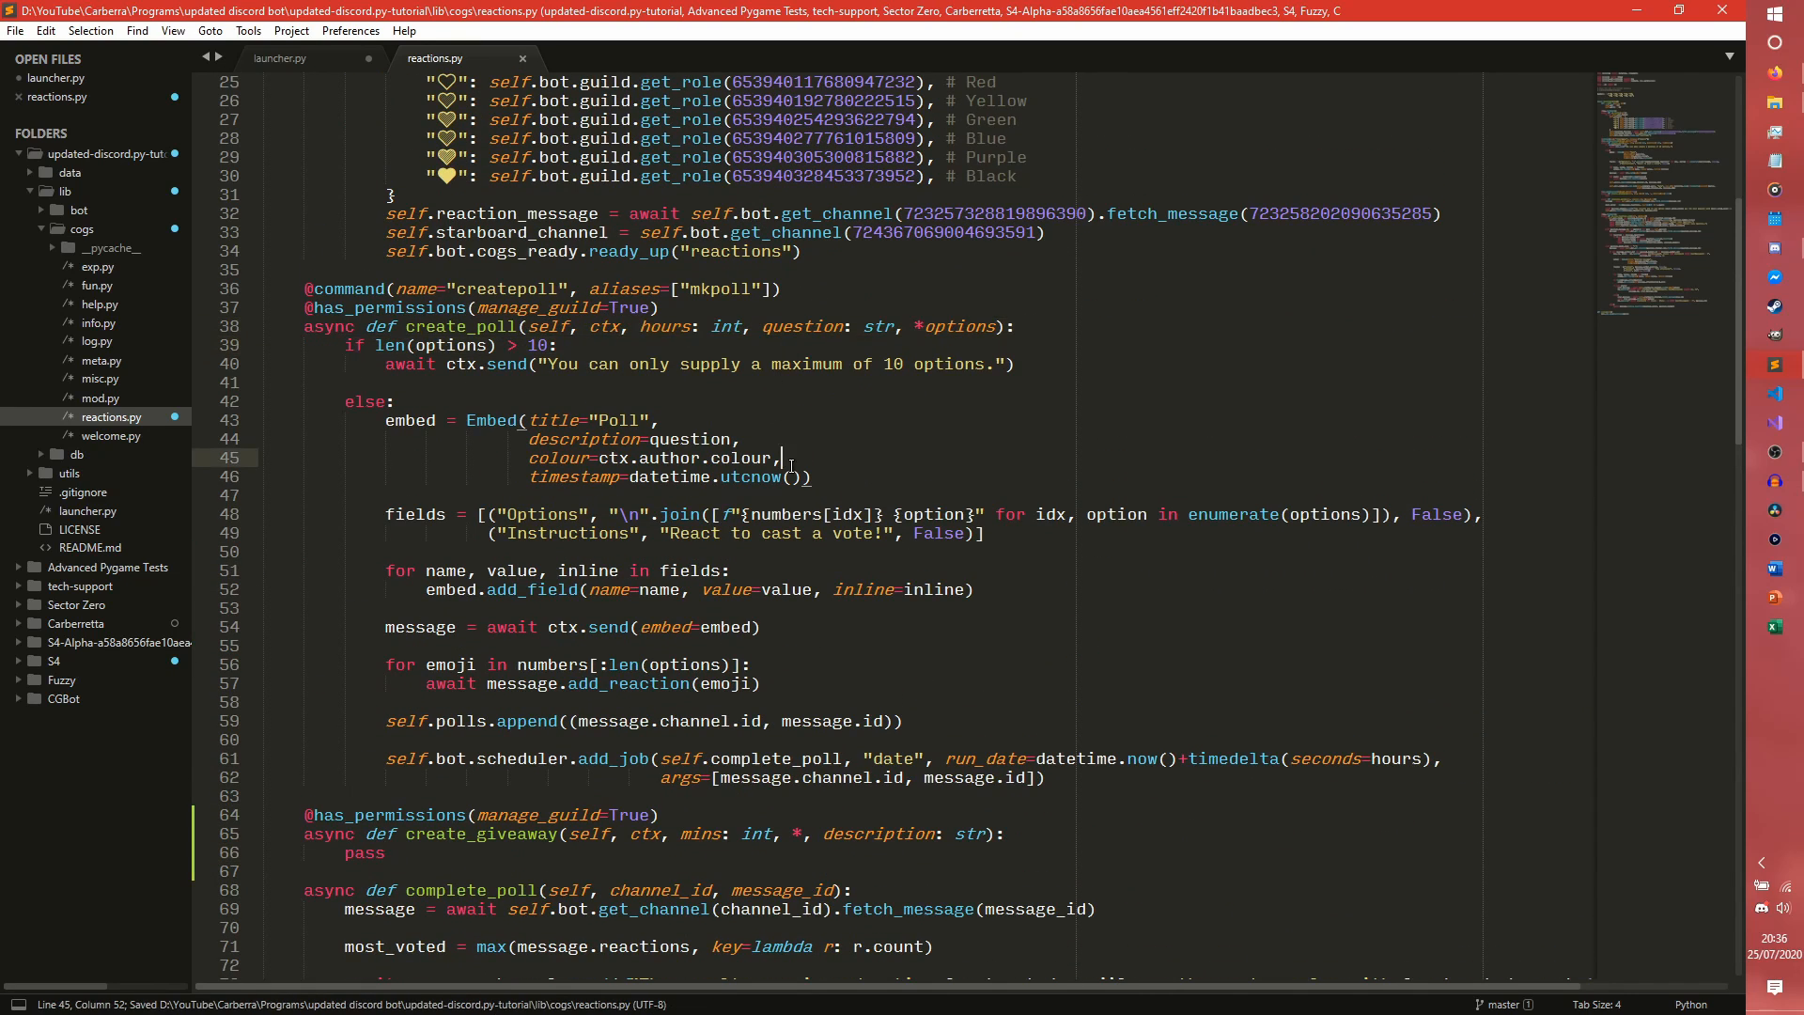
Reuse the poll embed code to build a 'Giveaway' embed with description, author colour and utcnow timestamp.
scroll(down, 3)
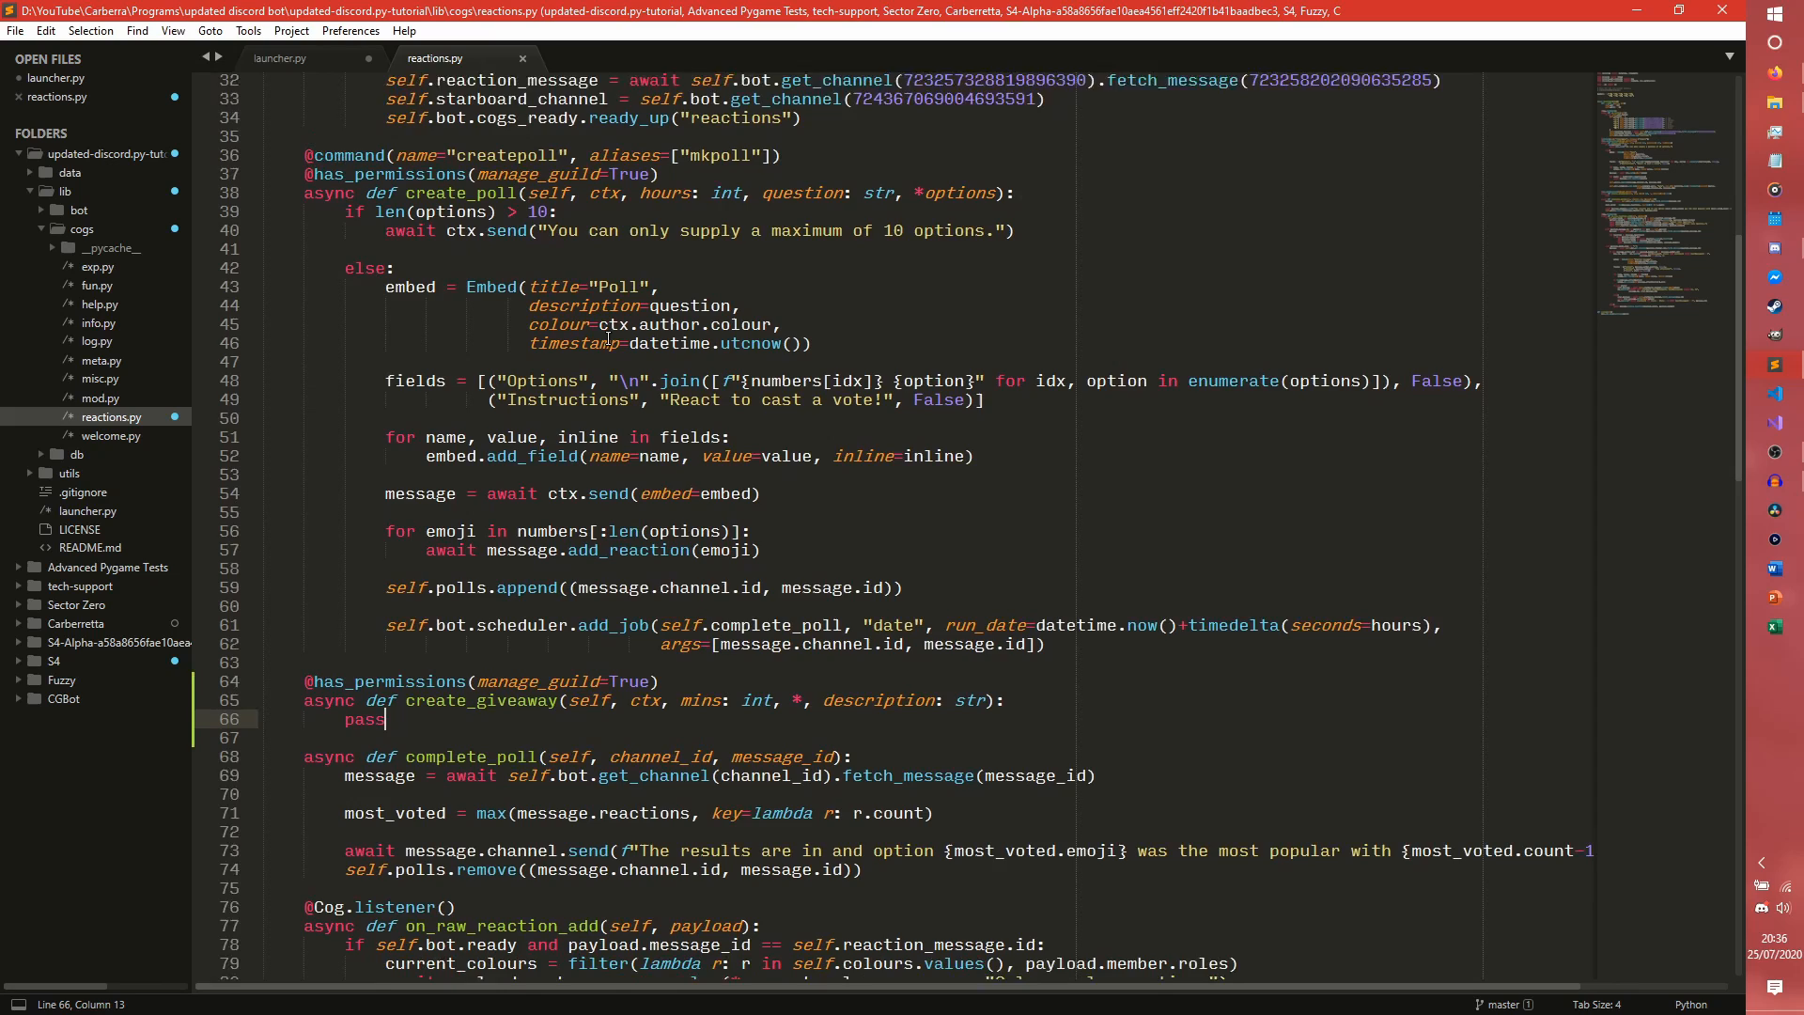
scroll(down, 3)
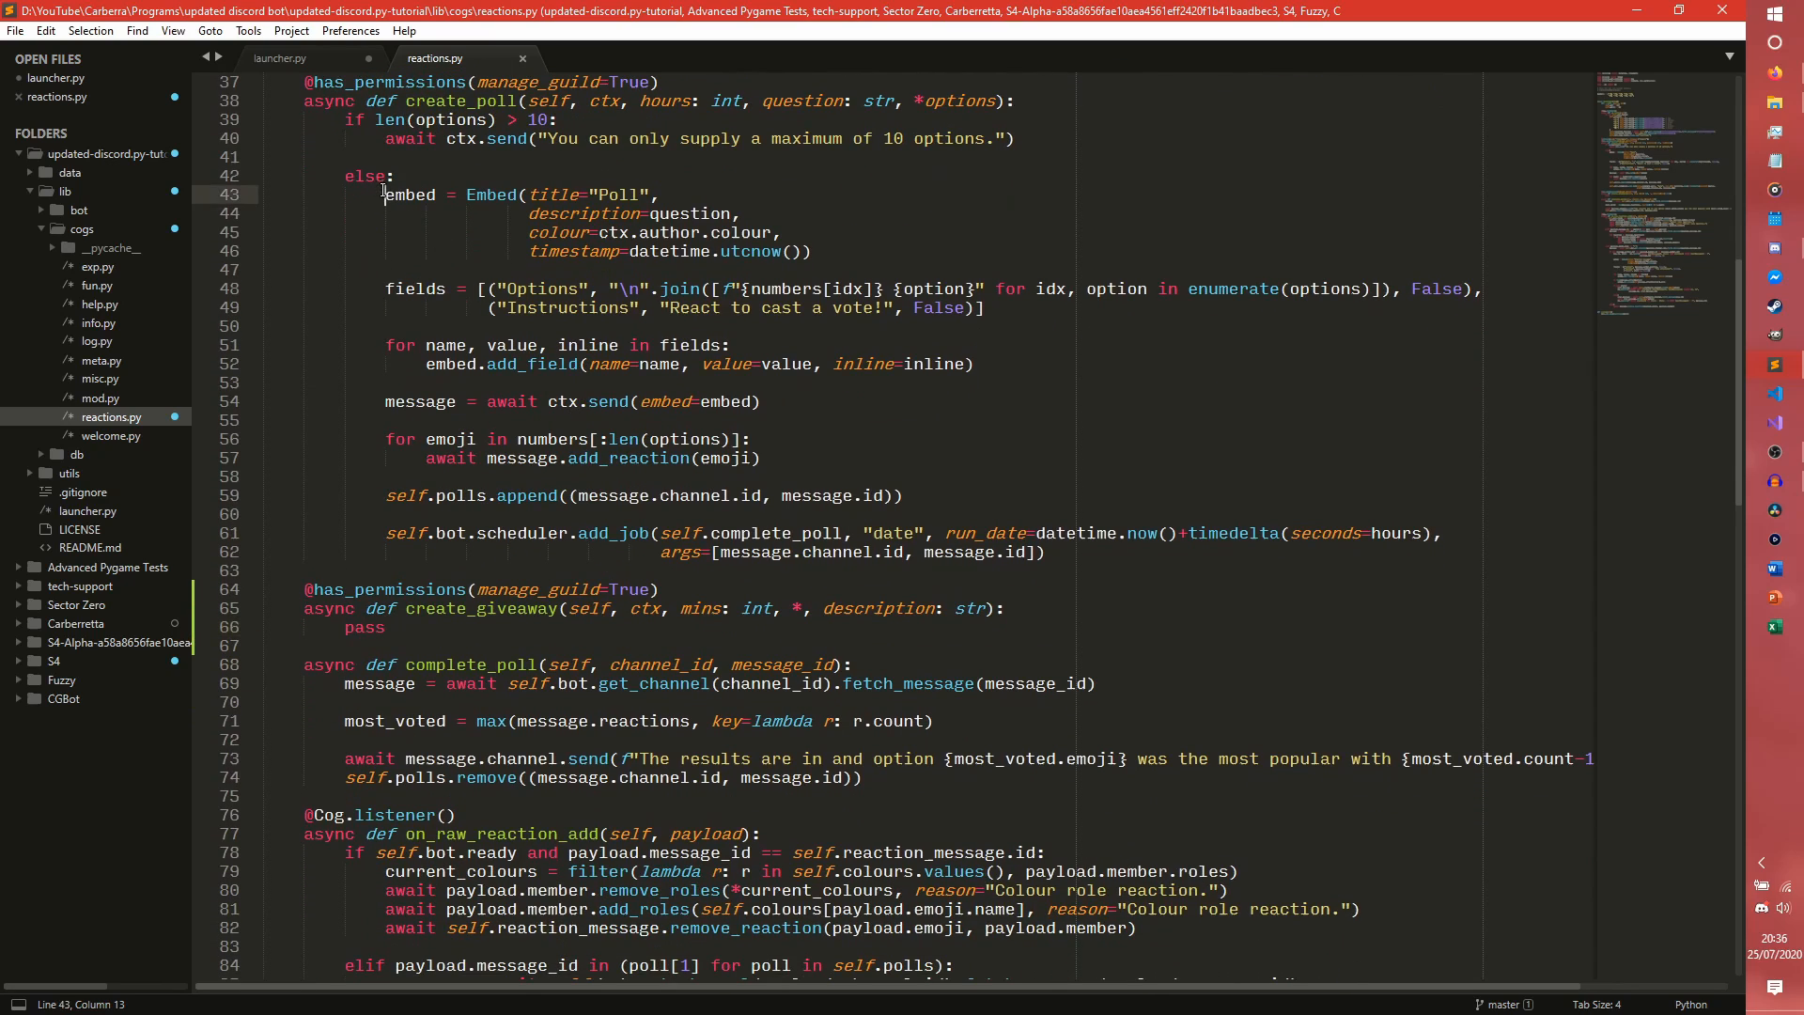
drag(385, 194, 761, 402)
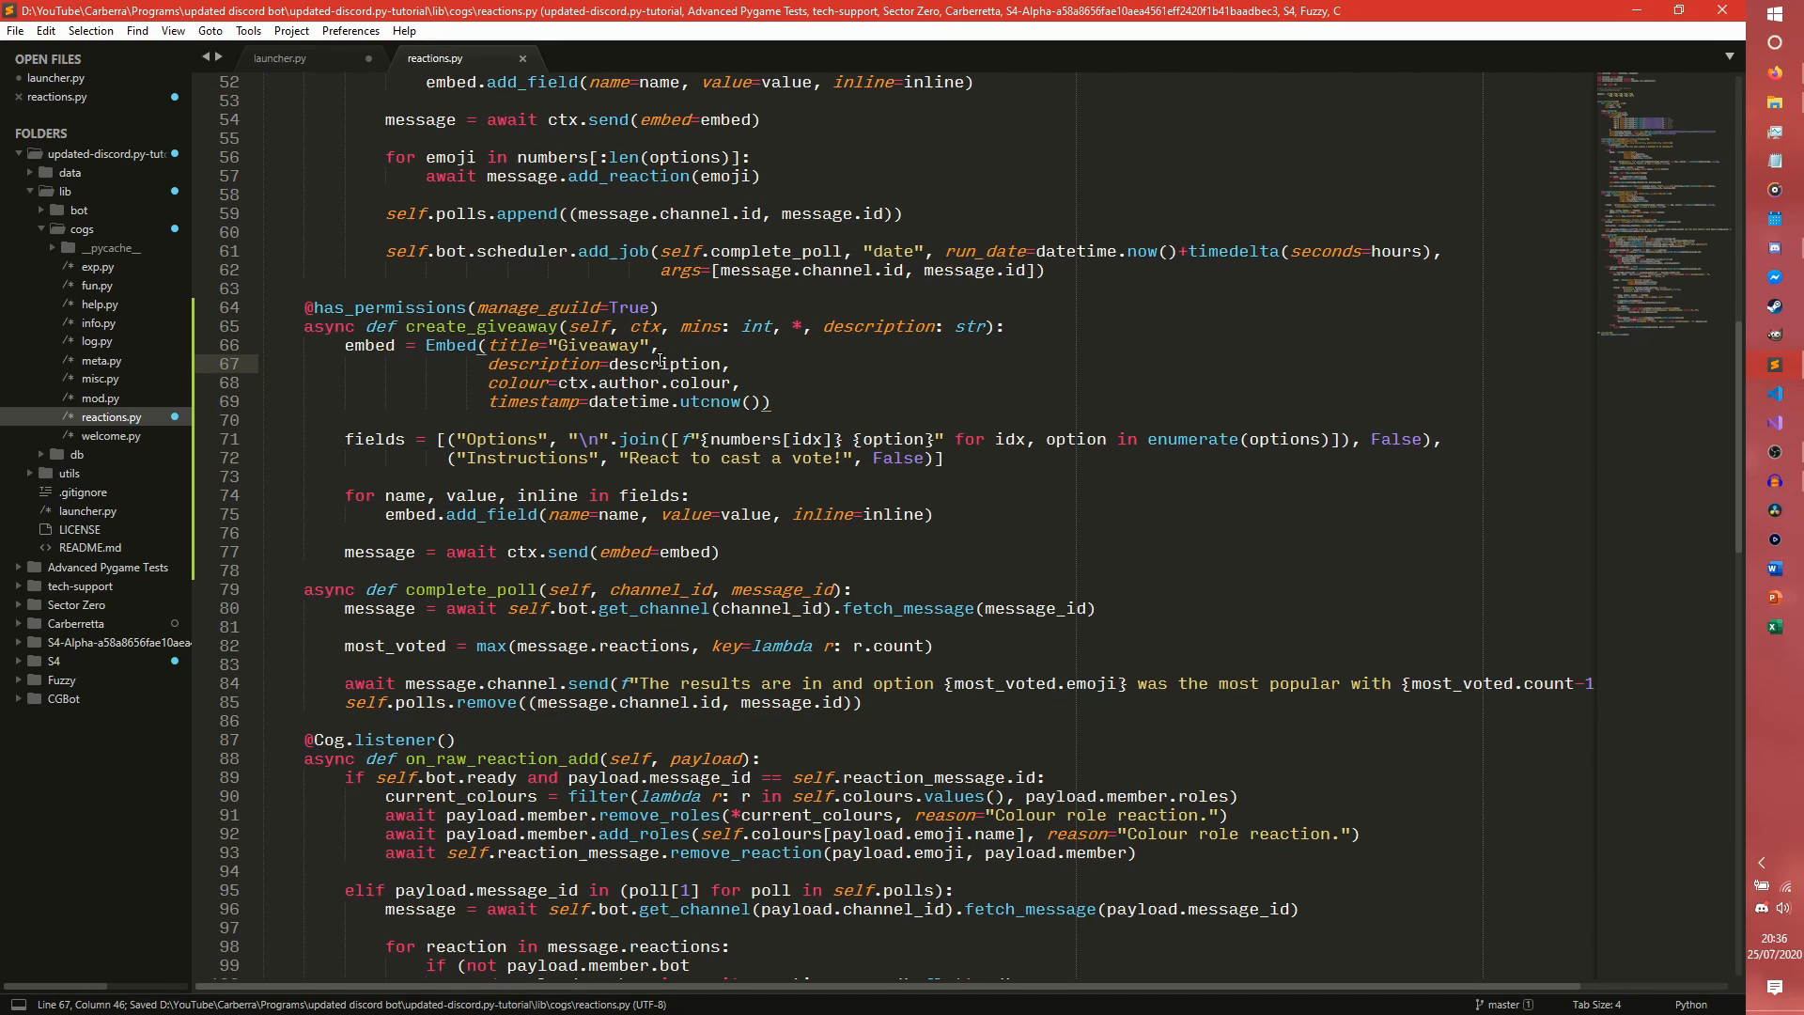
mouse_move(724, 382)
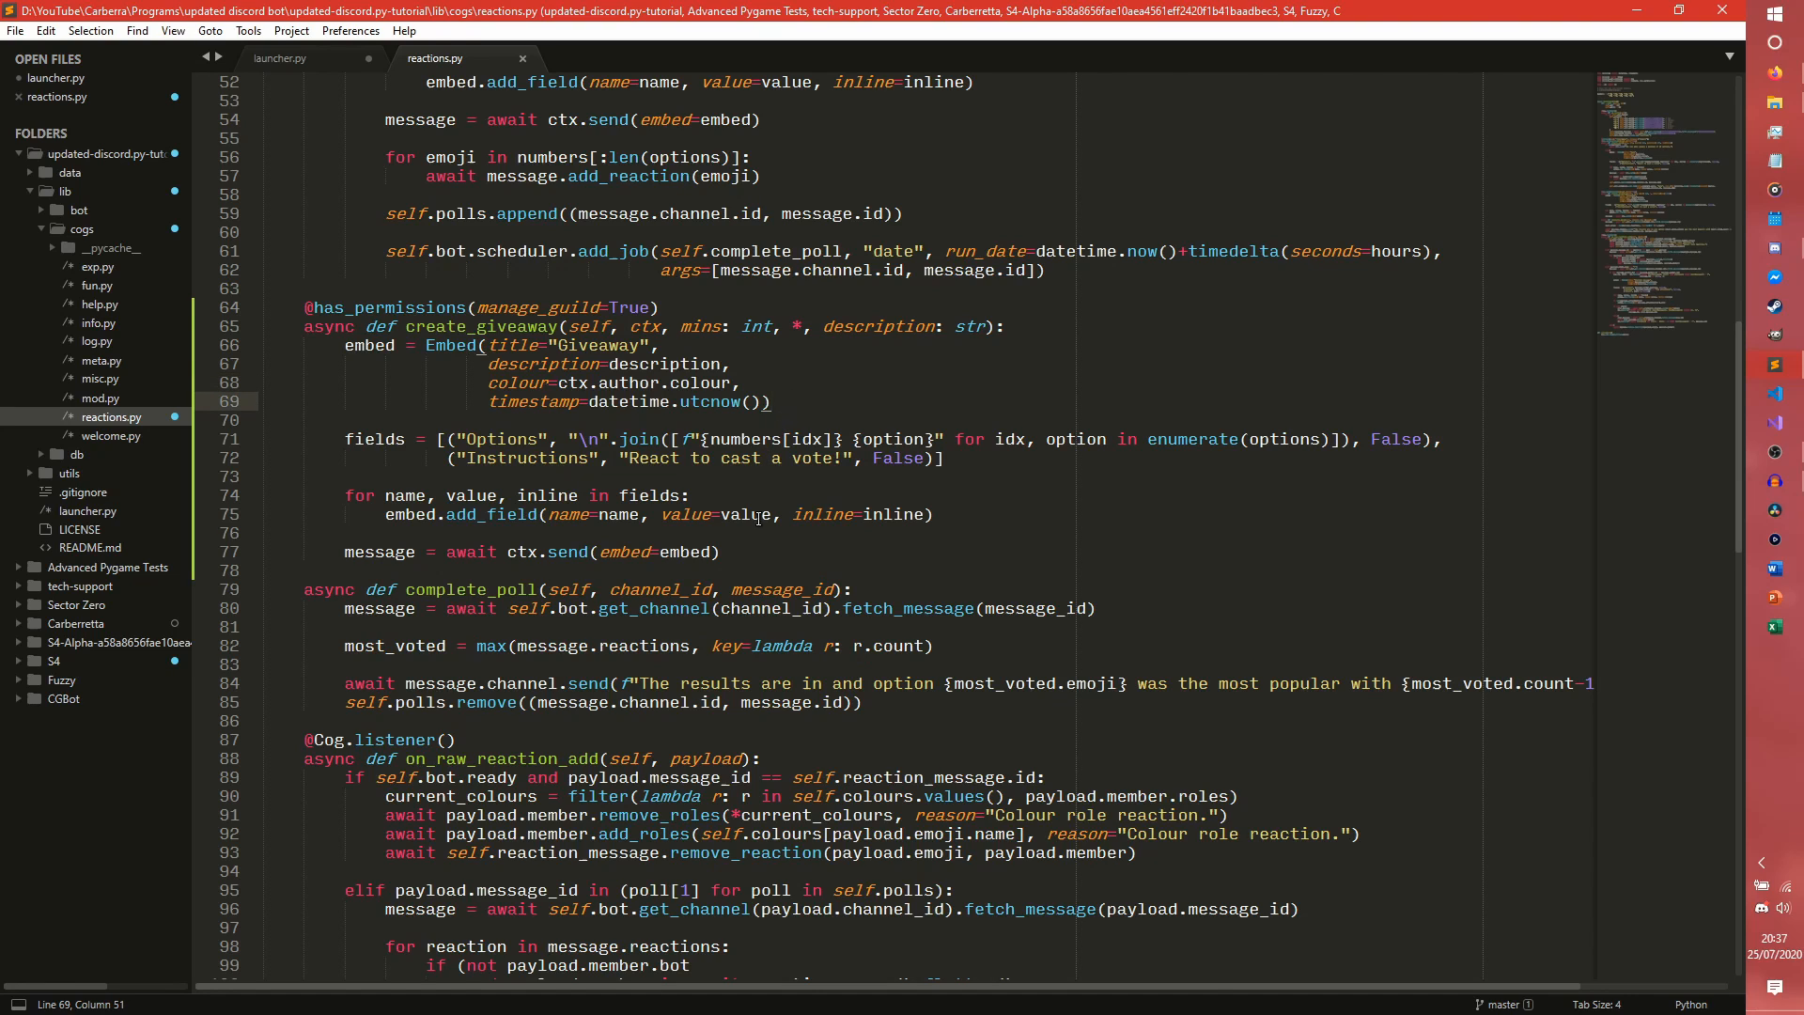
scroll(down, 3)
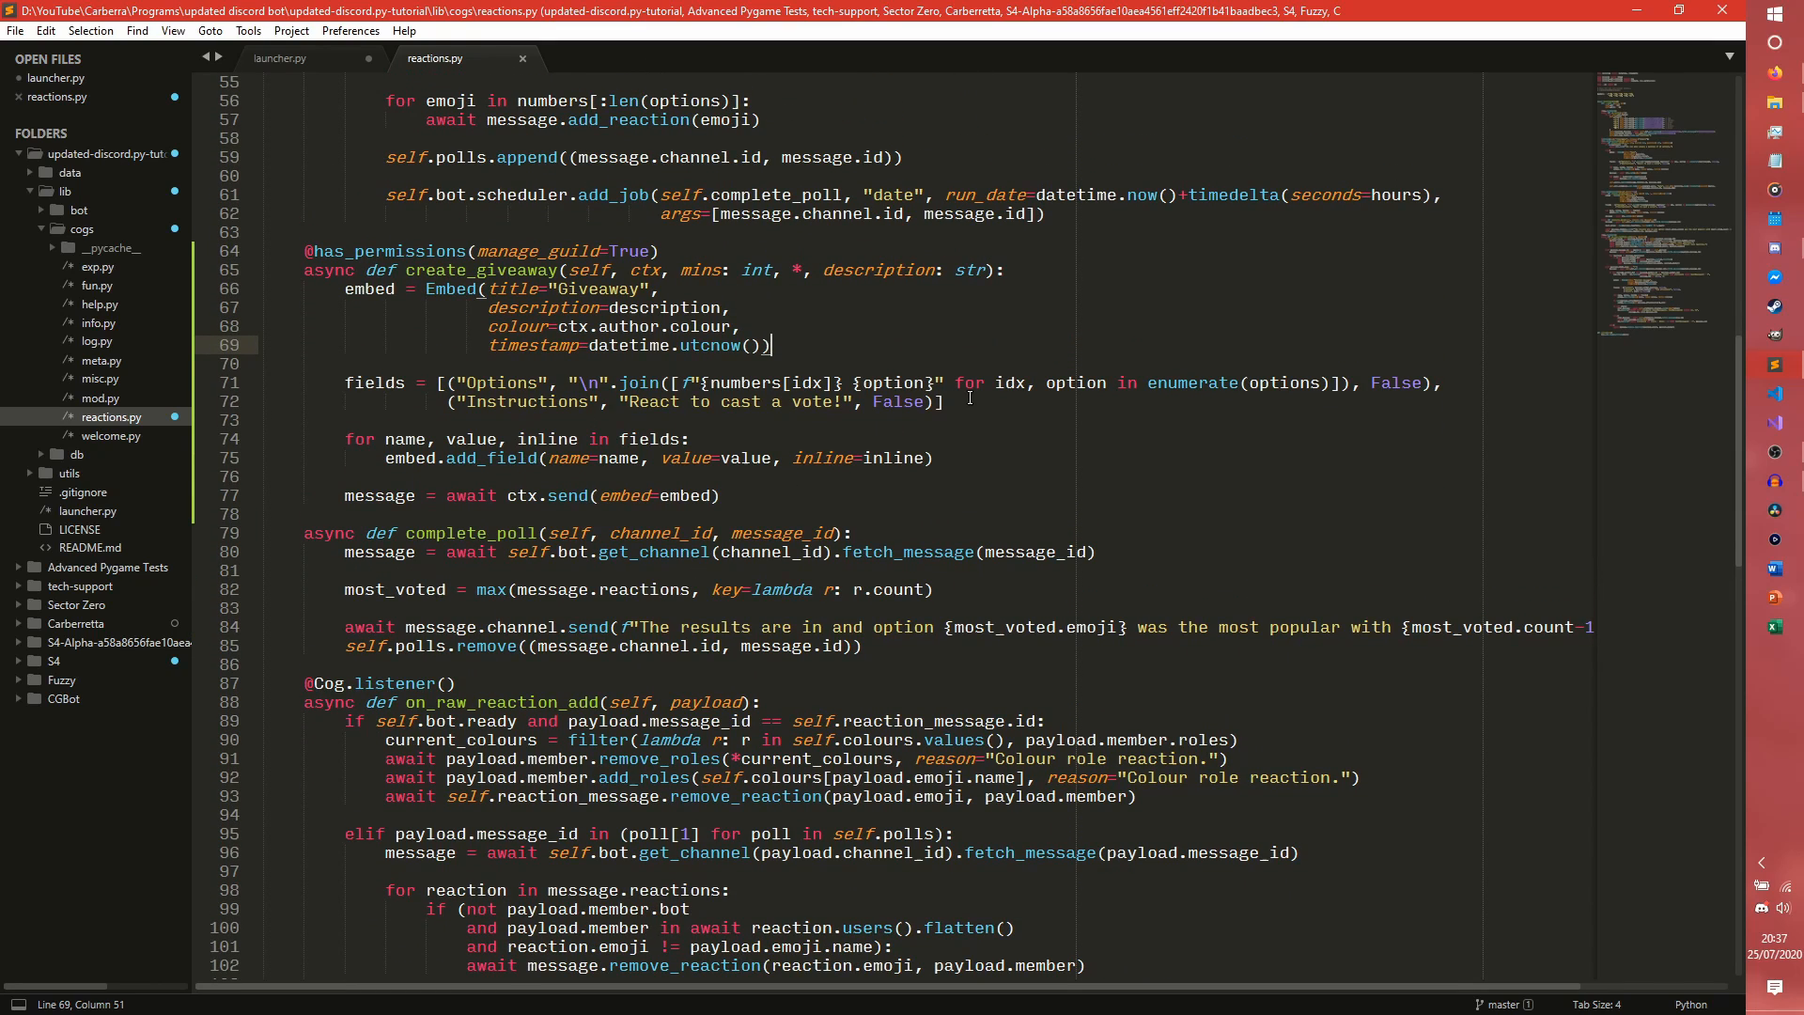
Rename the Options field to 'End time' and replace its joined-options value with datetime.utcnow() plus an offset.
click(263, 419)
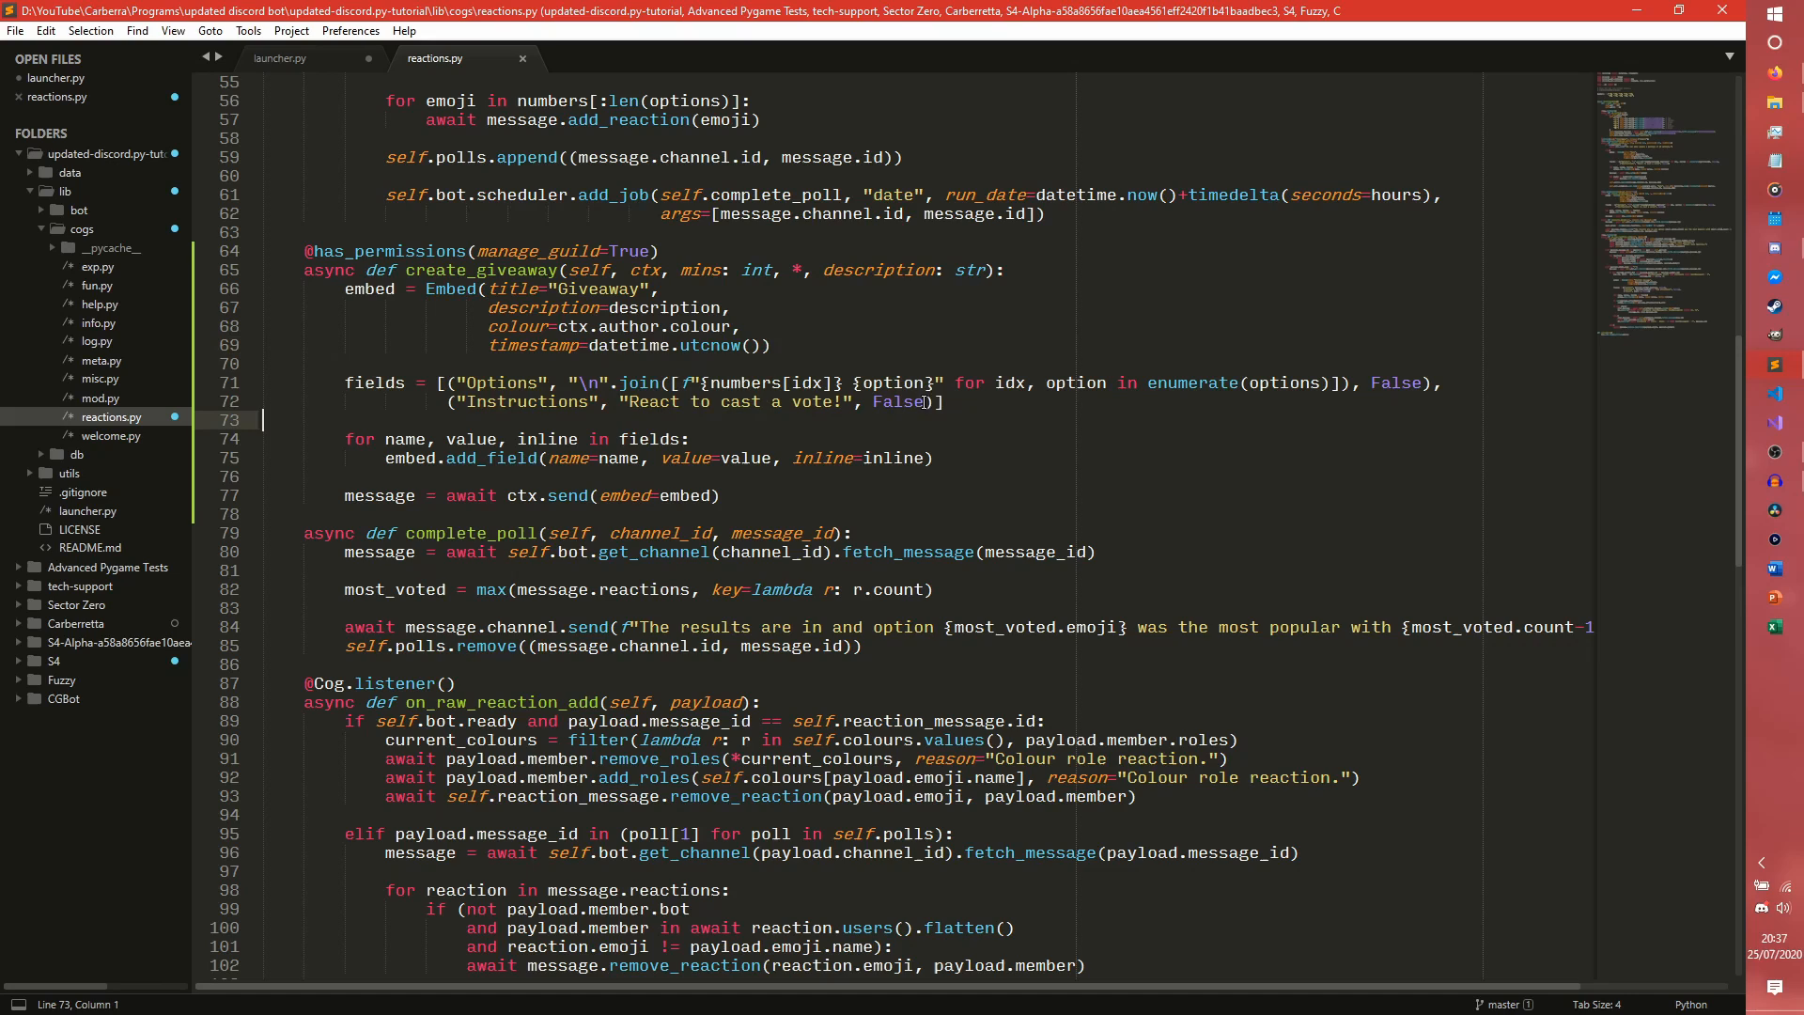
double_click(500, 382)
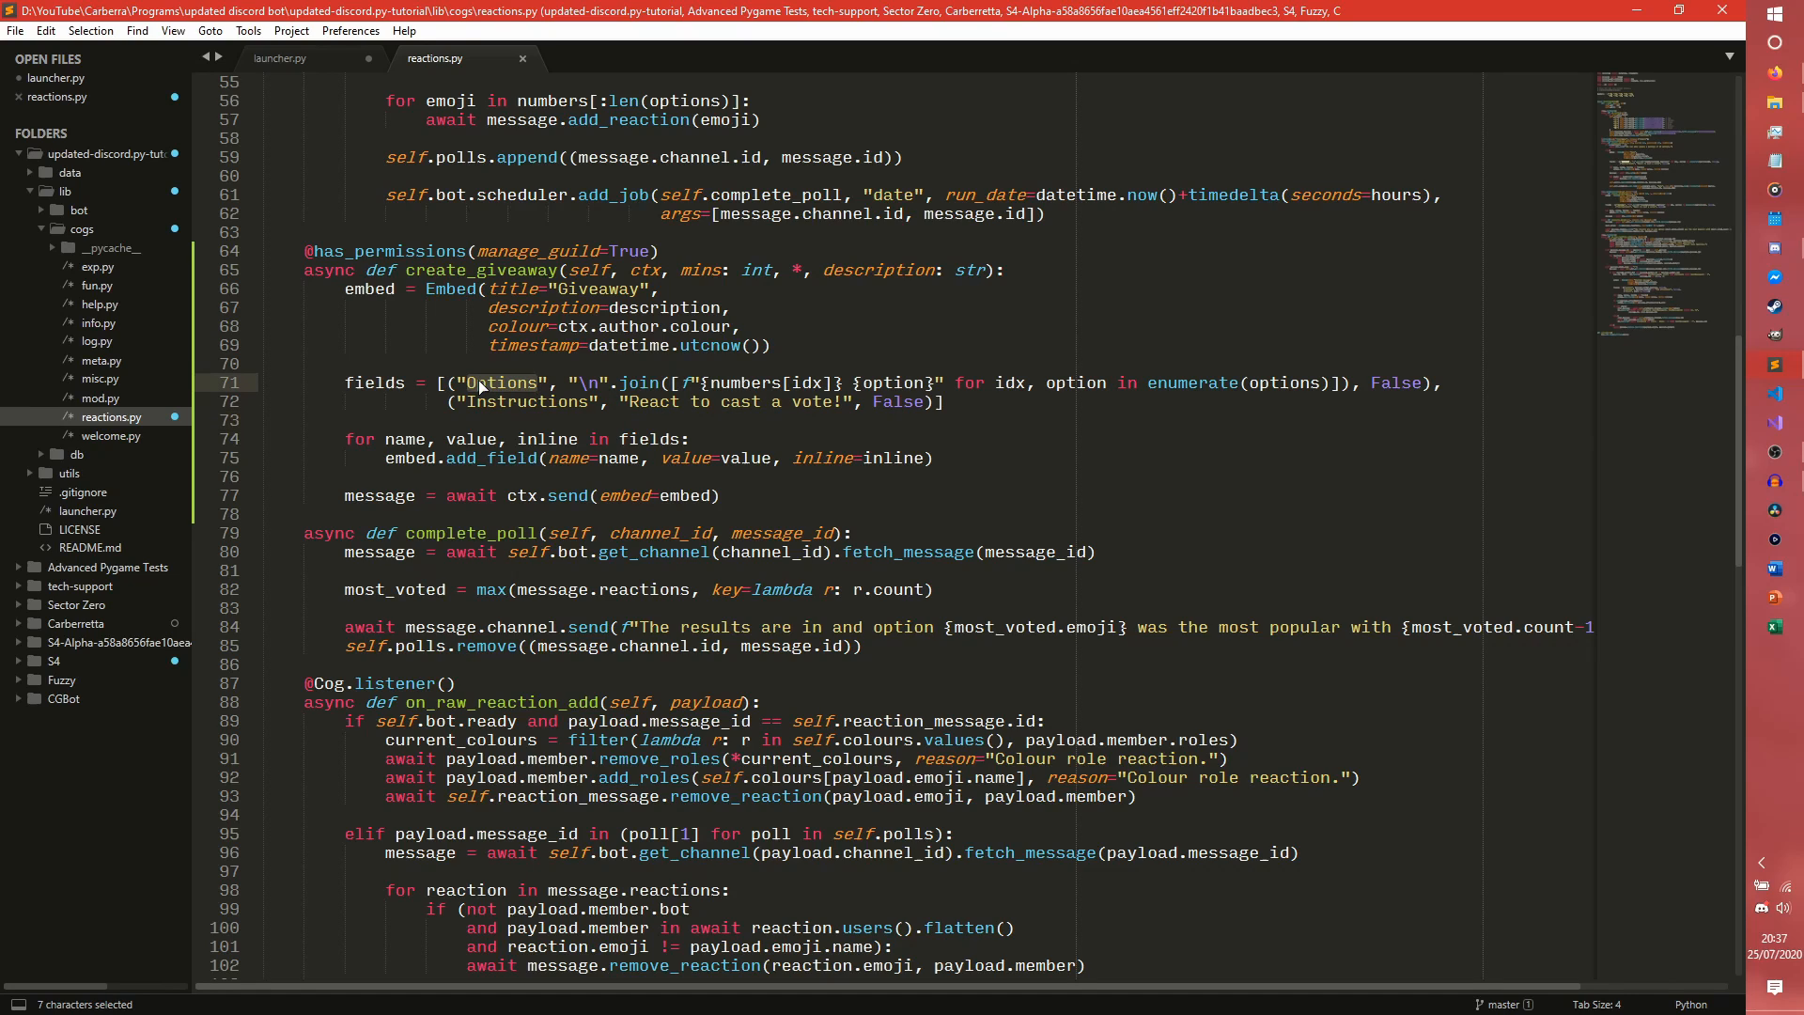
text(End time)
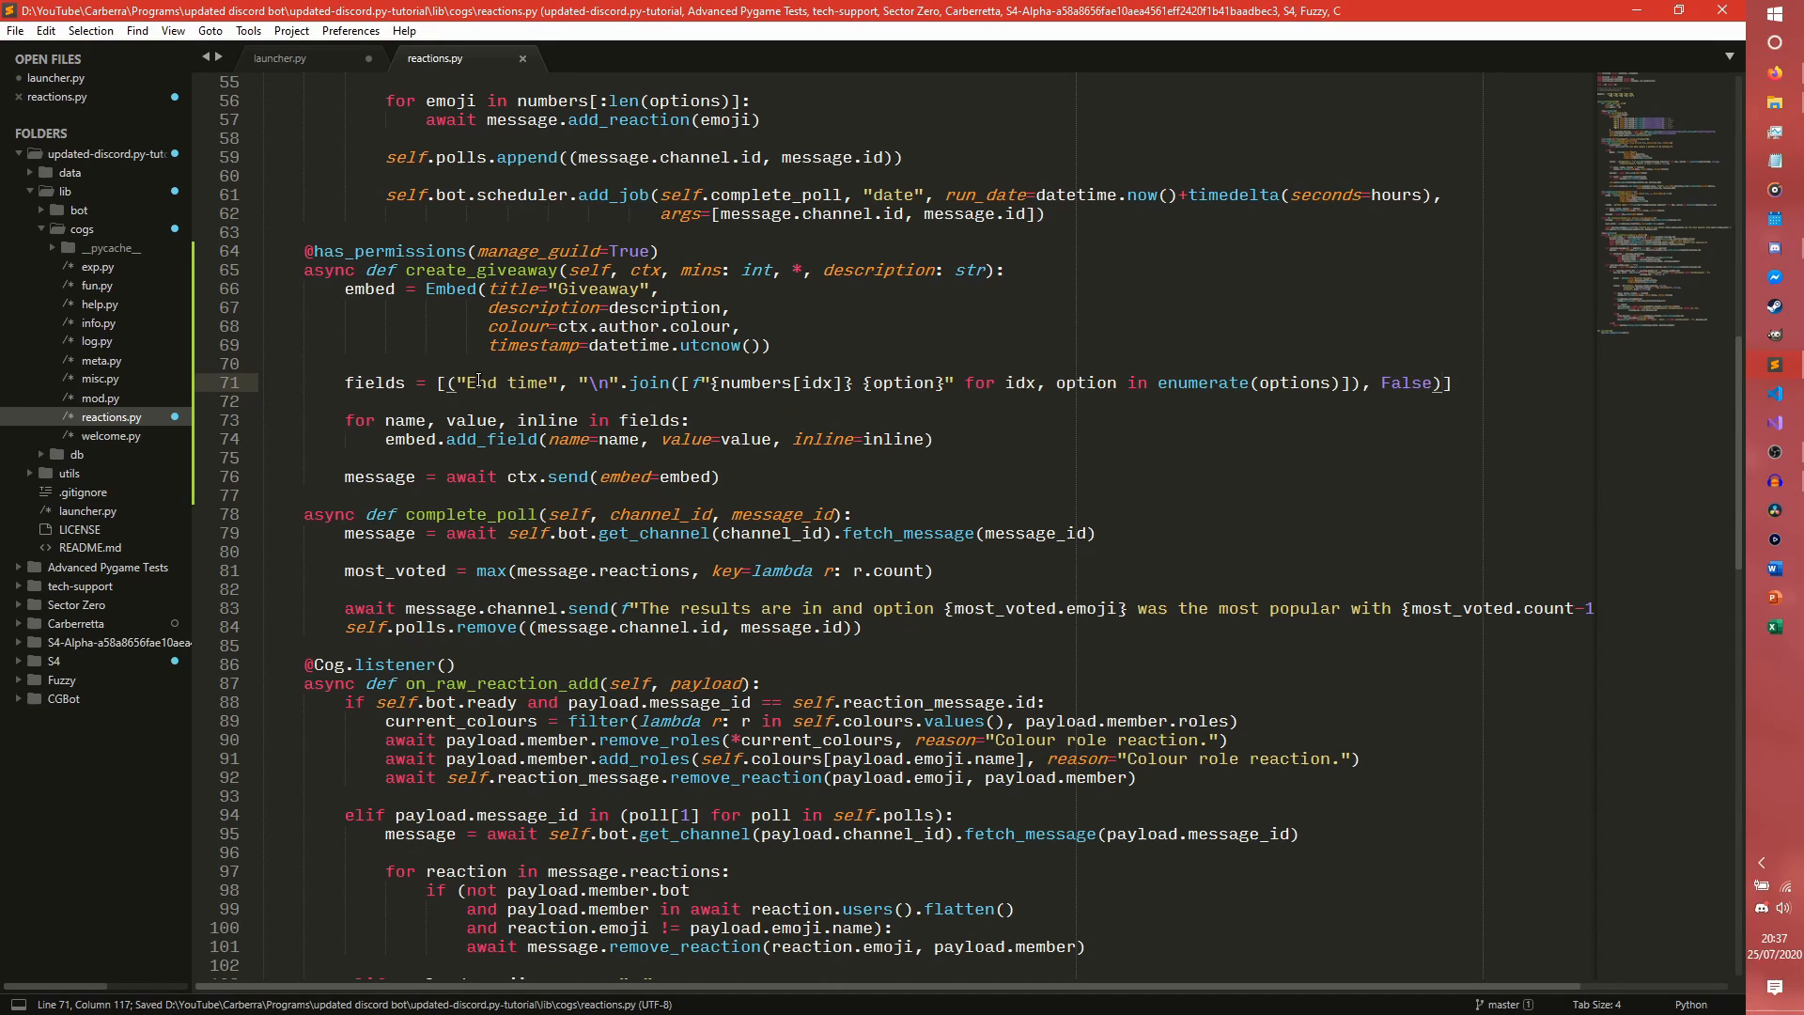
double_click(1293, 382)
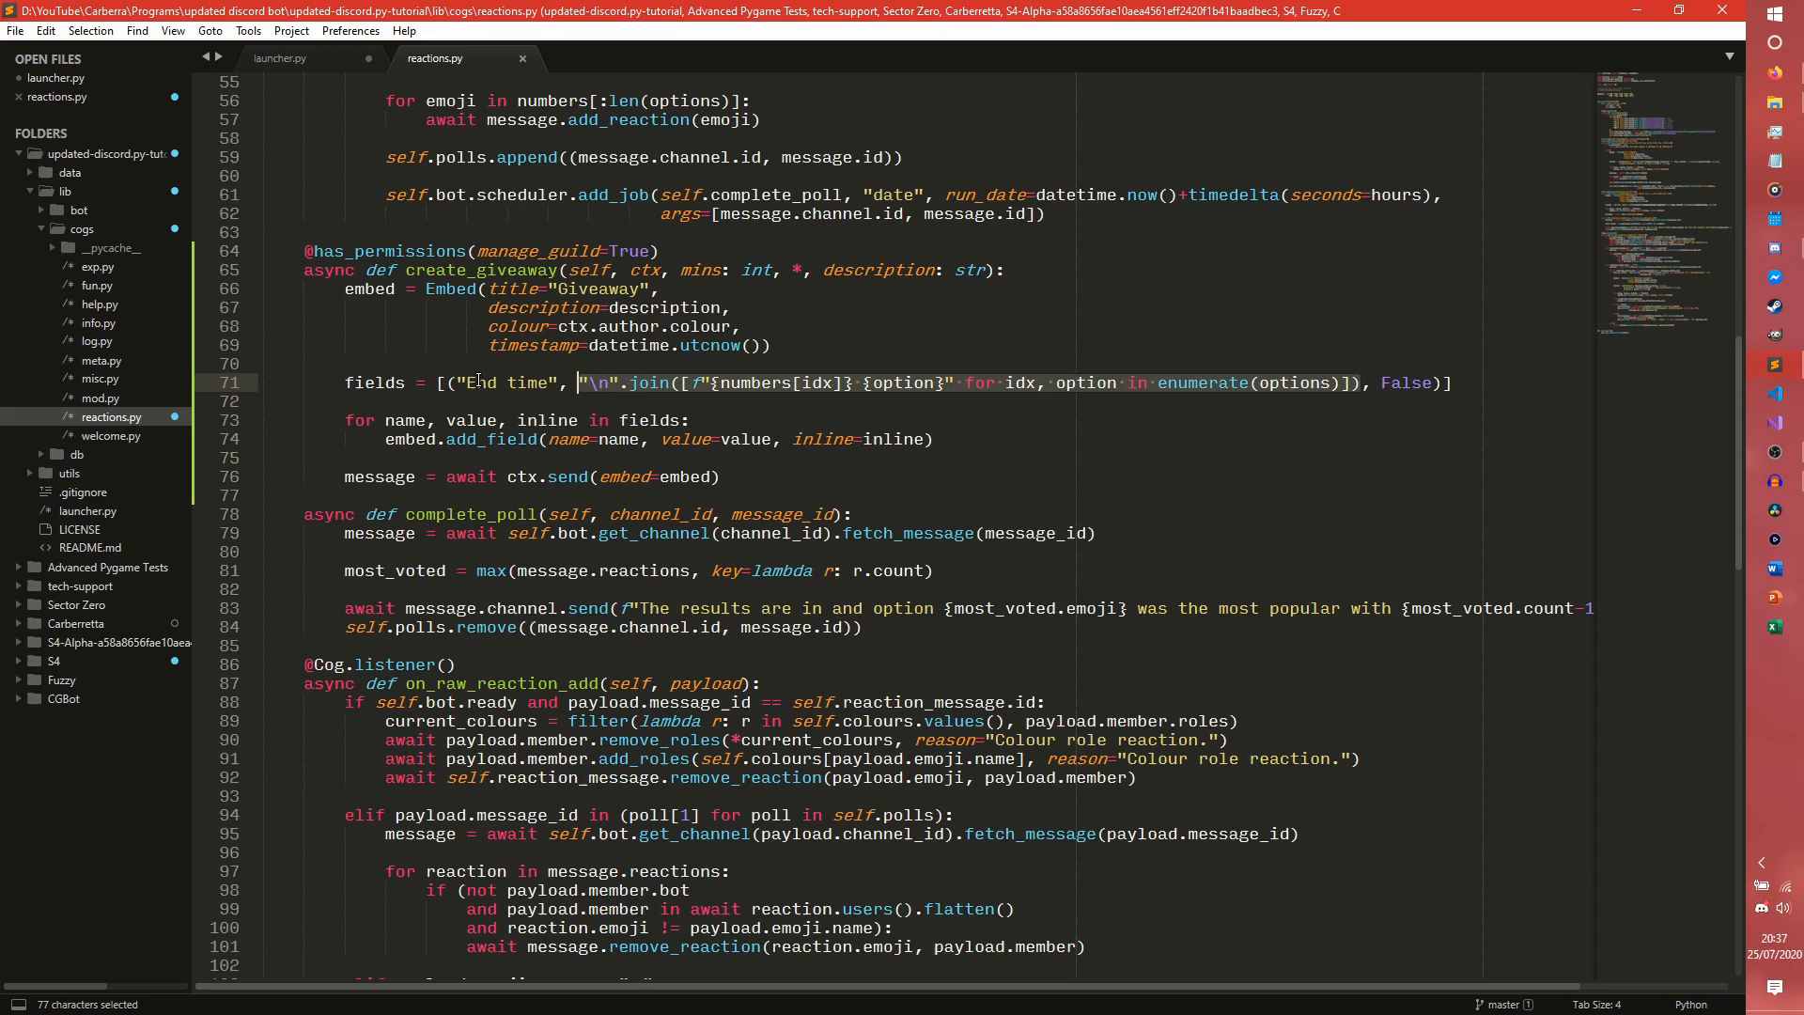
key(Delete)
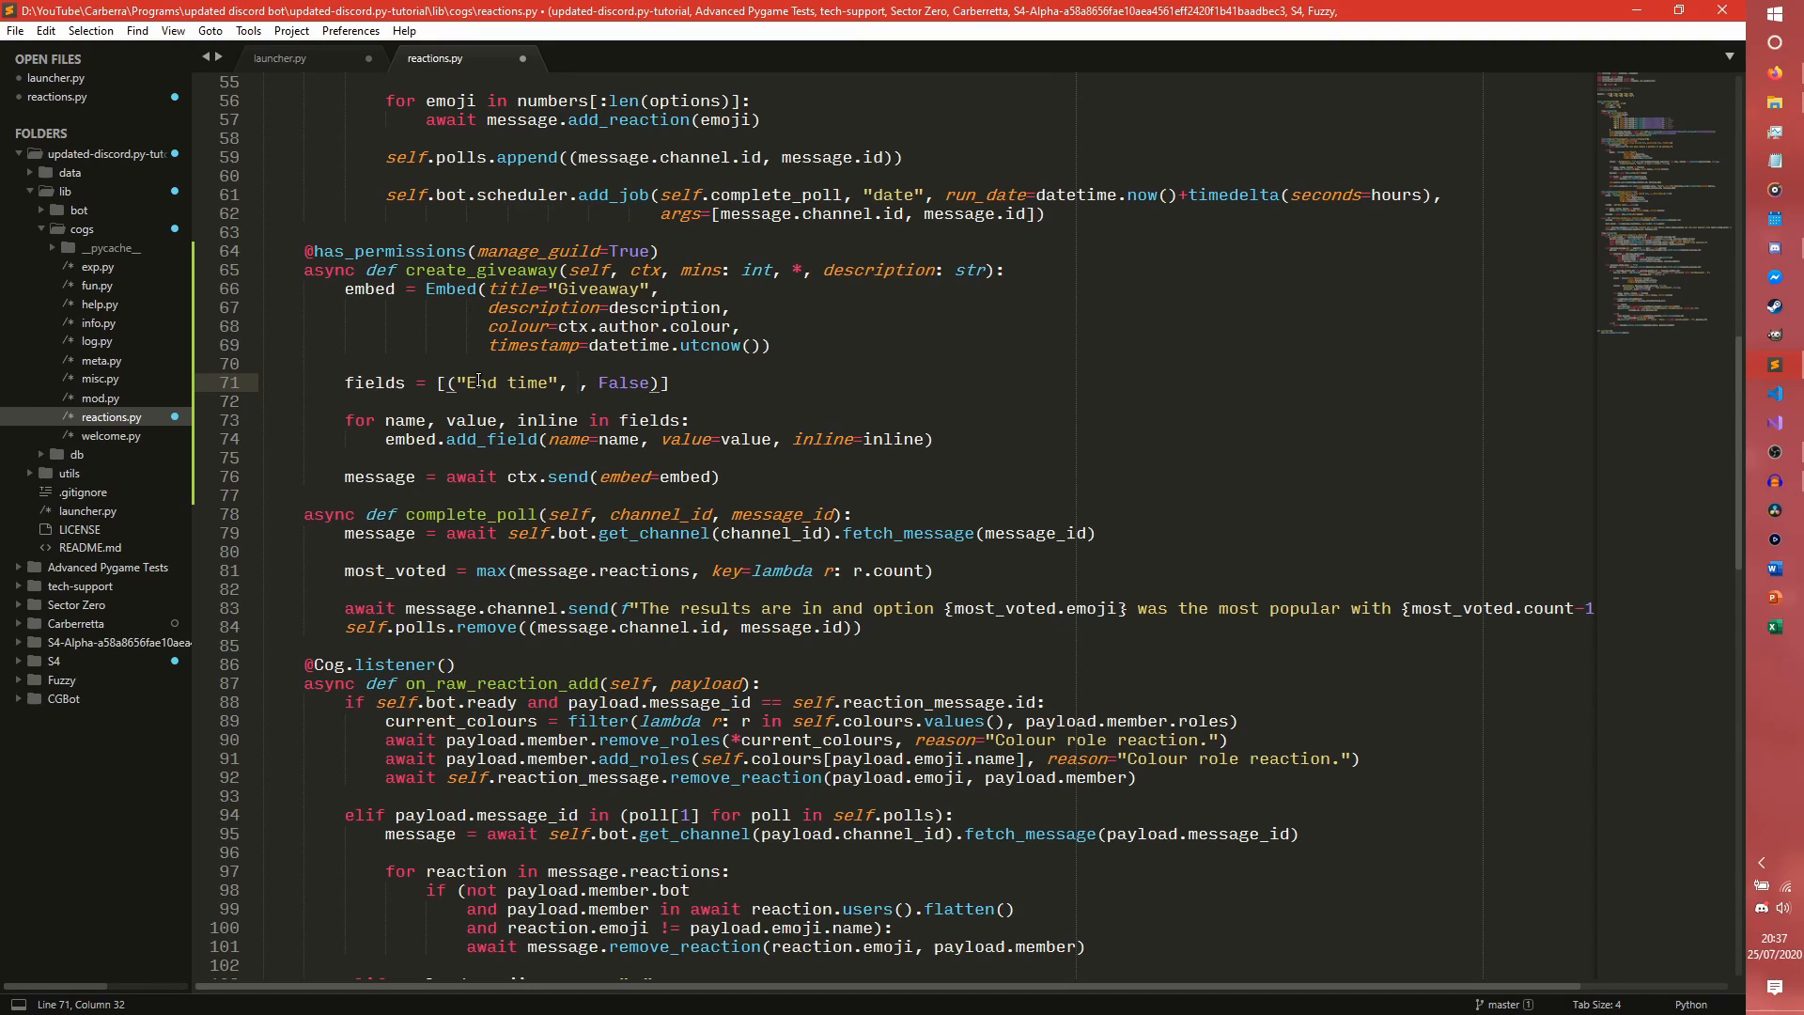
text(datetime.utcnow()
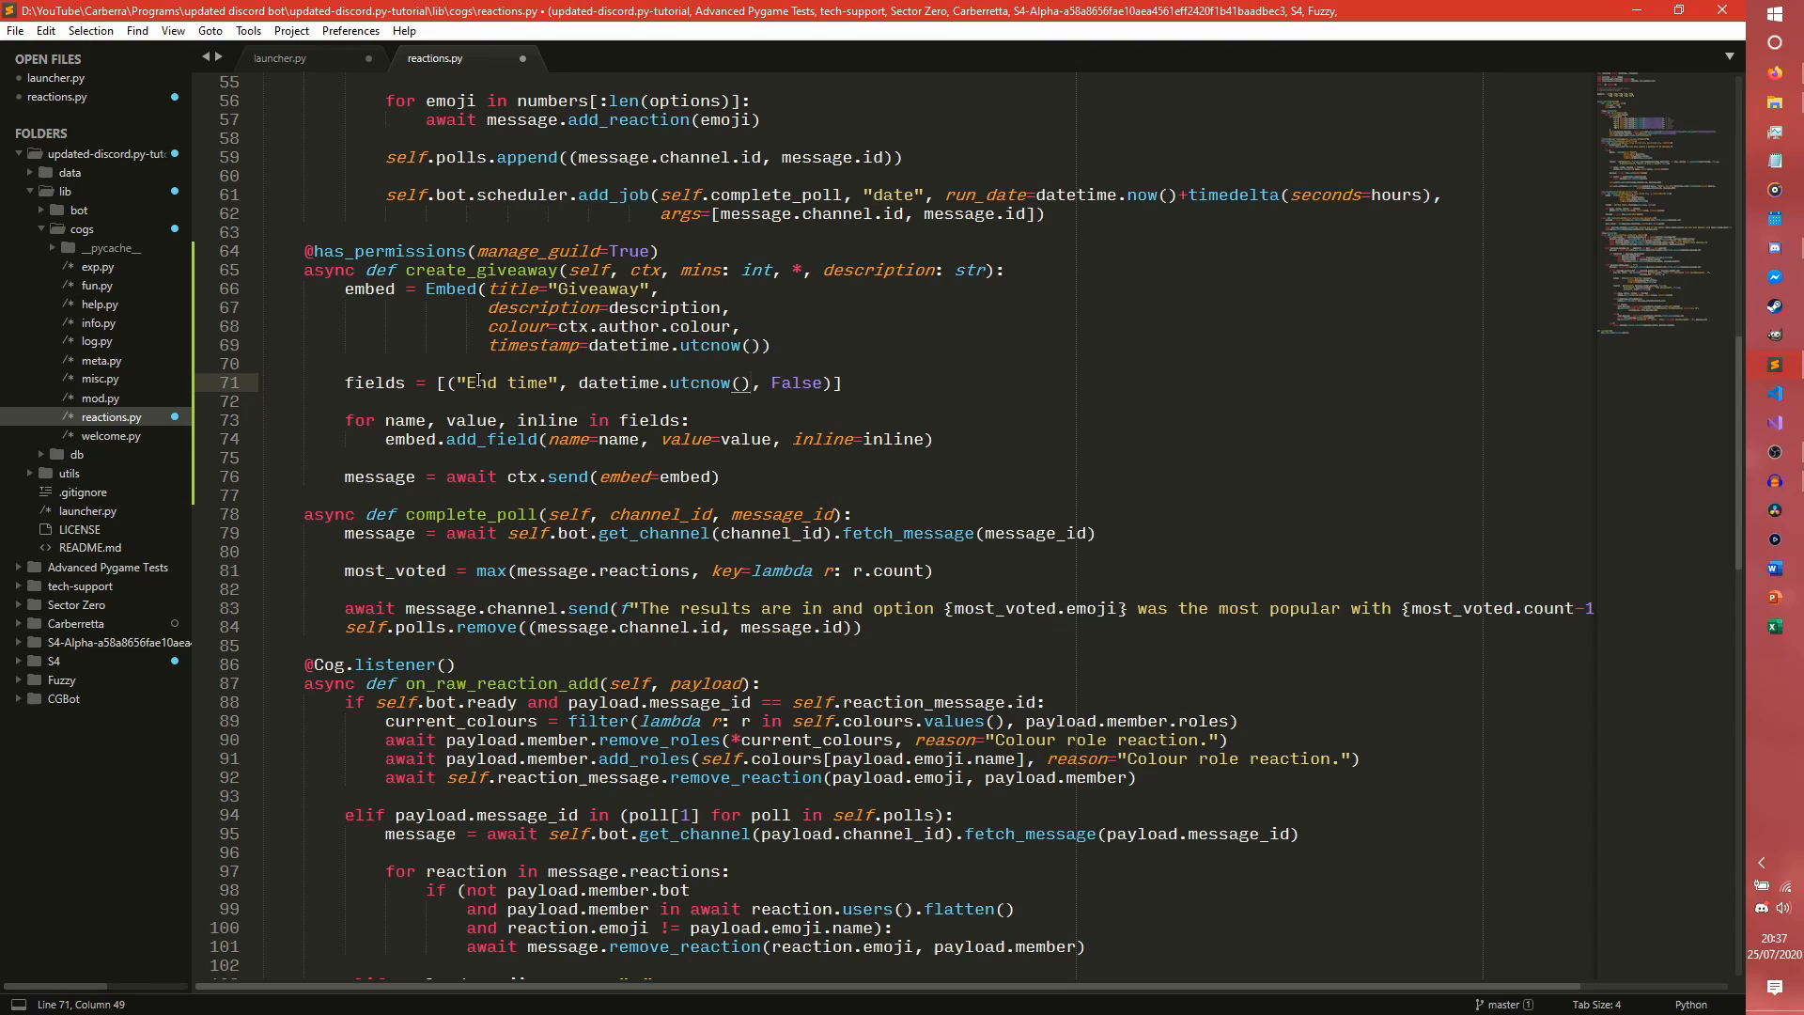
text(+)
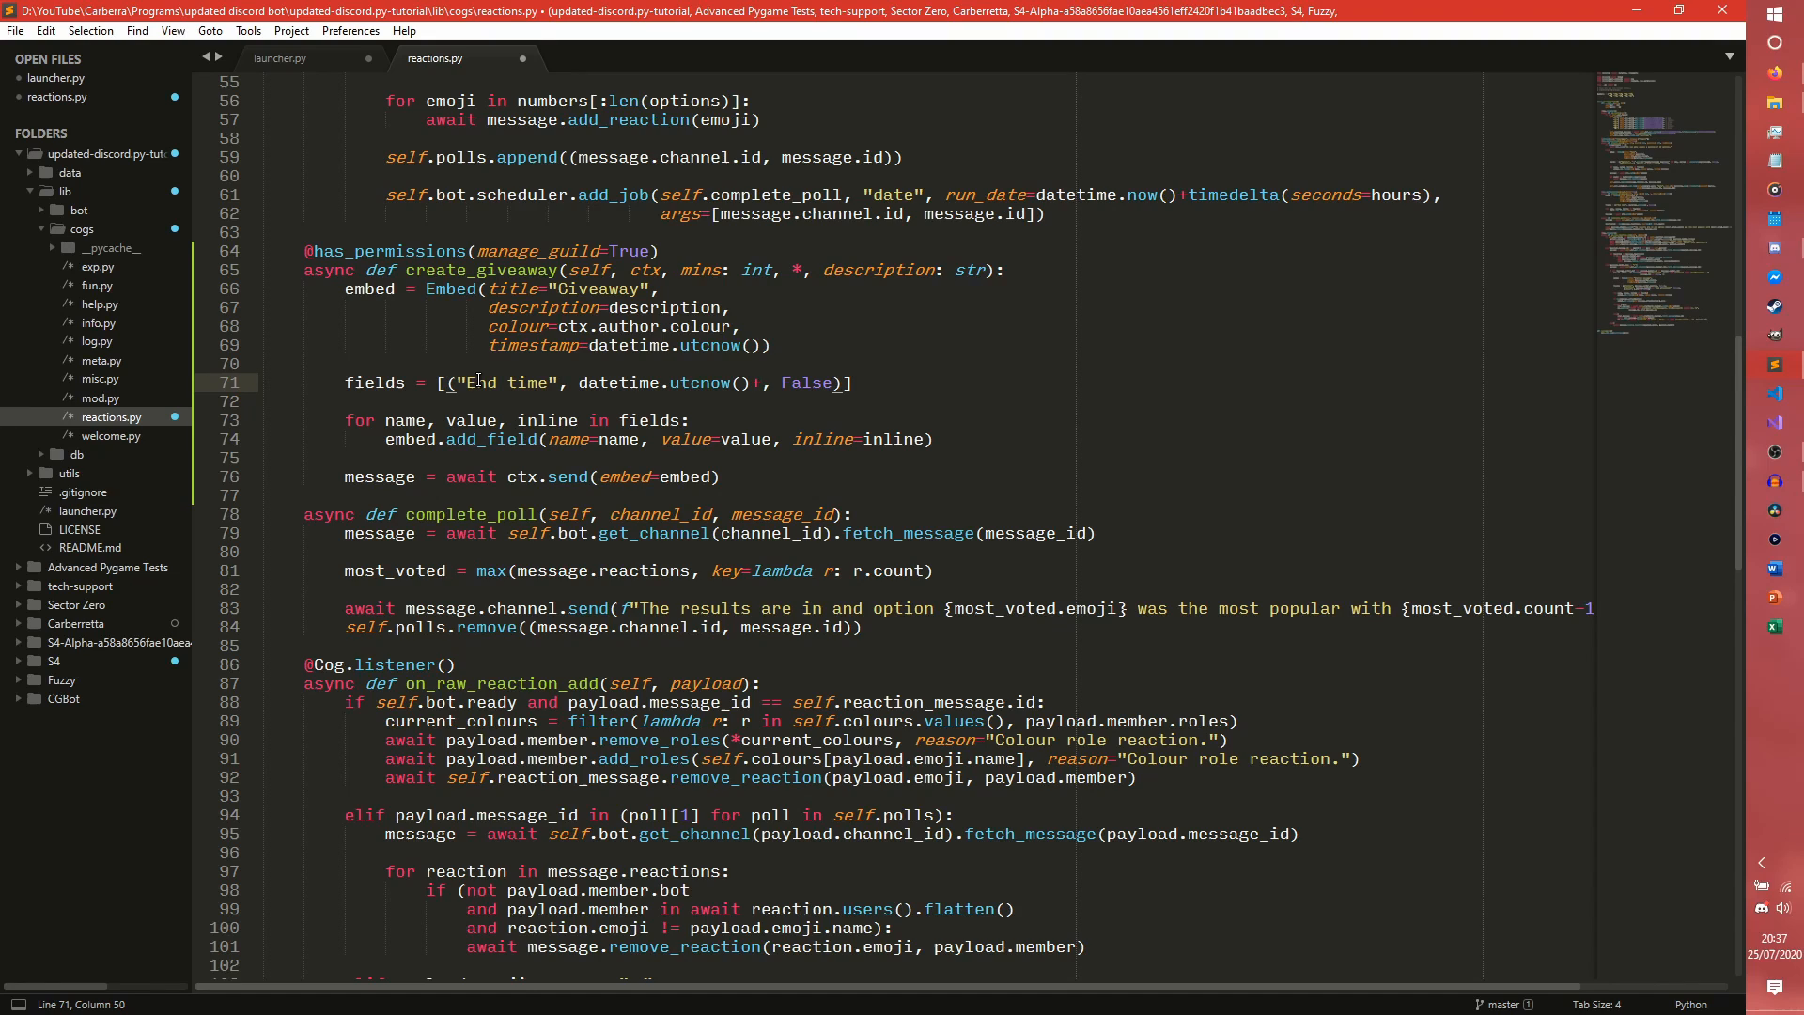
Wrap the end time as f"{datetime.utcnow()+timedelta(seconds=mins*60)} UTC".
click(690, 383)
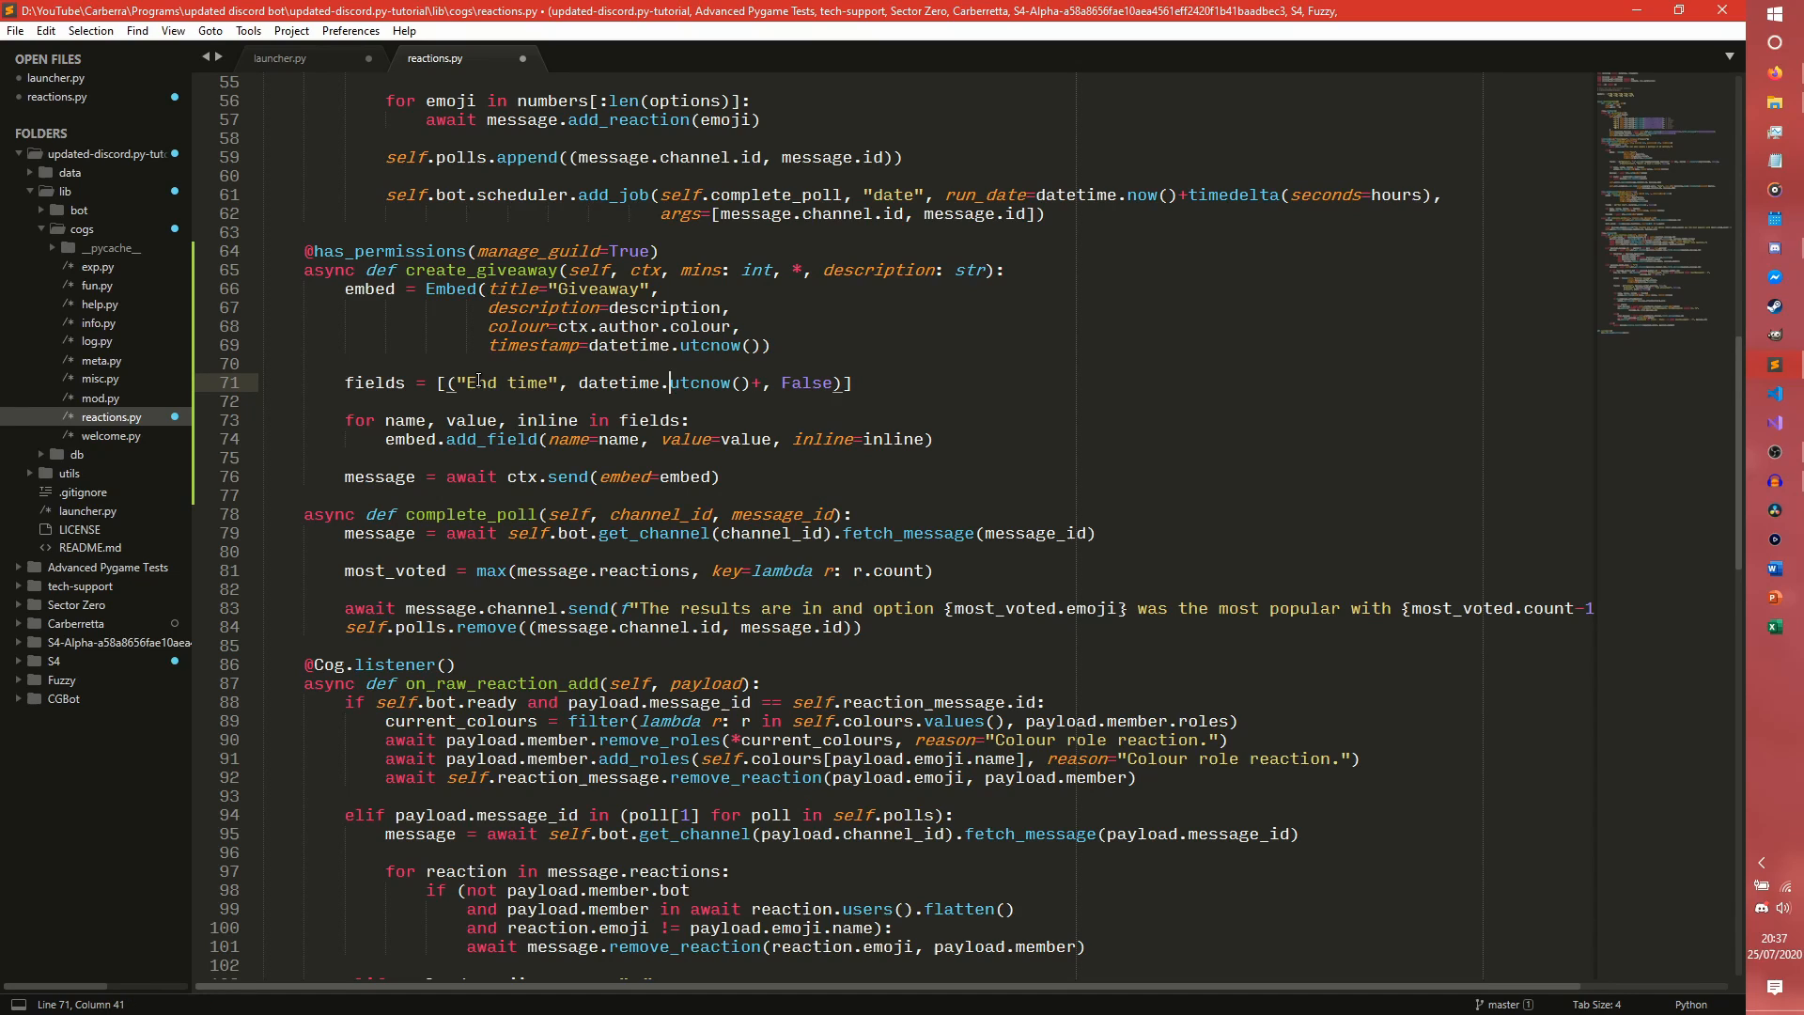
text(f"{)
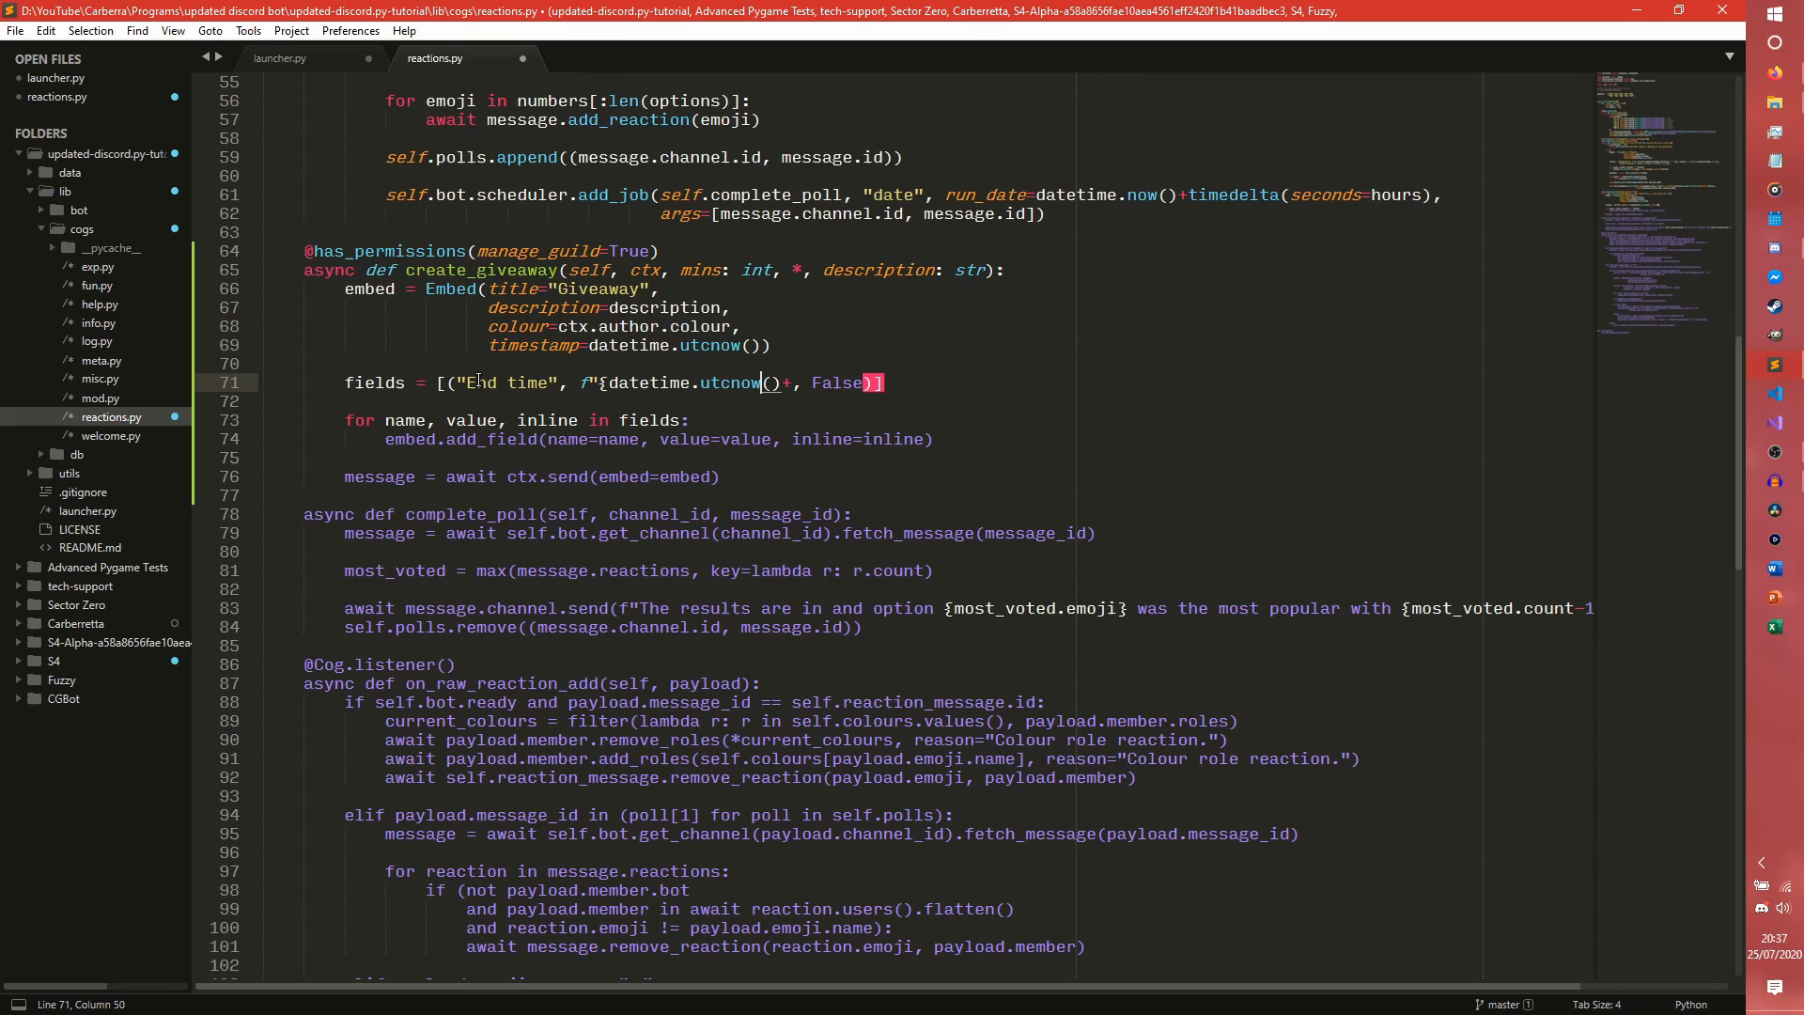
text(} UTC)
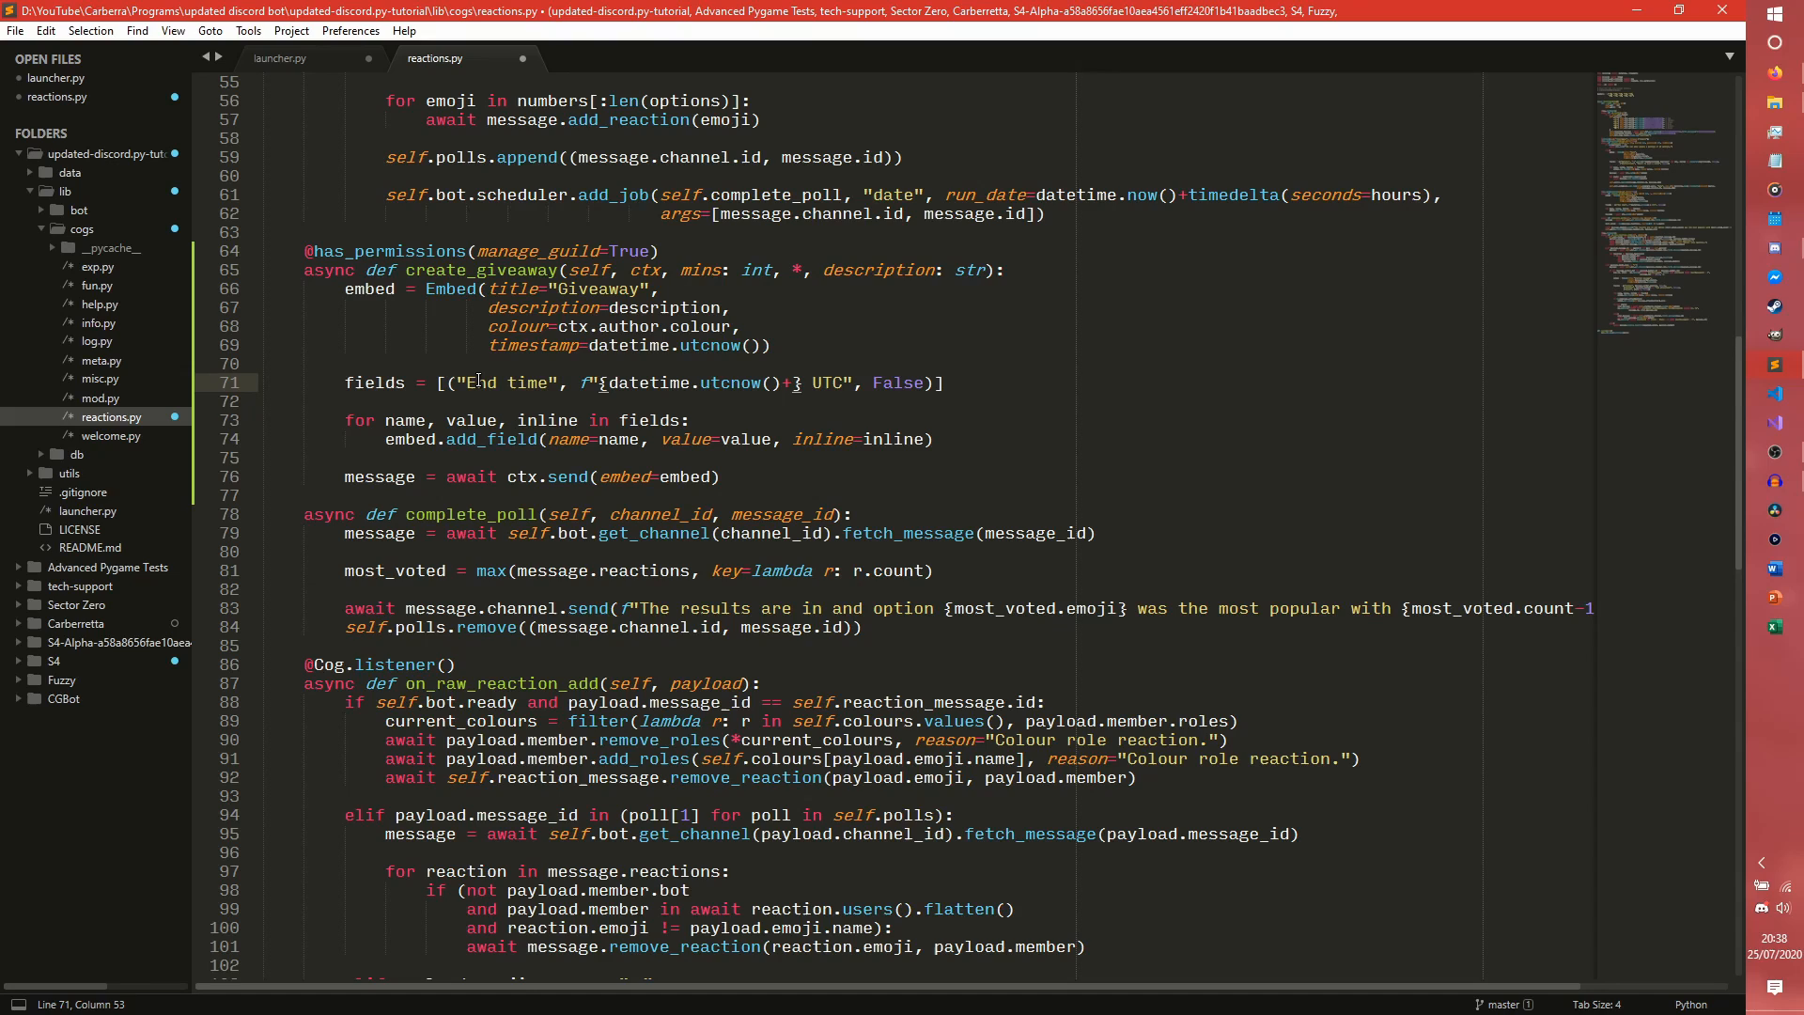
text(+timedelta(s)
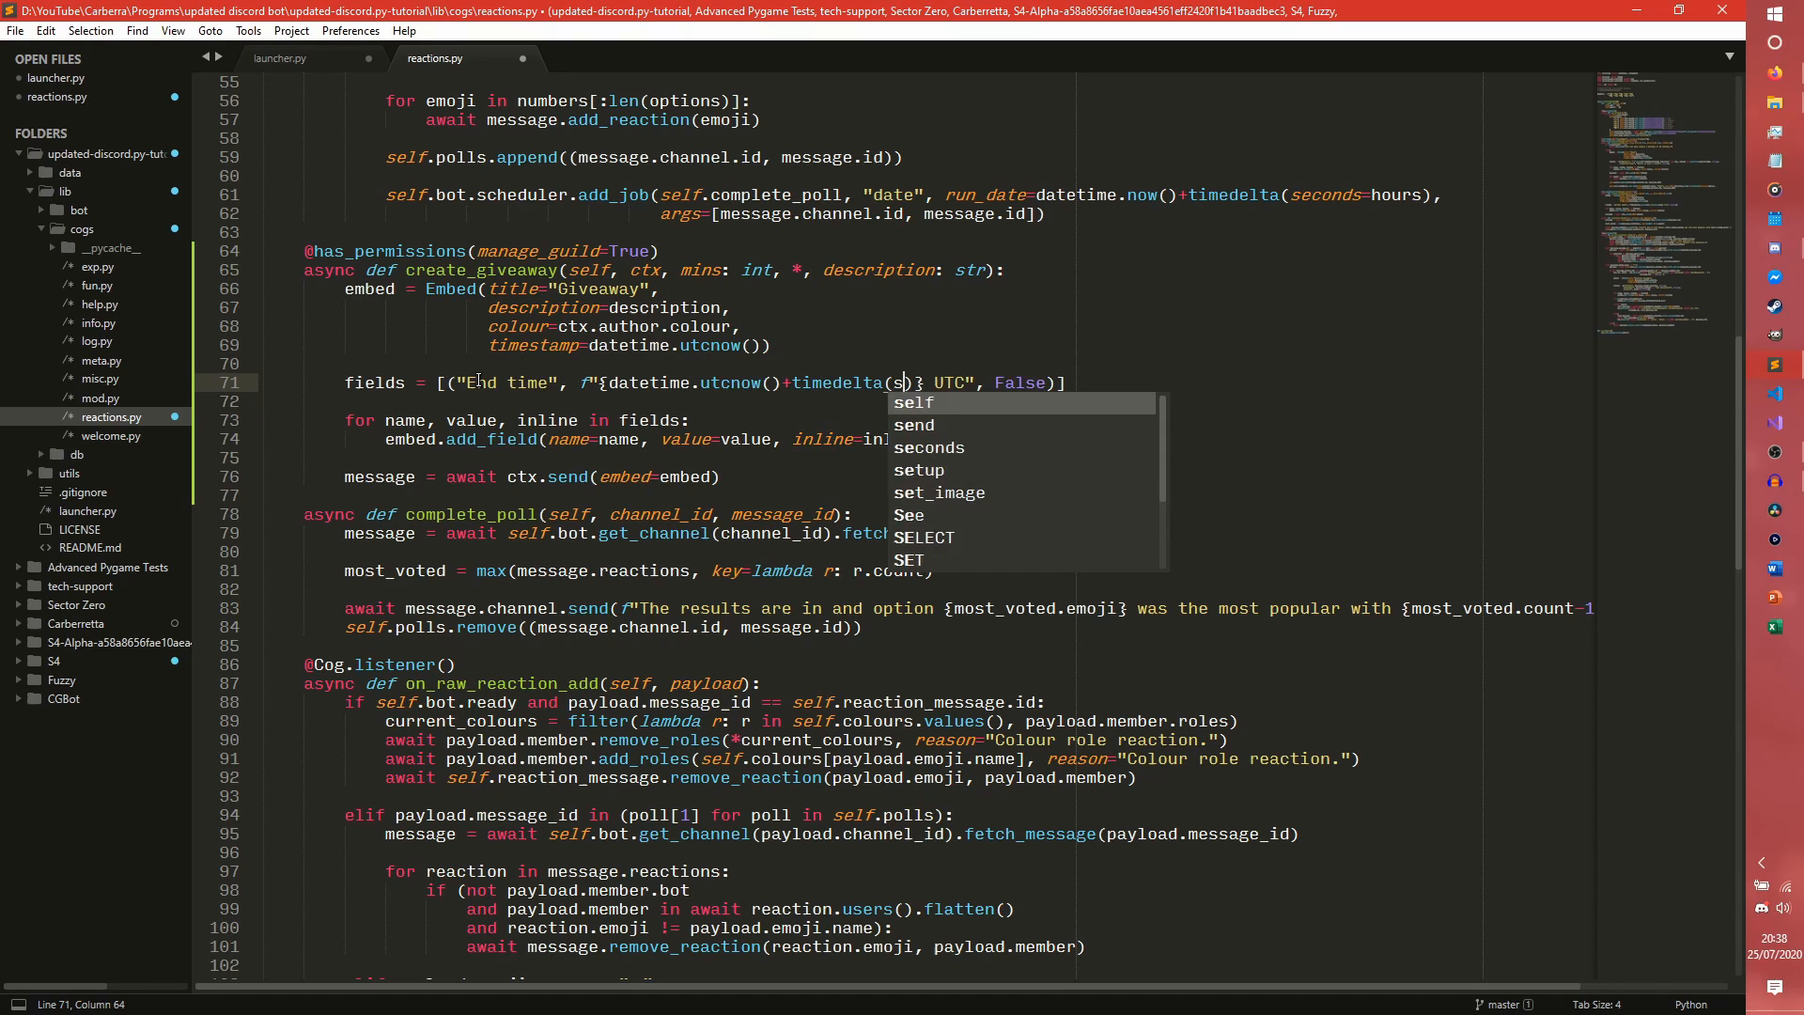
text(econds=m)
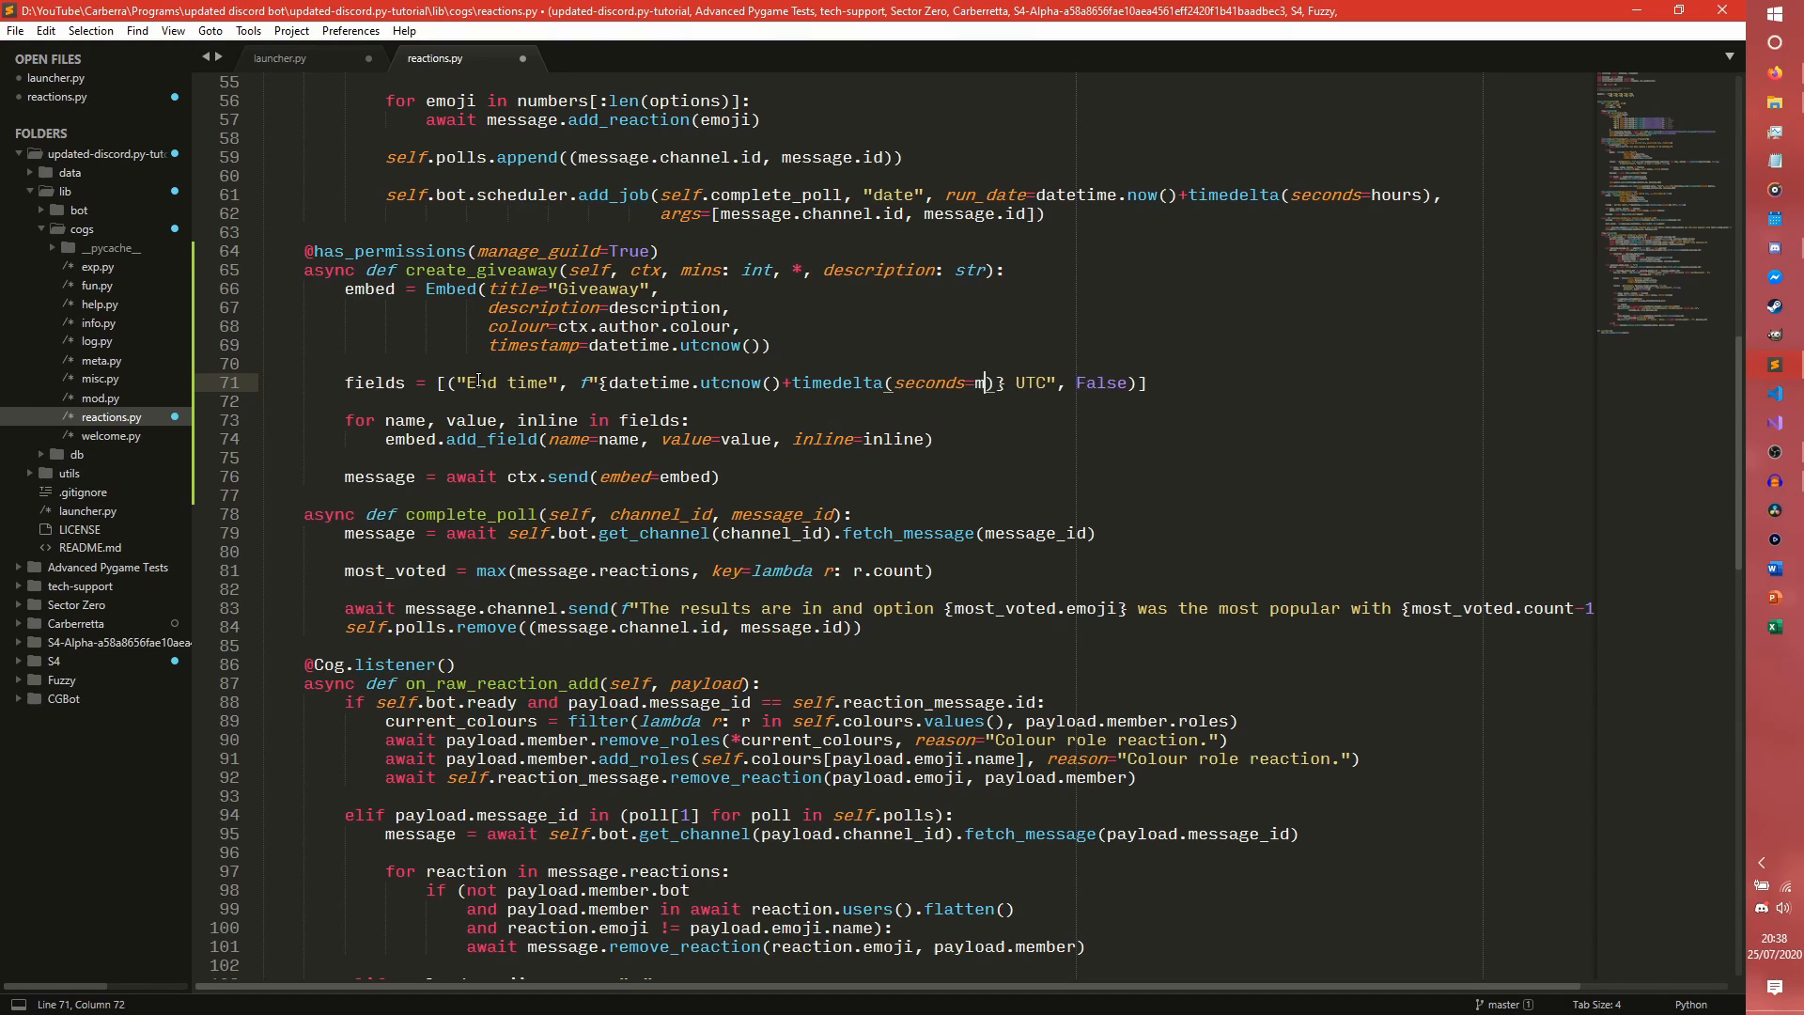
text(ins*60)
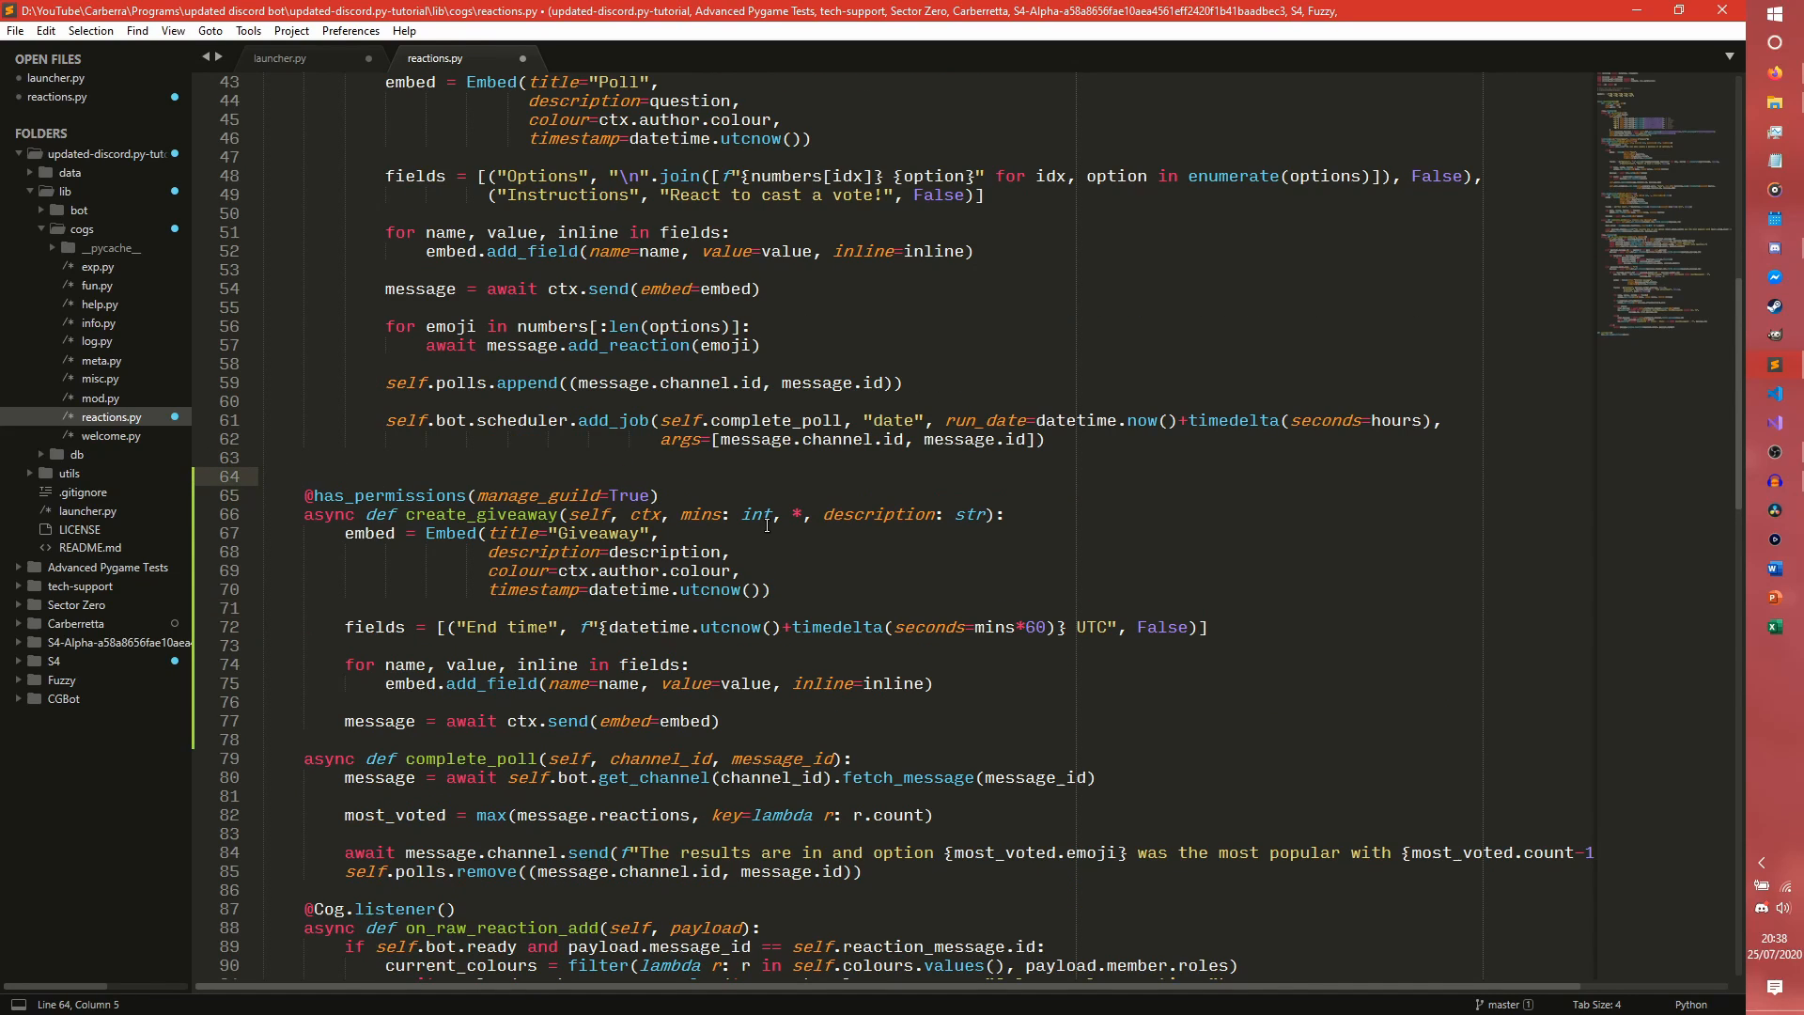
text(command)
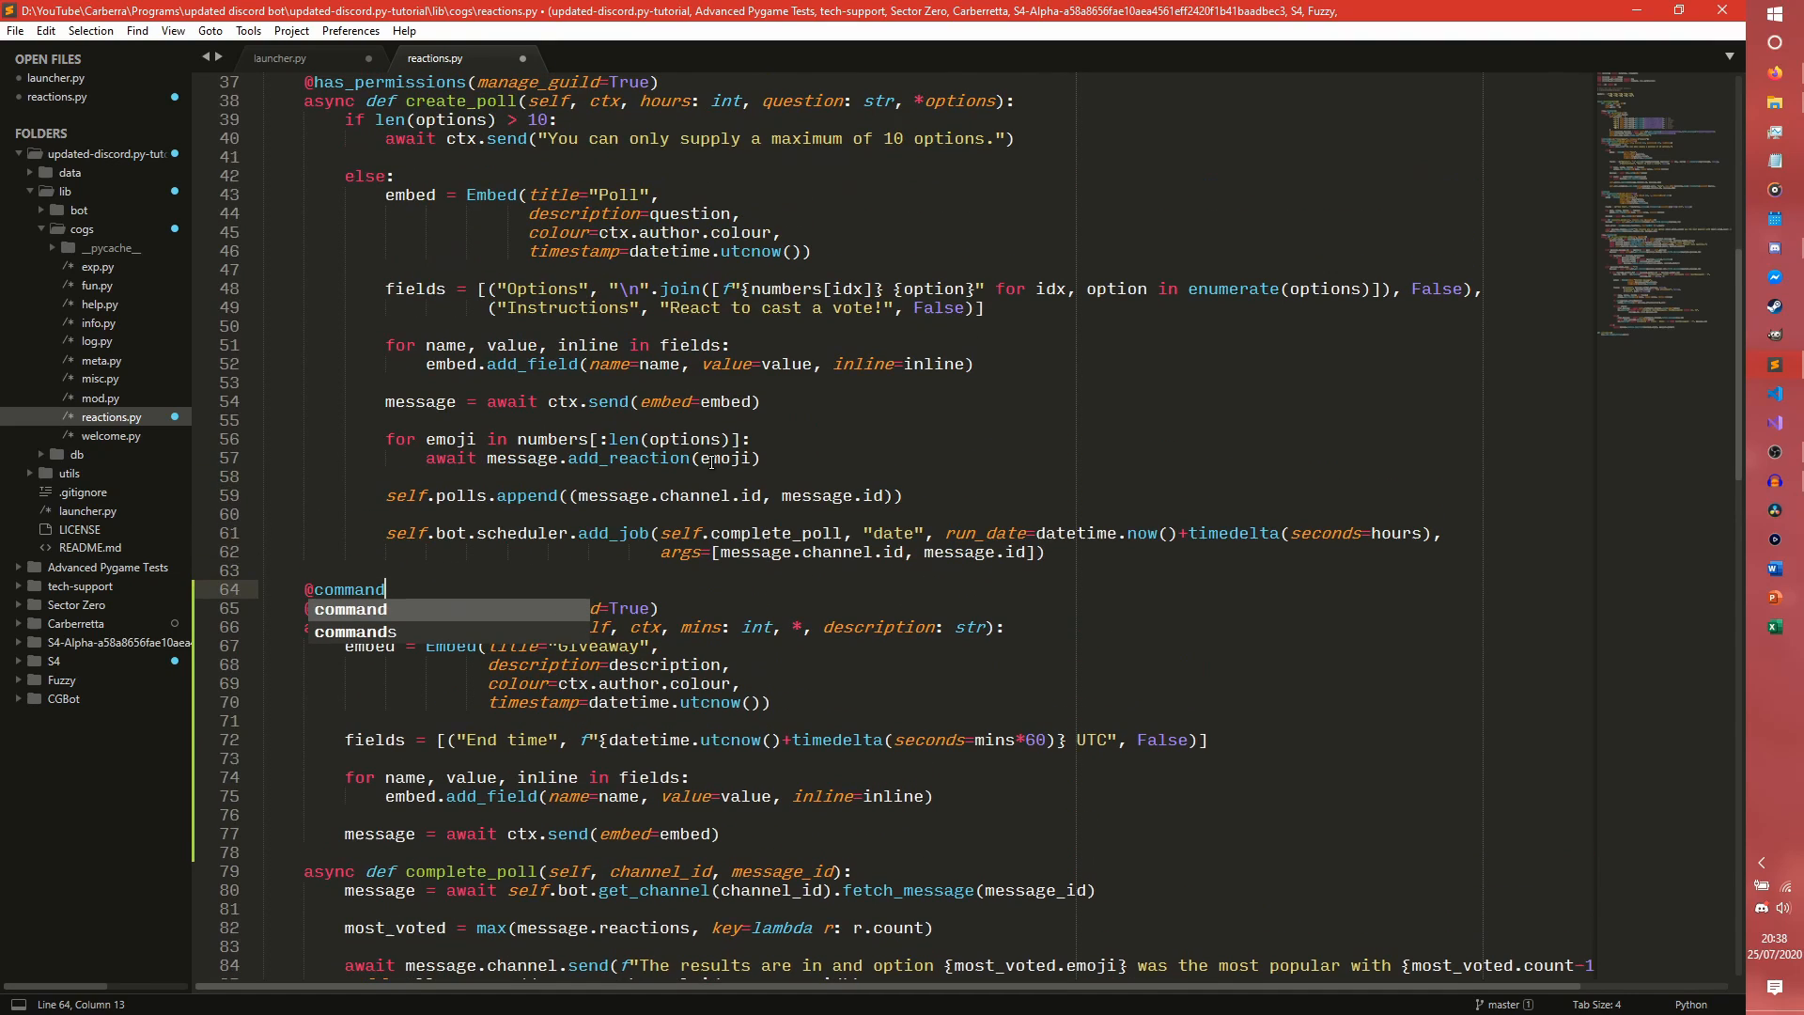
text((name))
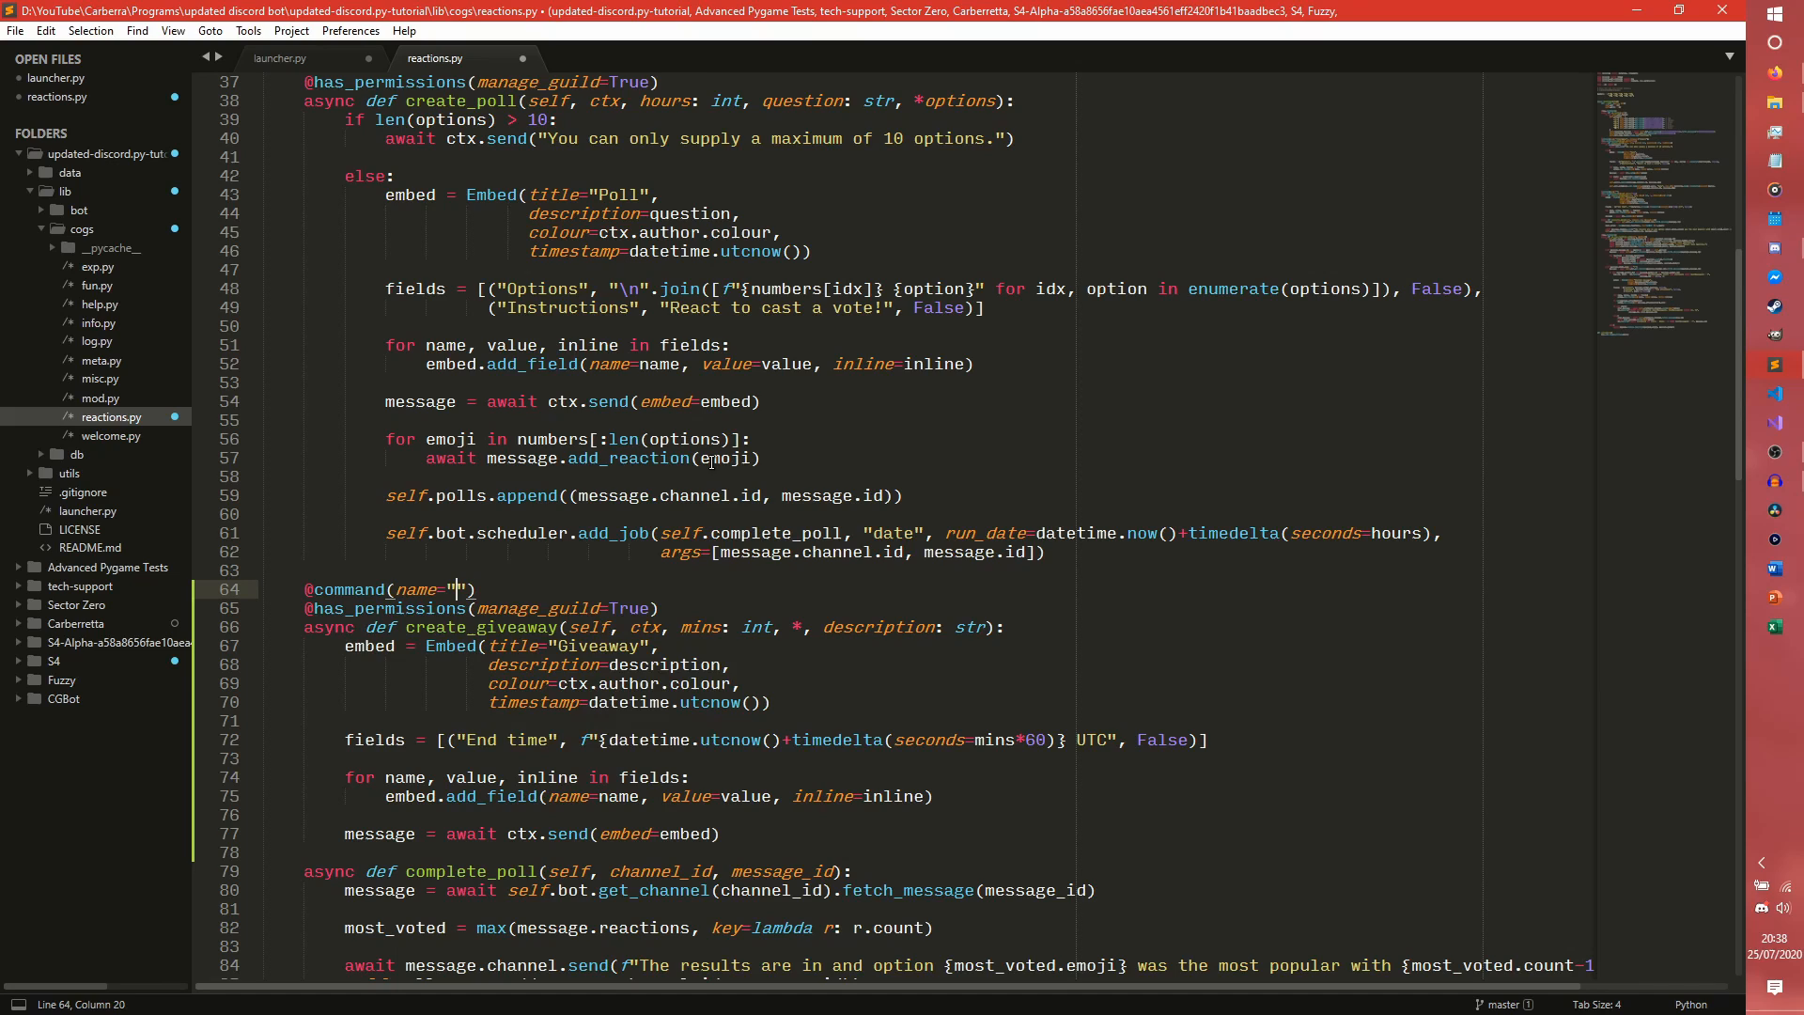
text(givea)
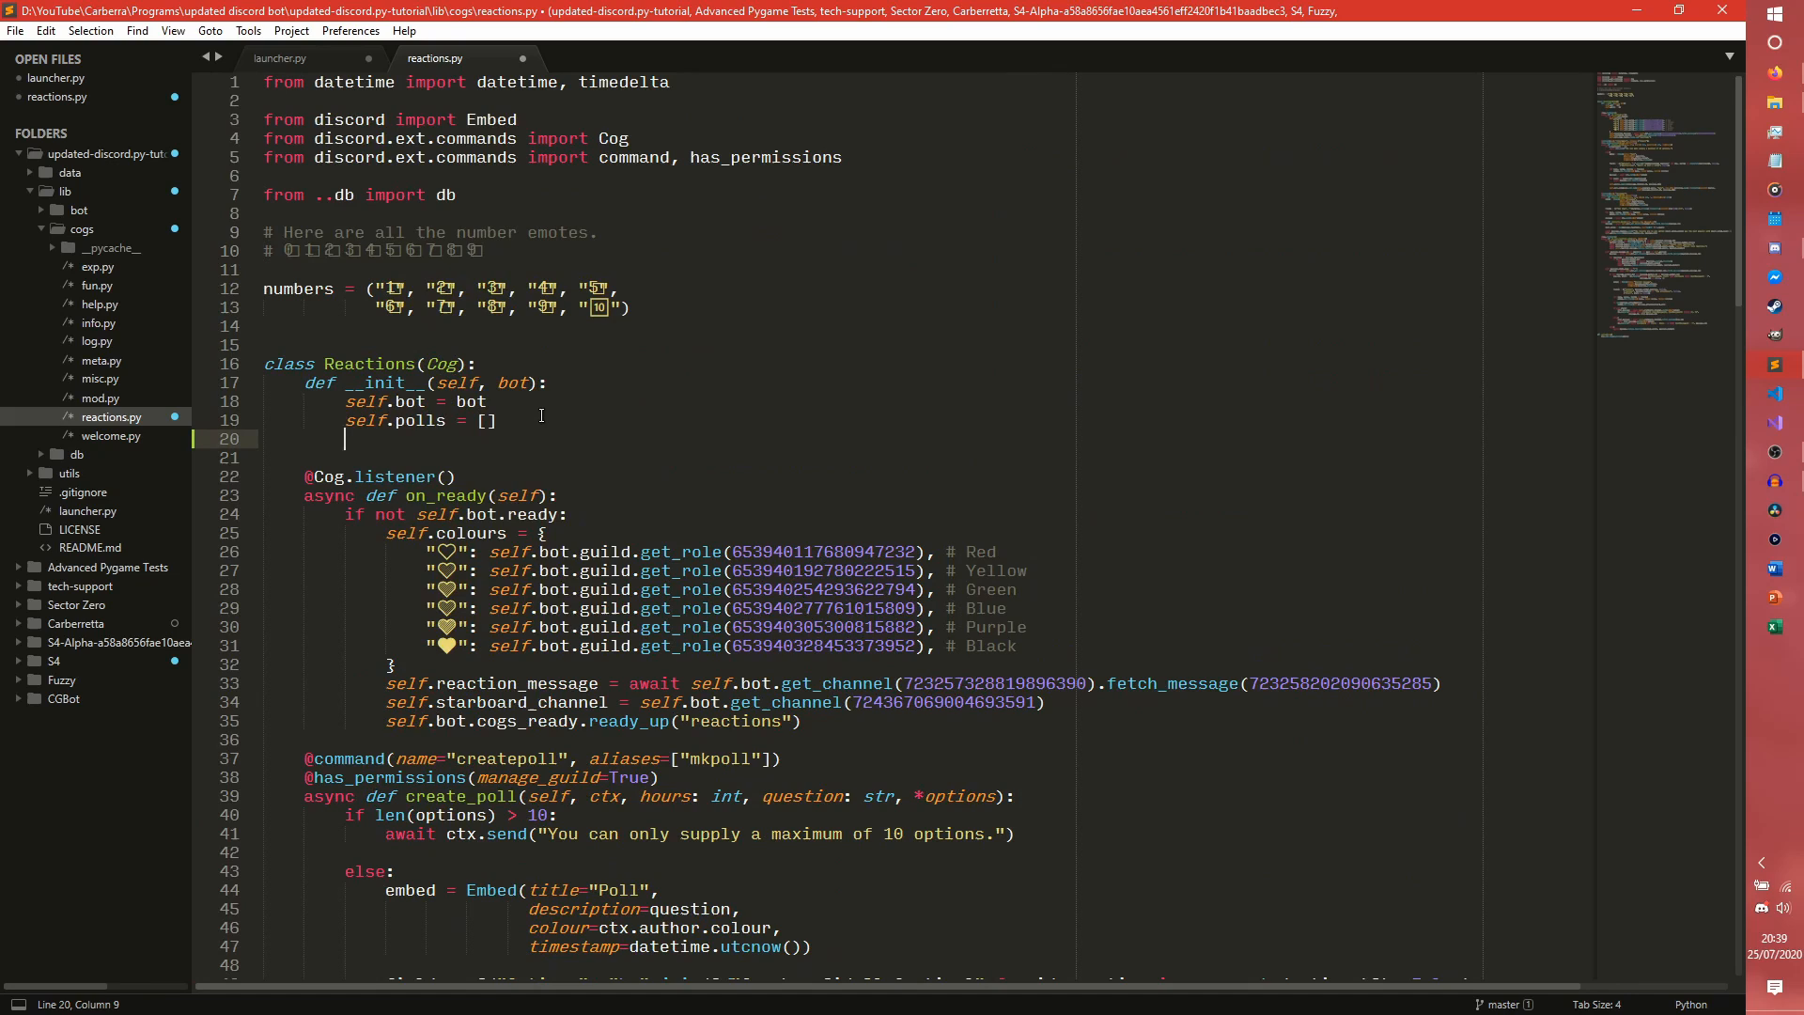
text(self.giveaways)
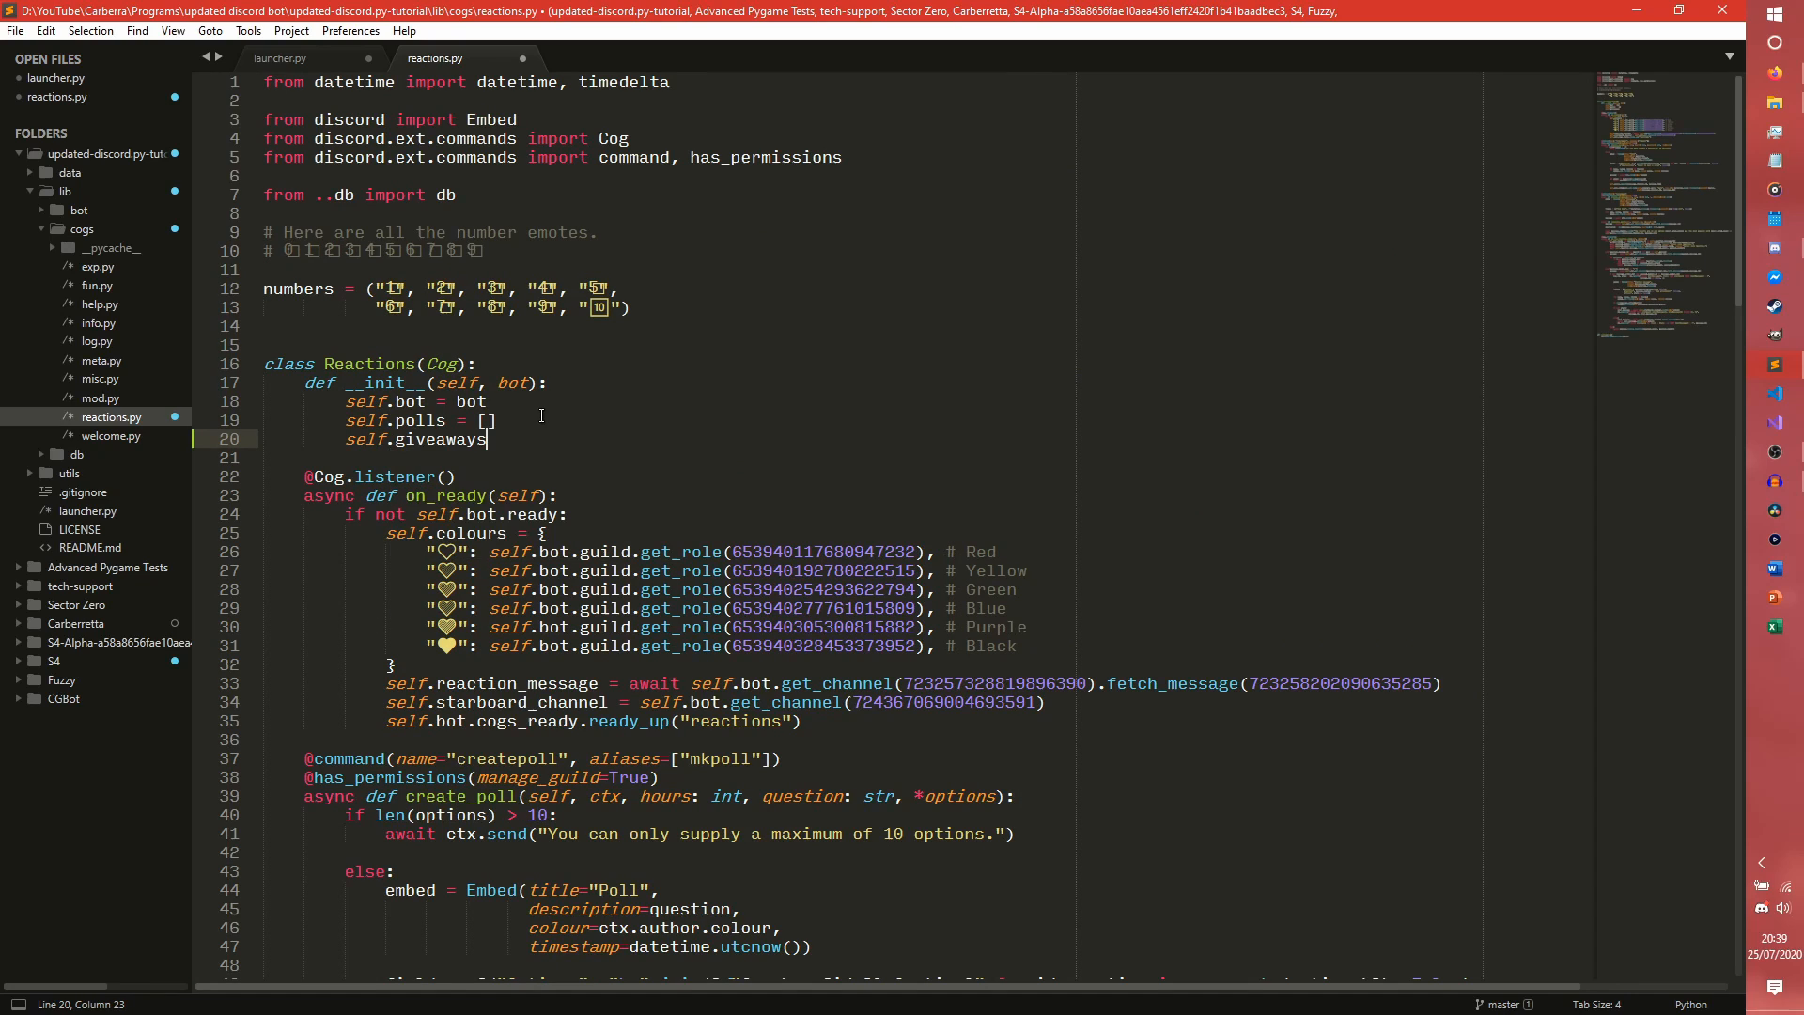
text(= [])
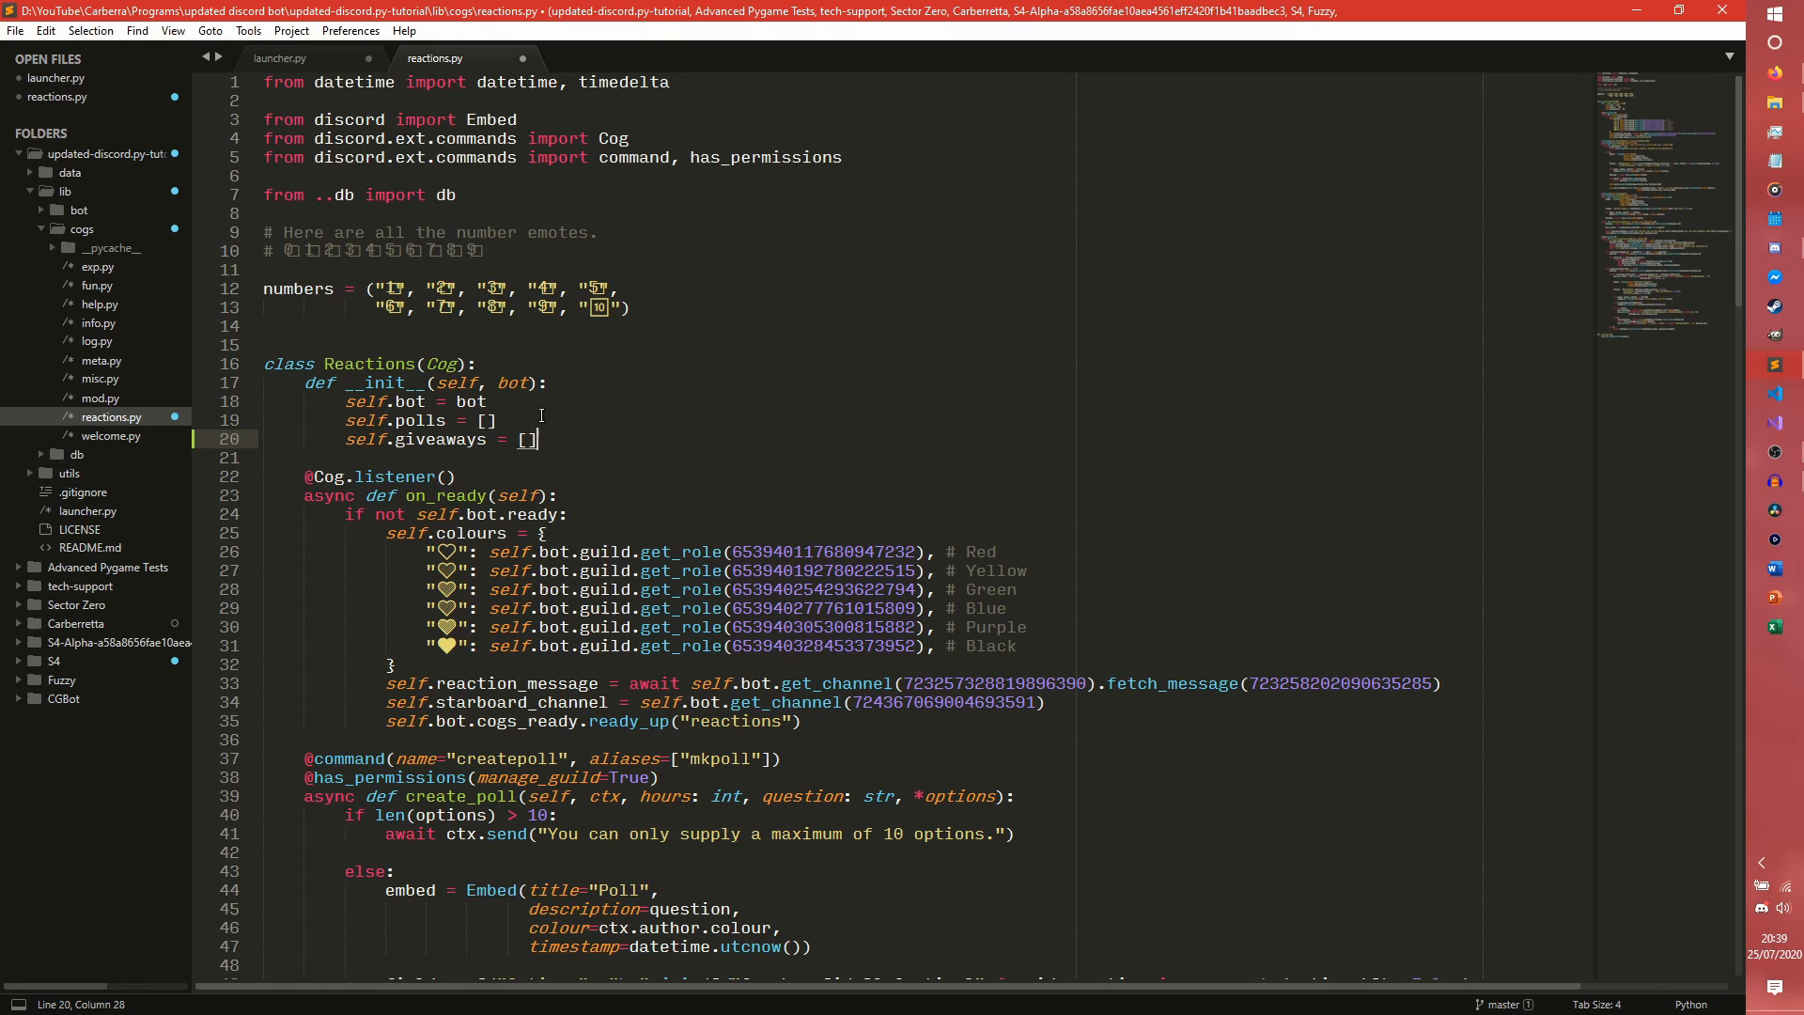
scroll(down, 3)
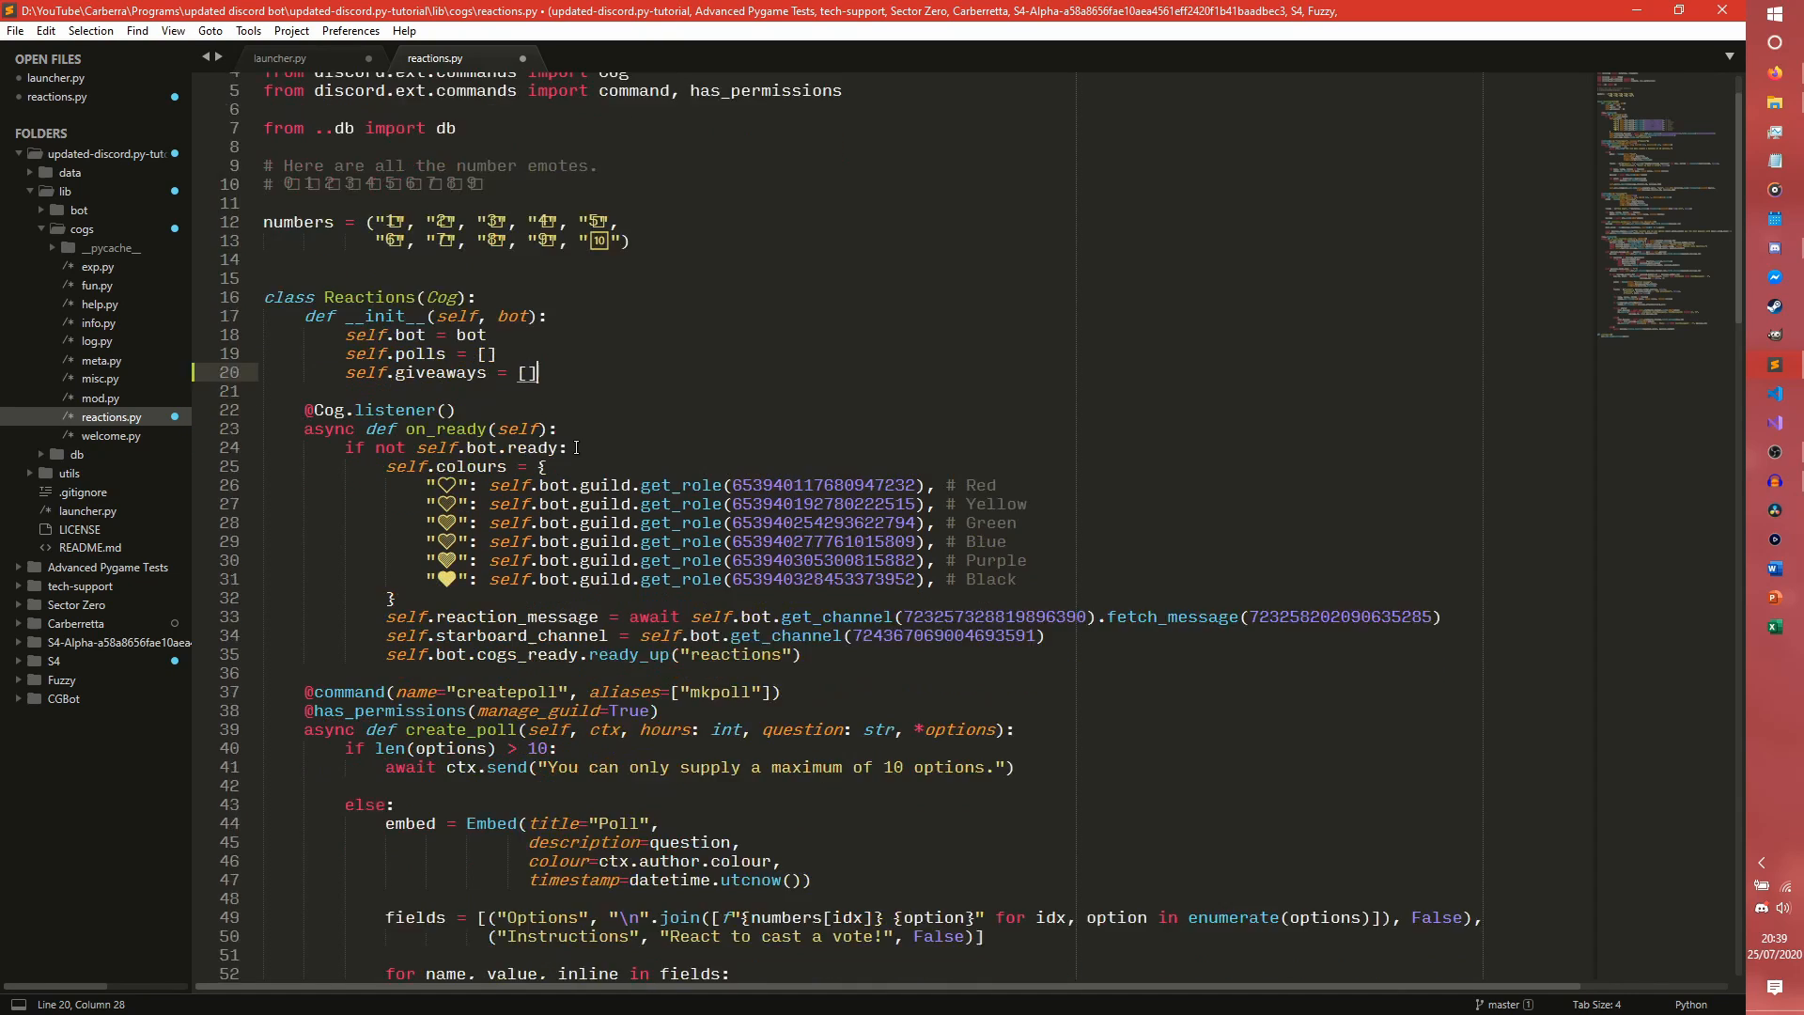
scroll(down, 3)
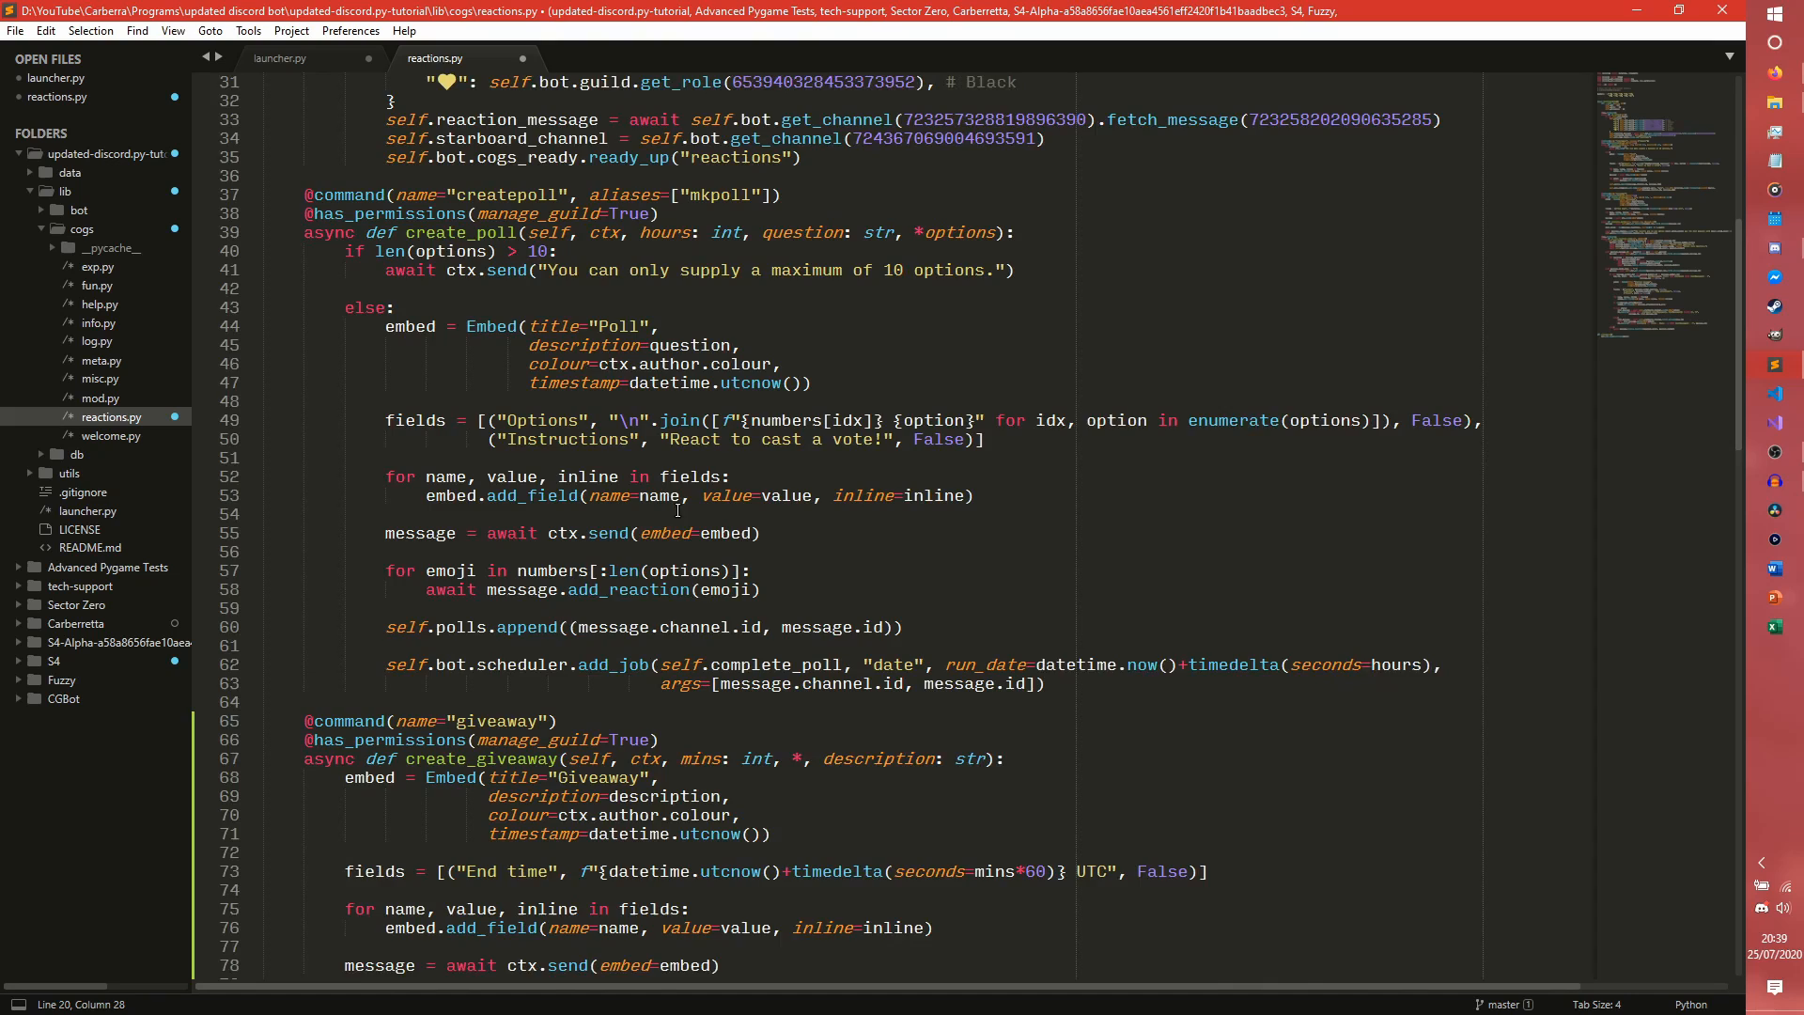
scroll(down, 3)
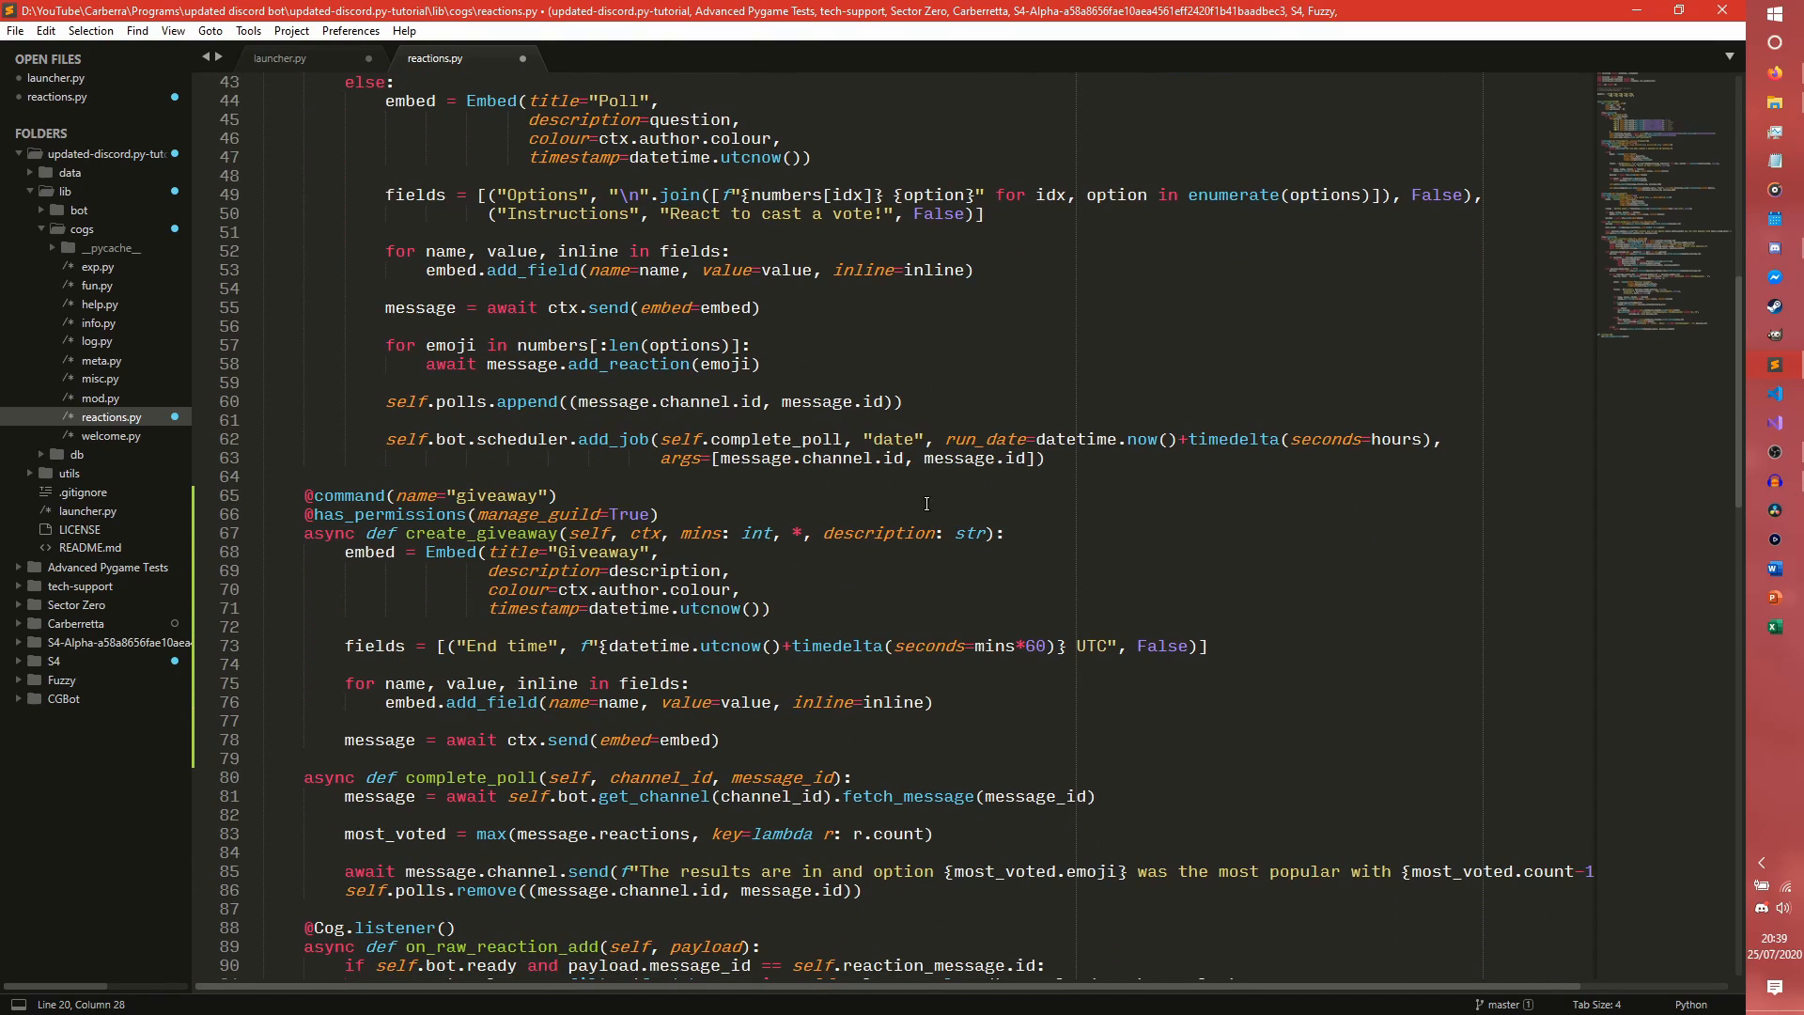
Copy the self.polls.append and scheduler.add_job lines and start an await message.add_reaction line after the giveaway send.
drag(387, 400, 1045, 458)
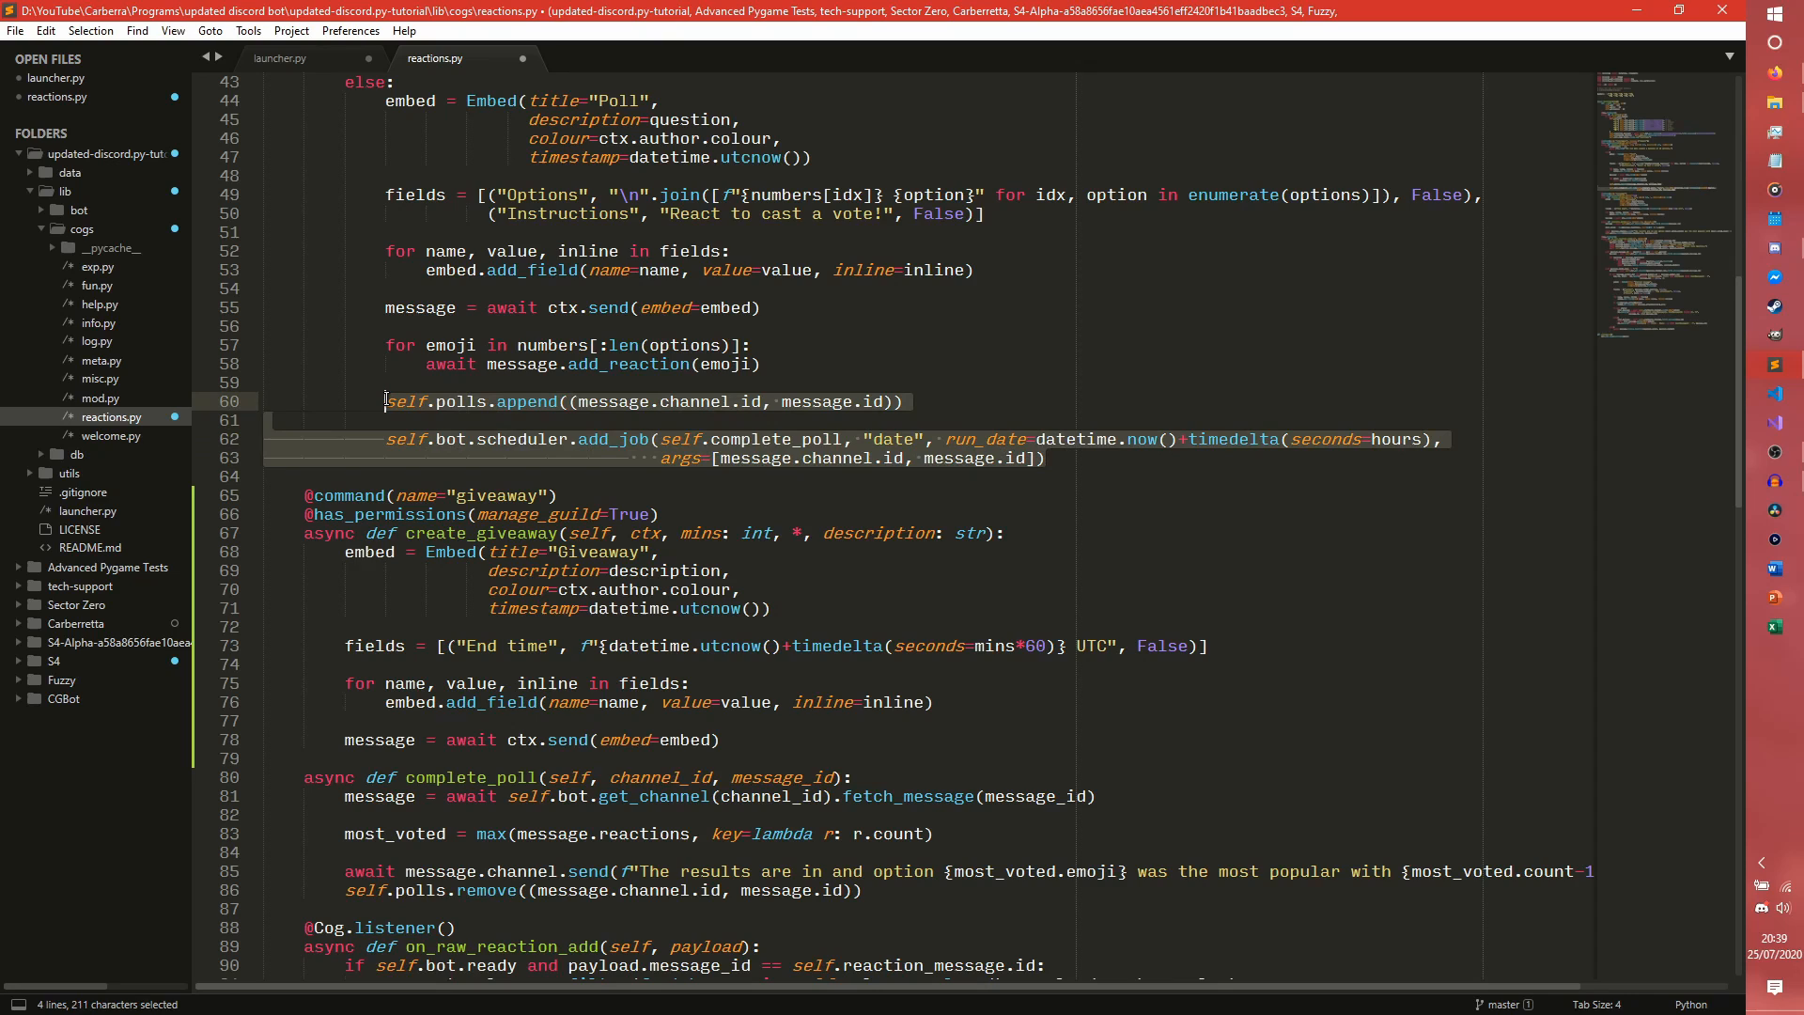
key(ctrl+c)
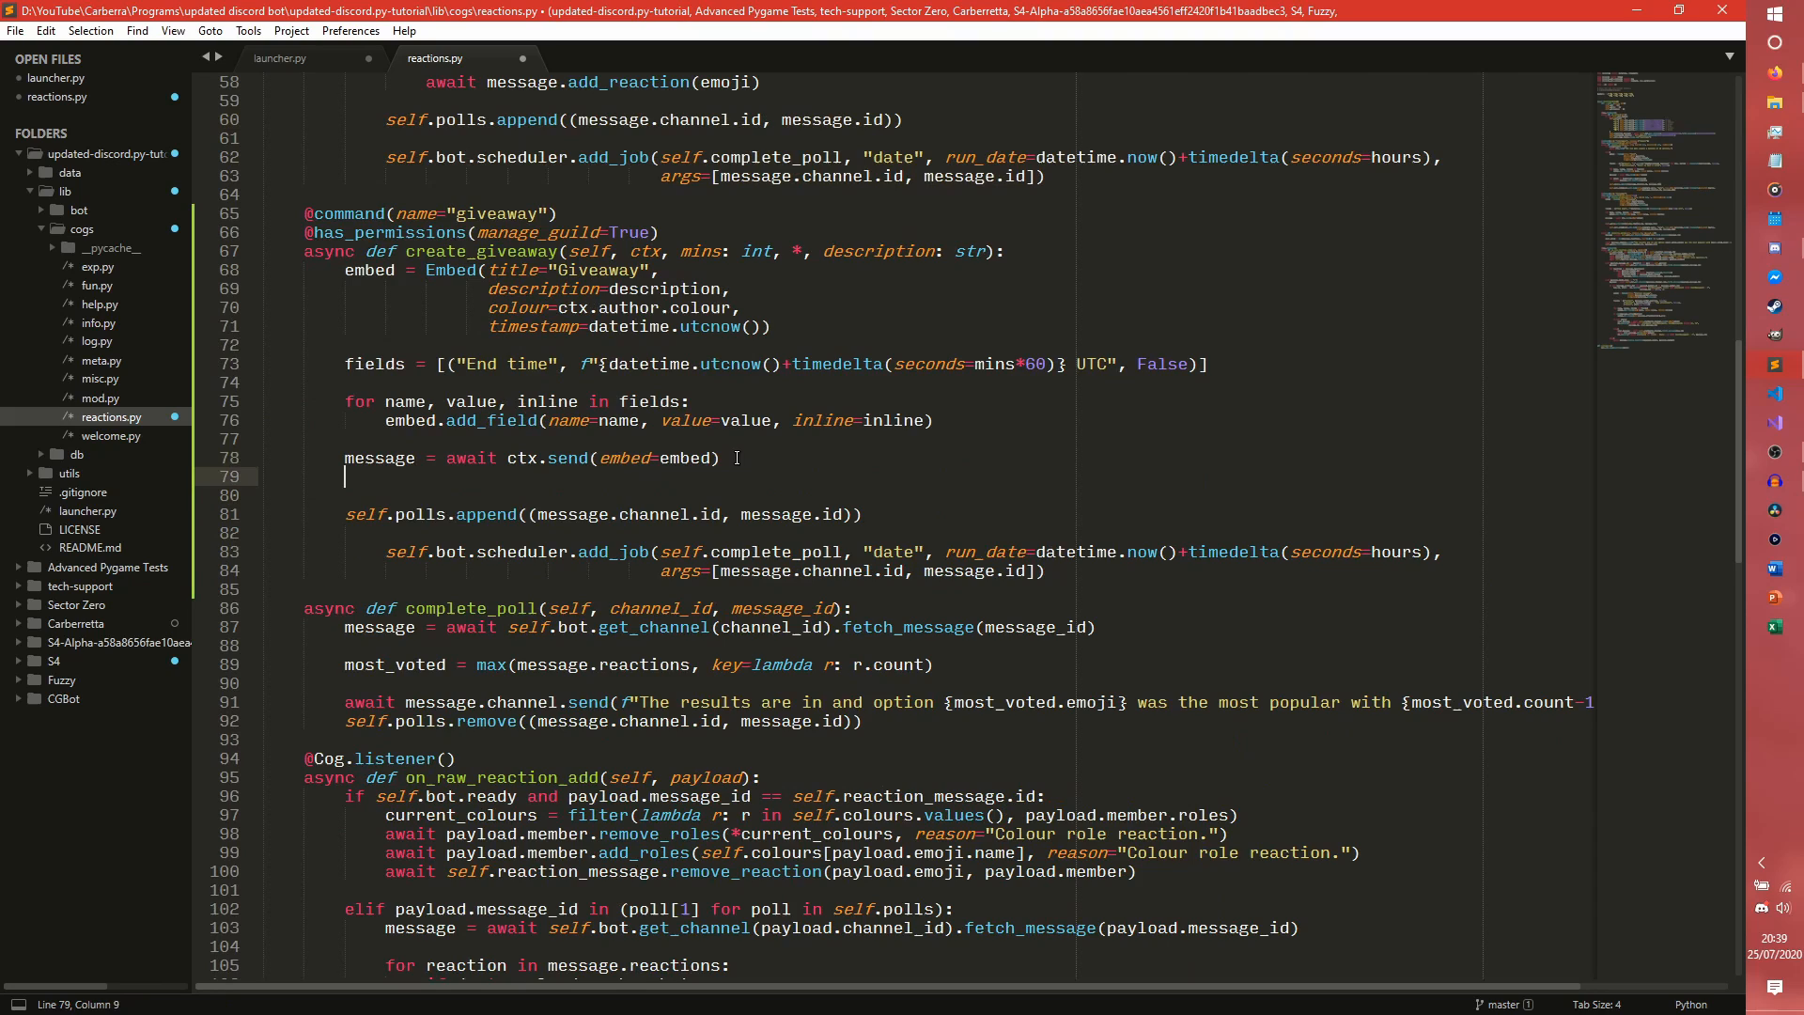
text(await message.a)
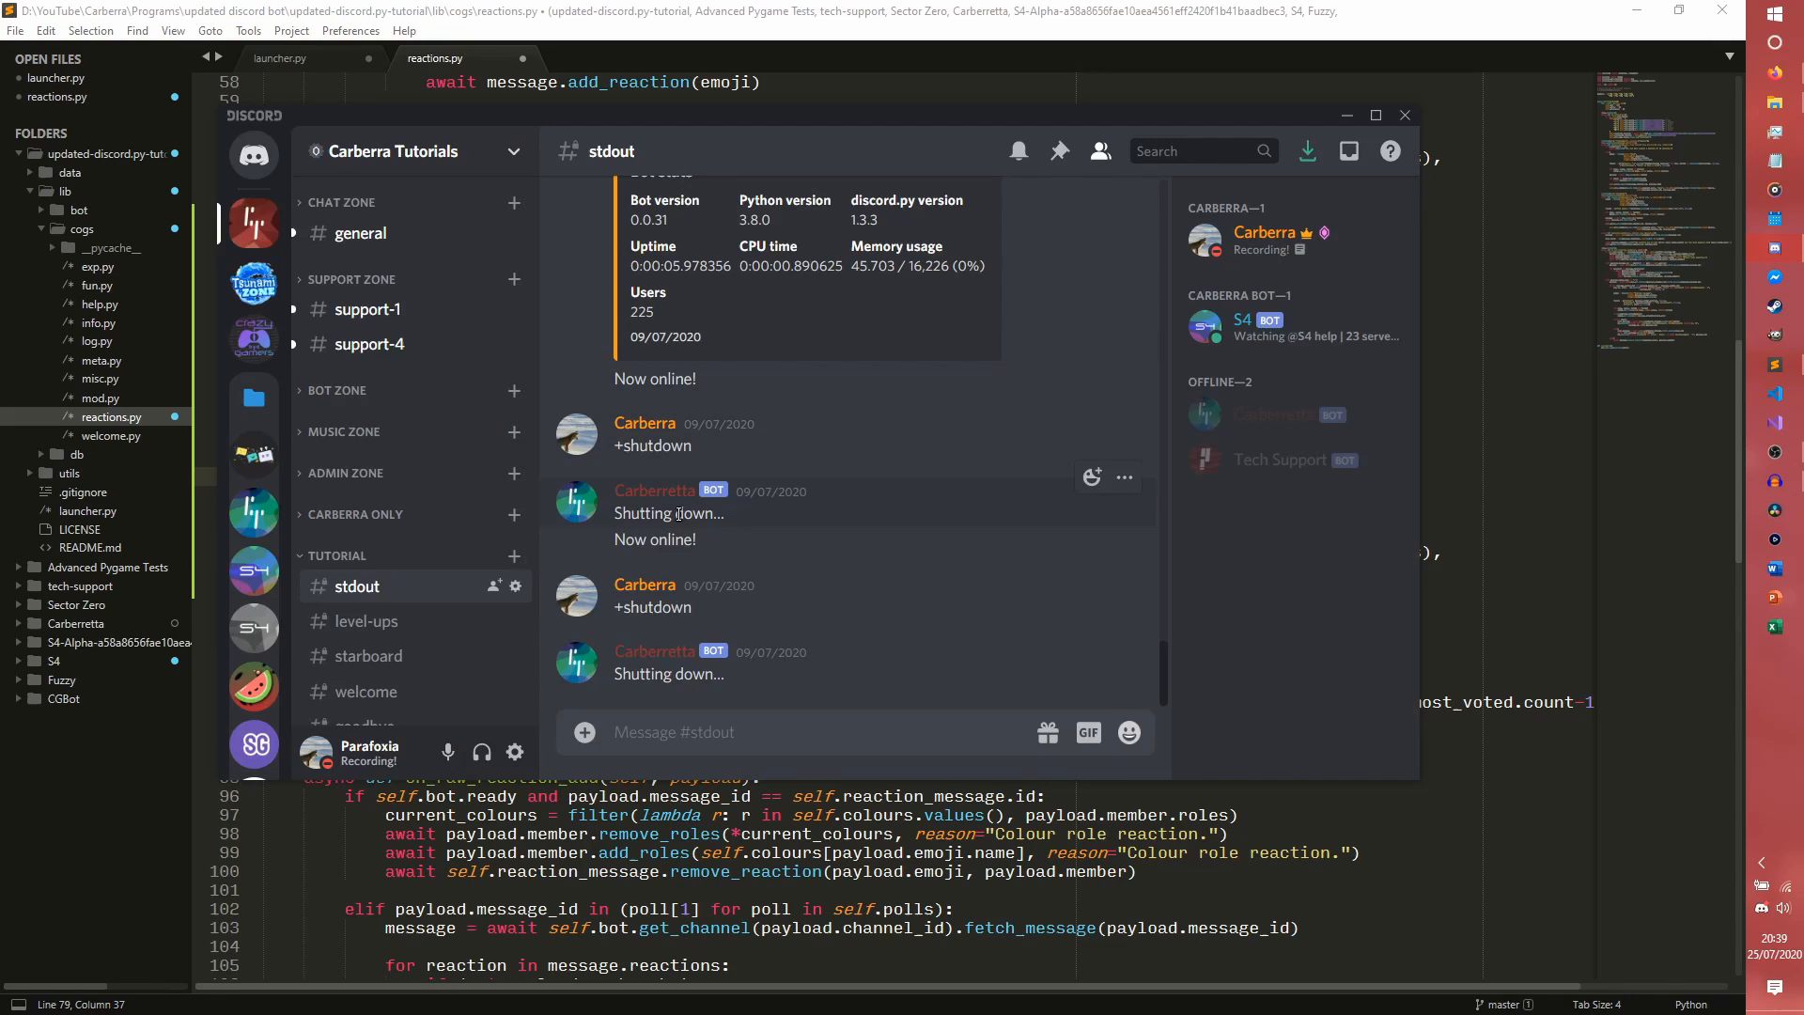
Send a white_check_mark emoji message in Discord's #stdout channel to copy it back into the code.
scroll(down, 3)
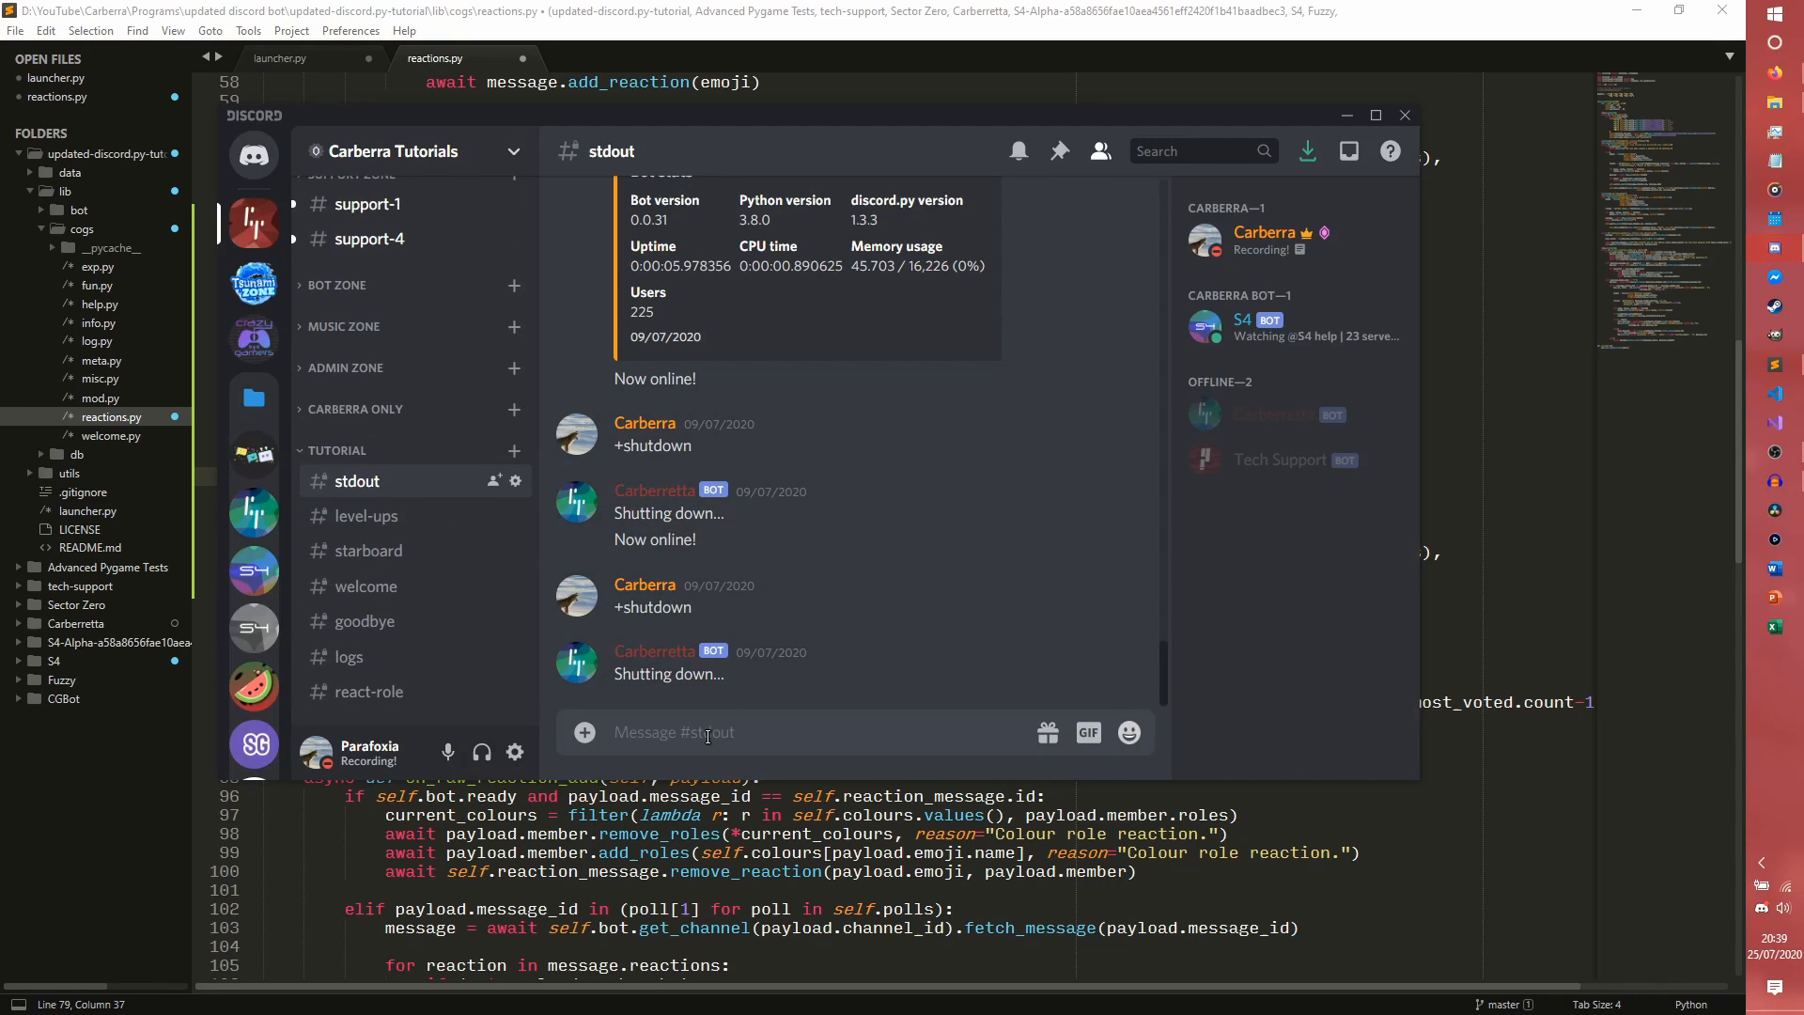
text(:che)
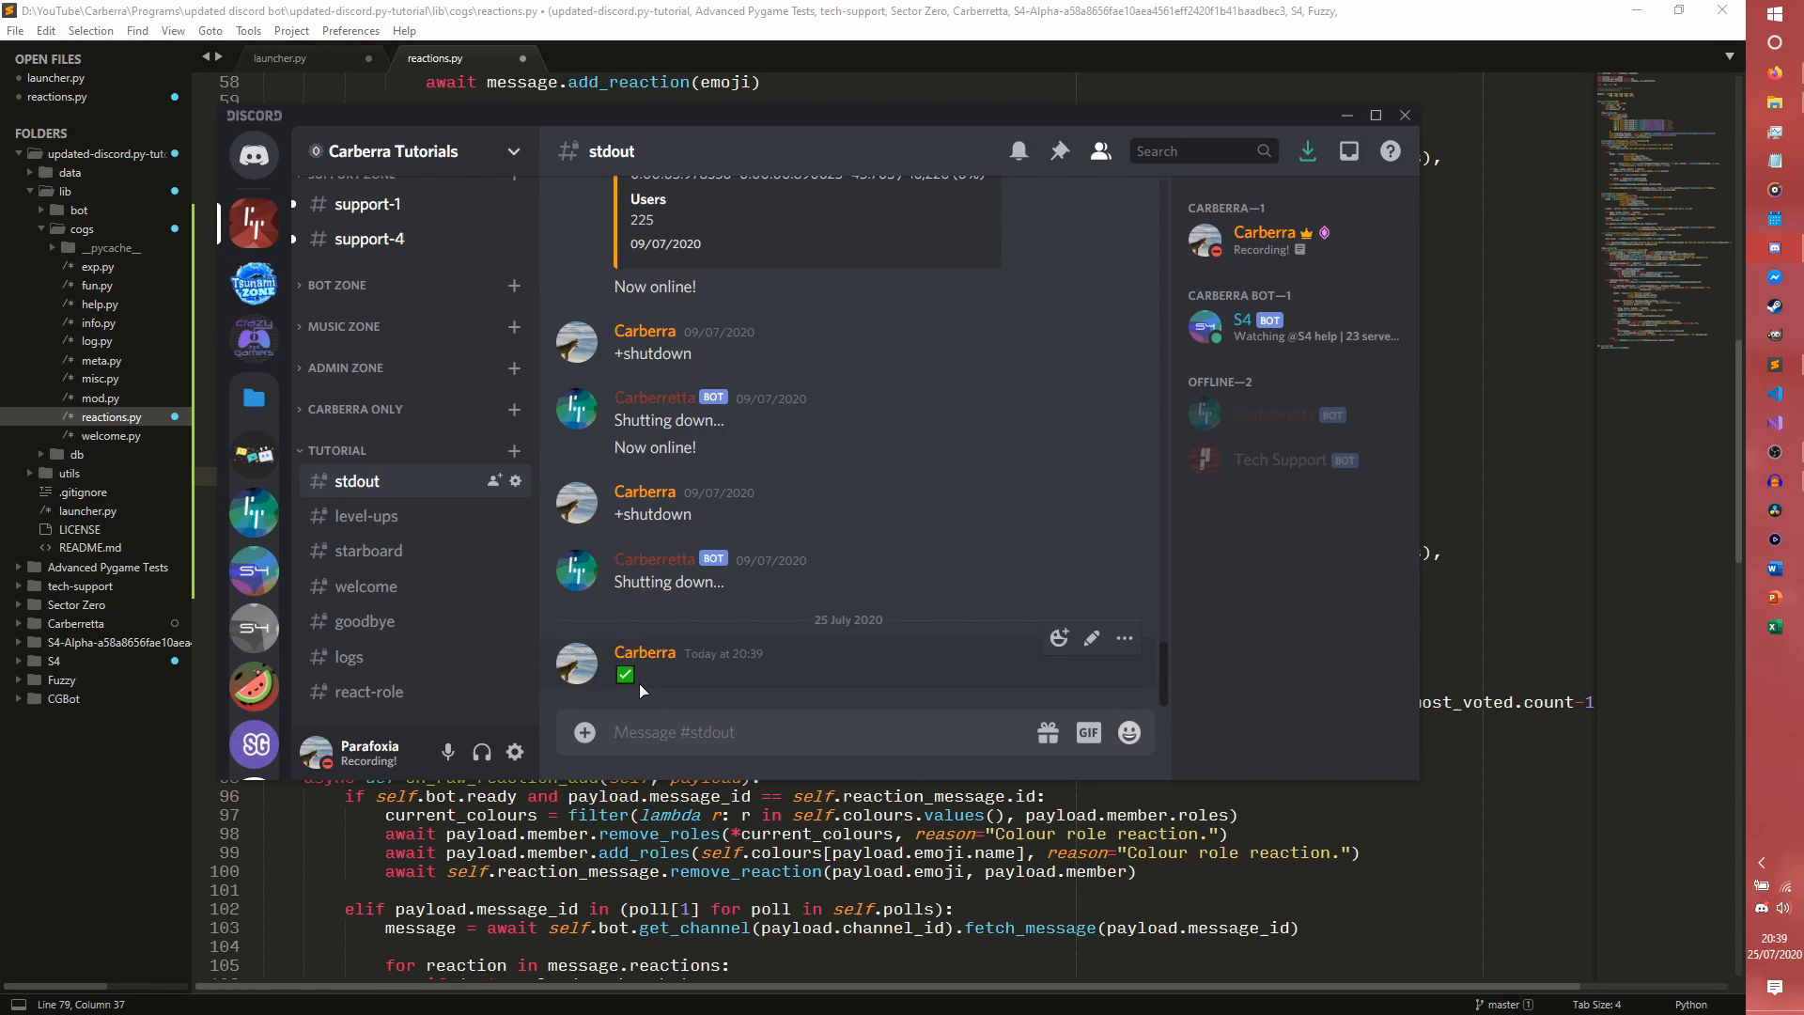
mouse_move(695, 690)
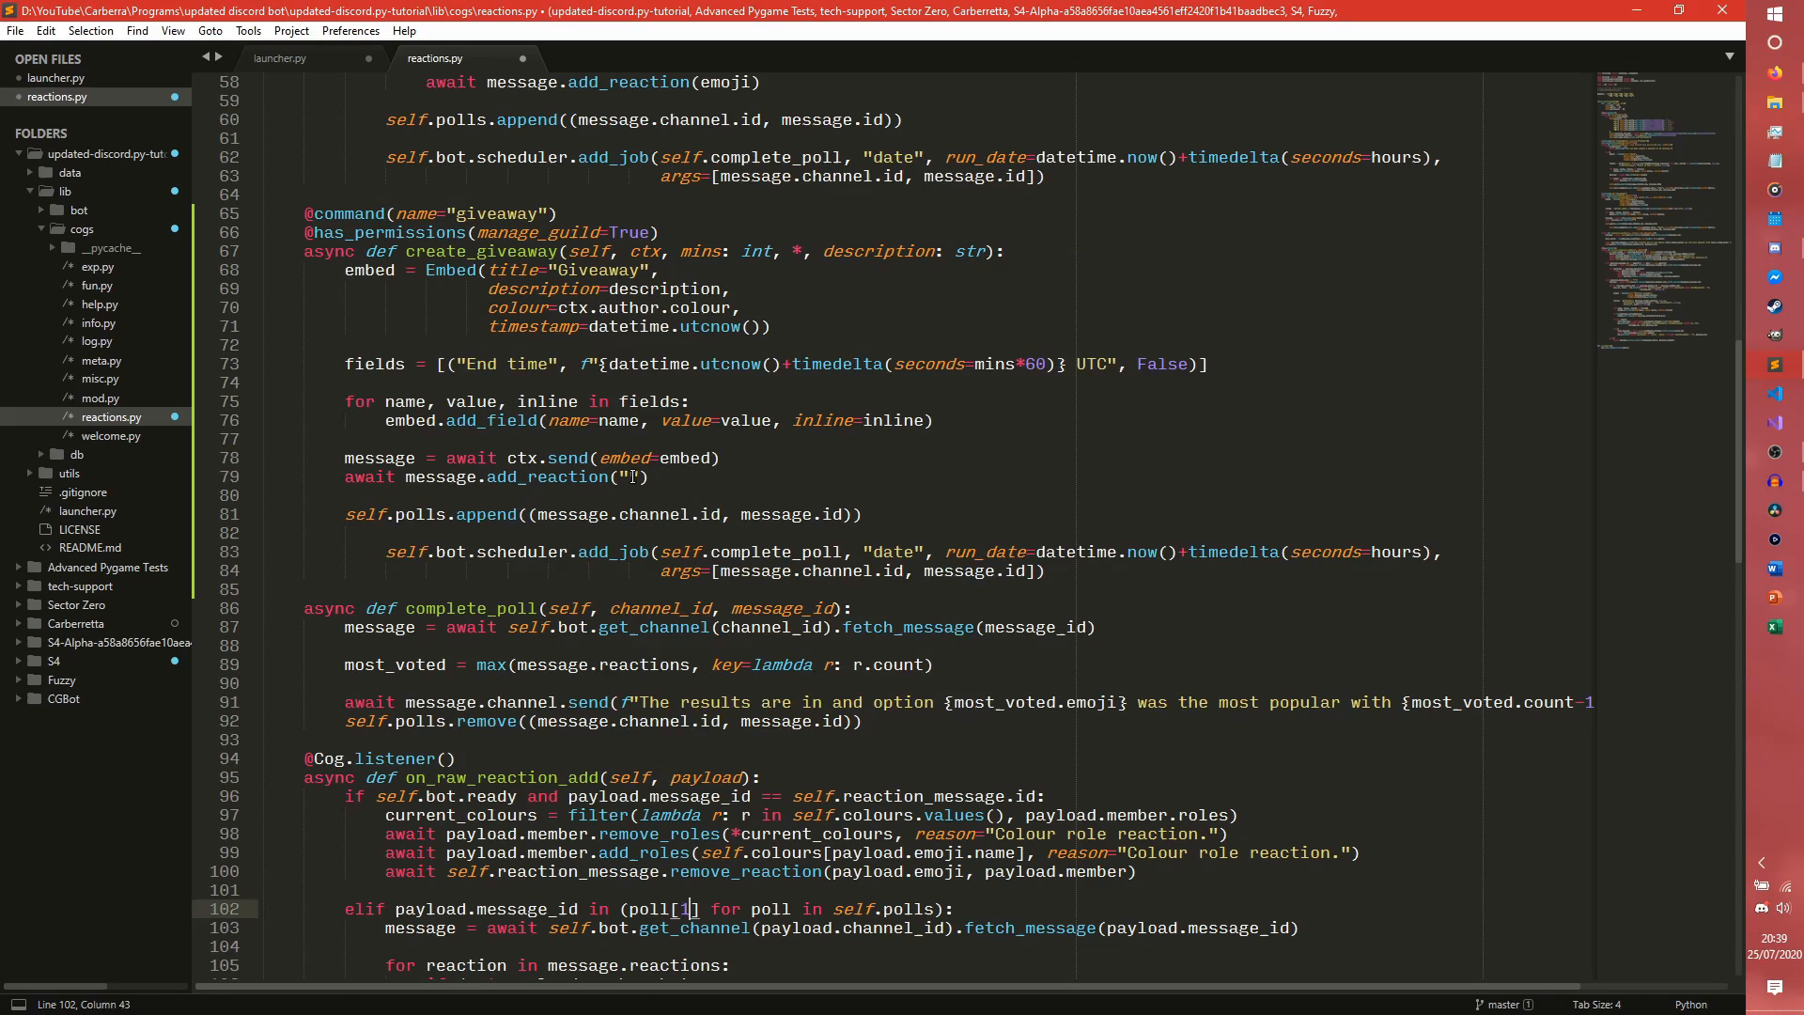
React with ✅, append to self.giveaways and schedule complete_giveaway after seconds=mins instead of the poll names.
text(✅)
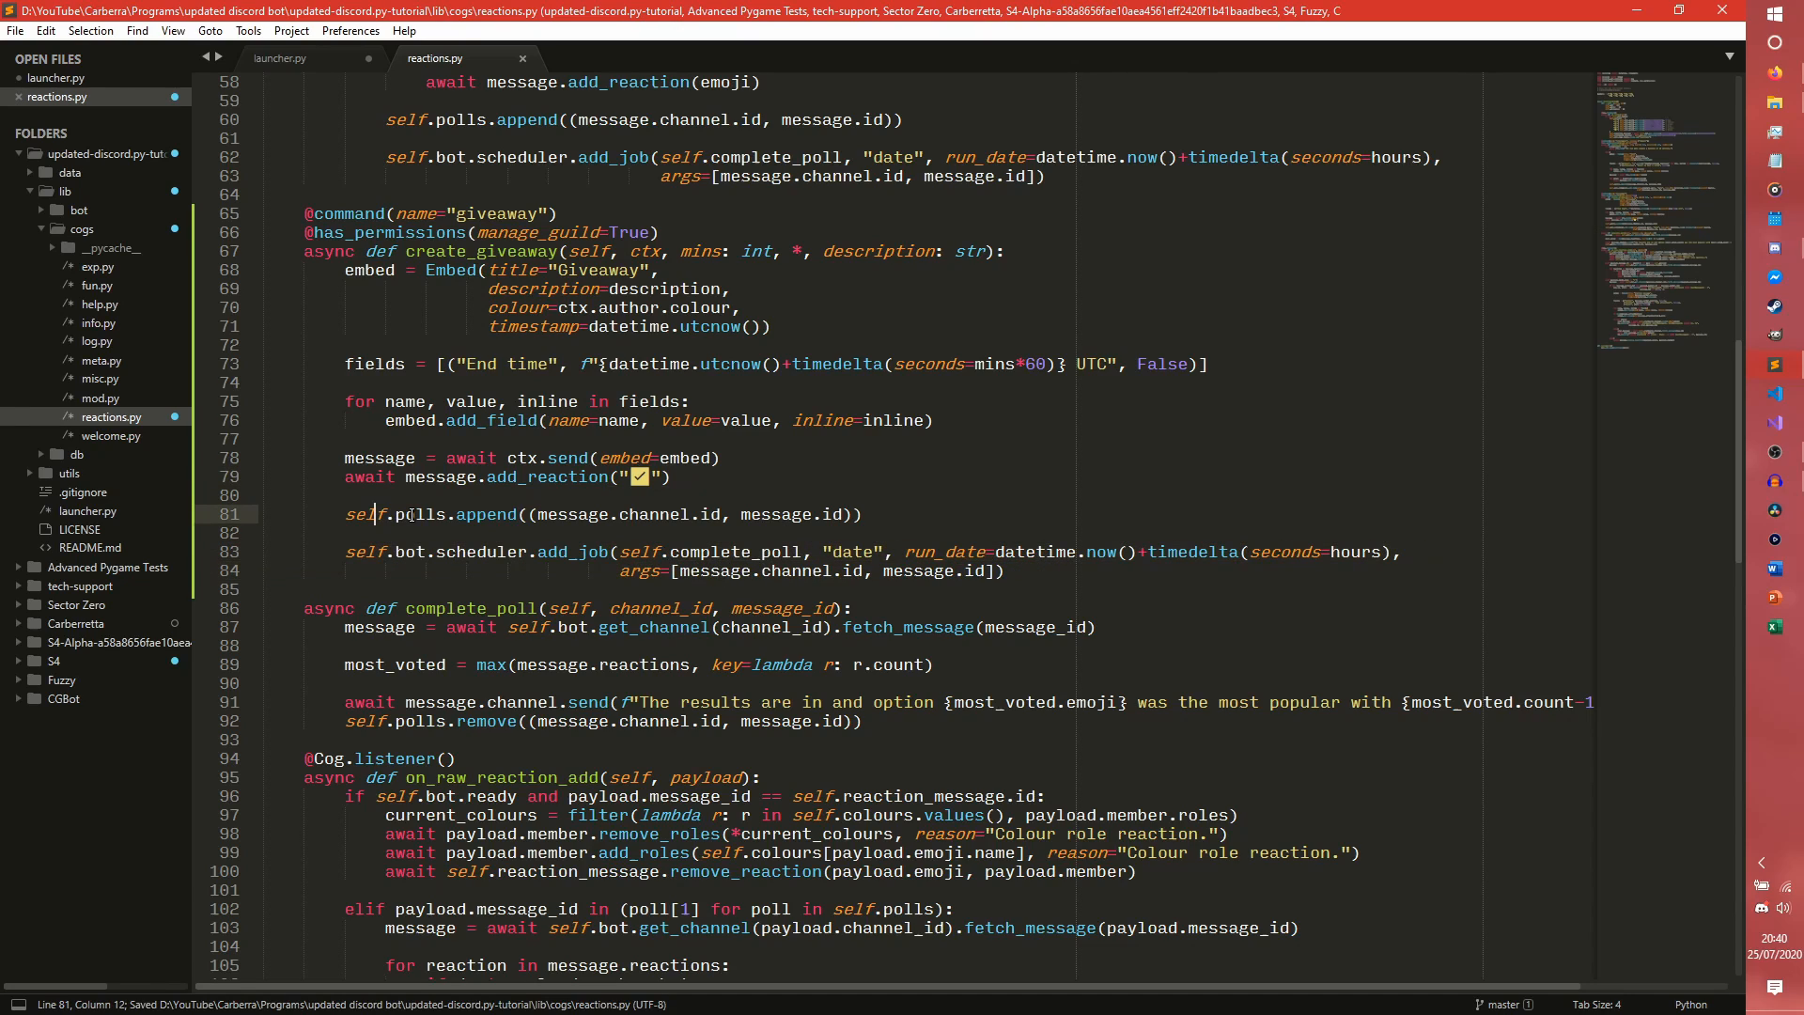
text(giveaways)
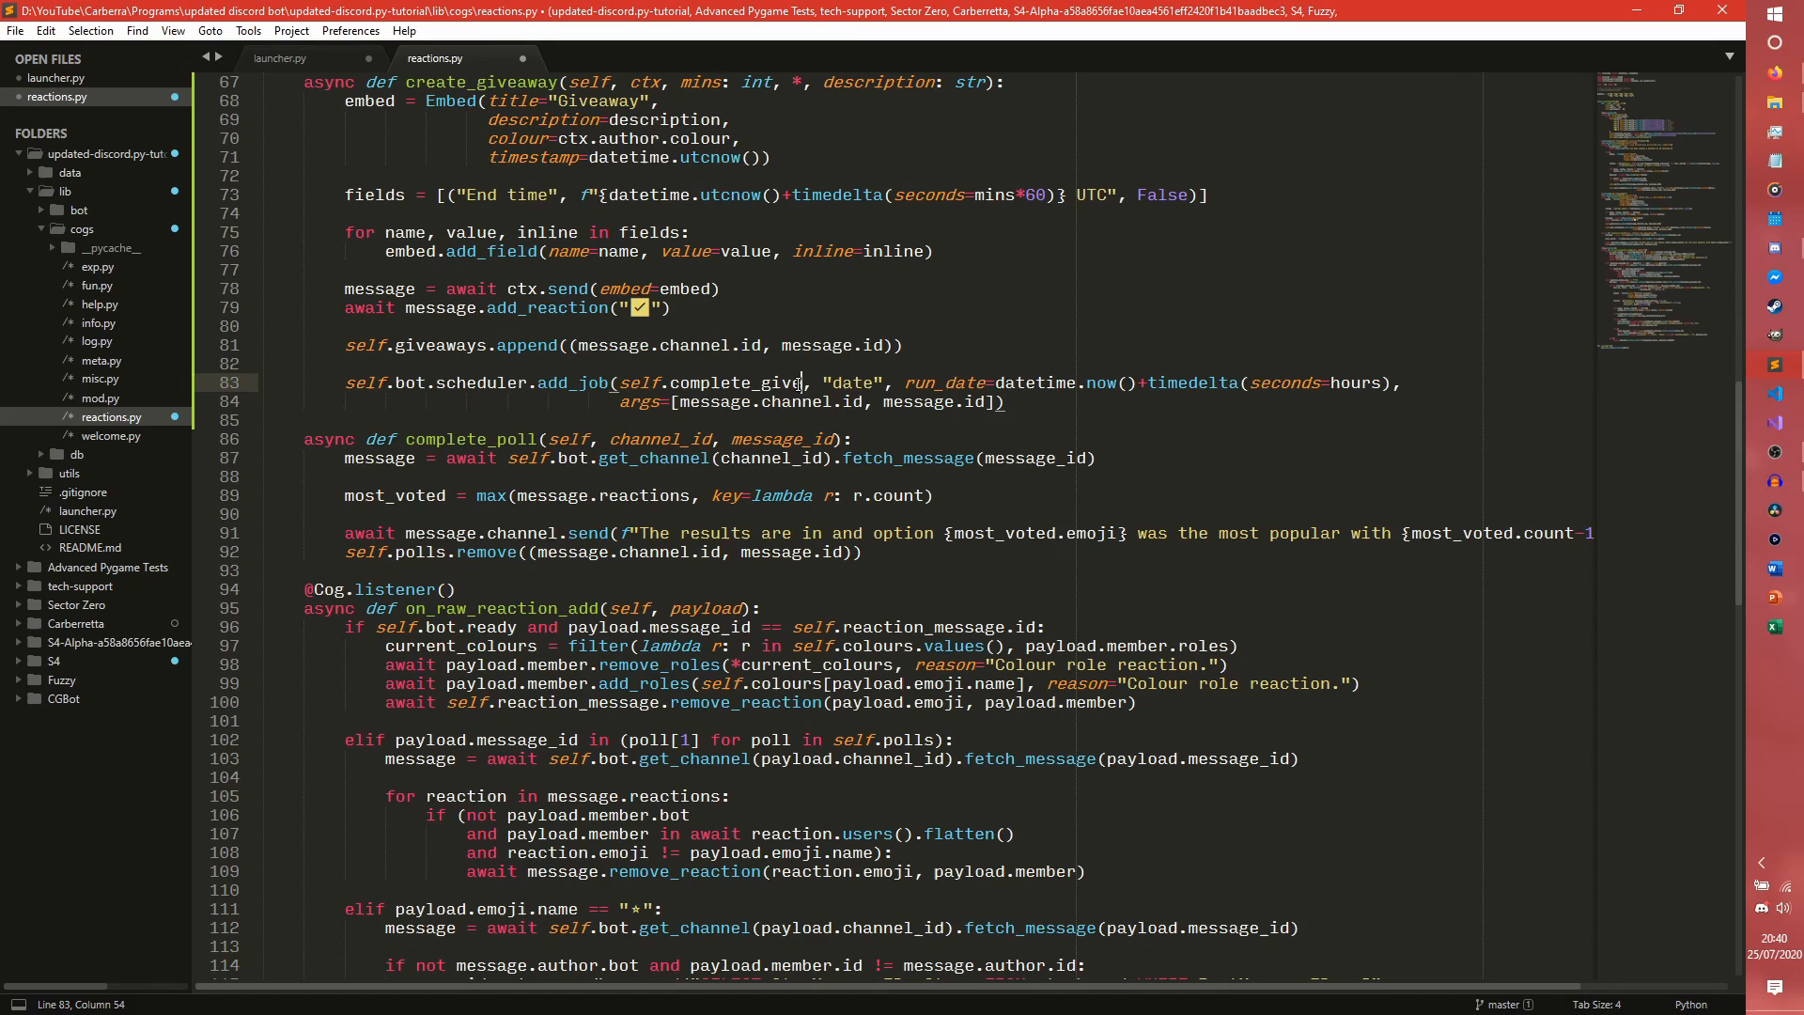
text(away)
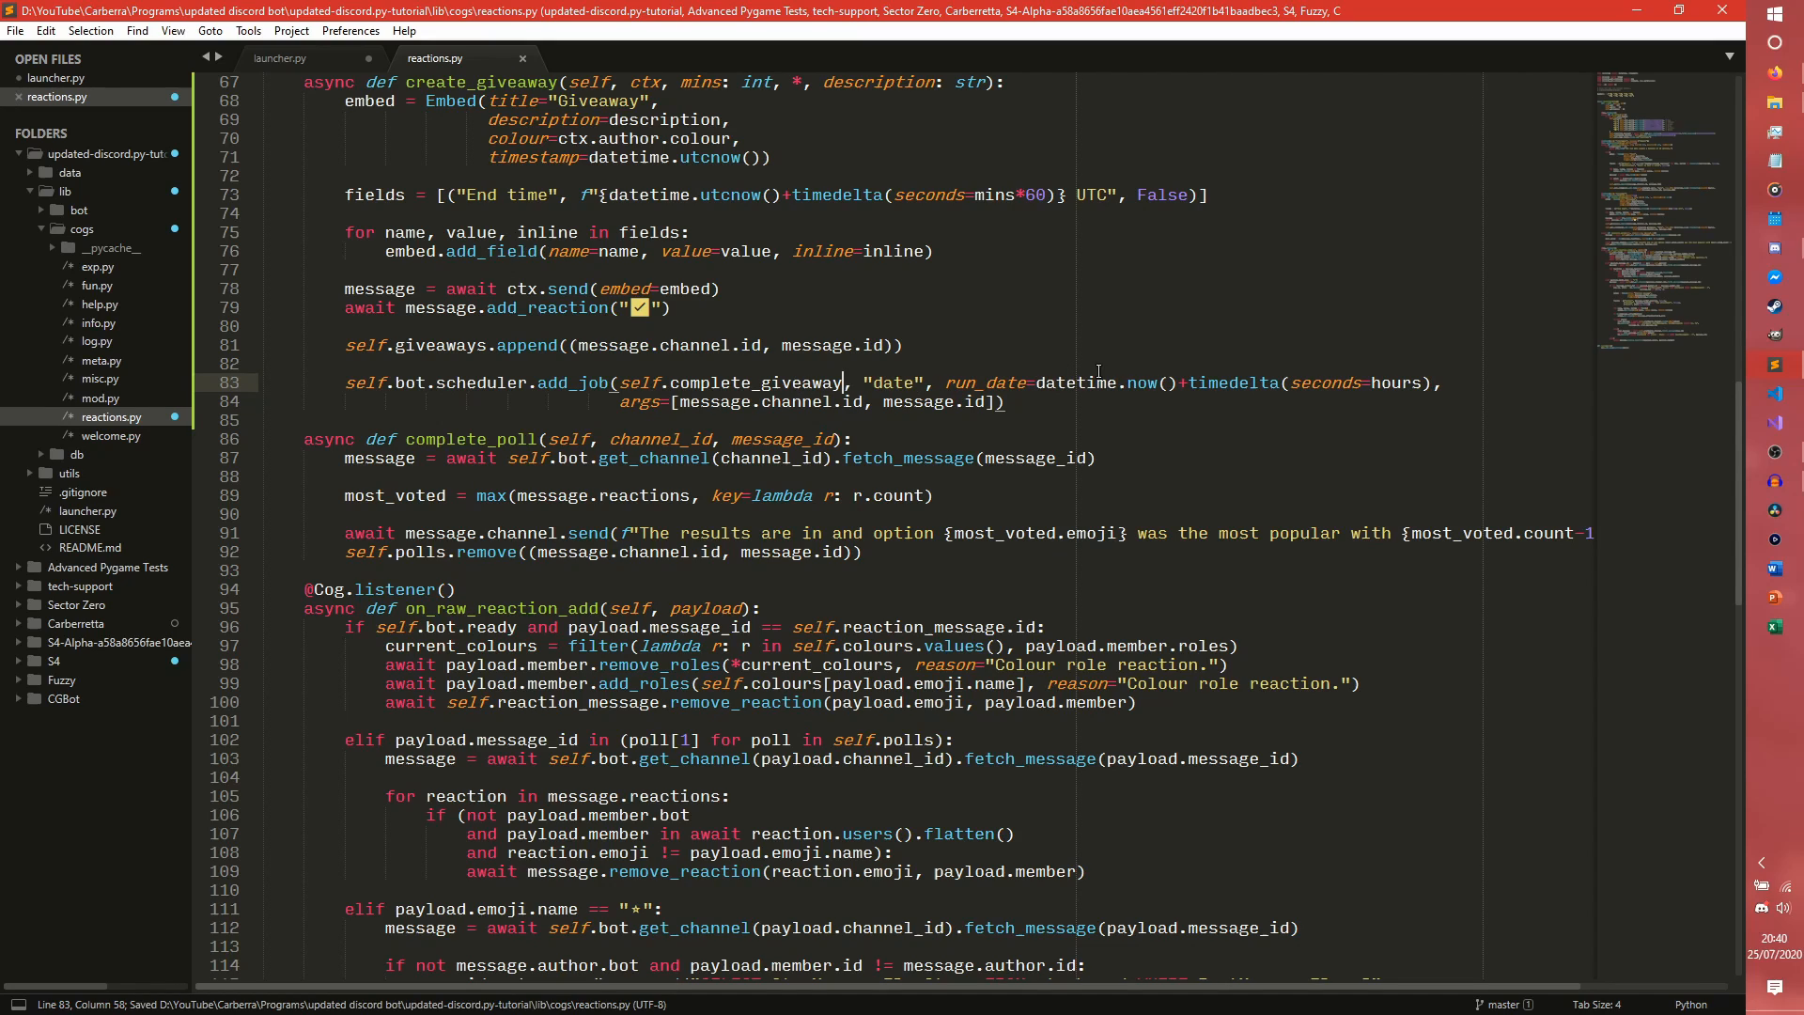
mouse_move(1389, 387)
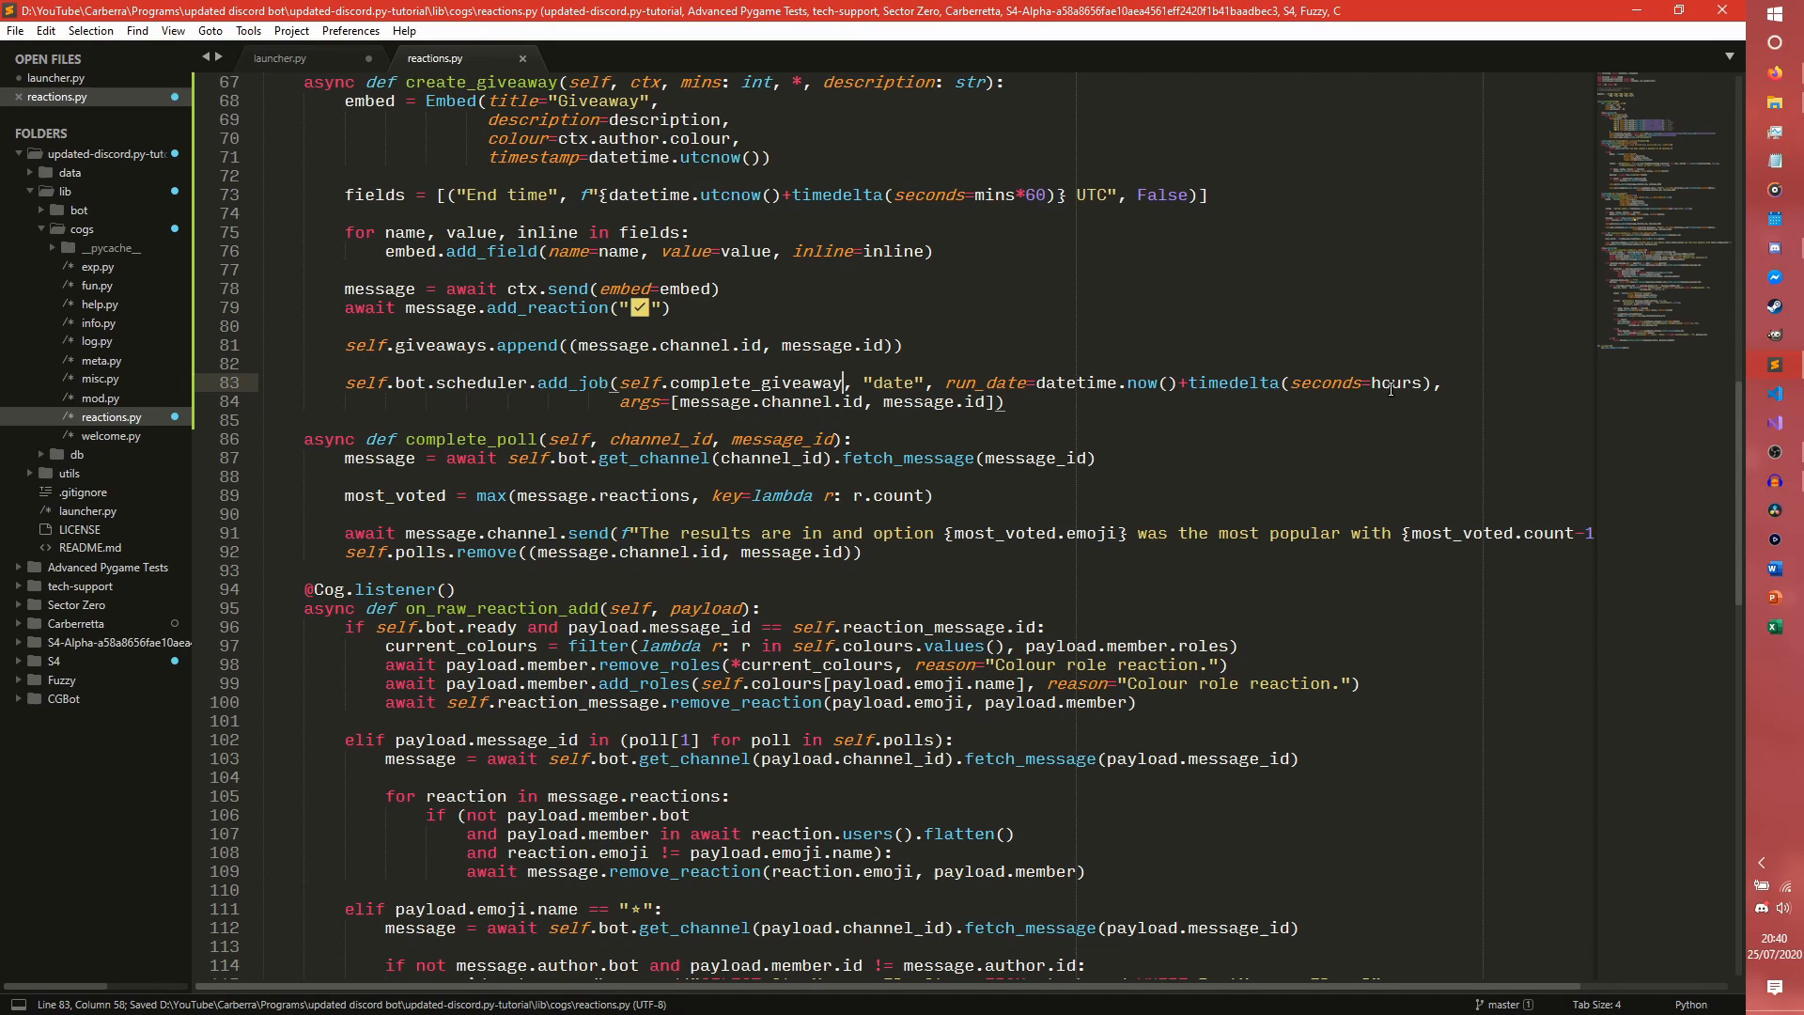
text(mins)
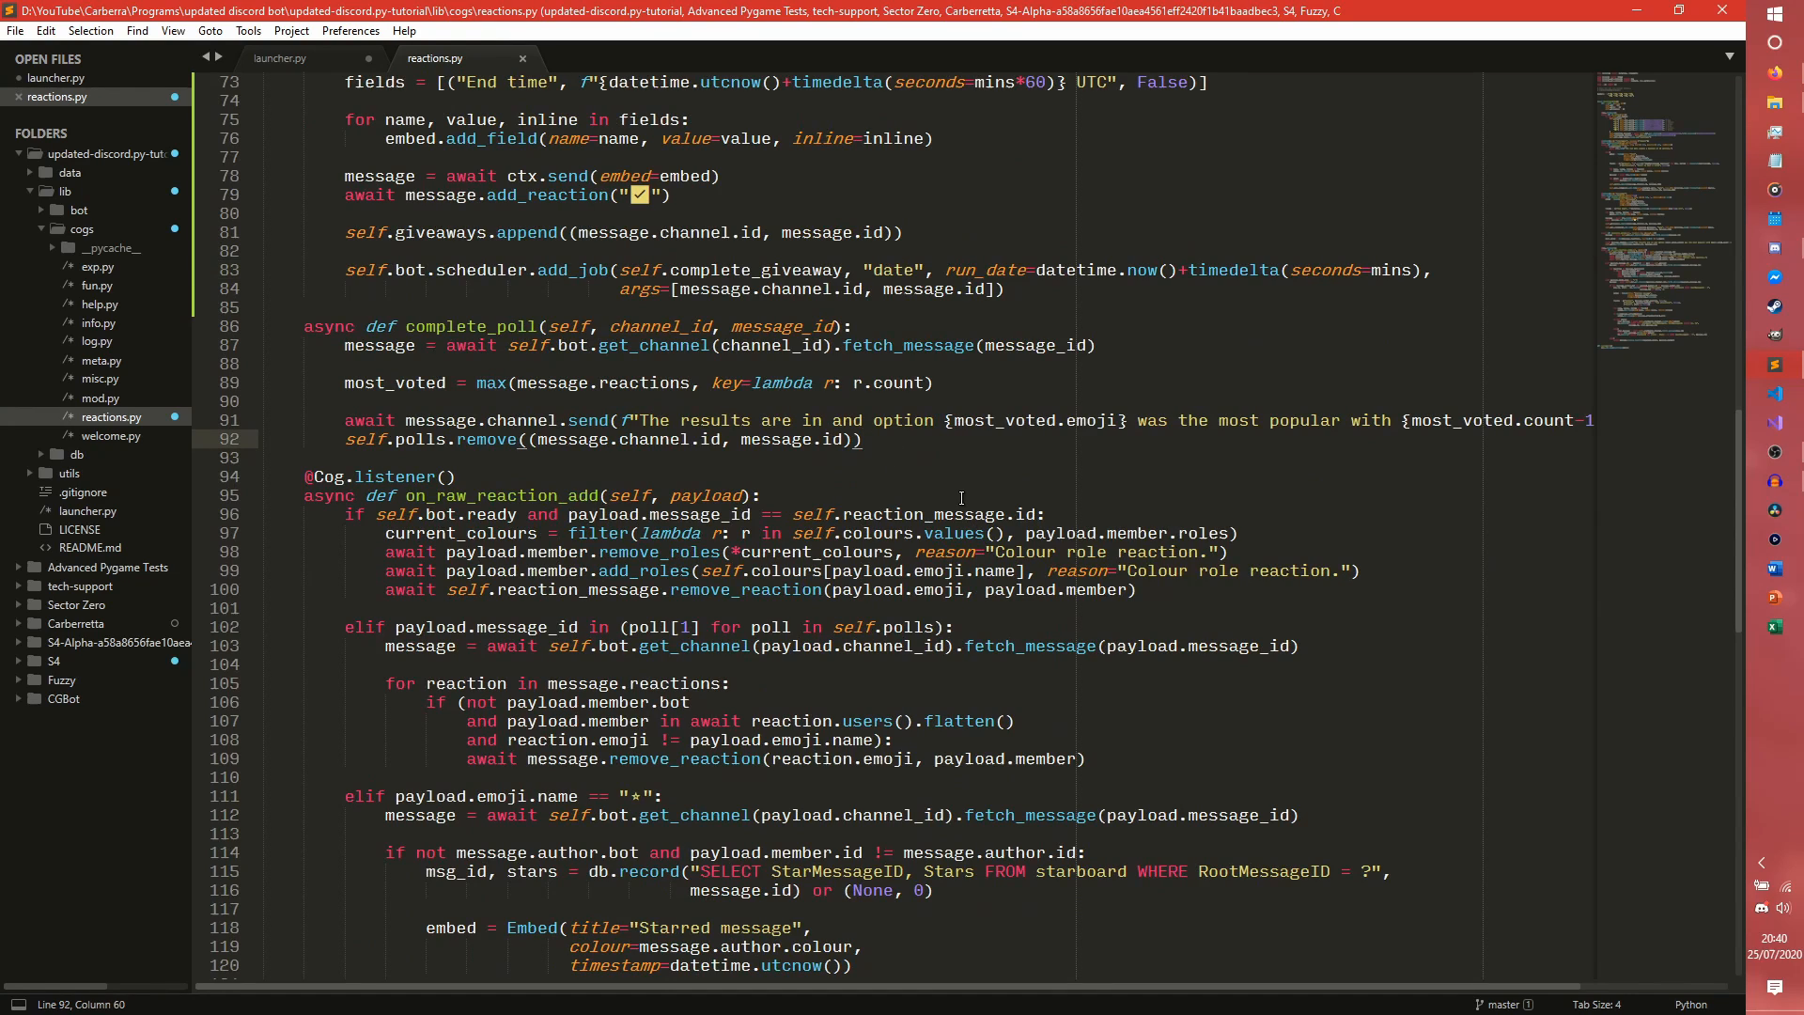
Write async def complete_giveaway fetching the message with a winner = line, and add 'from random import choice'.
text(async def)
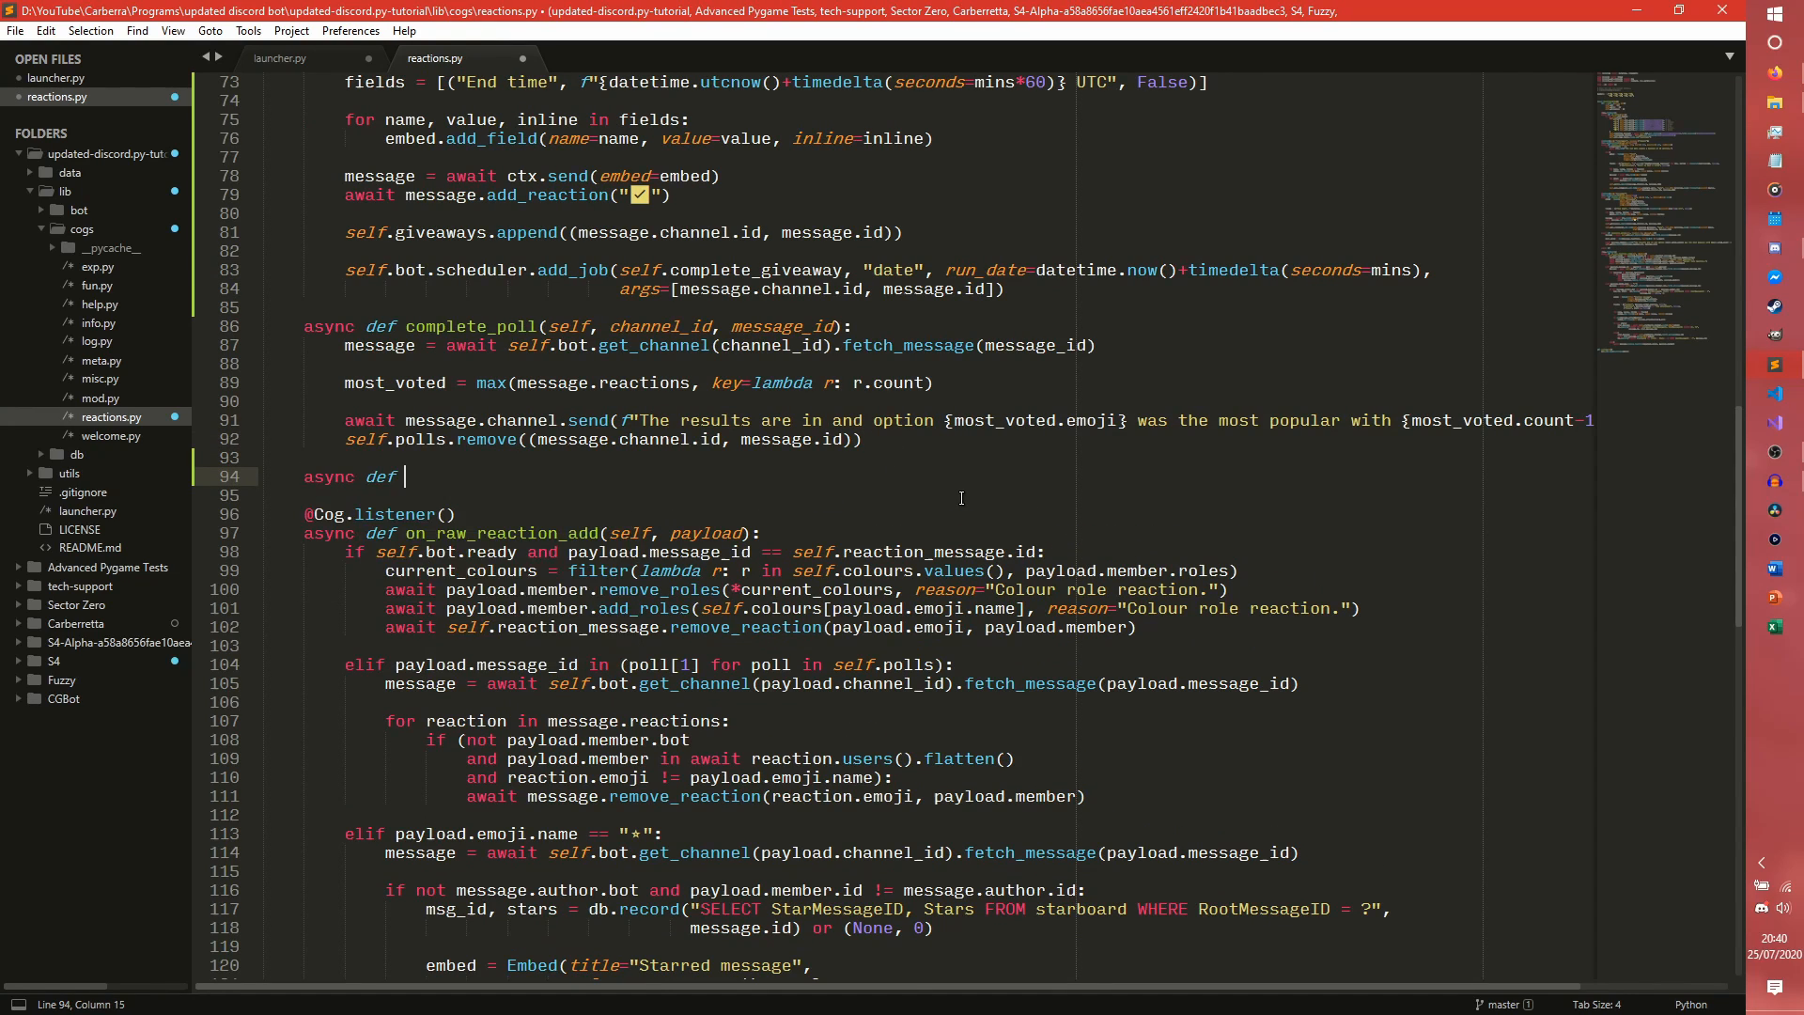
text(complete_giveaway(self, channel_id, message_id):)
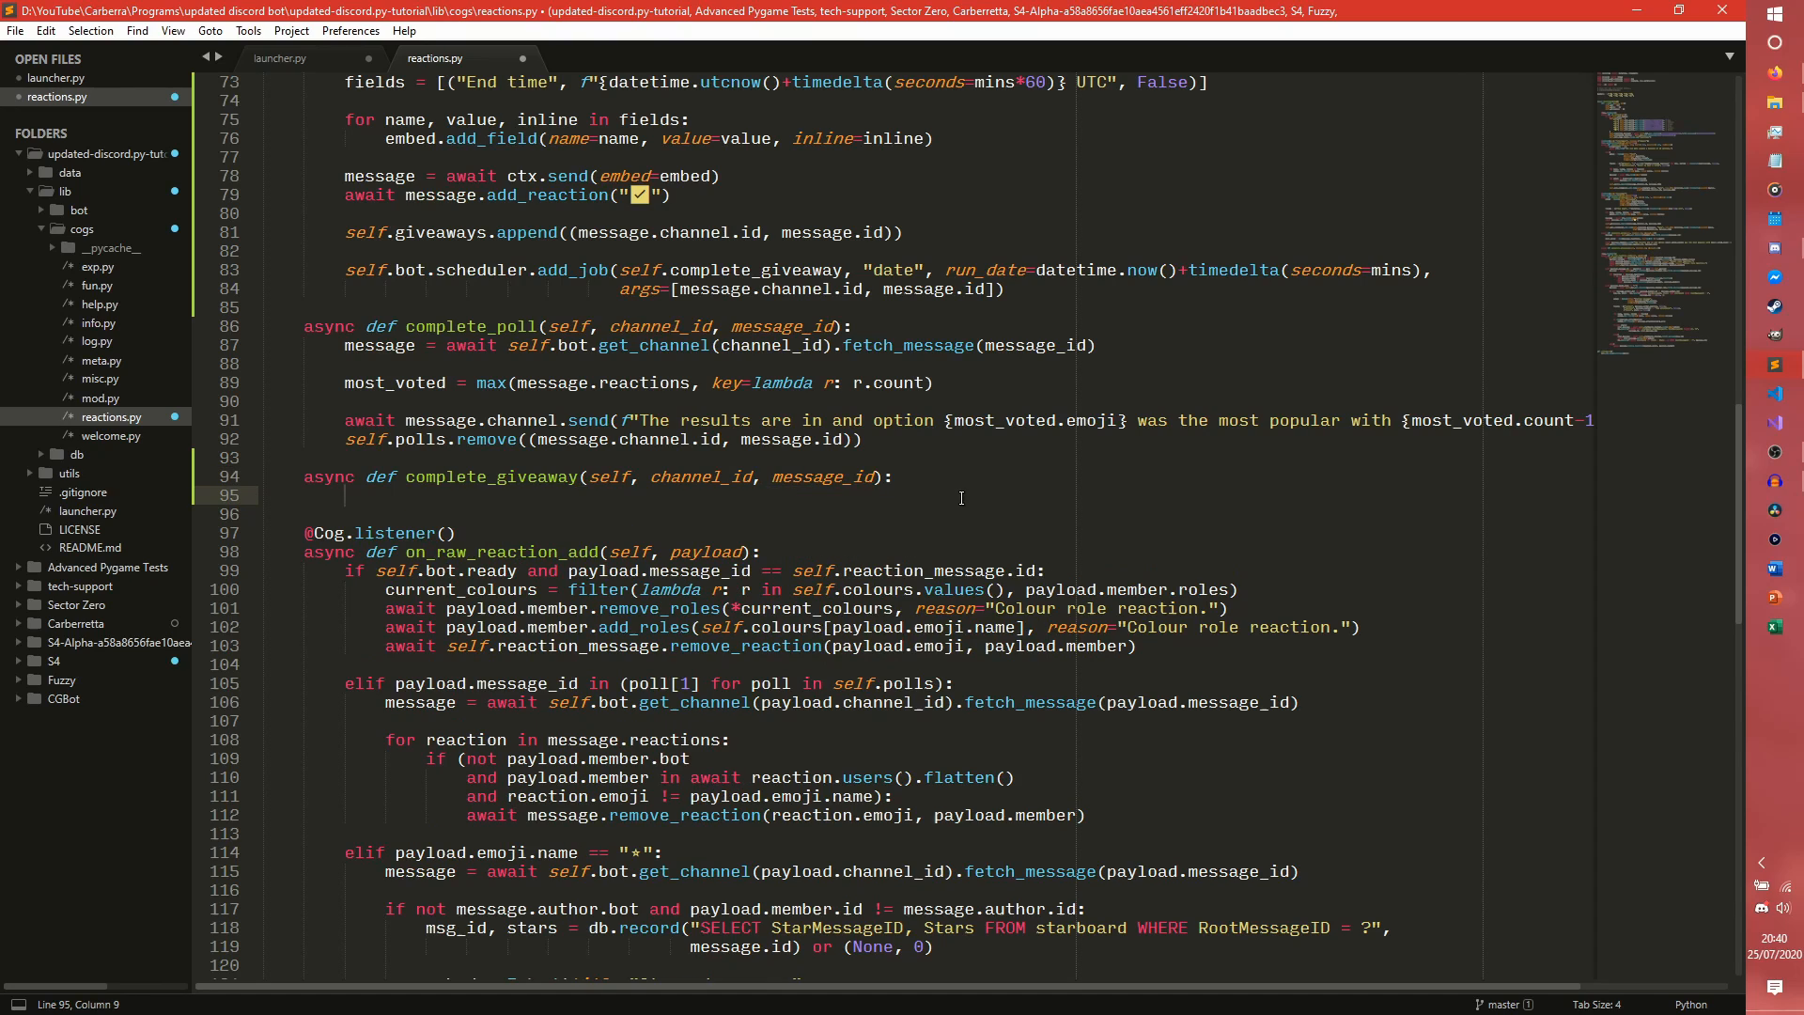
mouse_move(1133, 330)
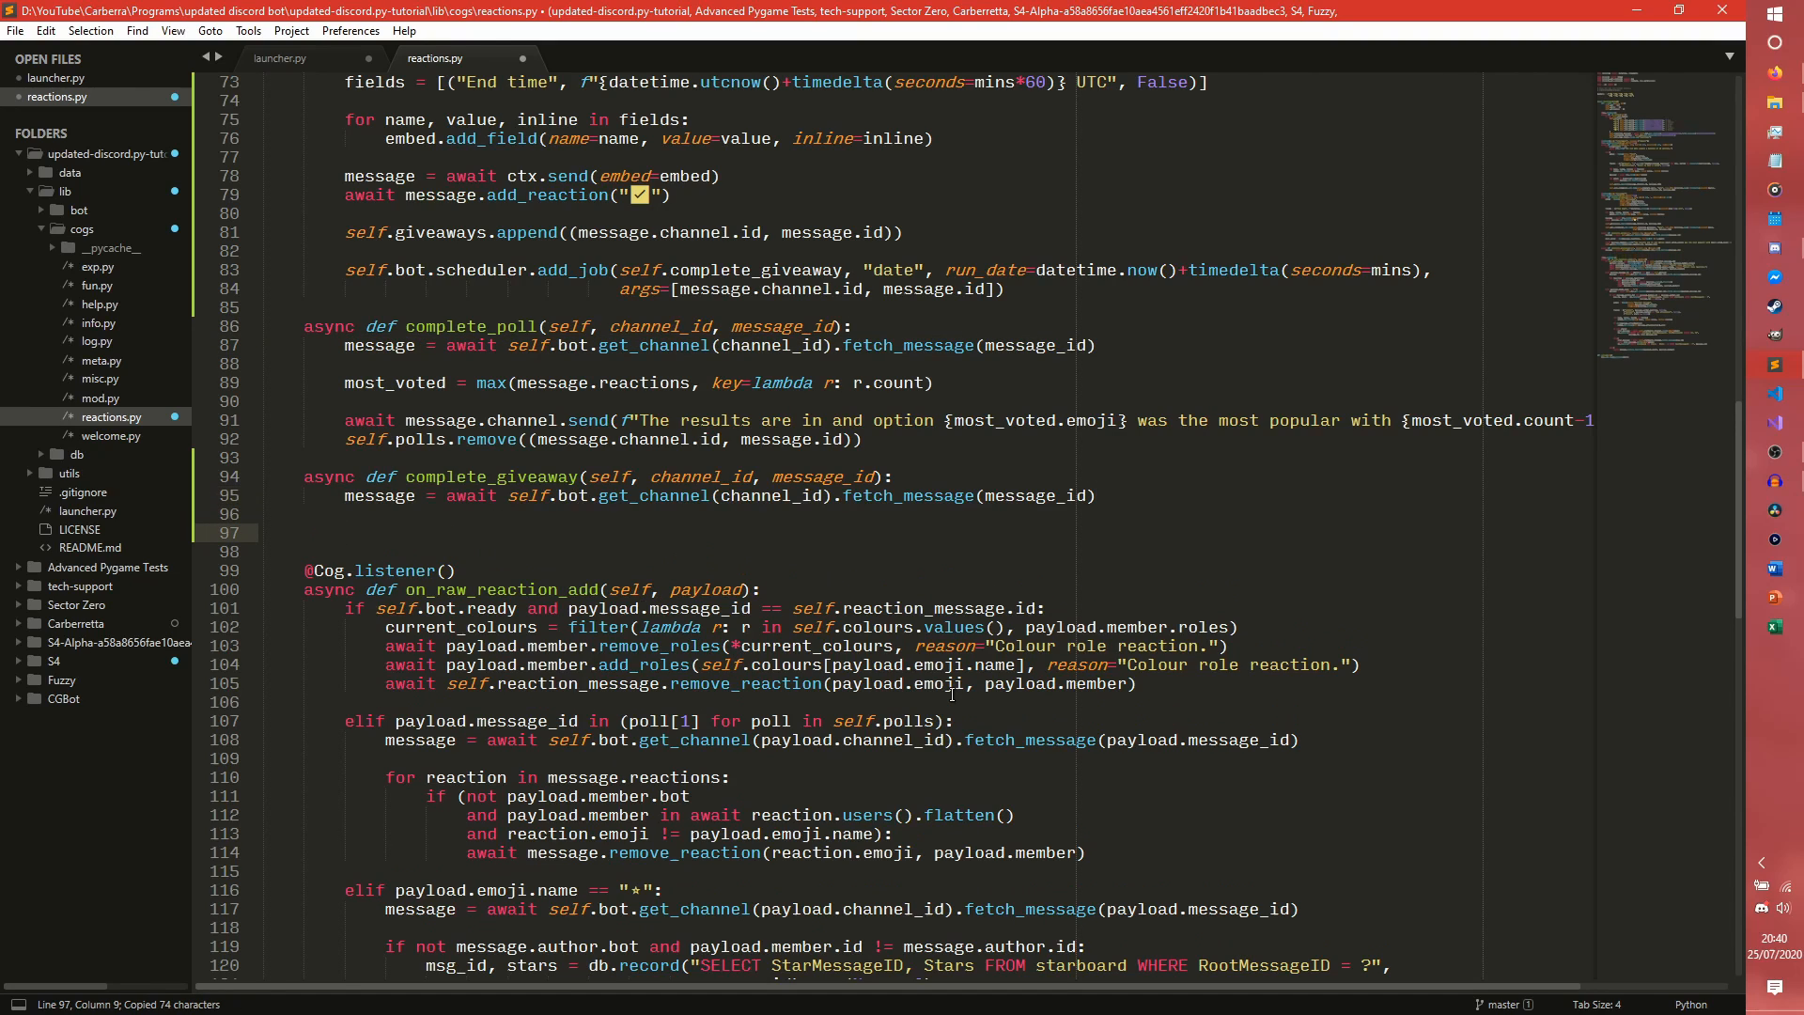
text(w)
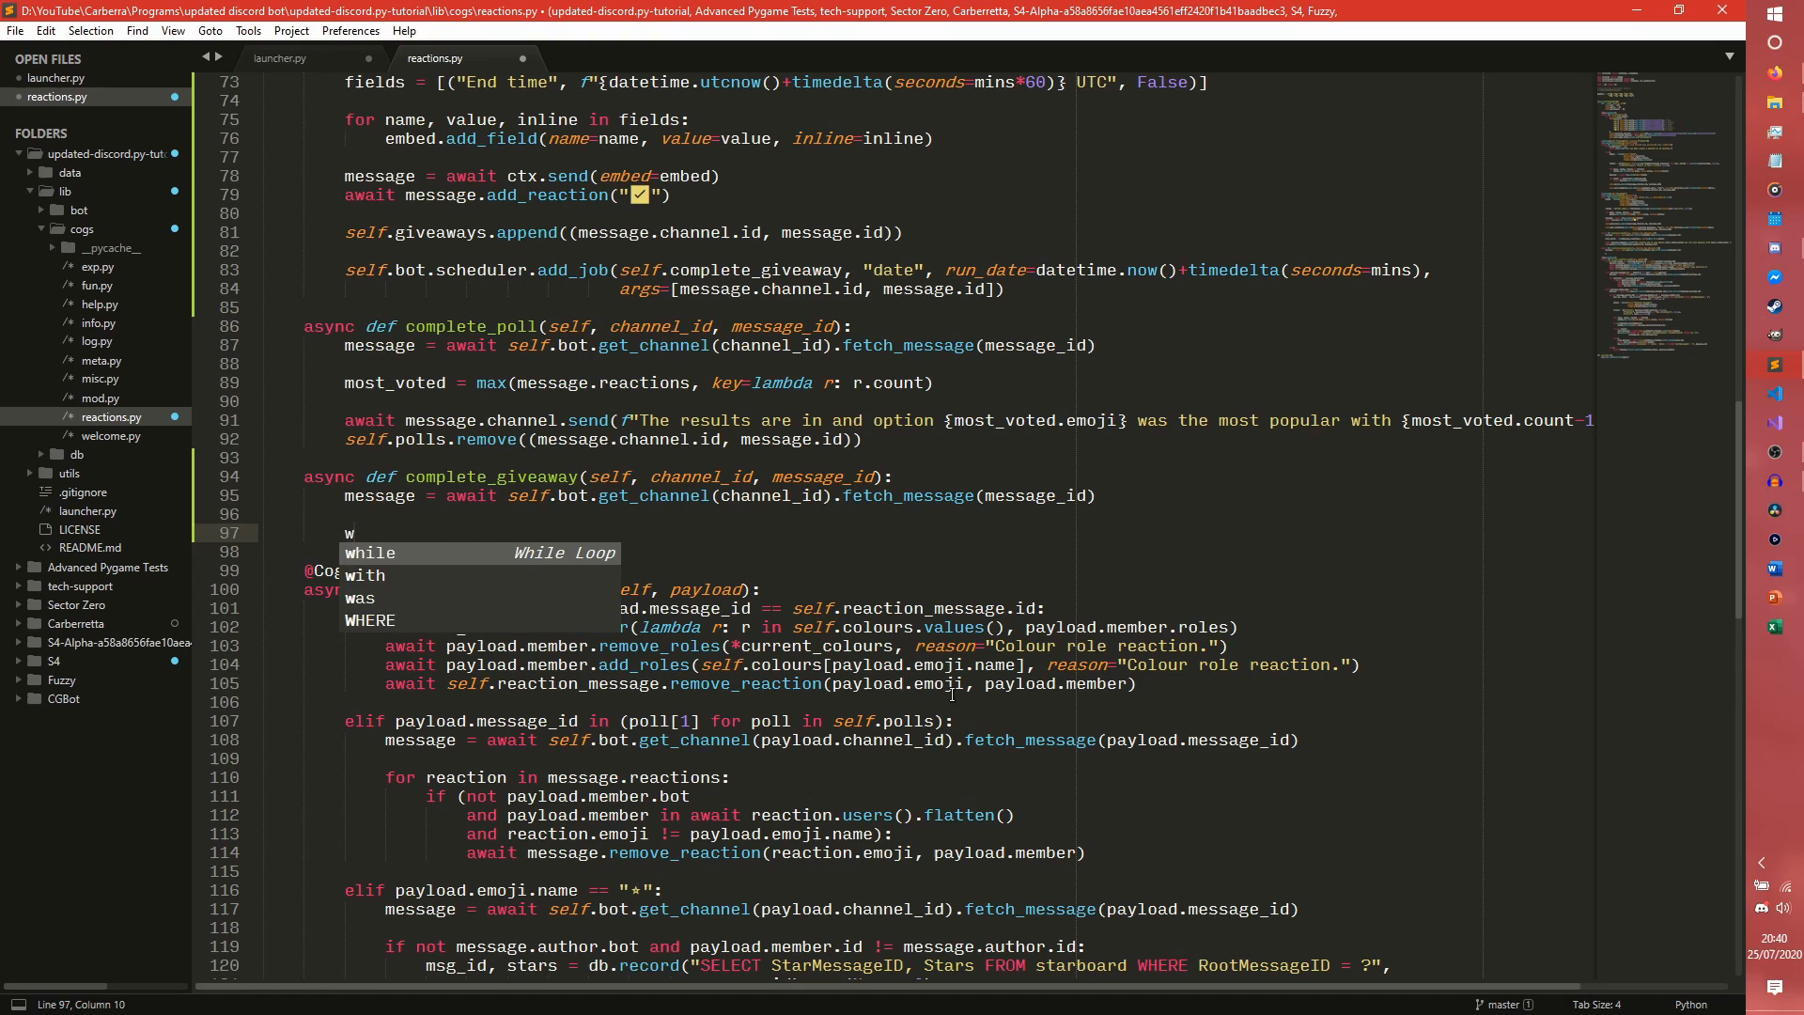
text(inner =)
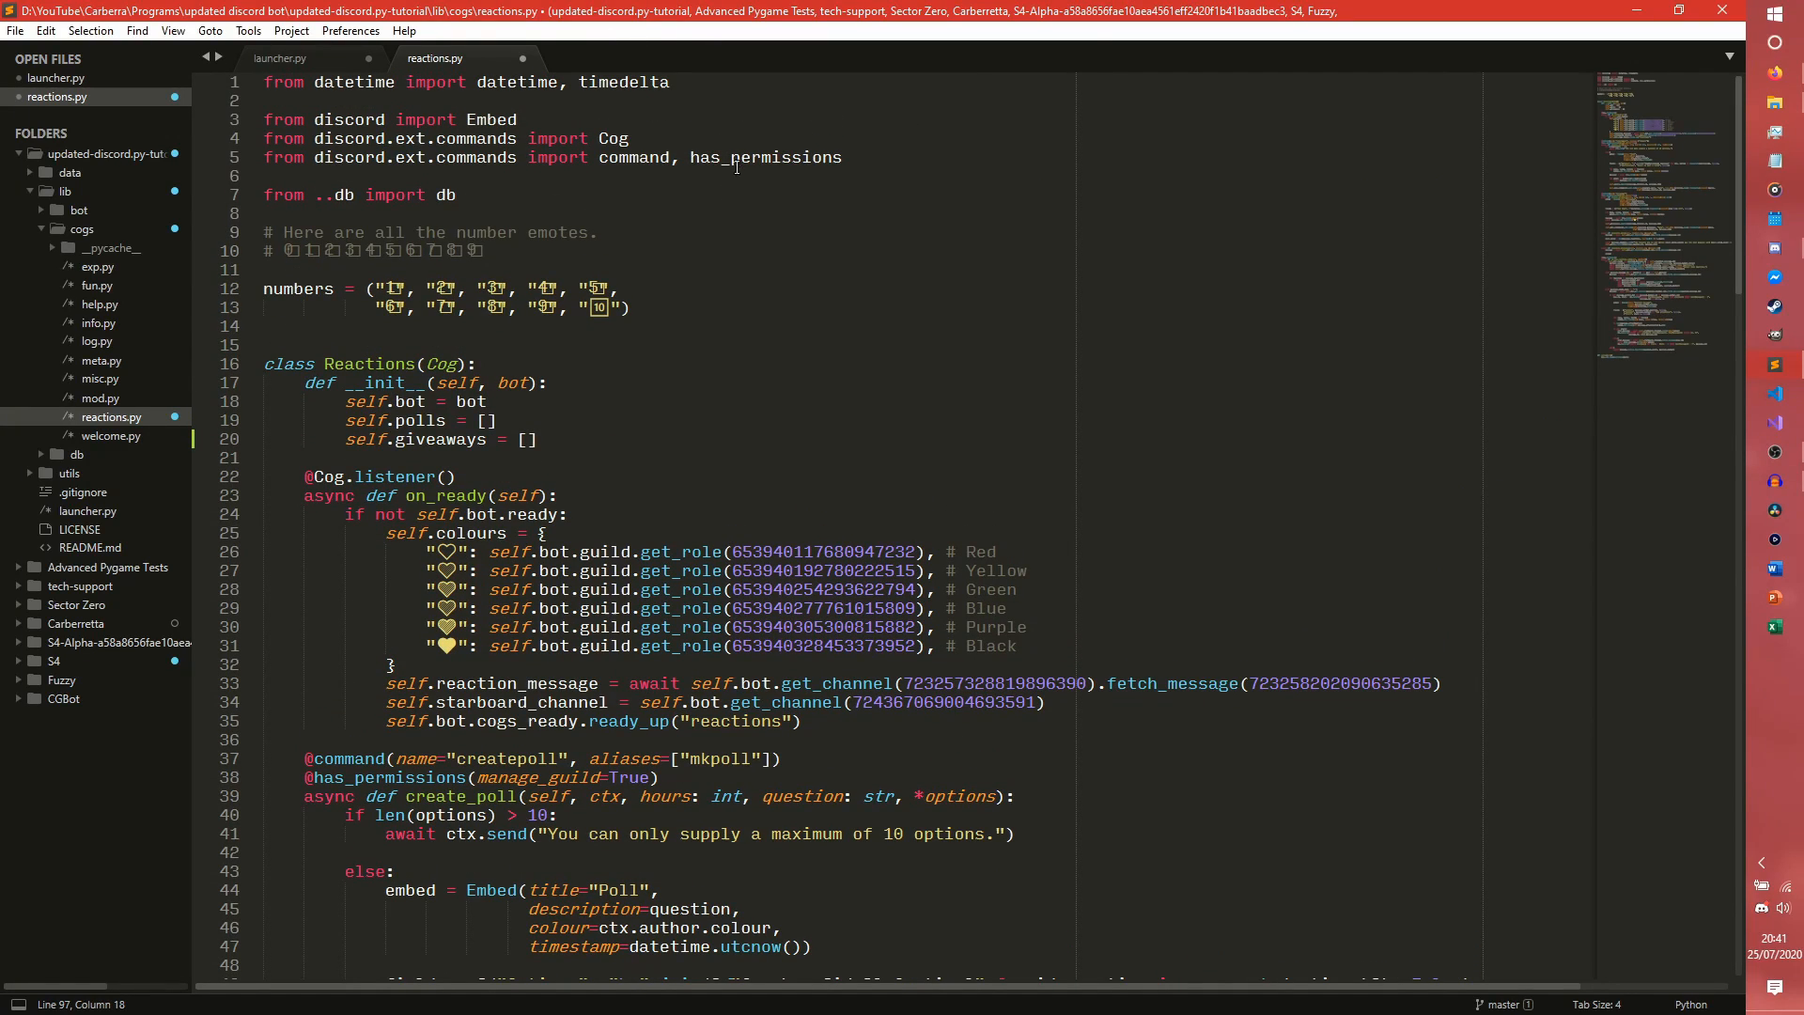
text(ro)
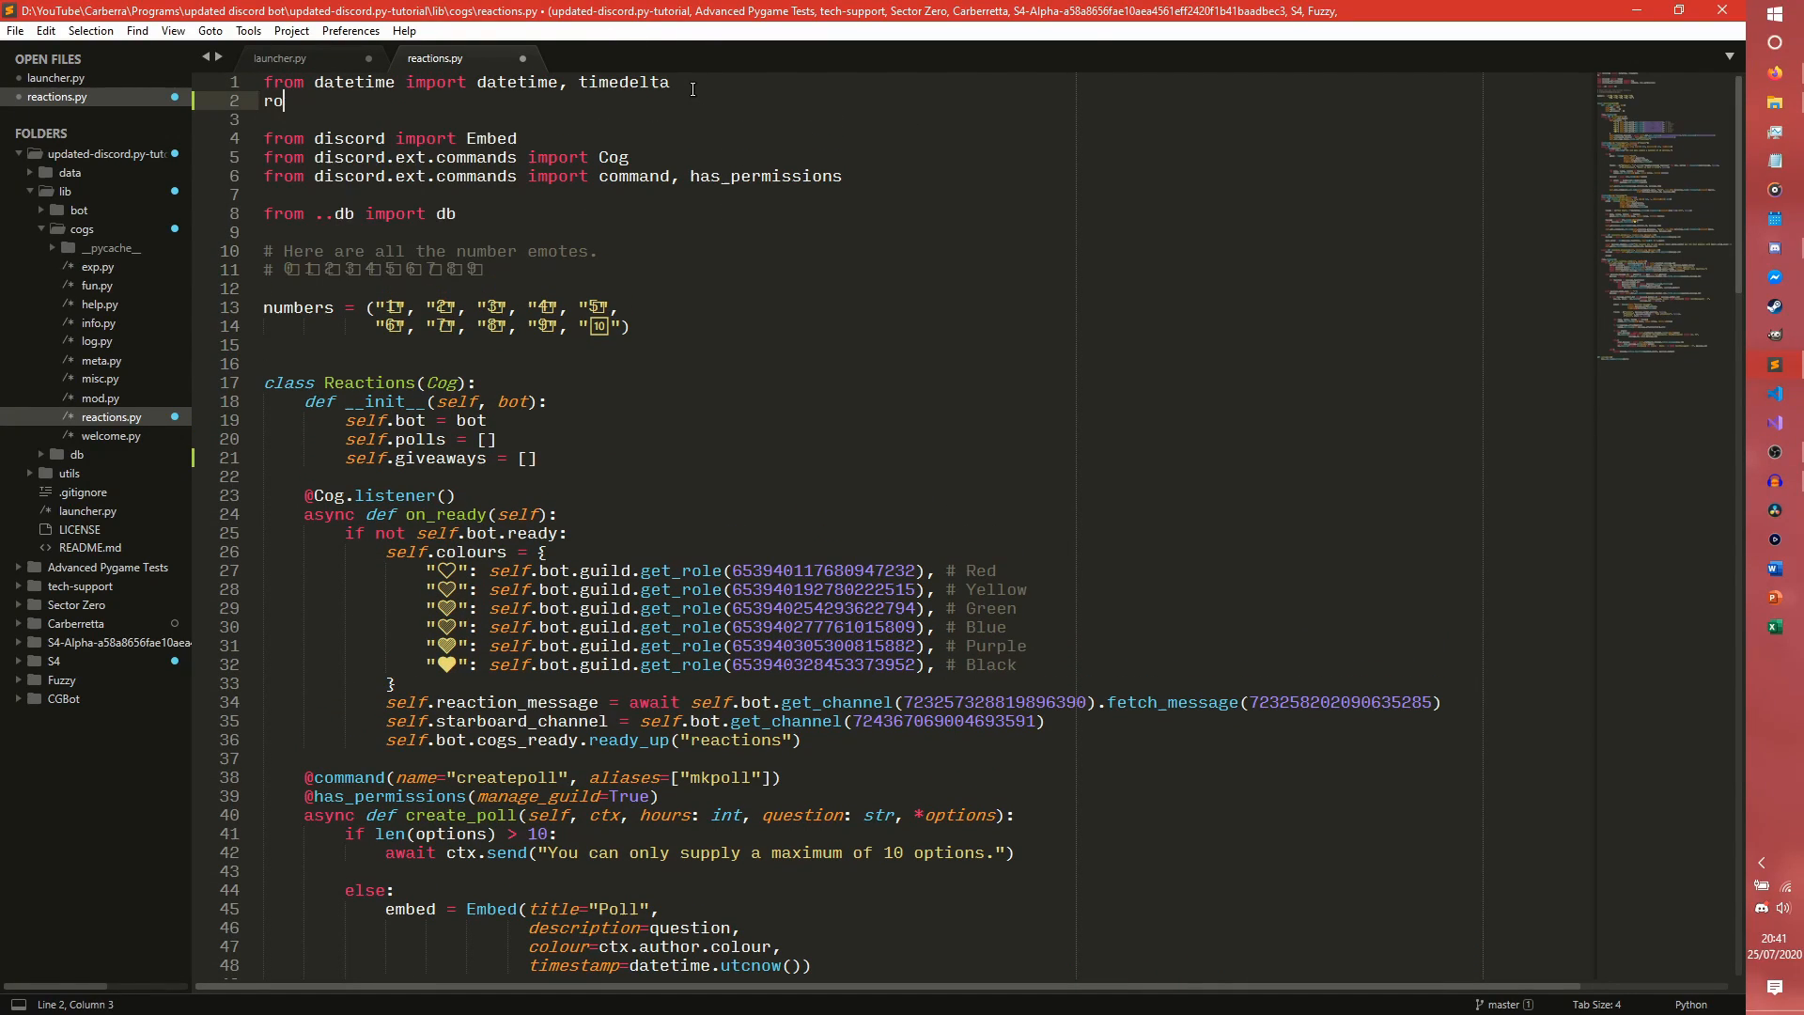
text(from random import)
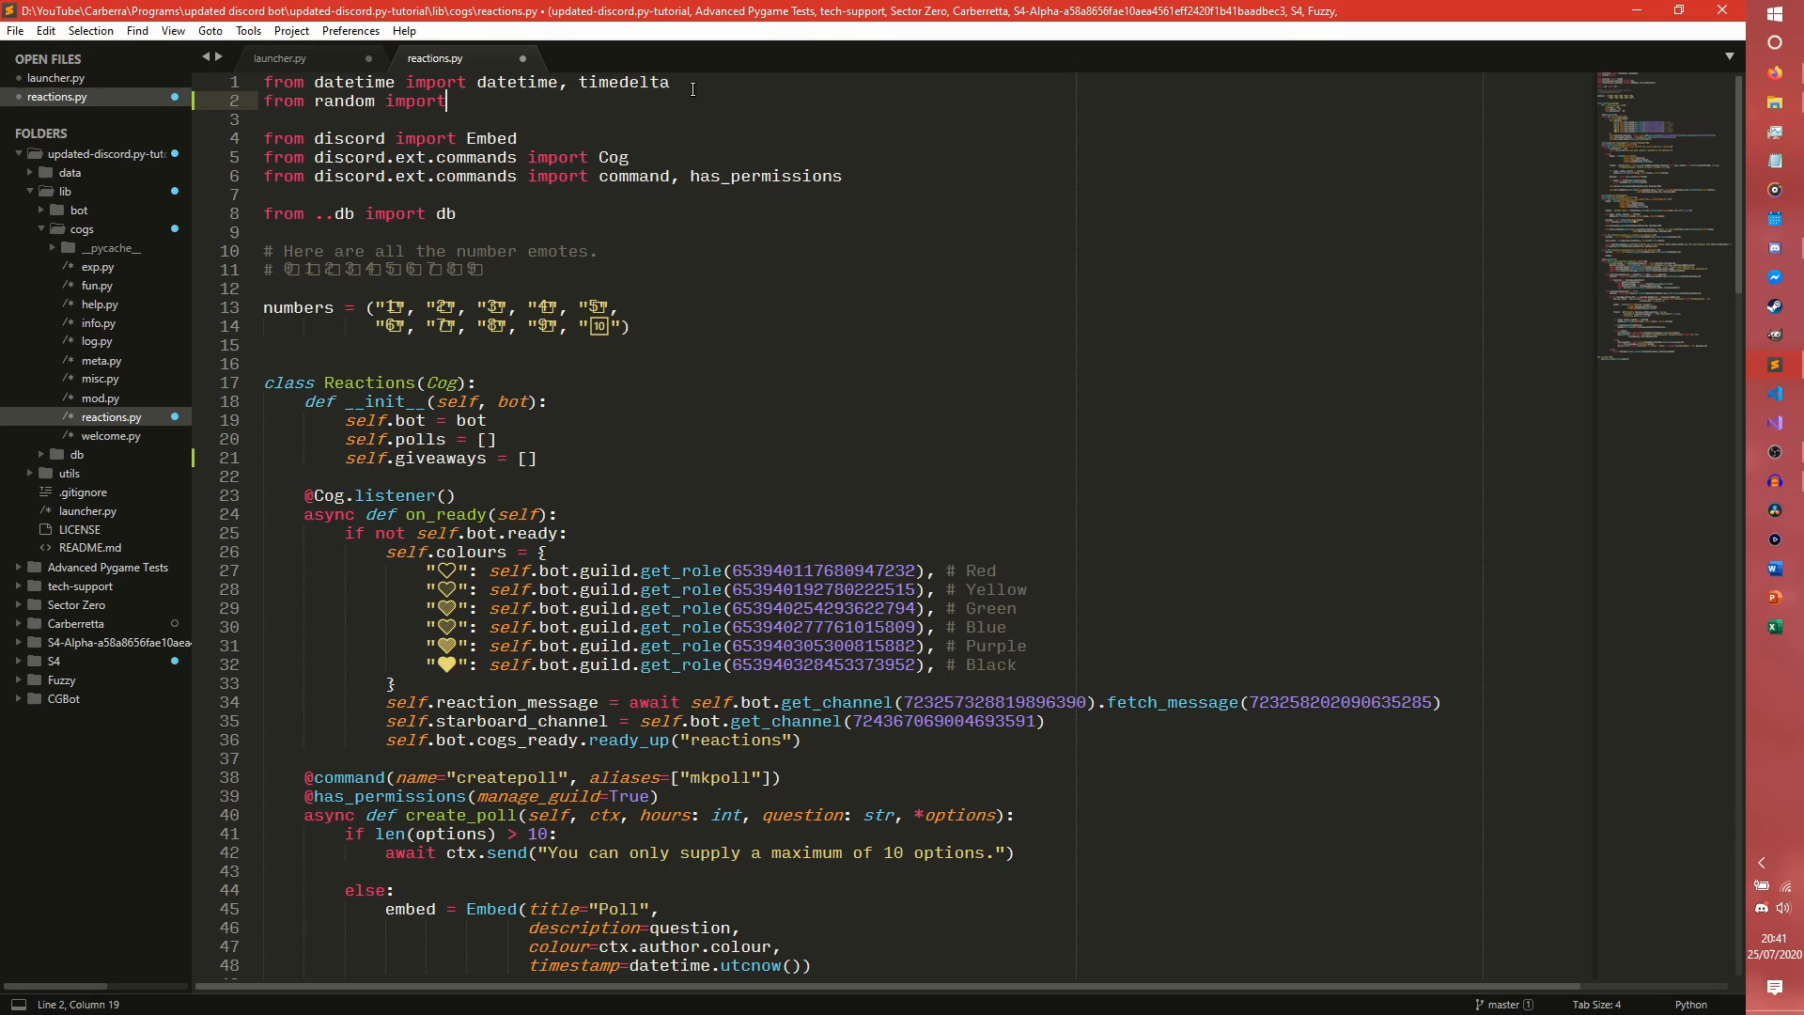
text(choice)
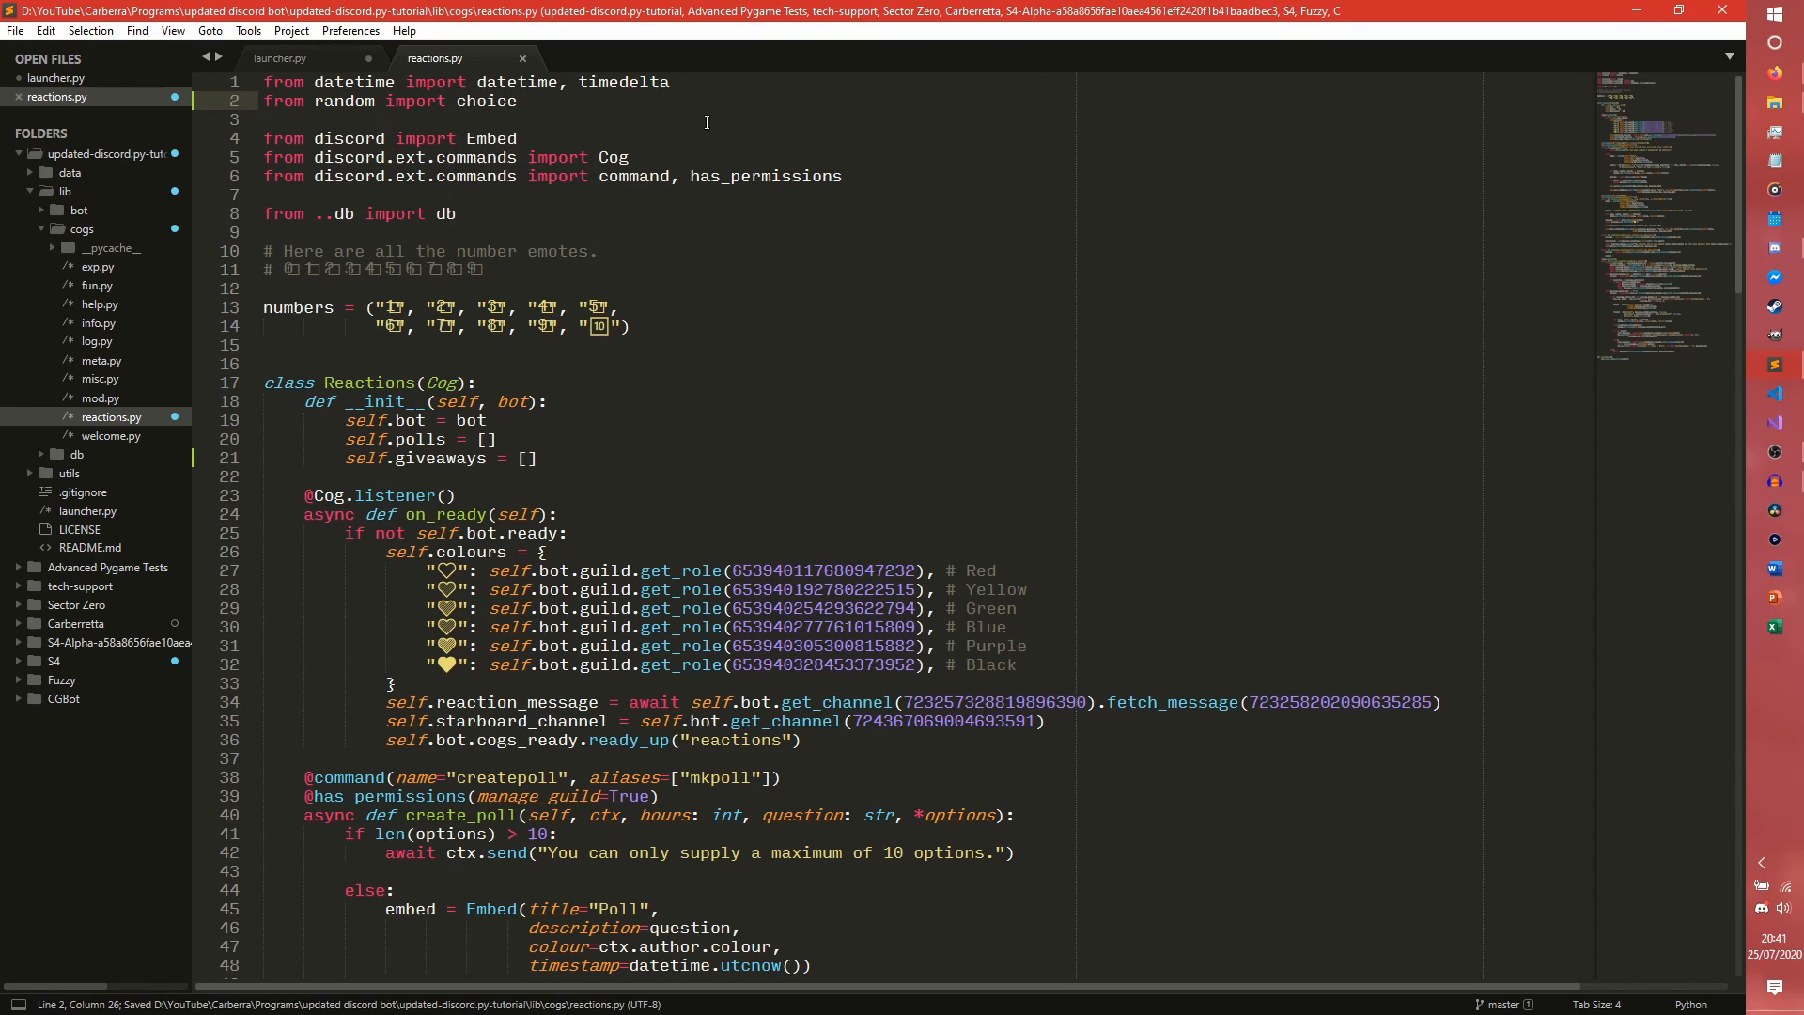
Set winner = choice(await message.reactions[0].users().flatten()).
scroll(down, 3)
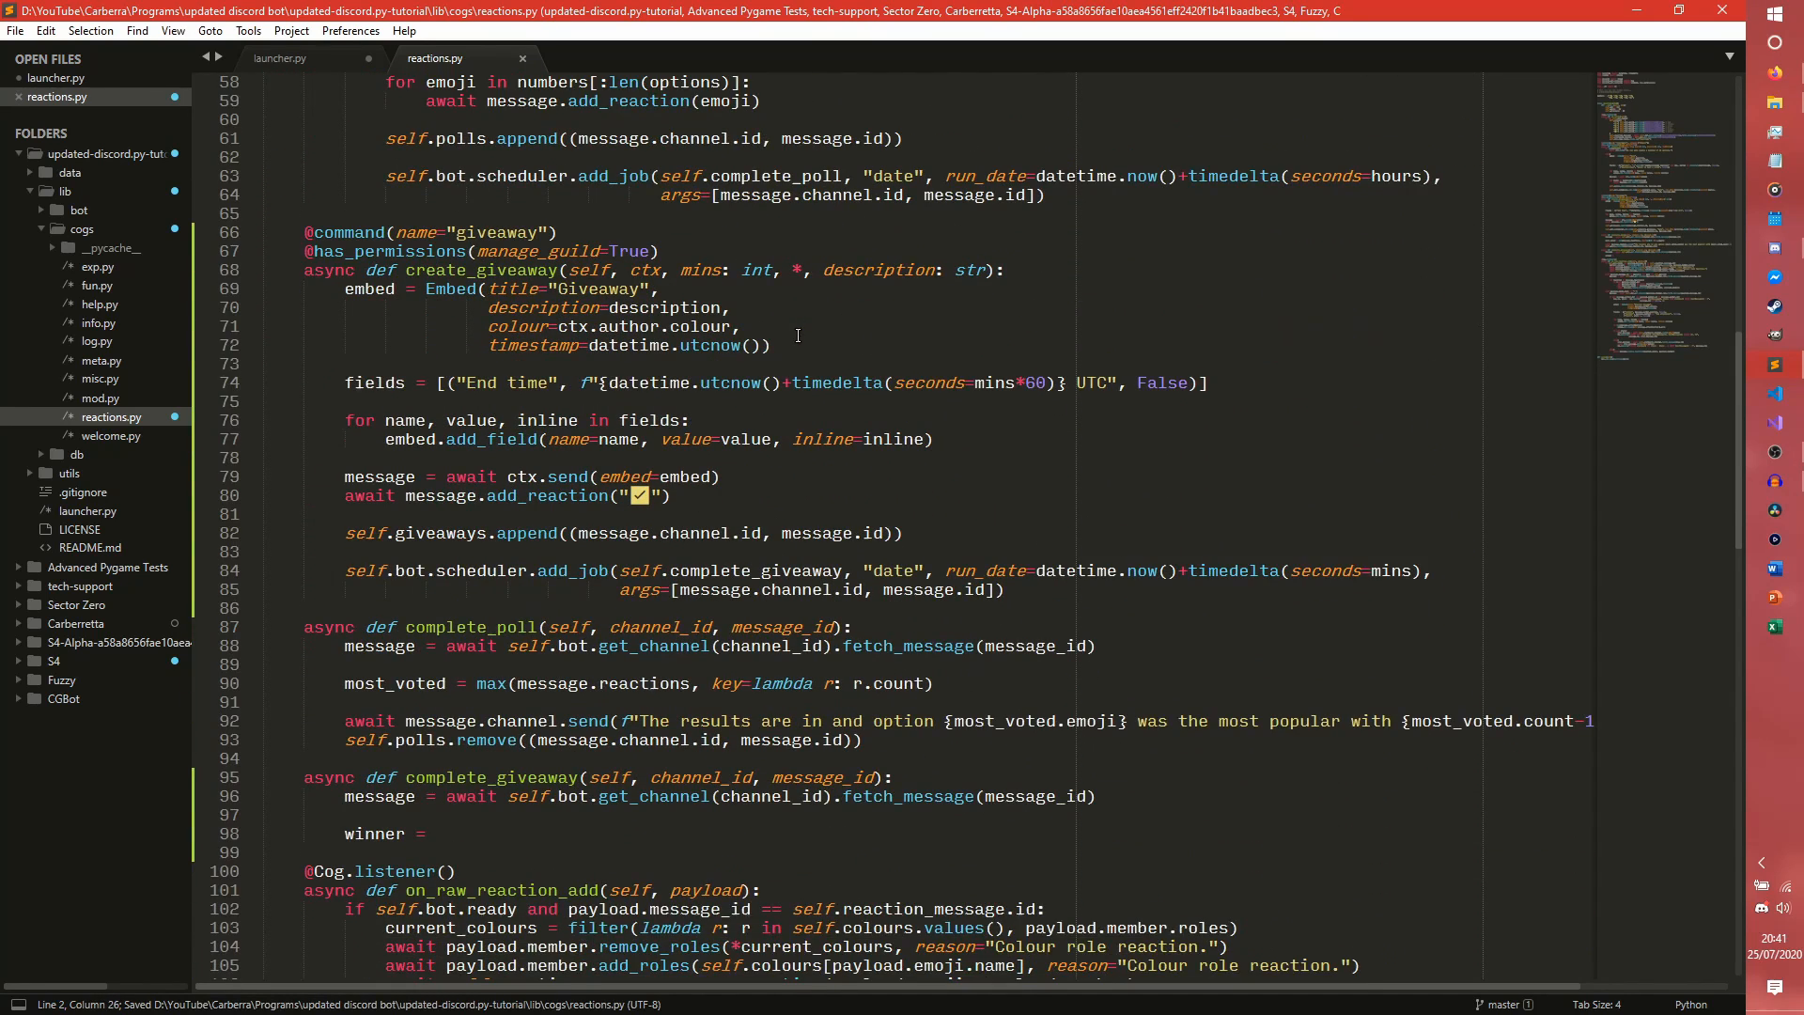
scroll(down, 3)
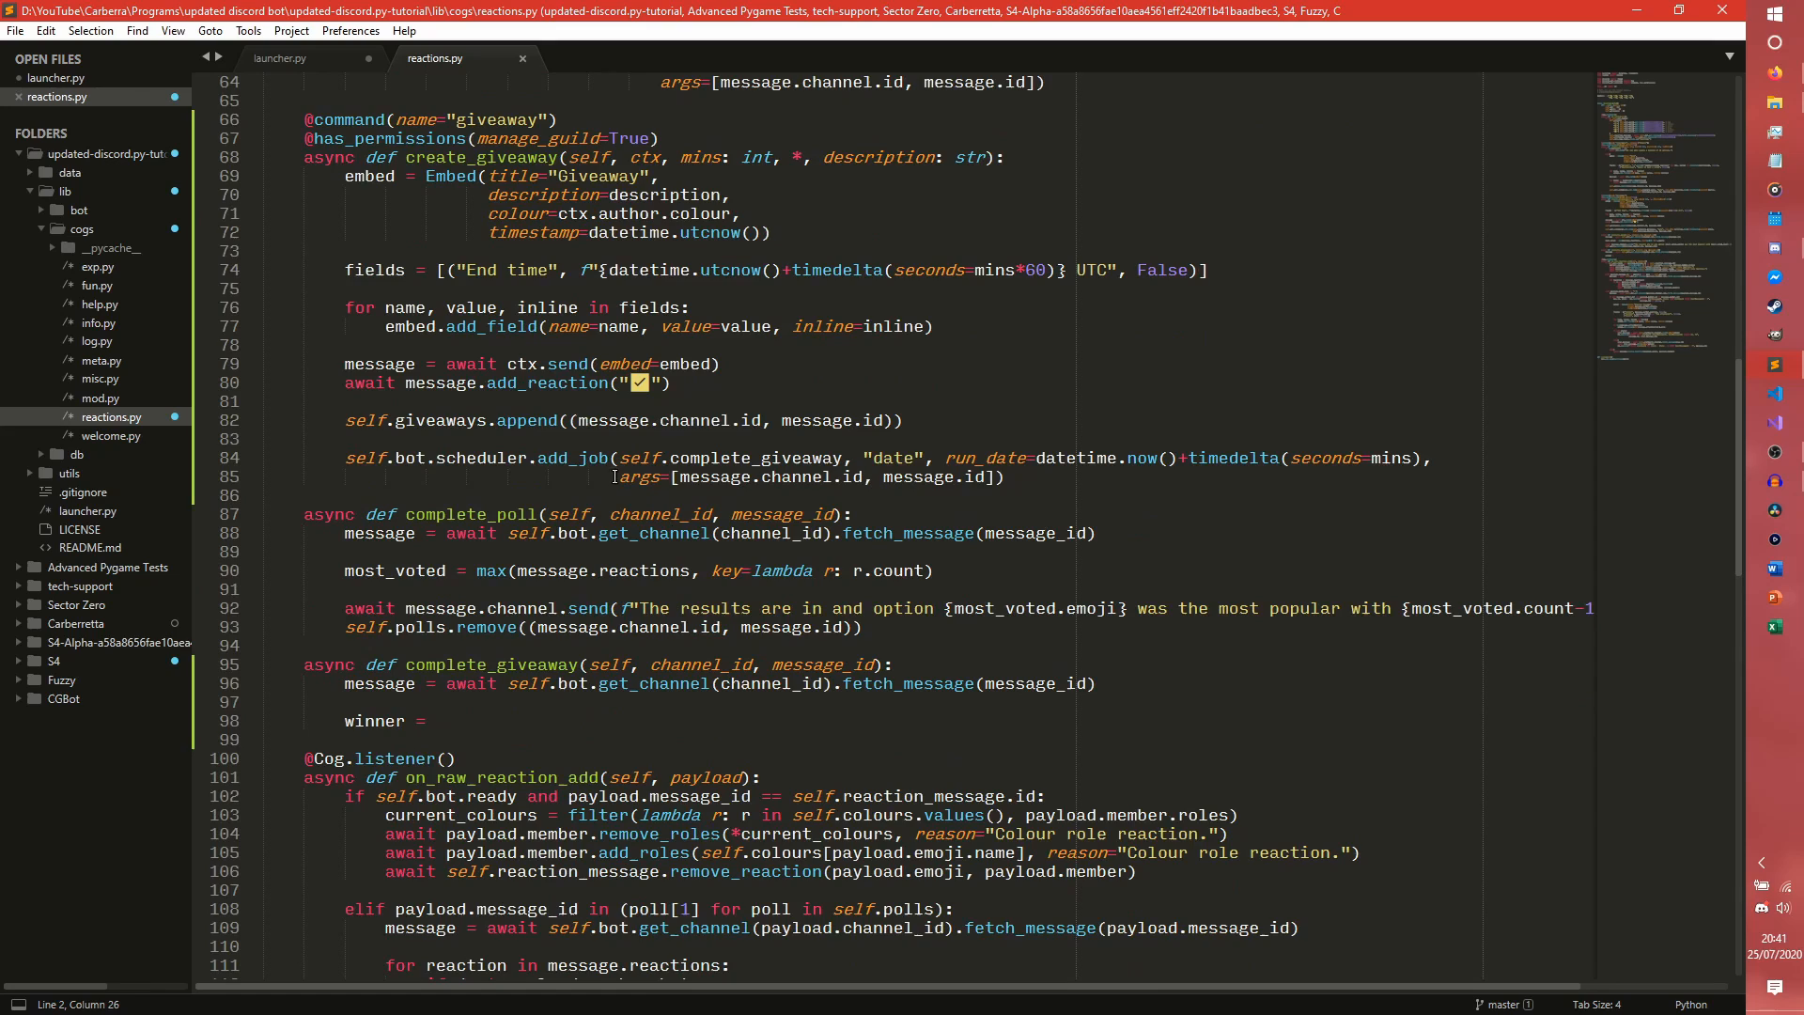
text(cho)
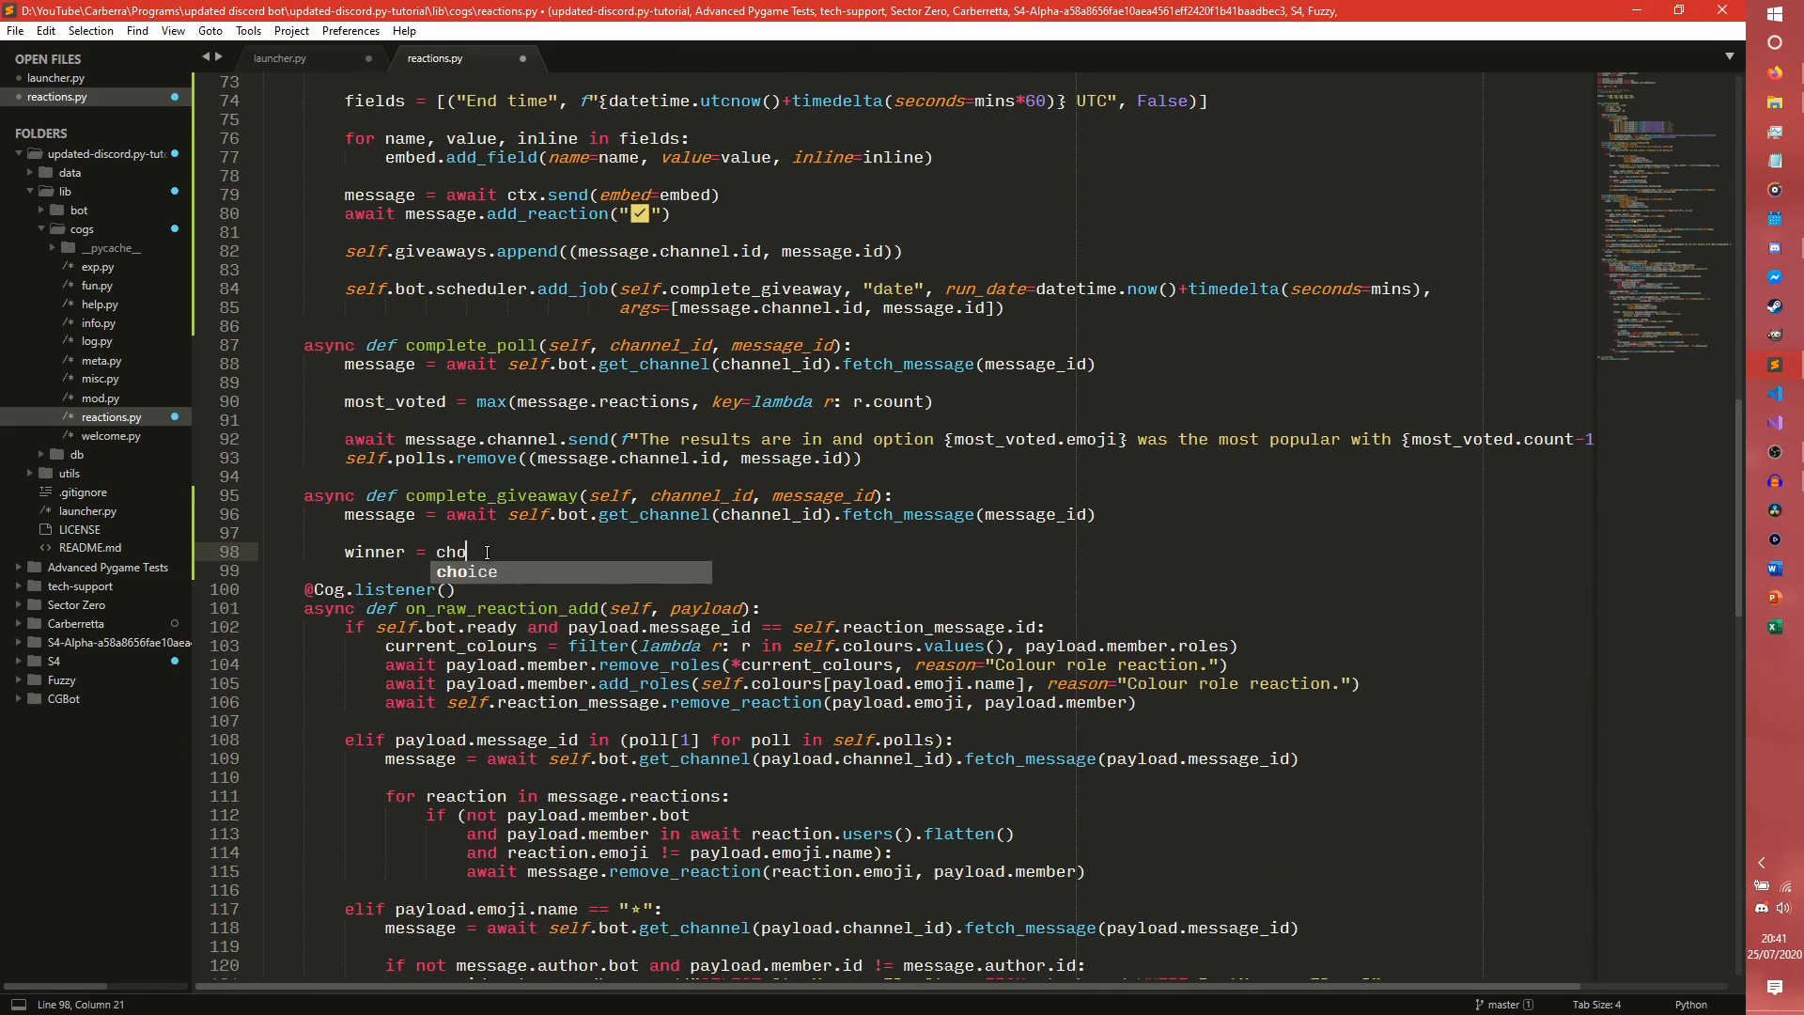
key(Tab)
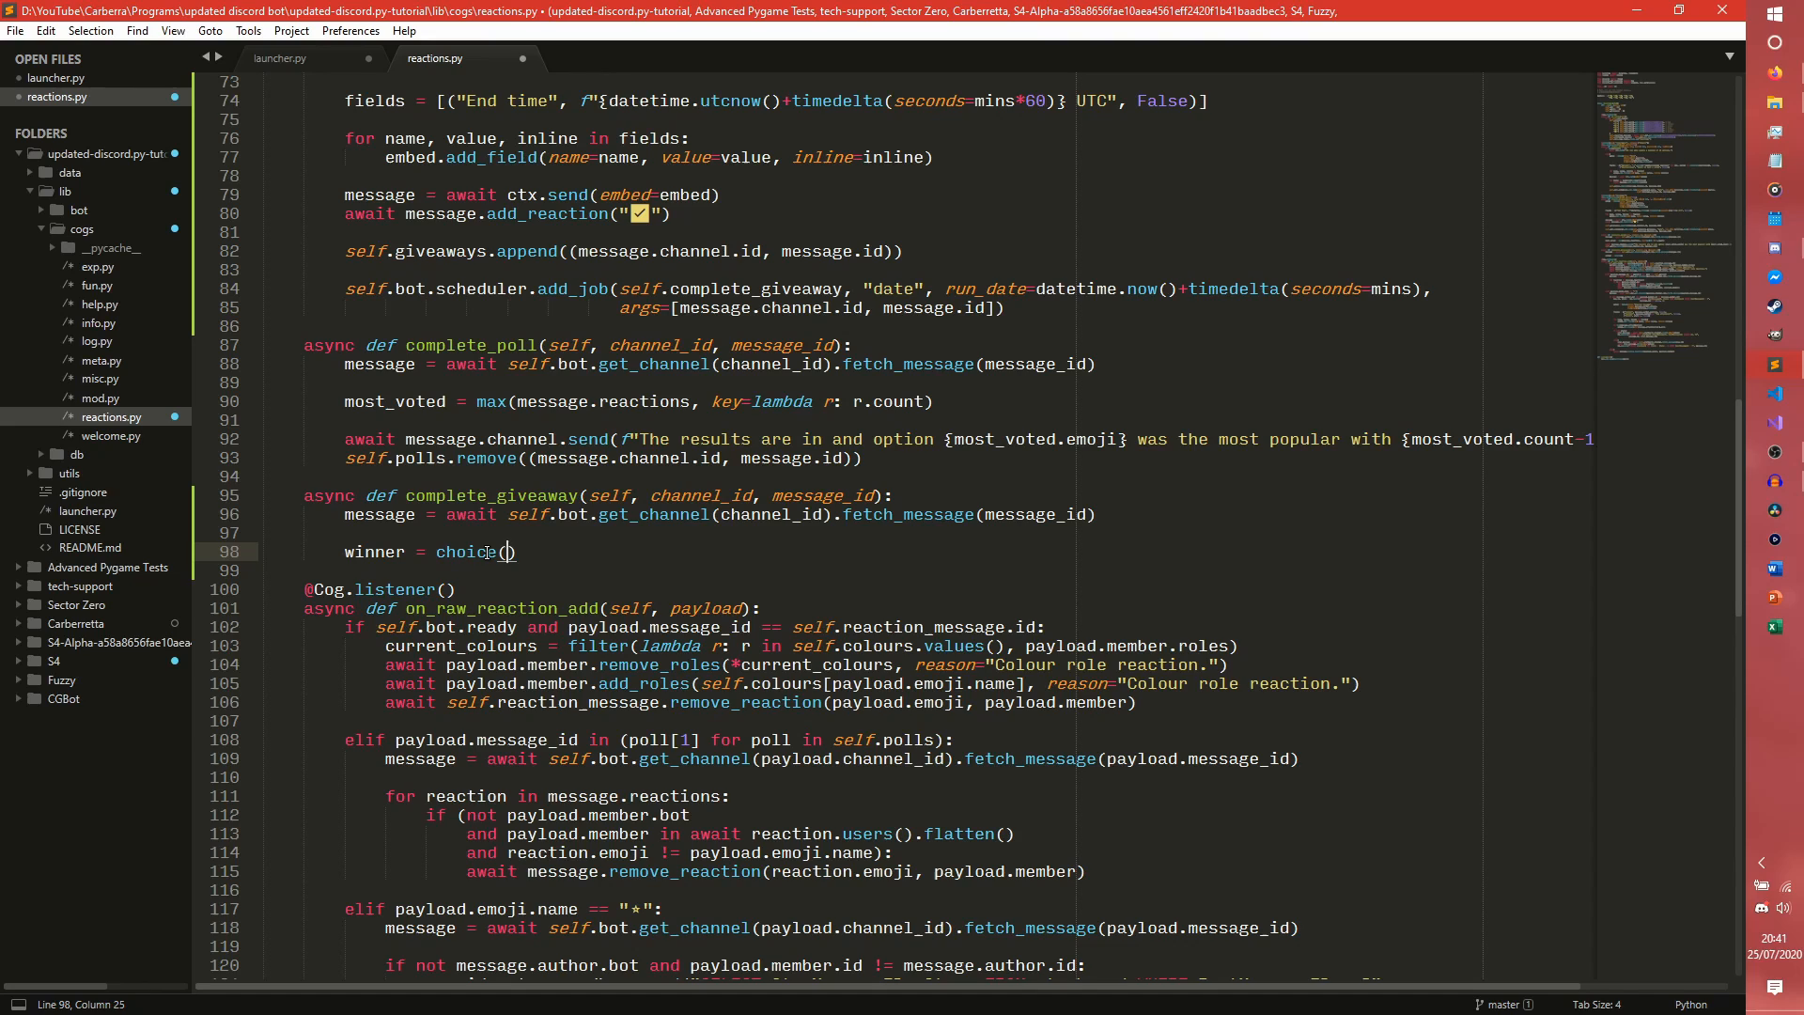
text(await)
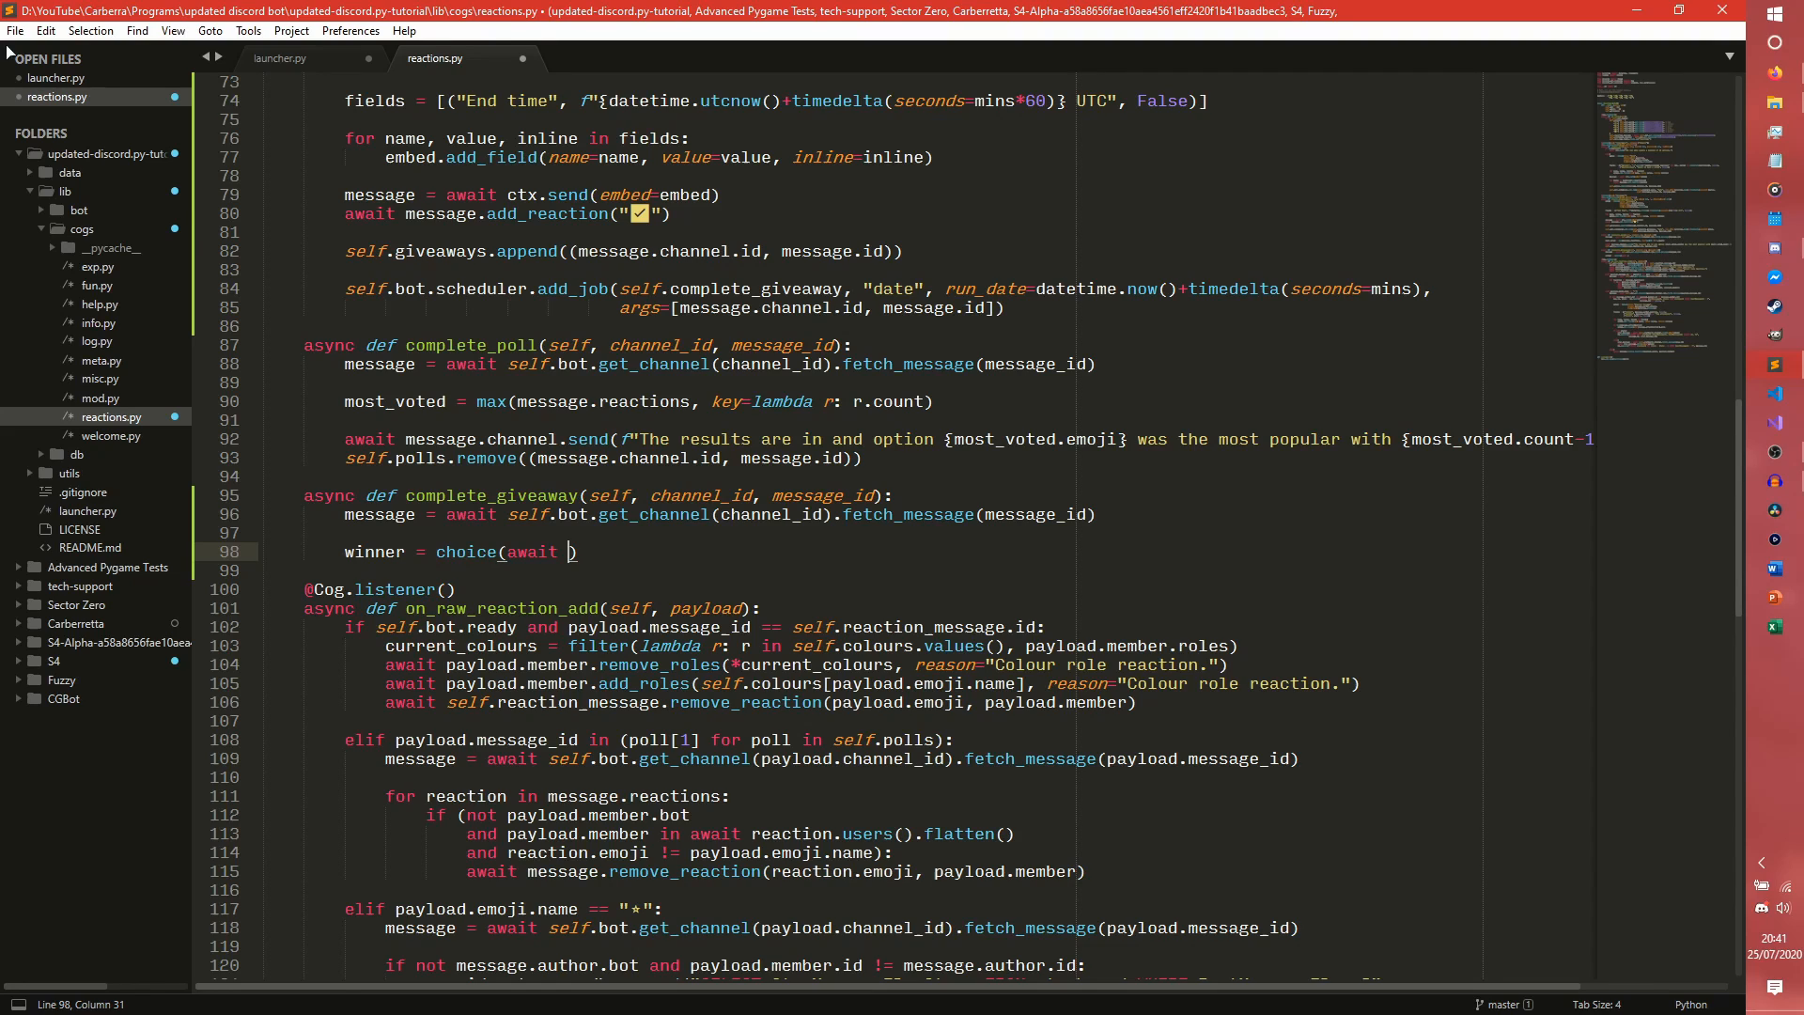
text(m)
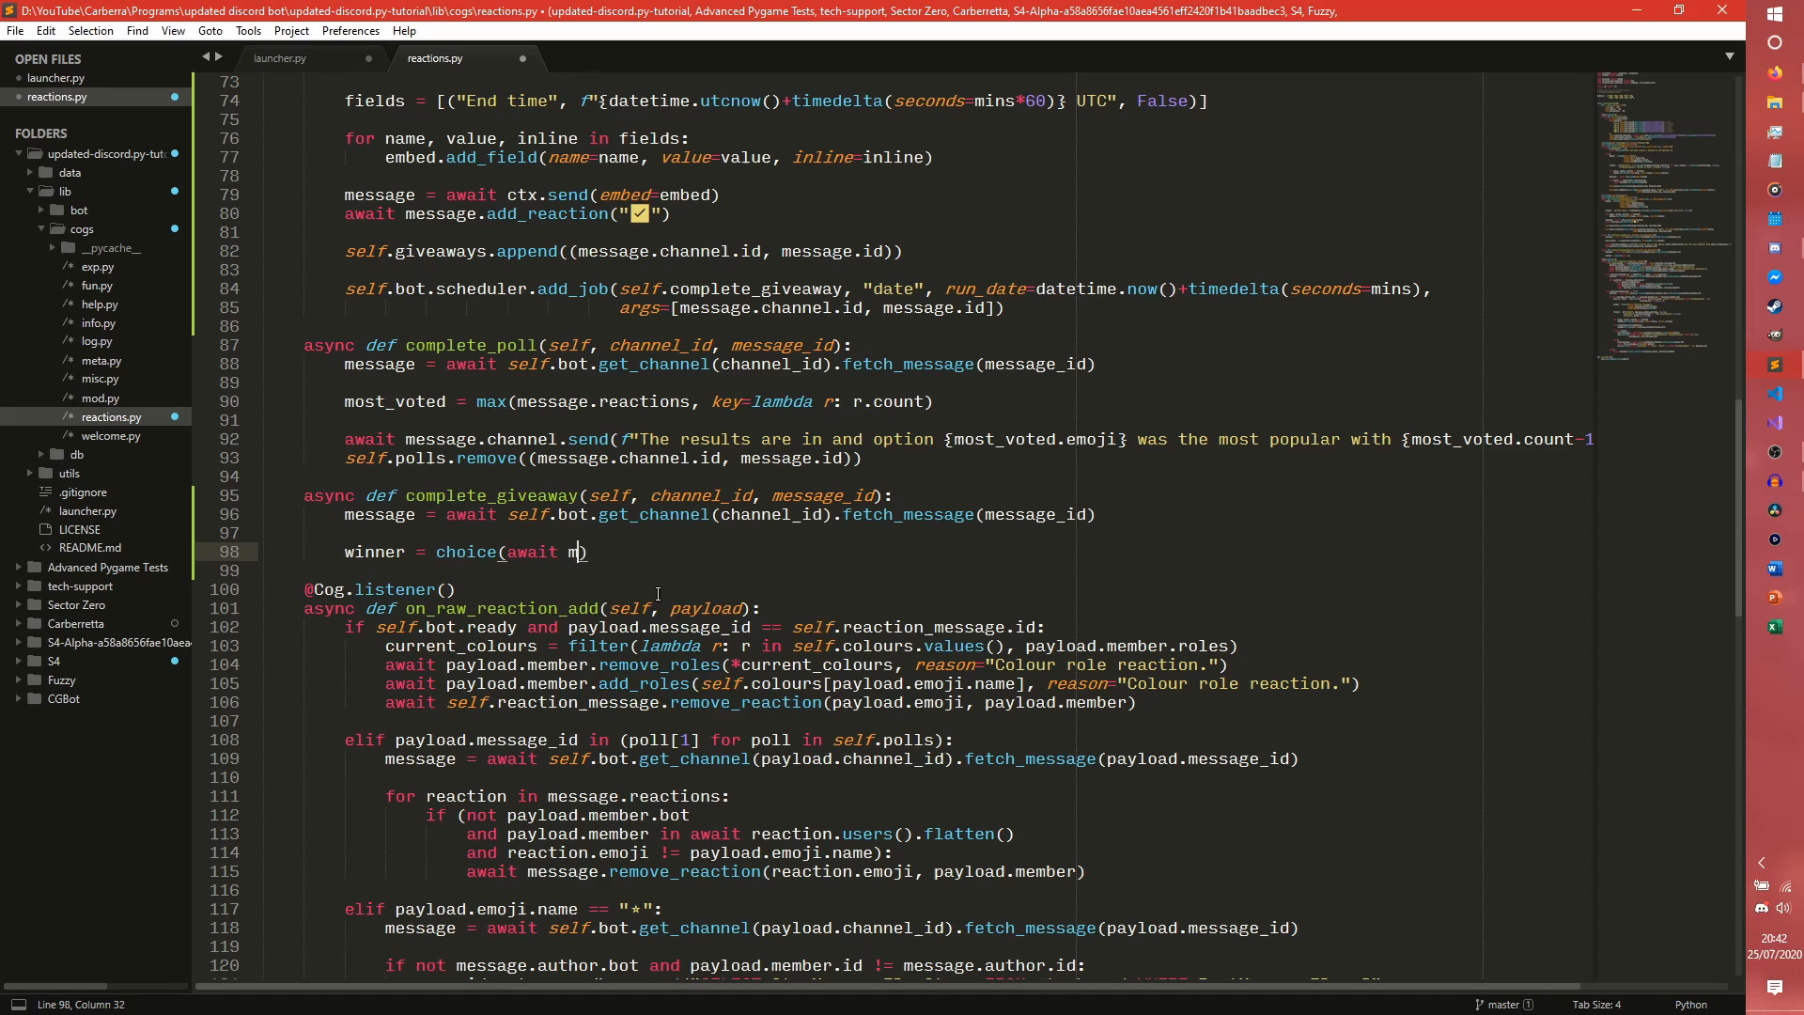
text(essage.reactions)
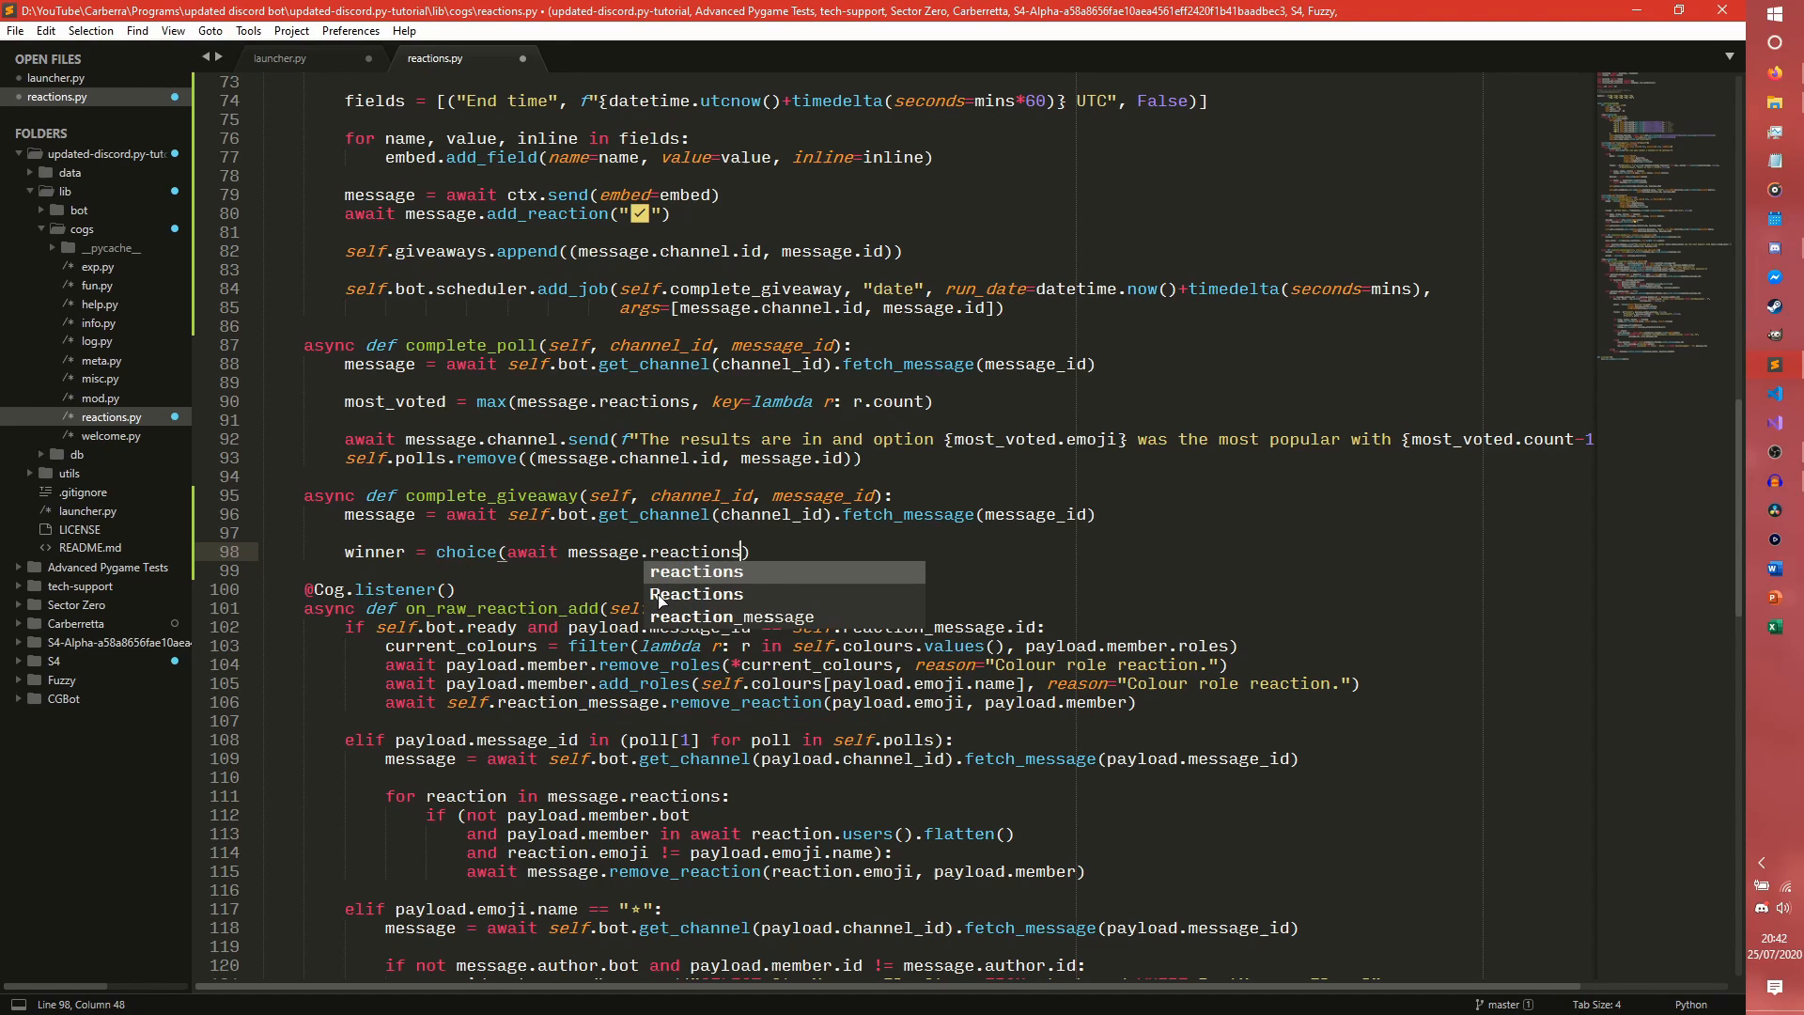
text([0])
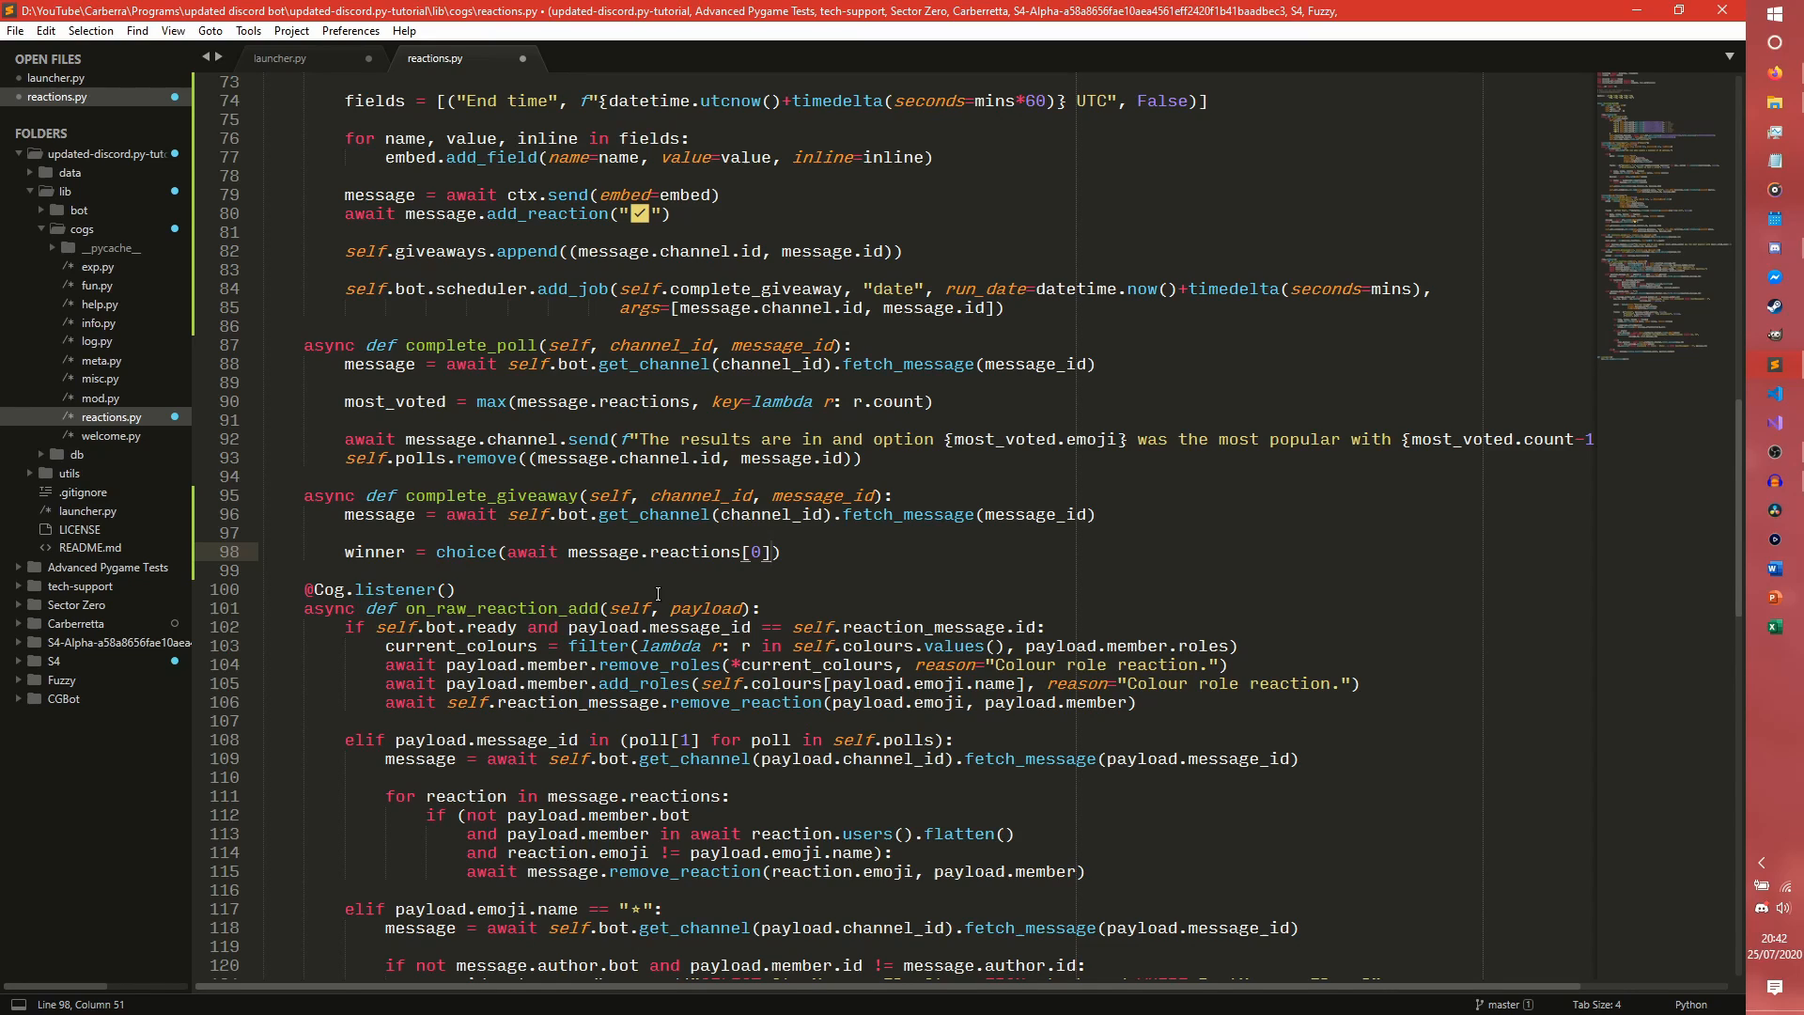
text(.users())
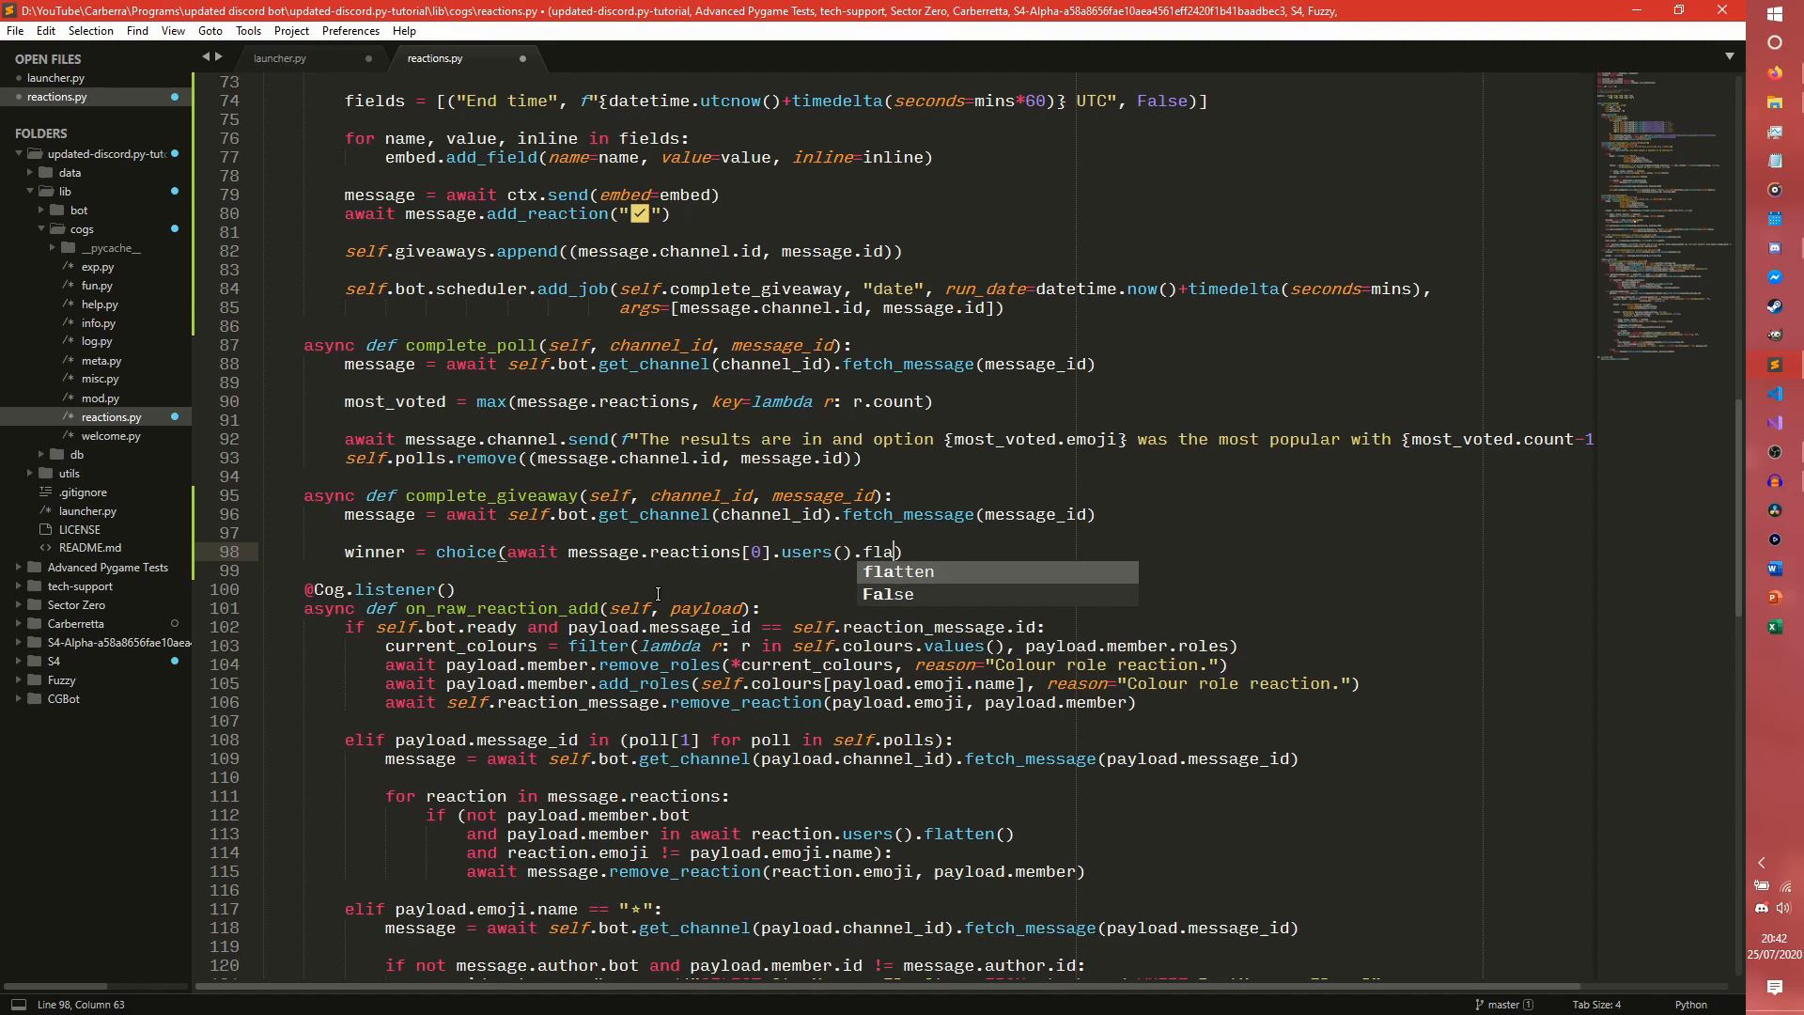
key(Tab)
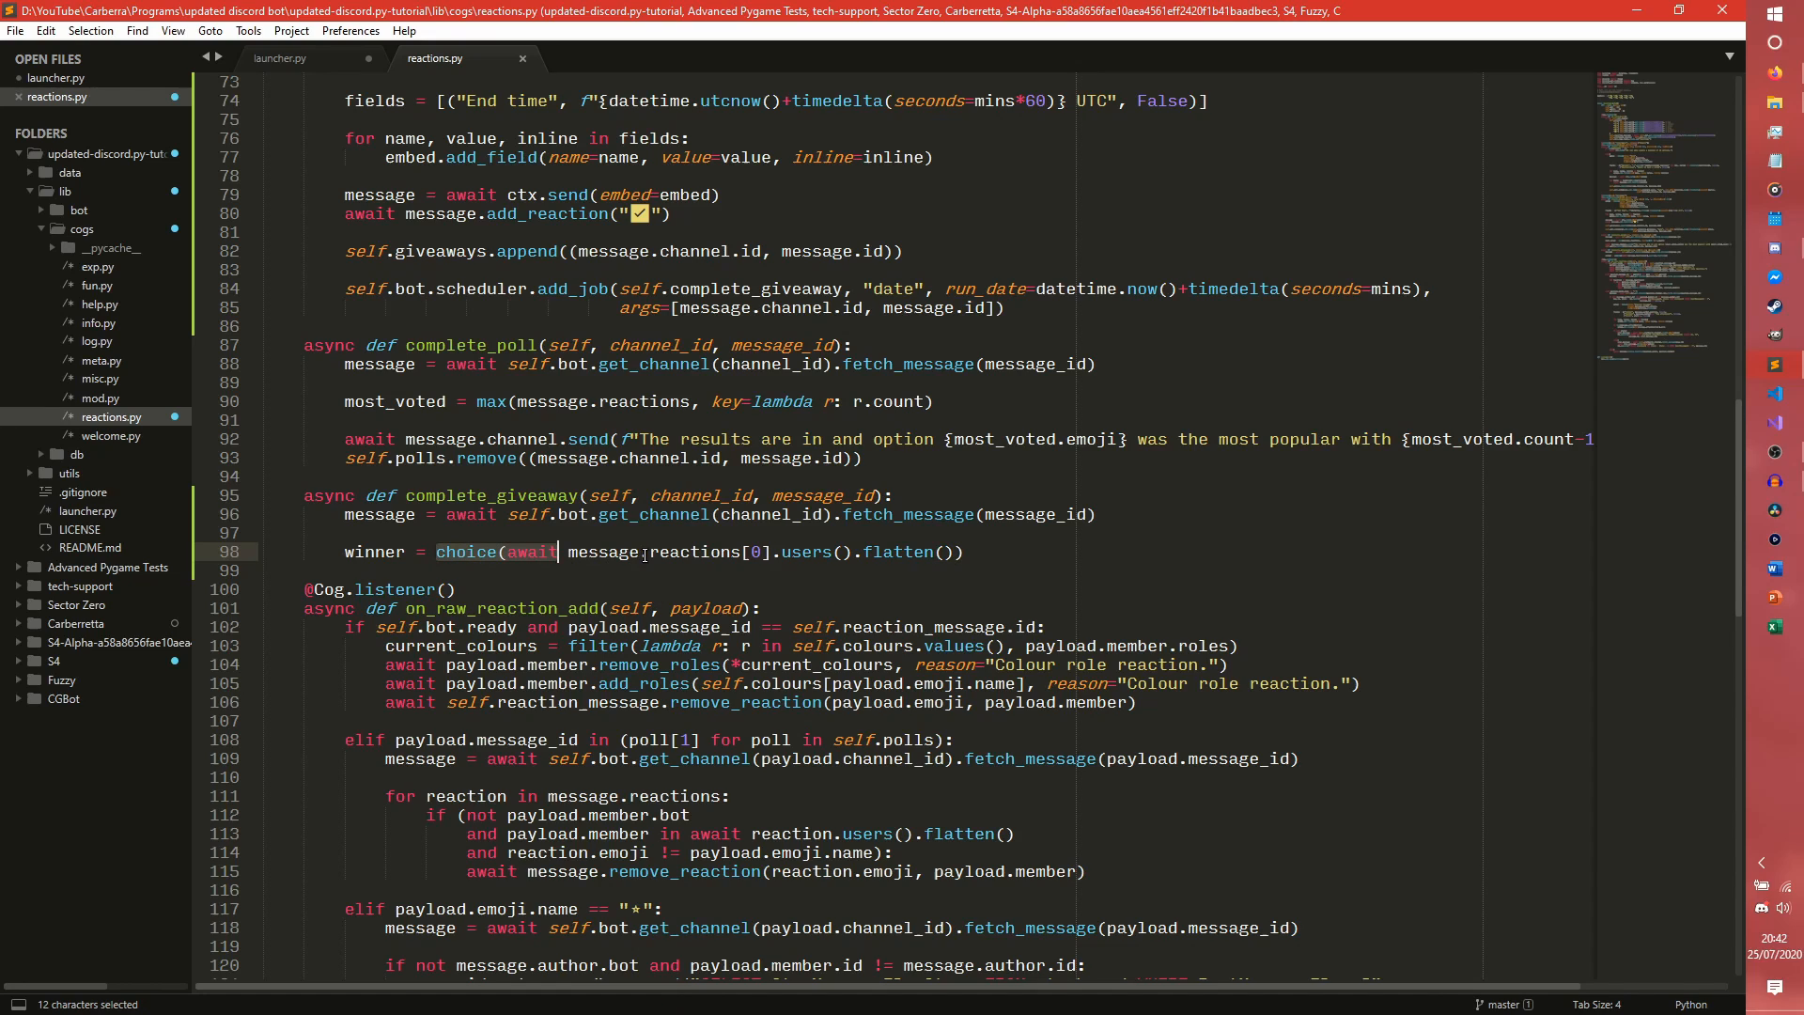
Turn the choice argument into [u for u in ... flatten() if not u.bot] to exclude bots.
click(982, 550)
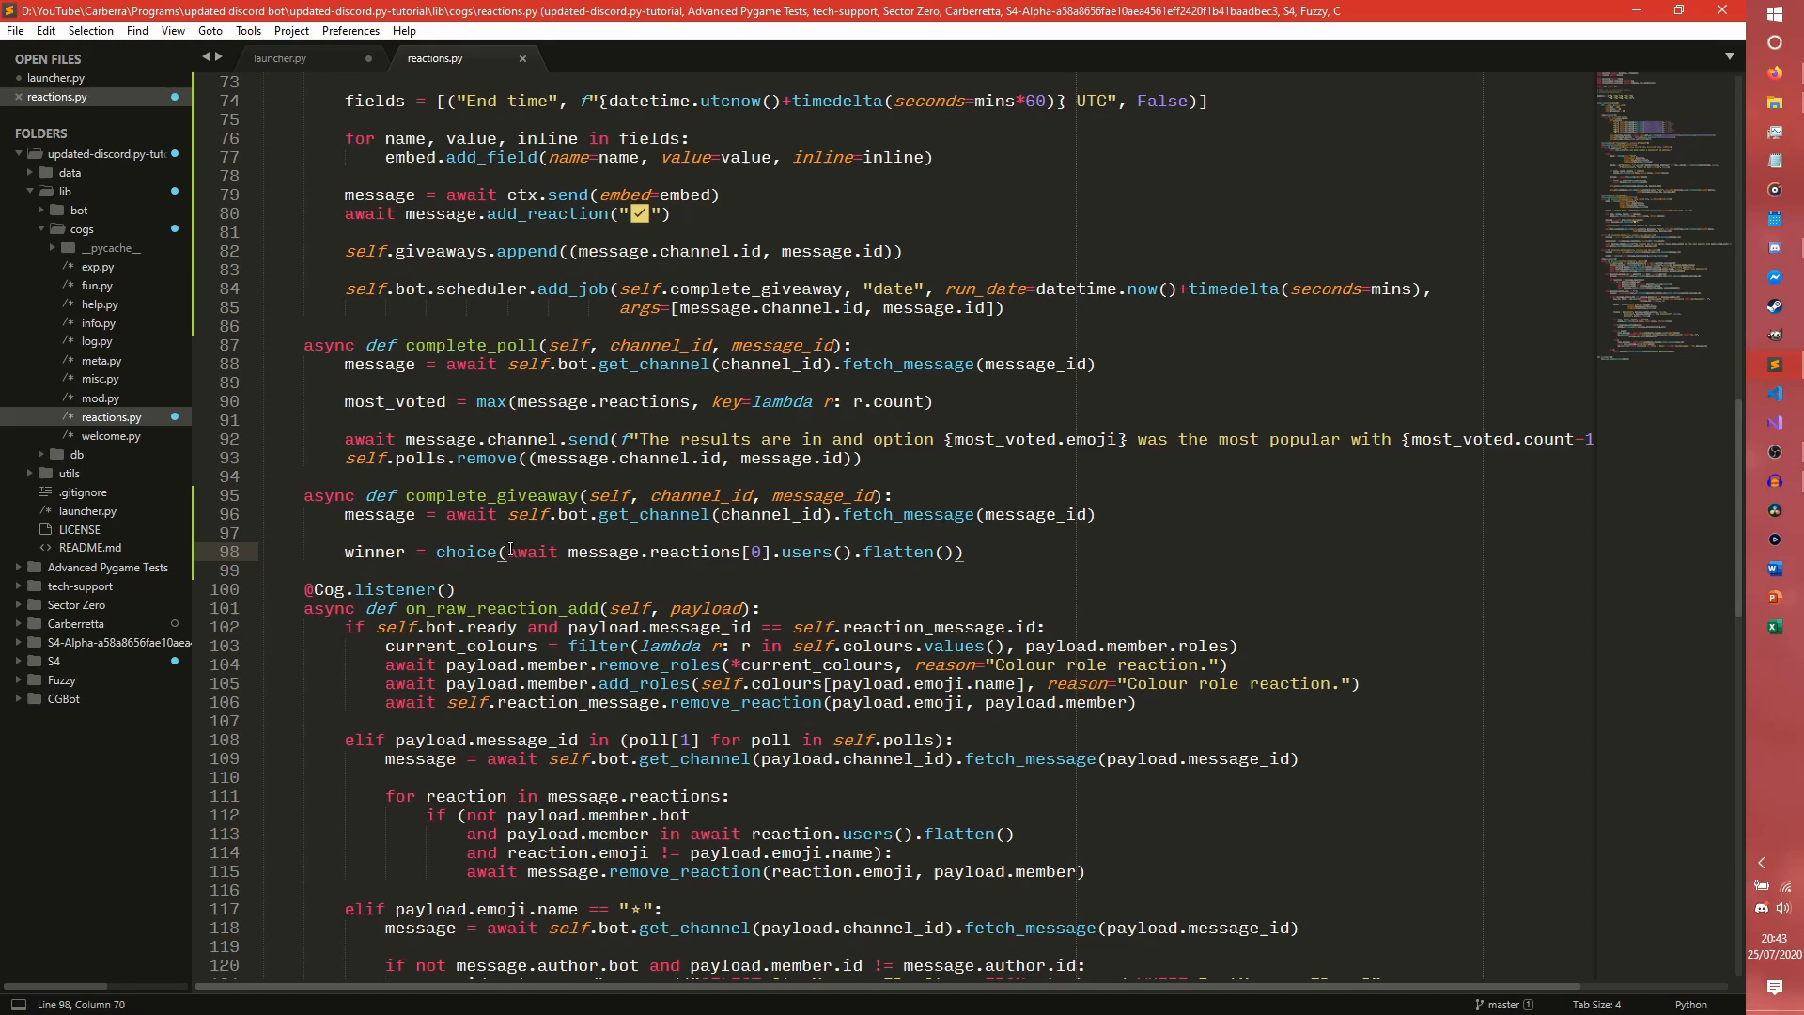
click(964, 550)
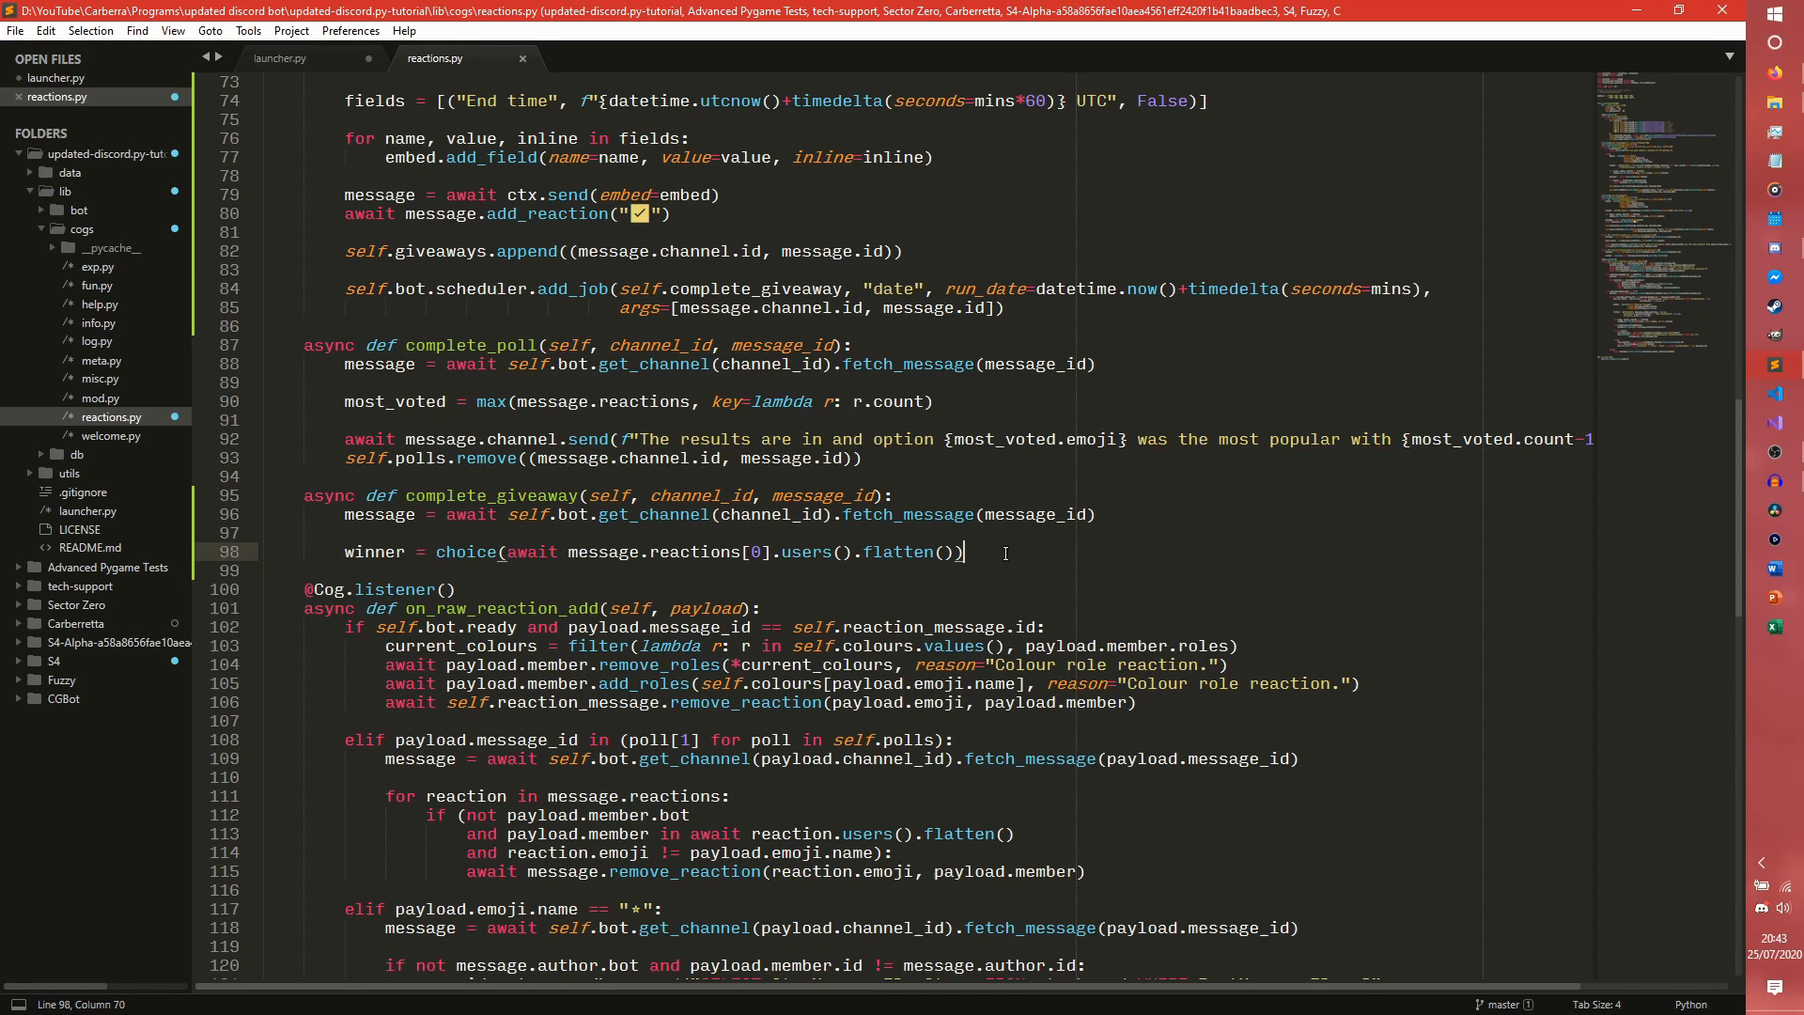
mouse_move(500, 553)
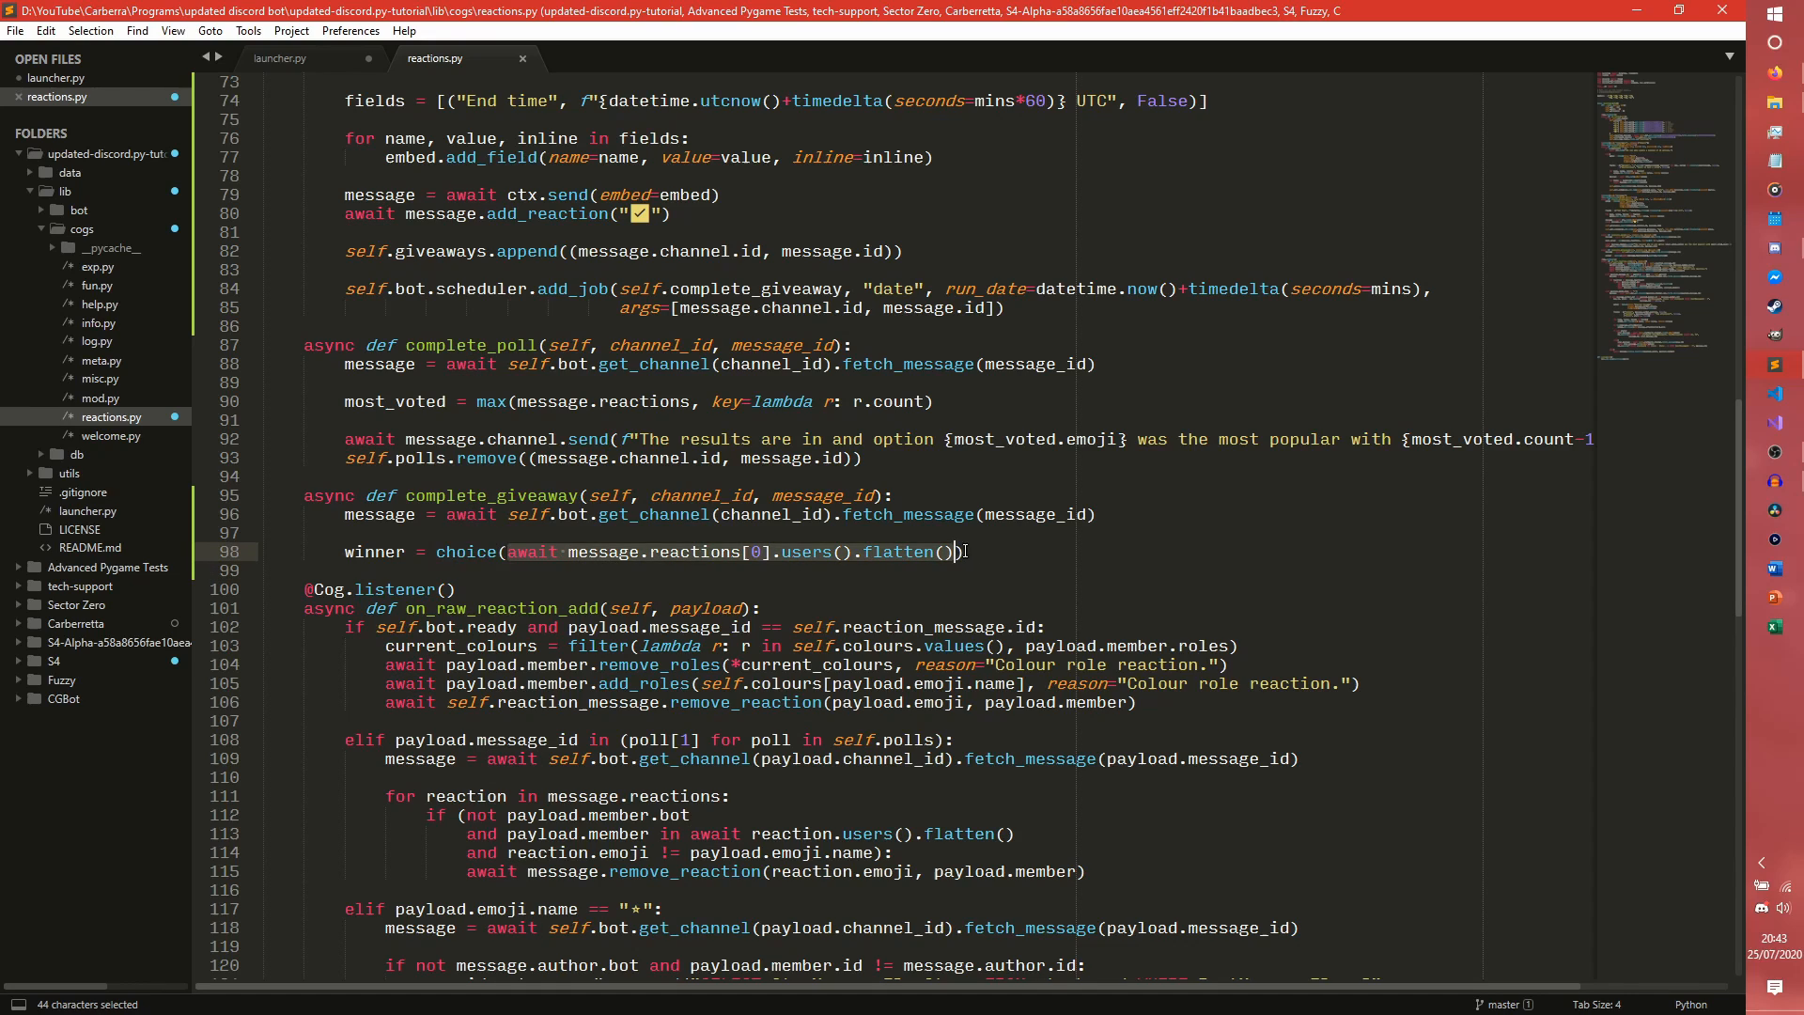
click(385, 551)
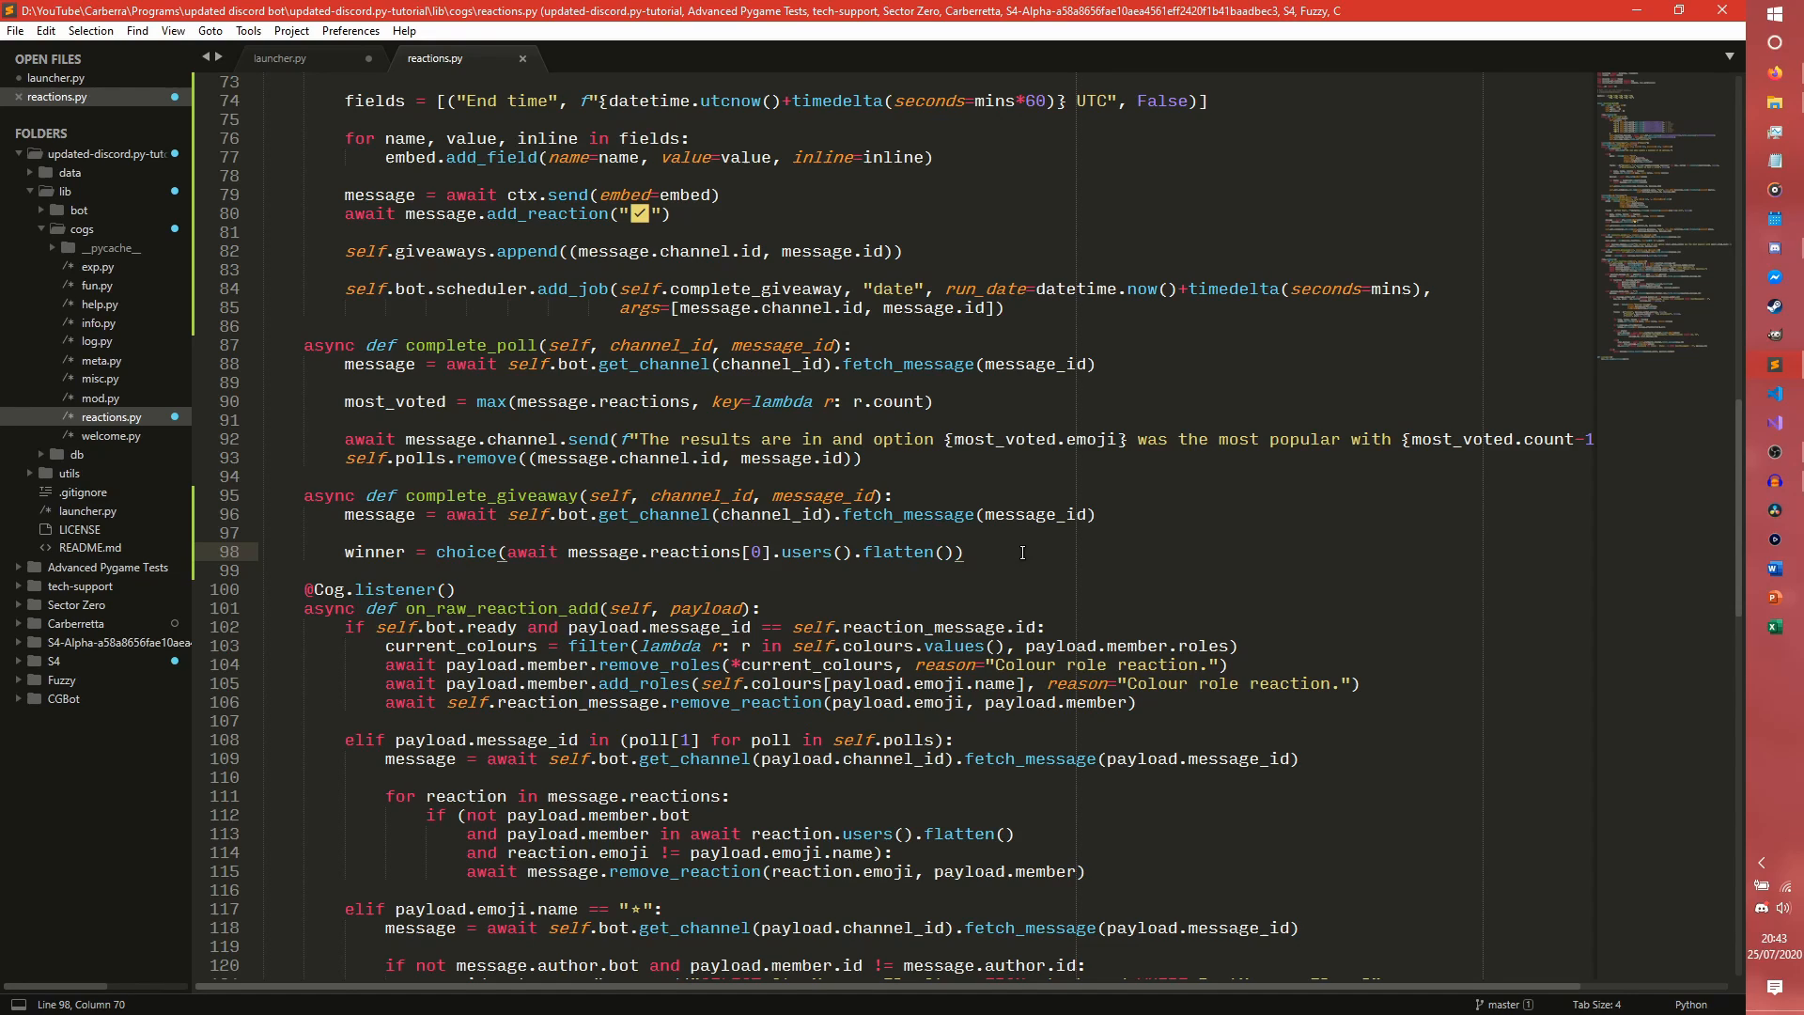
click(776, 552)
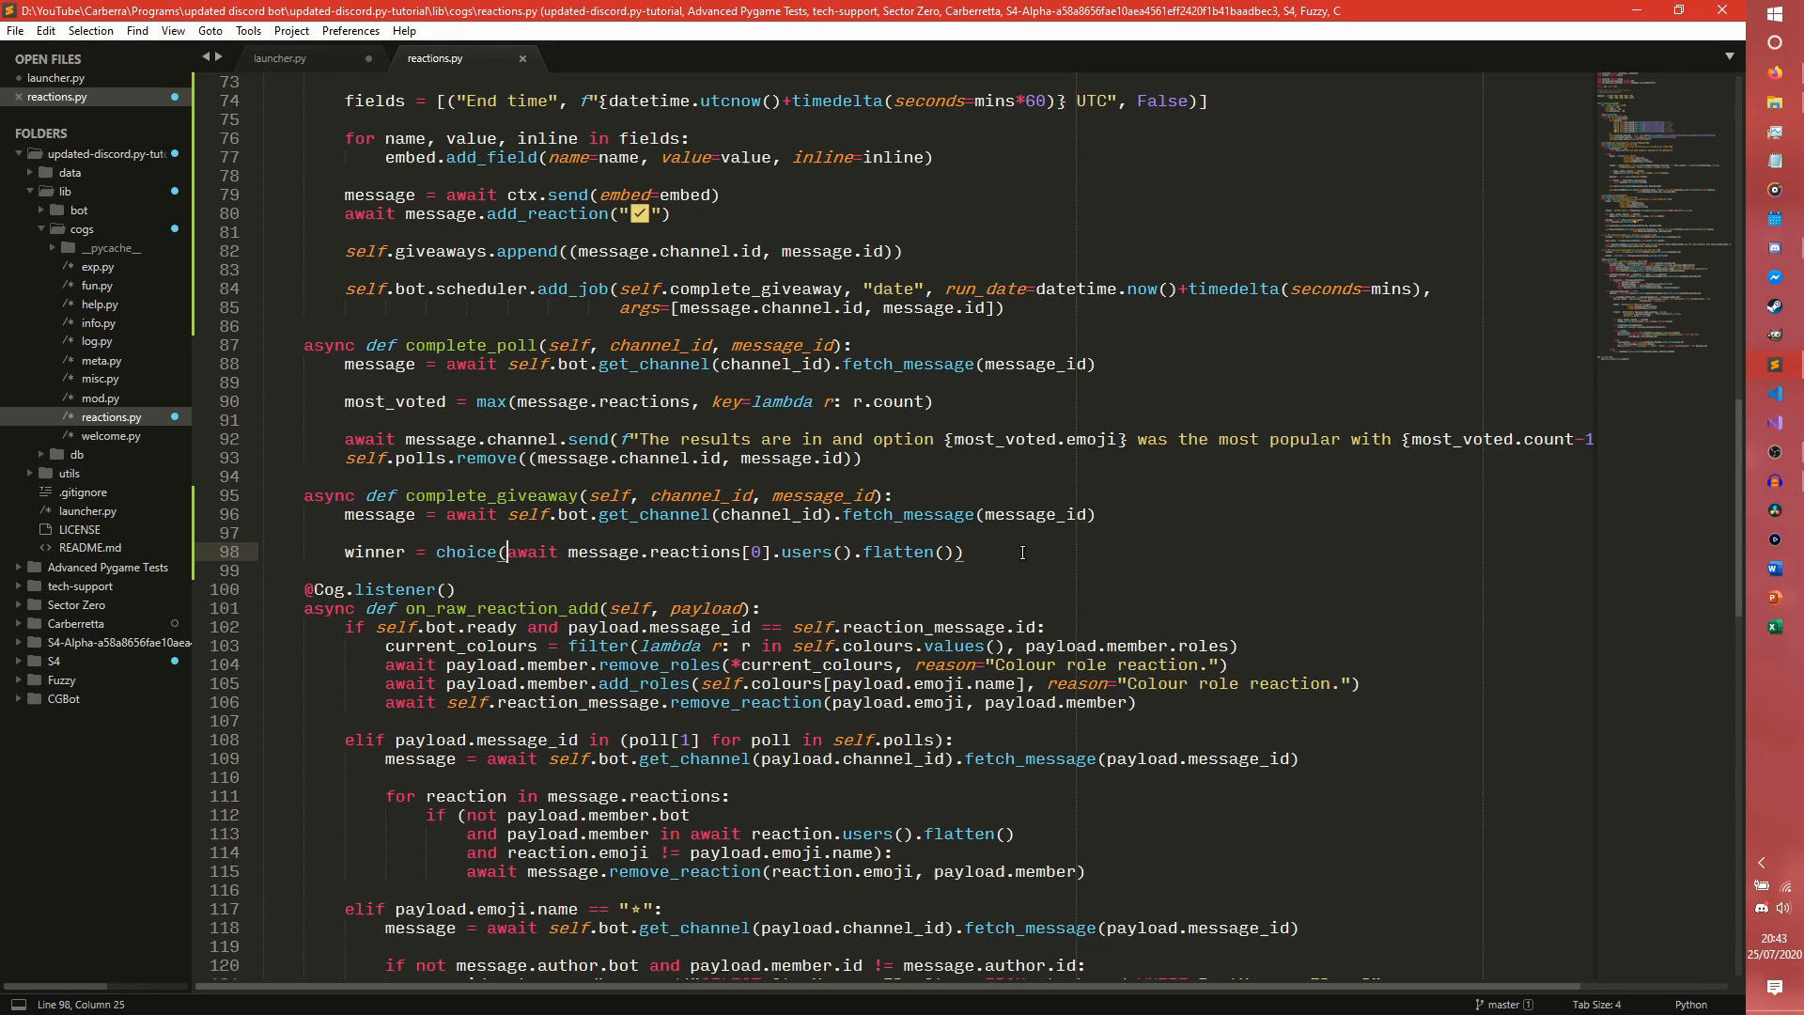
key(ctrl+z)
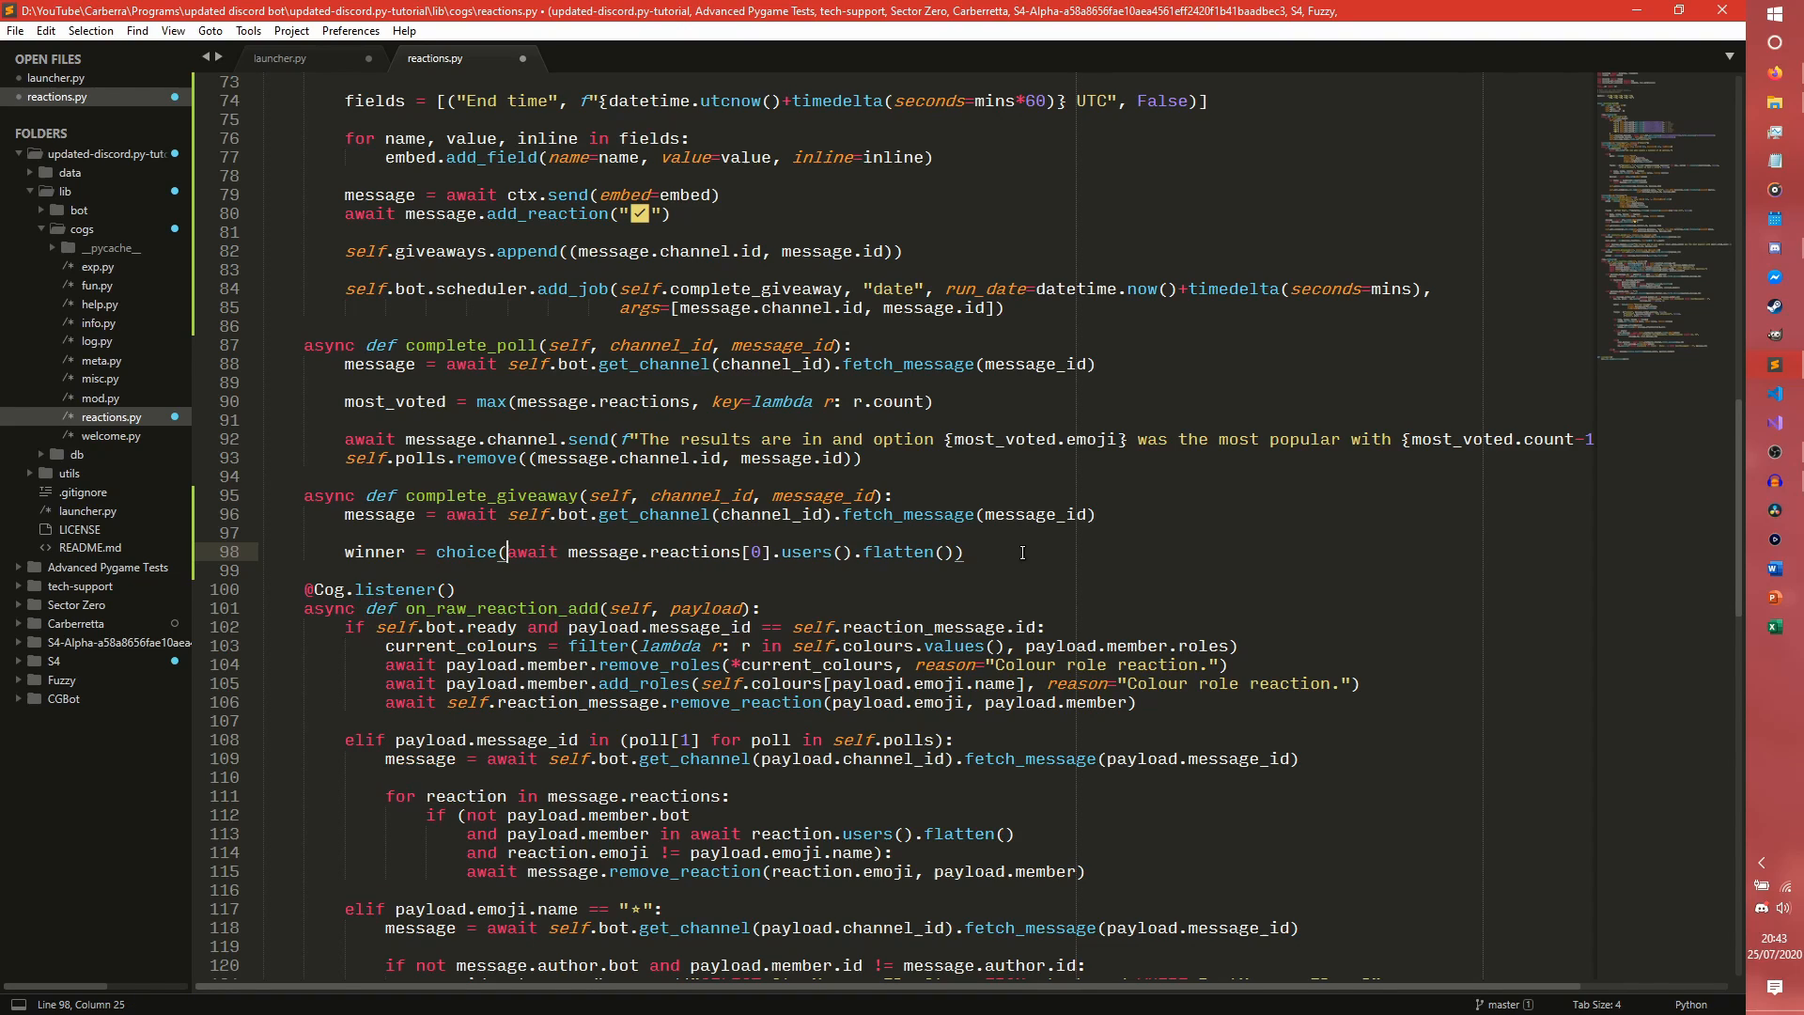
text([)
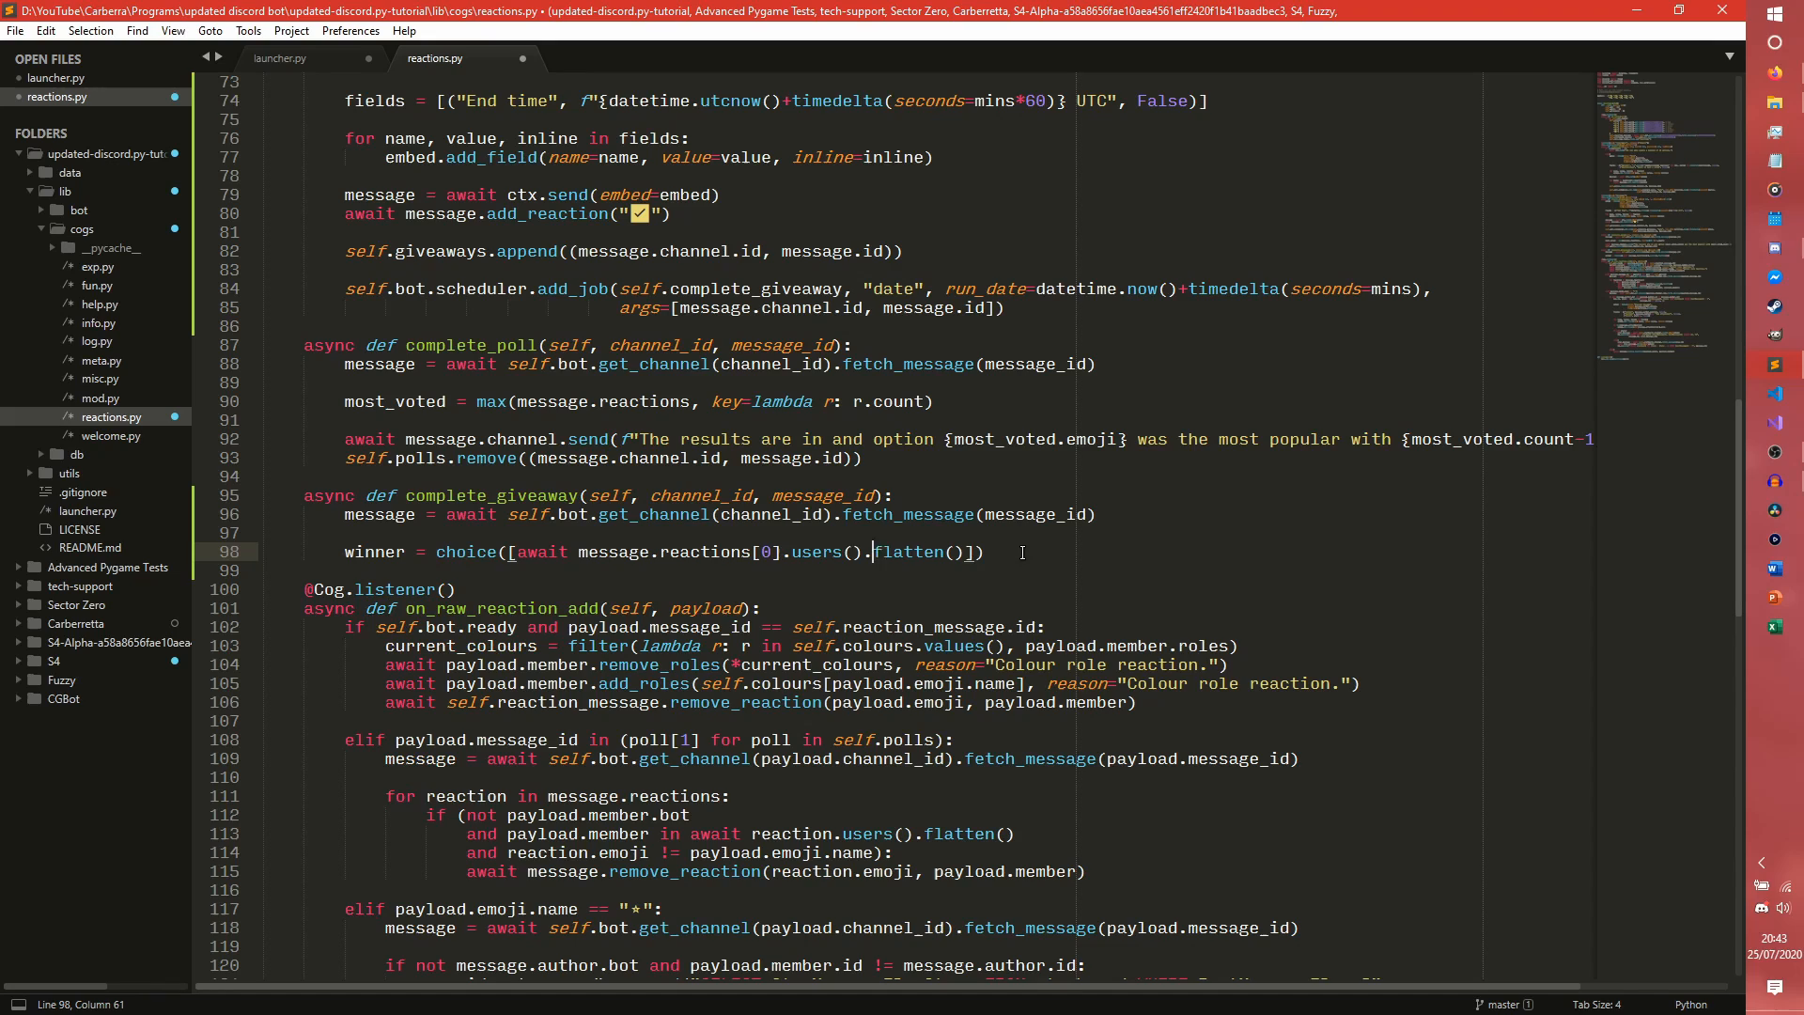
text(u)
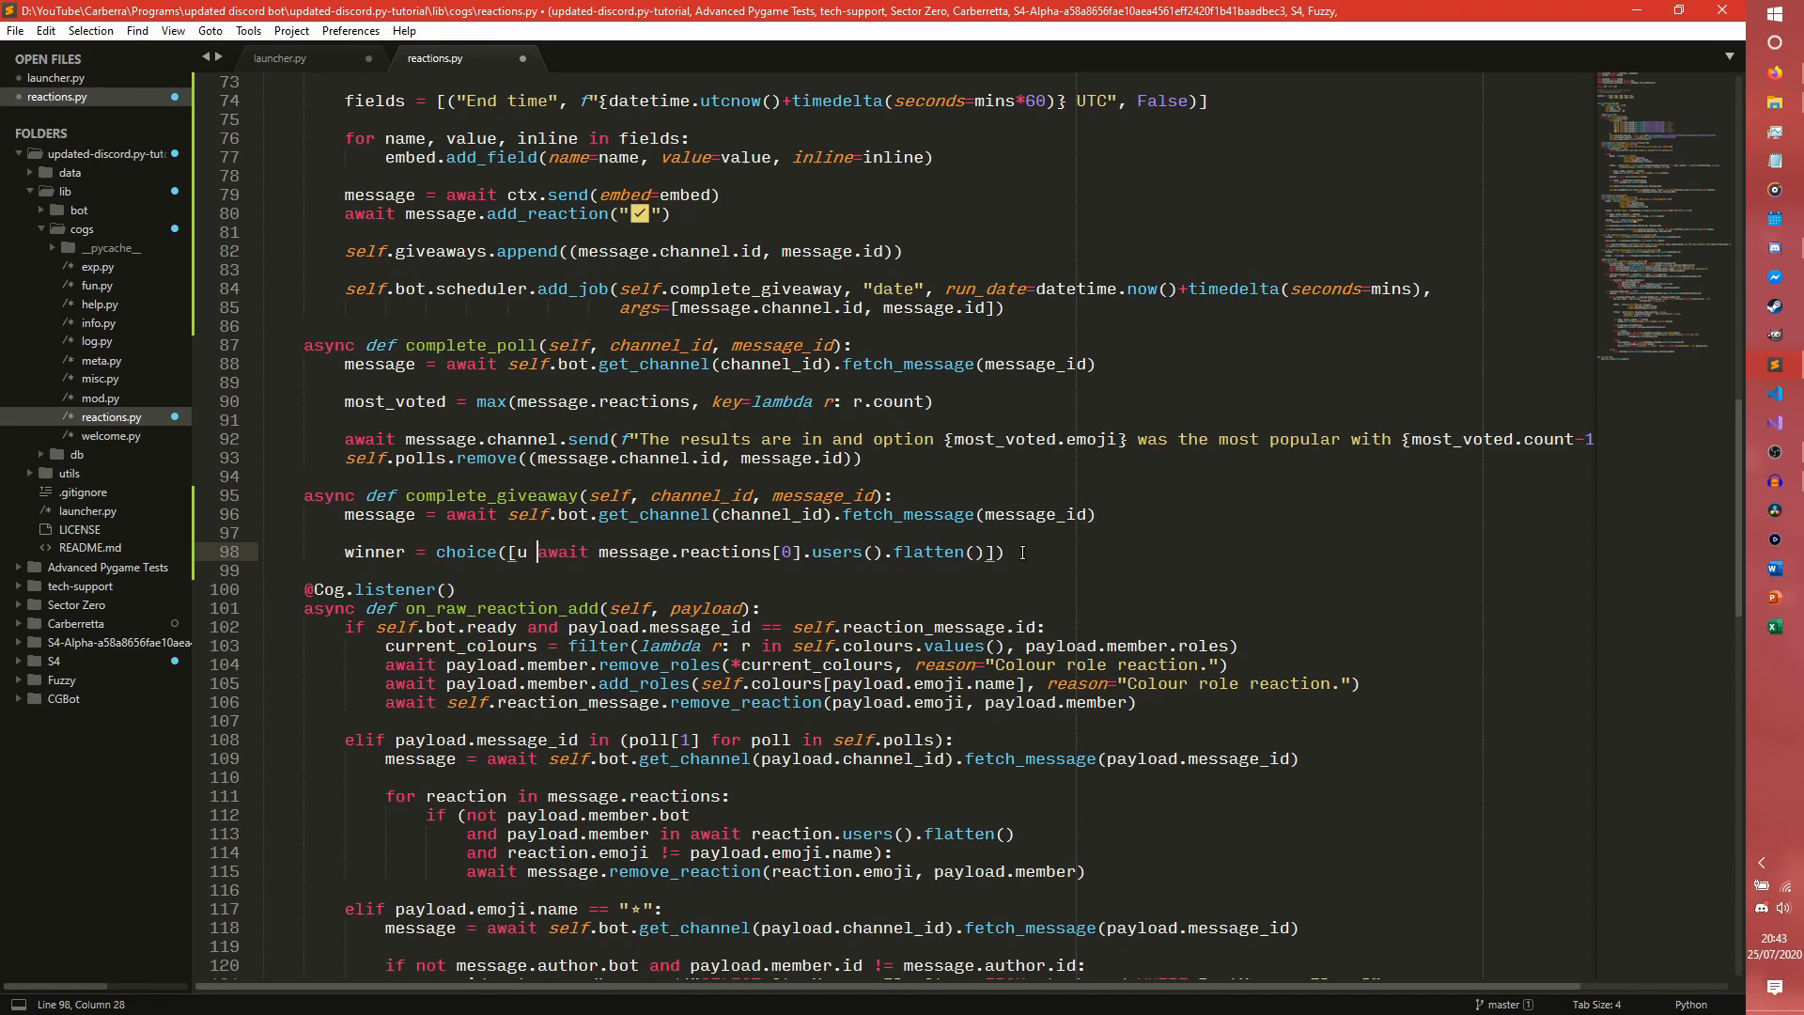
text(for u in)
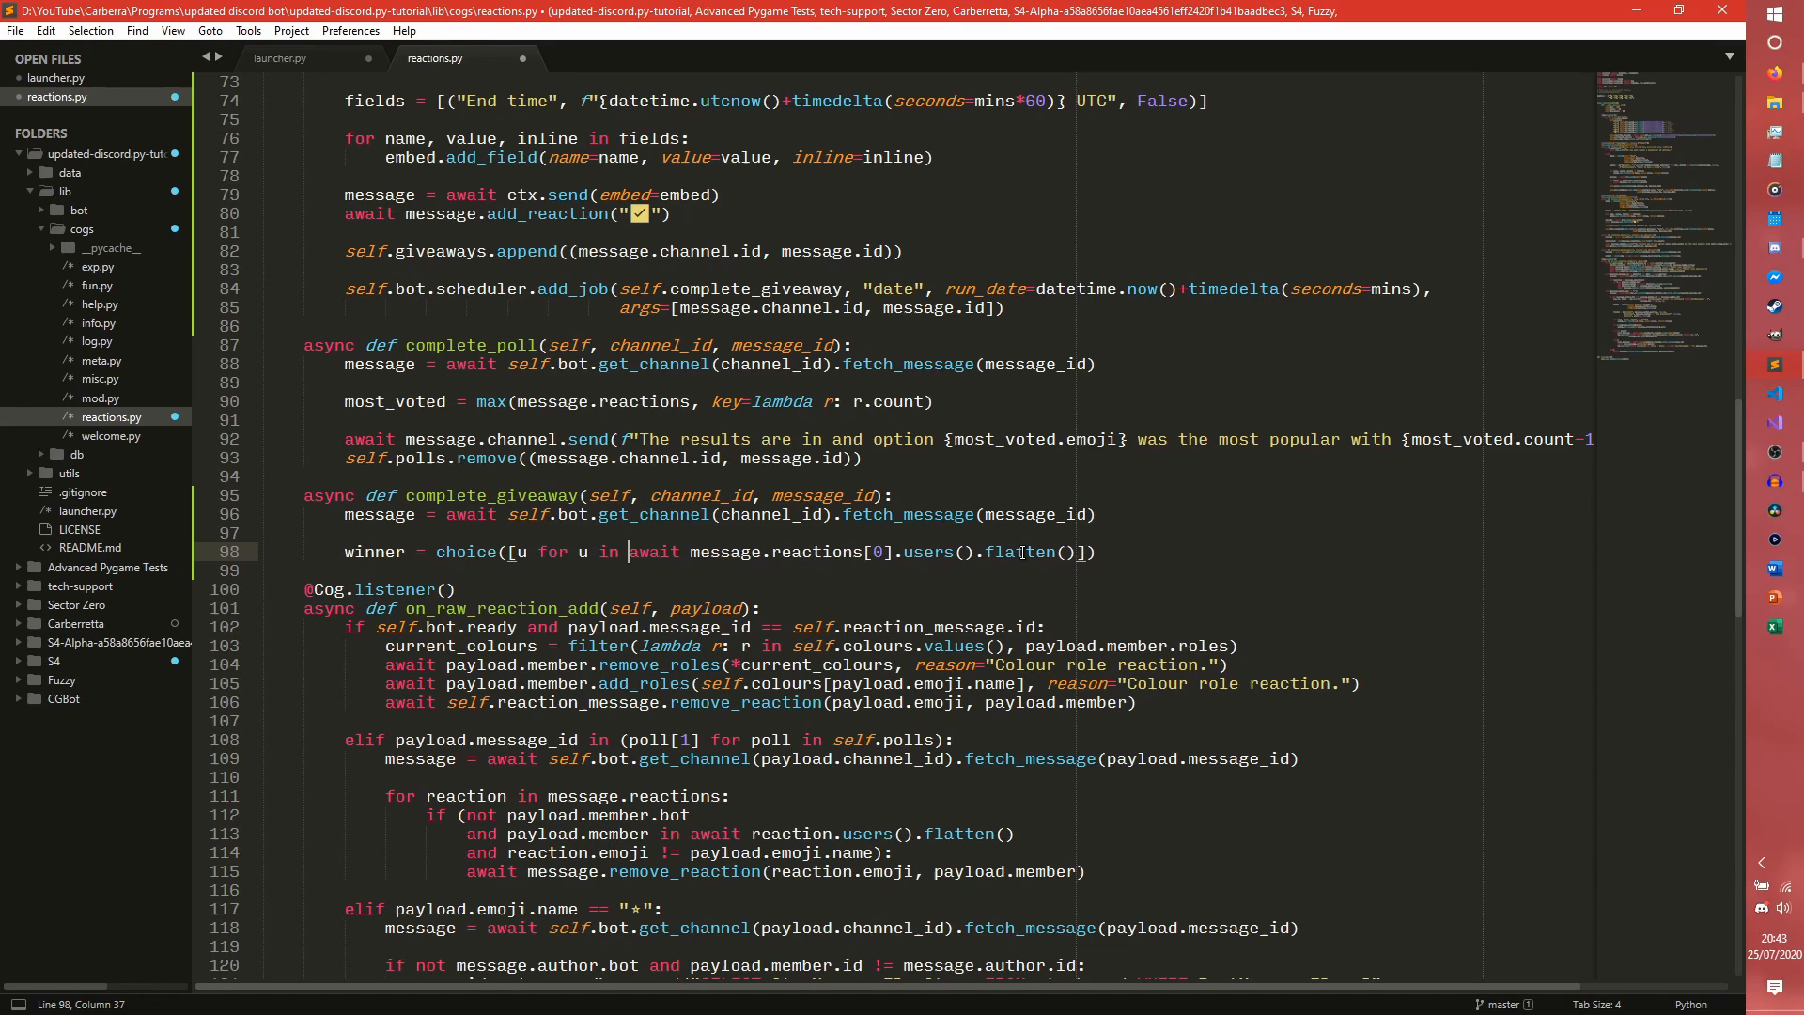
text(if not)
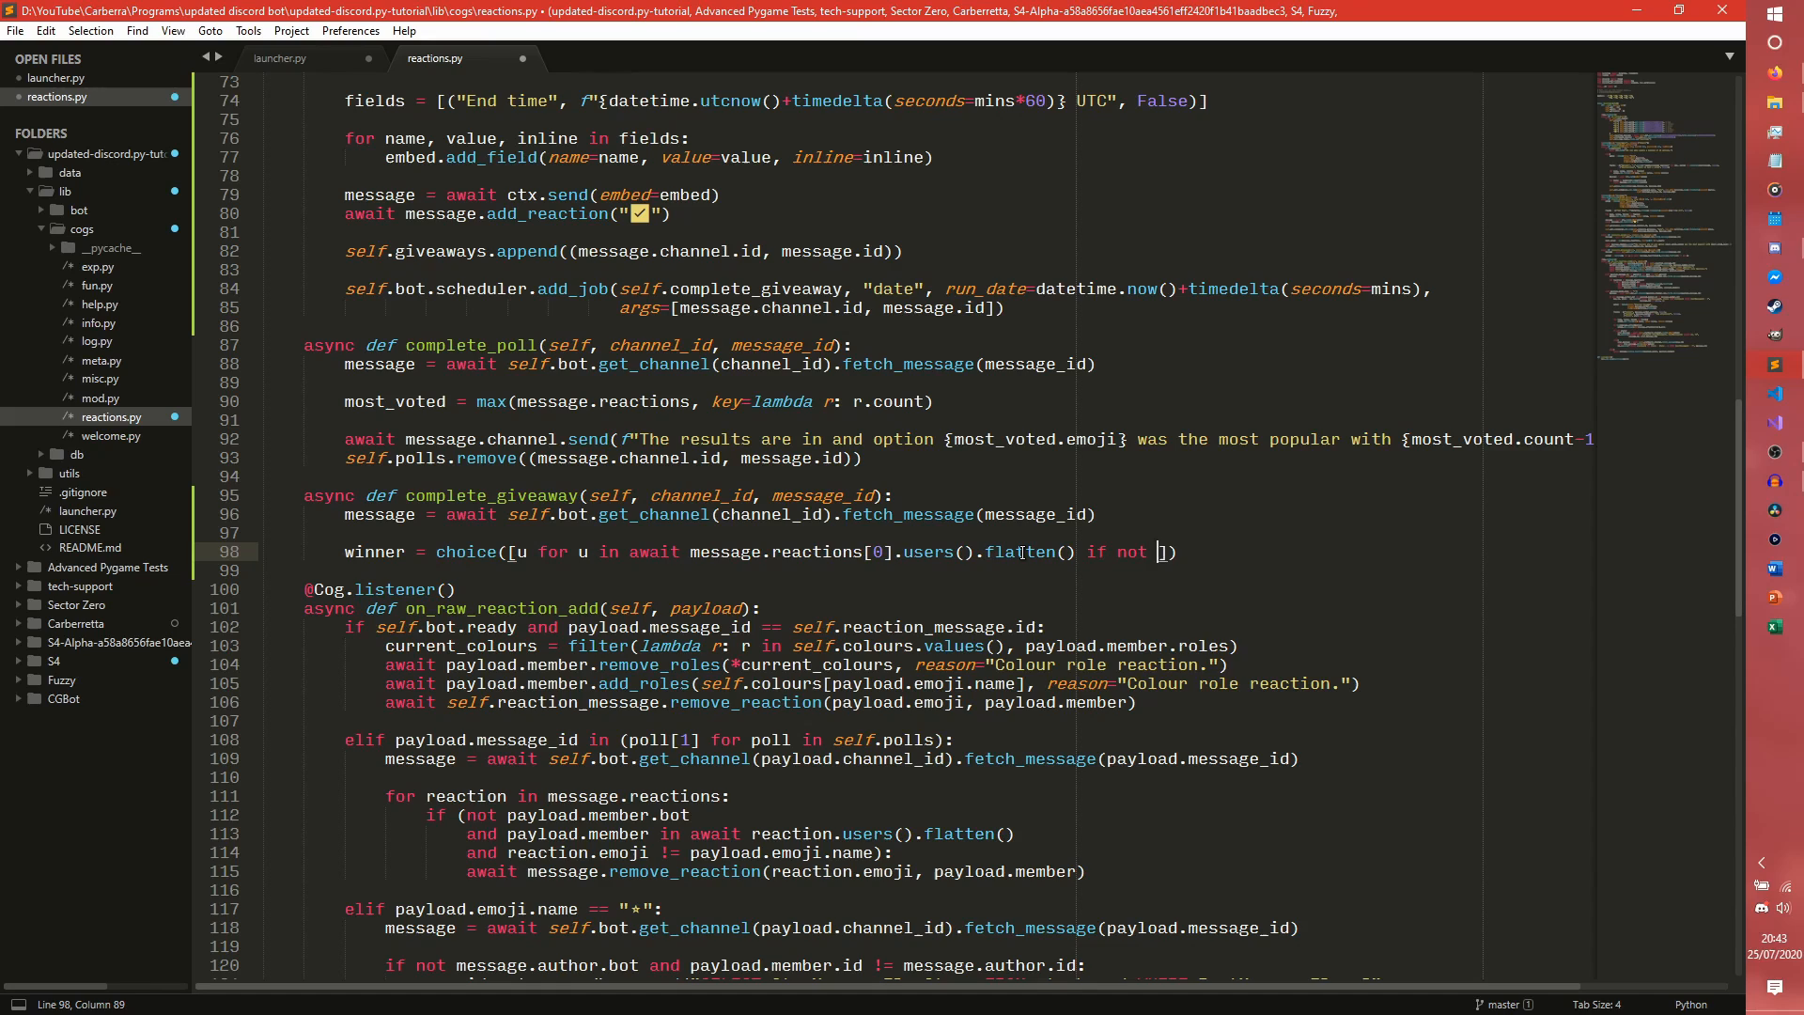
text(u.bot)
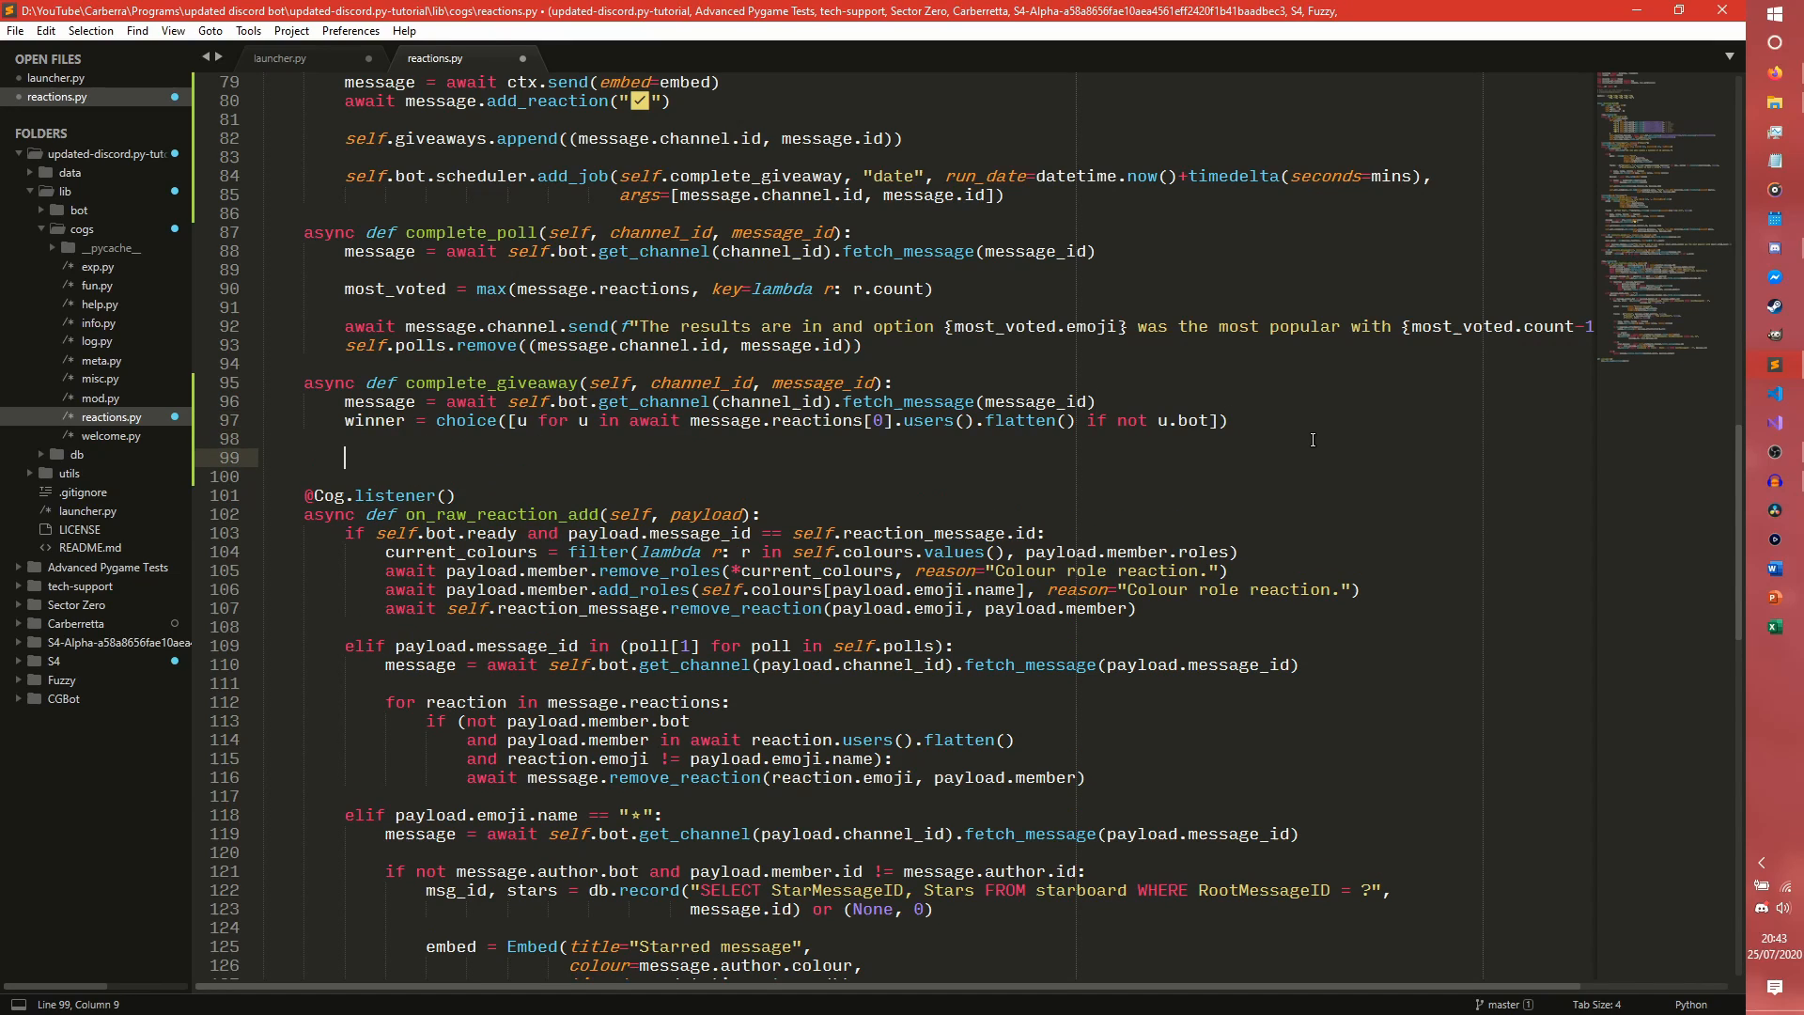
Send 'Congratulations ... - you won the giveaway!' to the channel, remove the giveaway from self.giveaways and save.
text(await me)
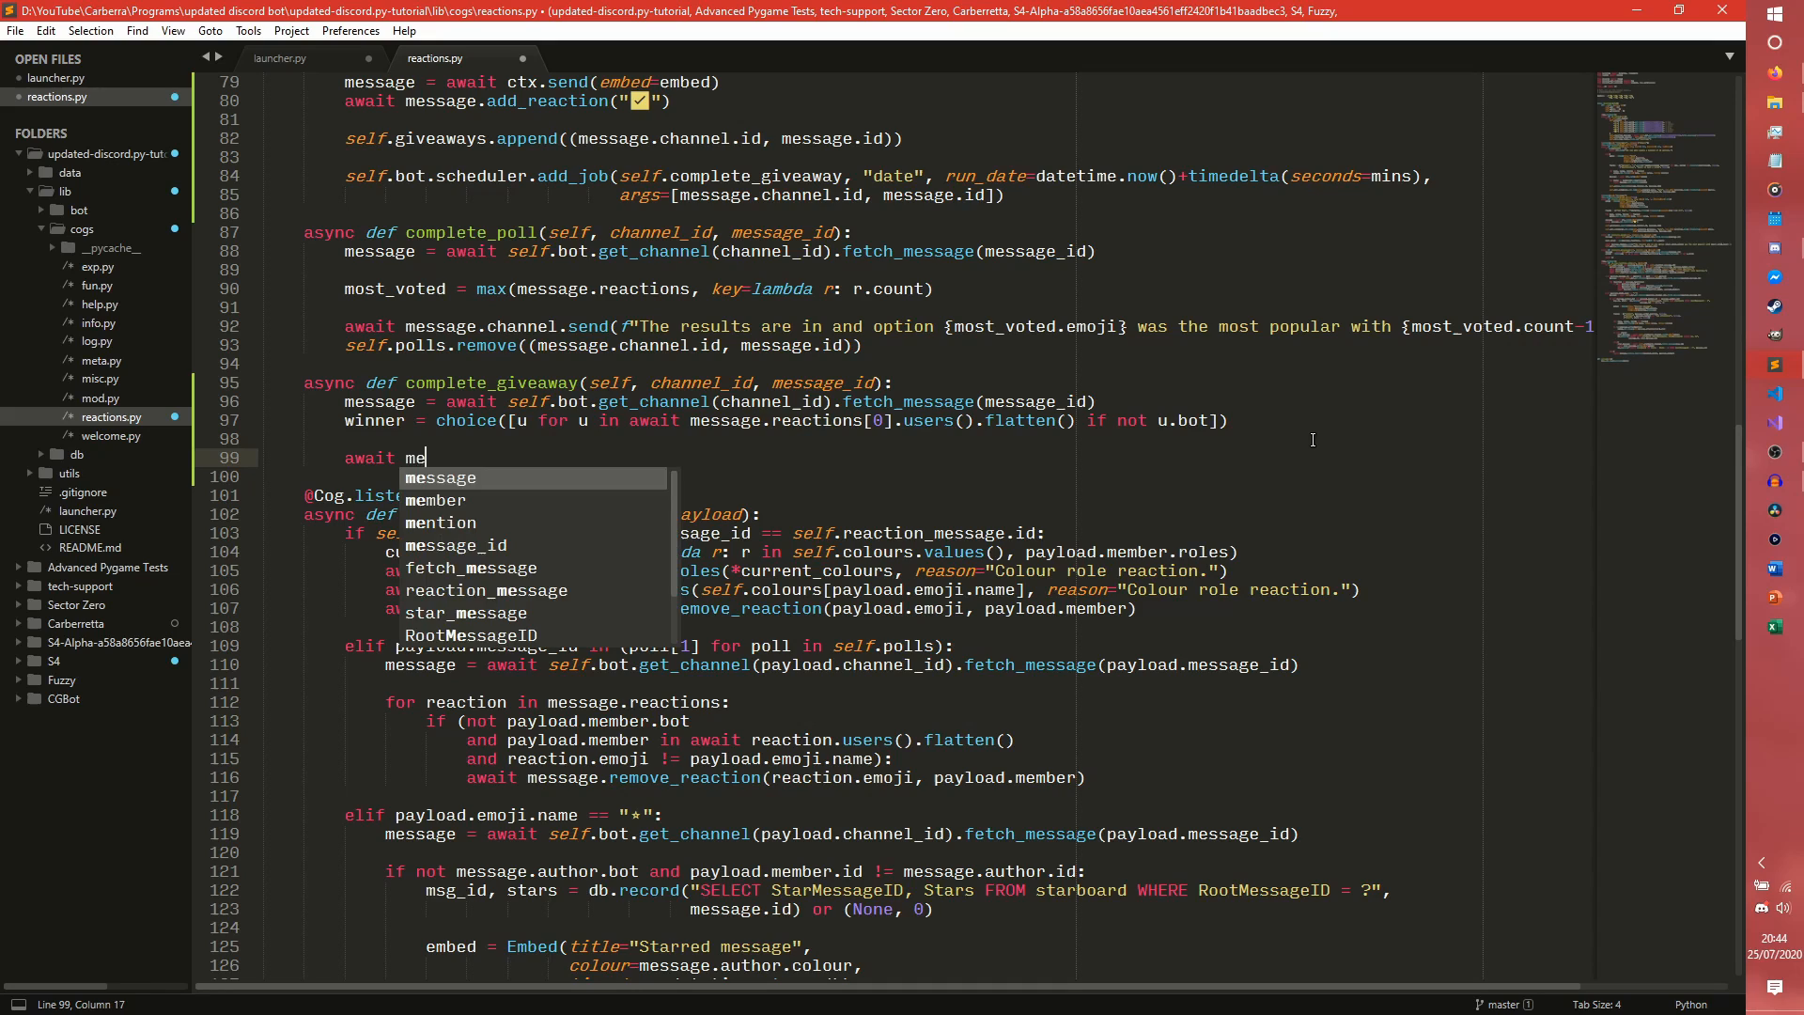
text(es)
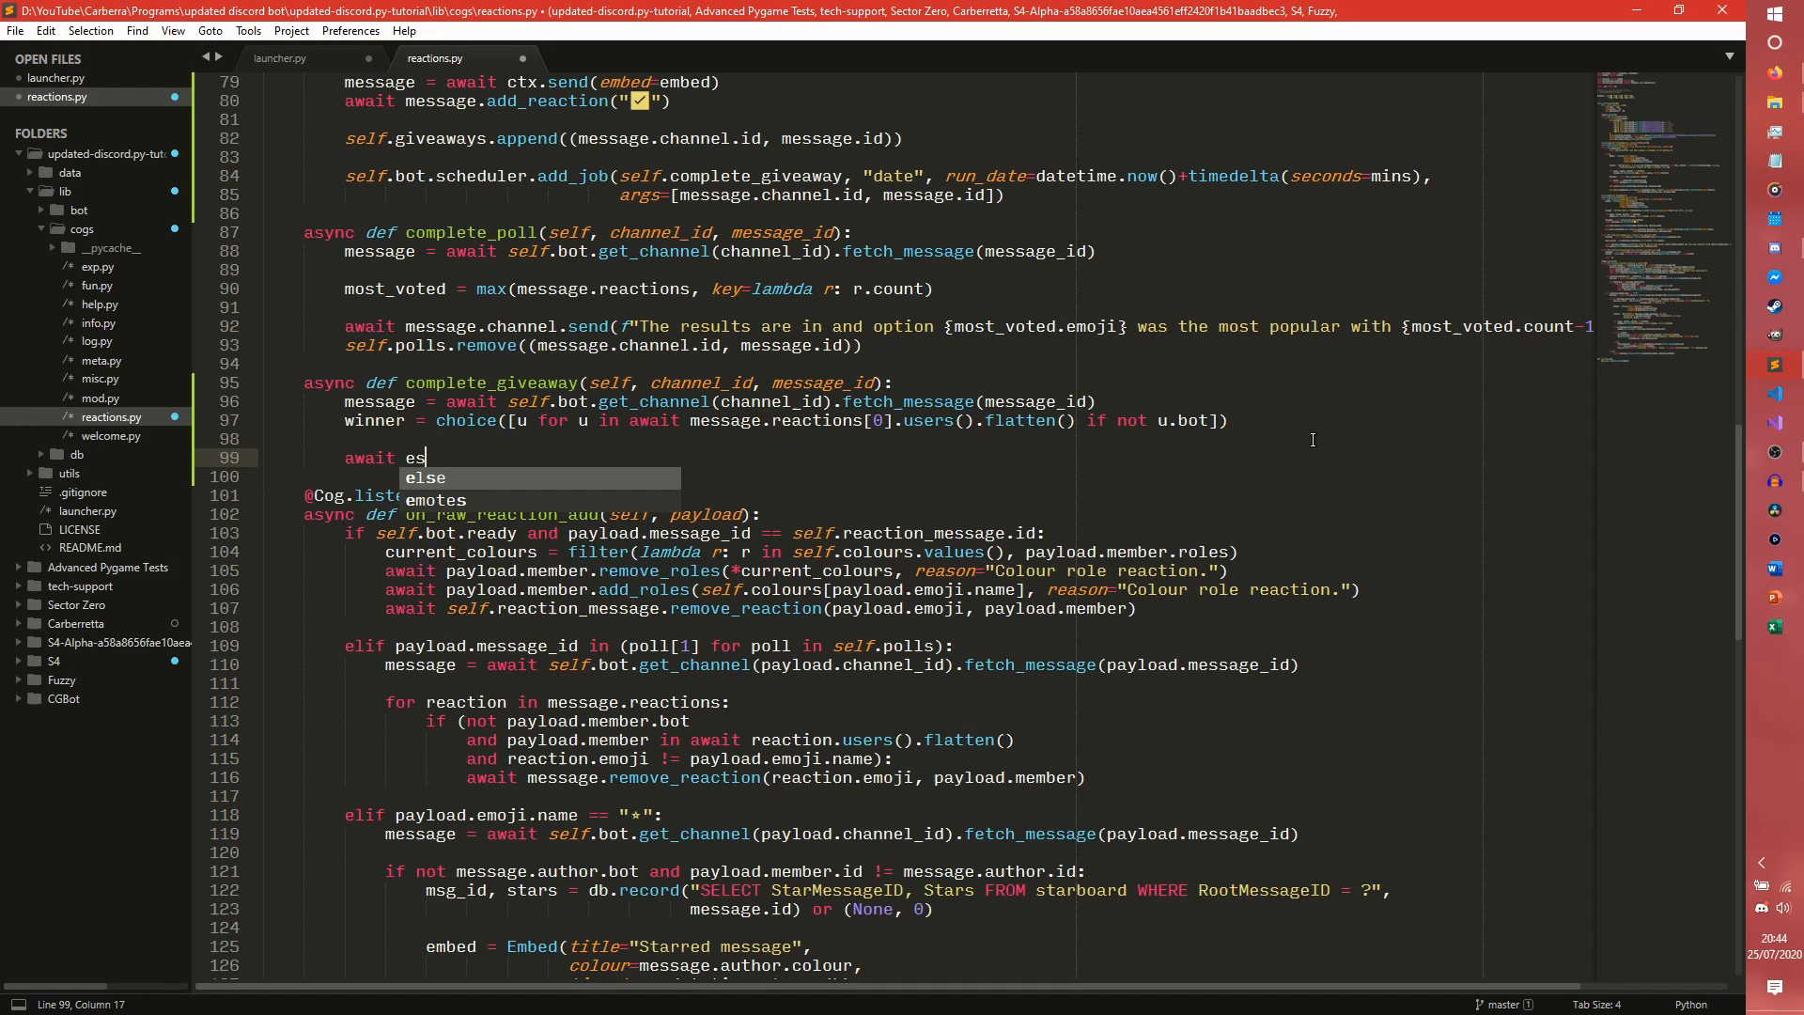
text(message.channel.send(f")
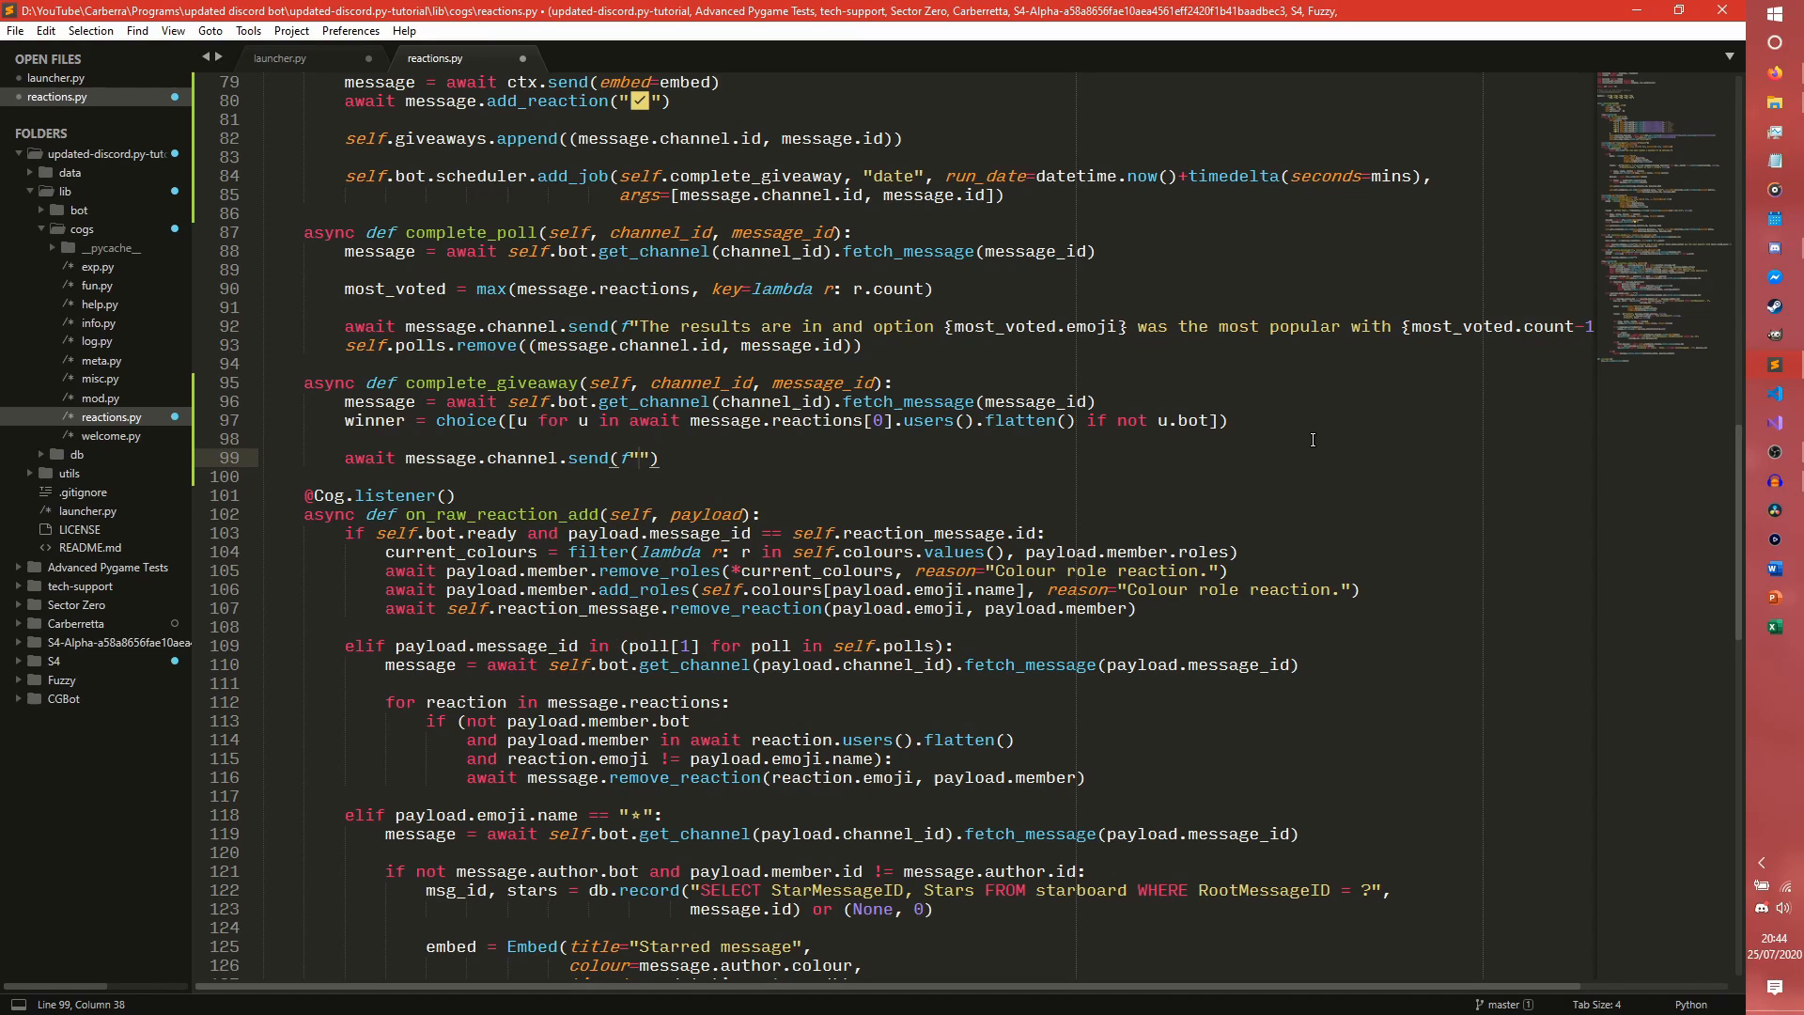
text(Co)
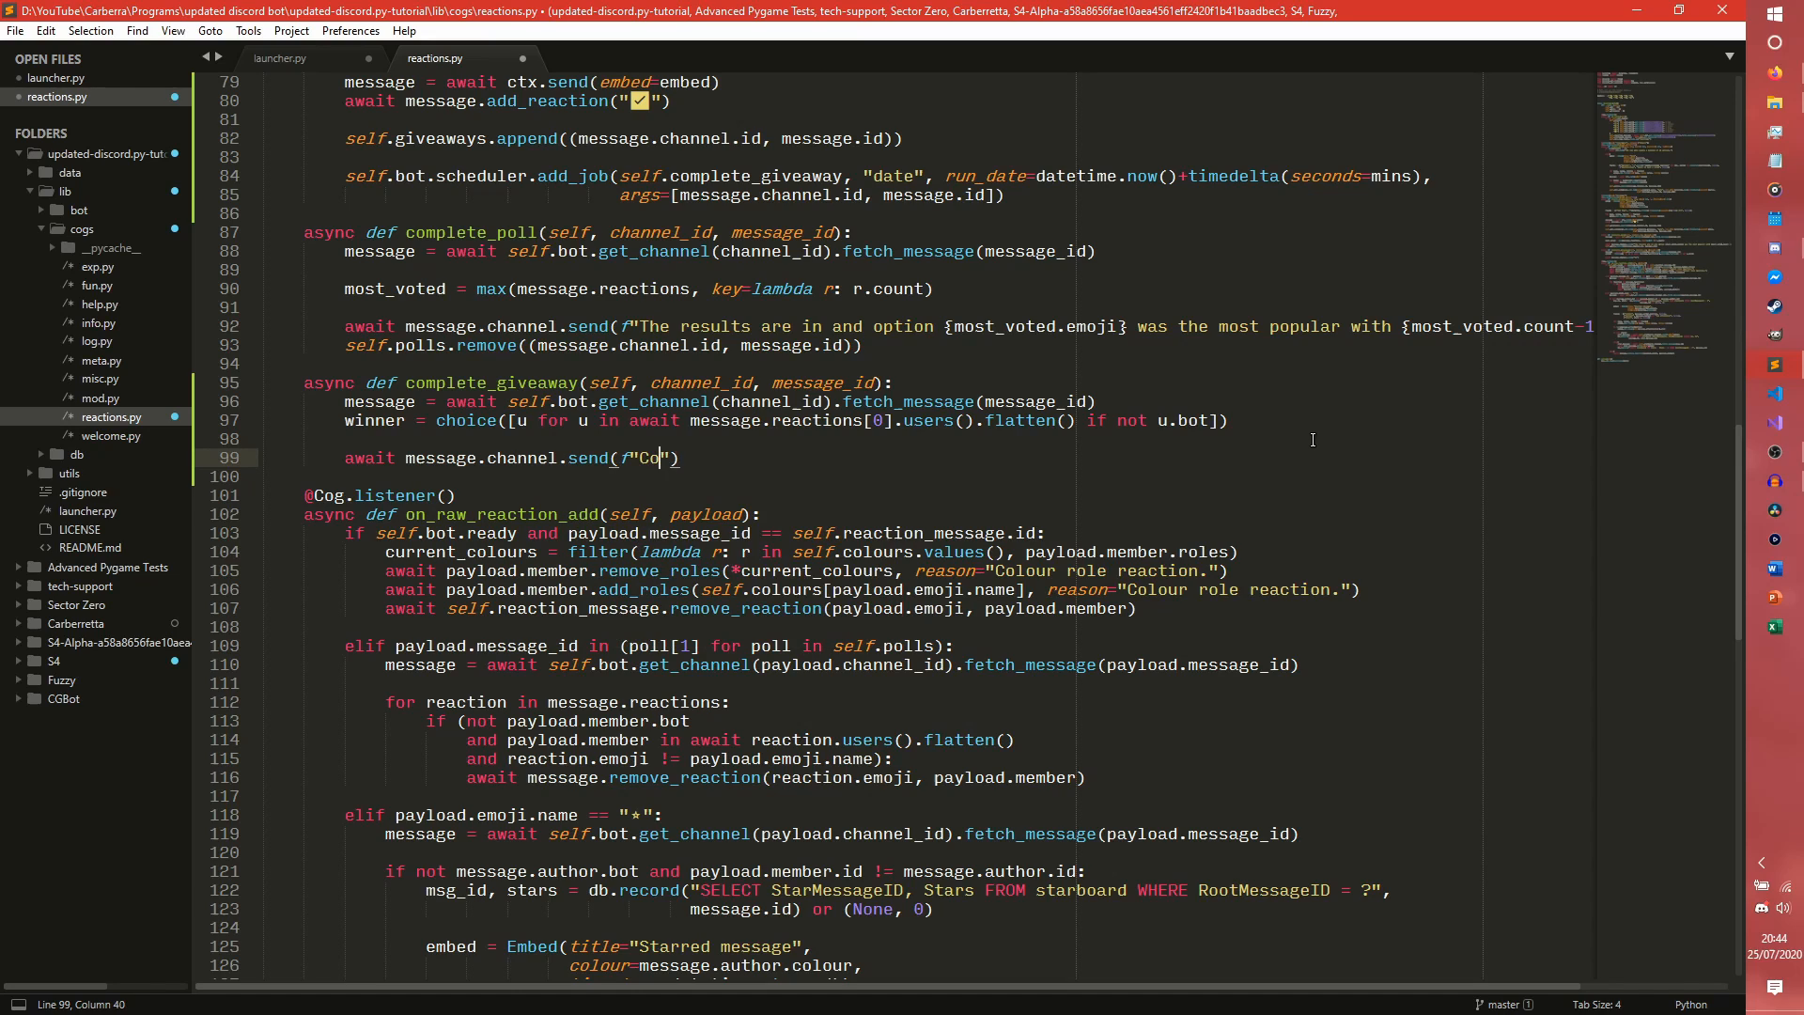
text(Congratulations {winner.mention)
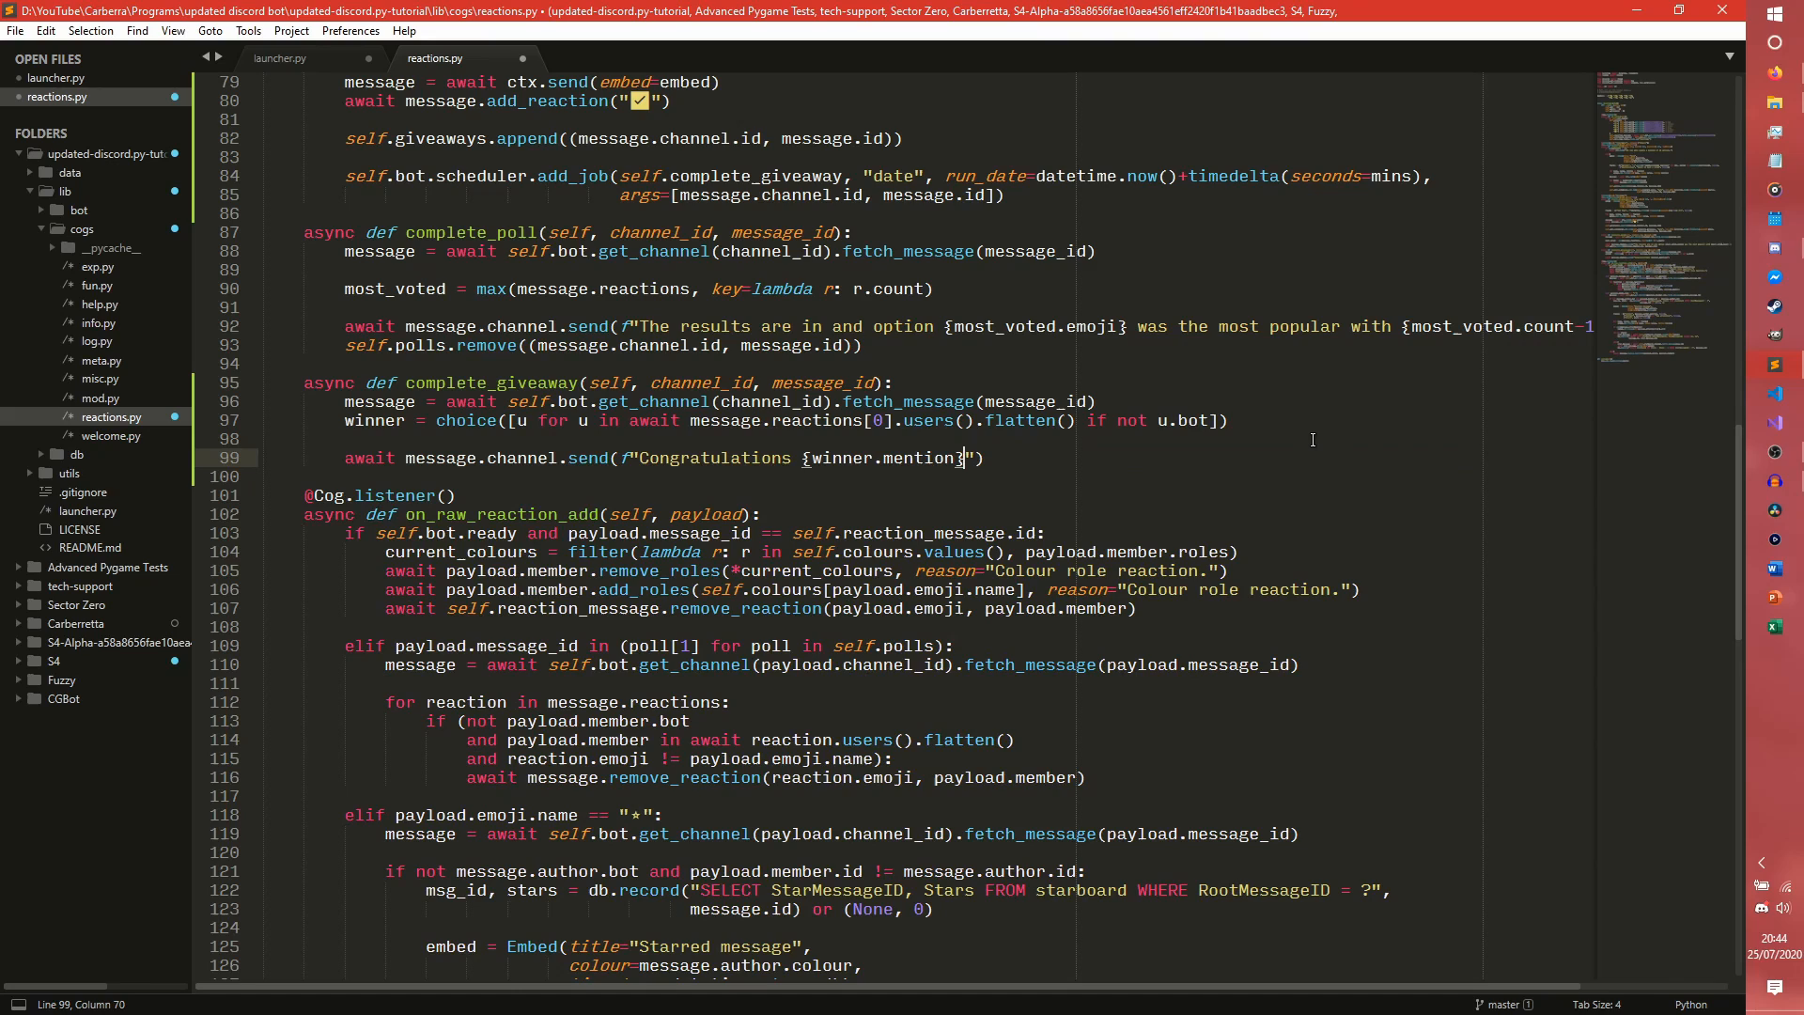
text(- you)
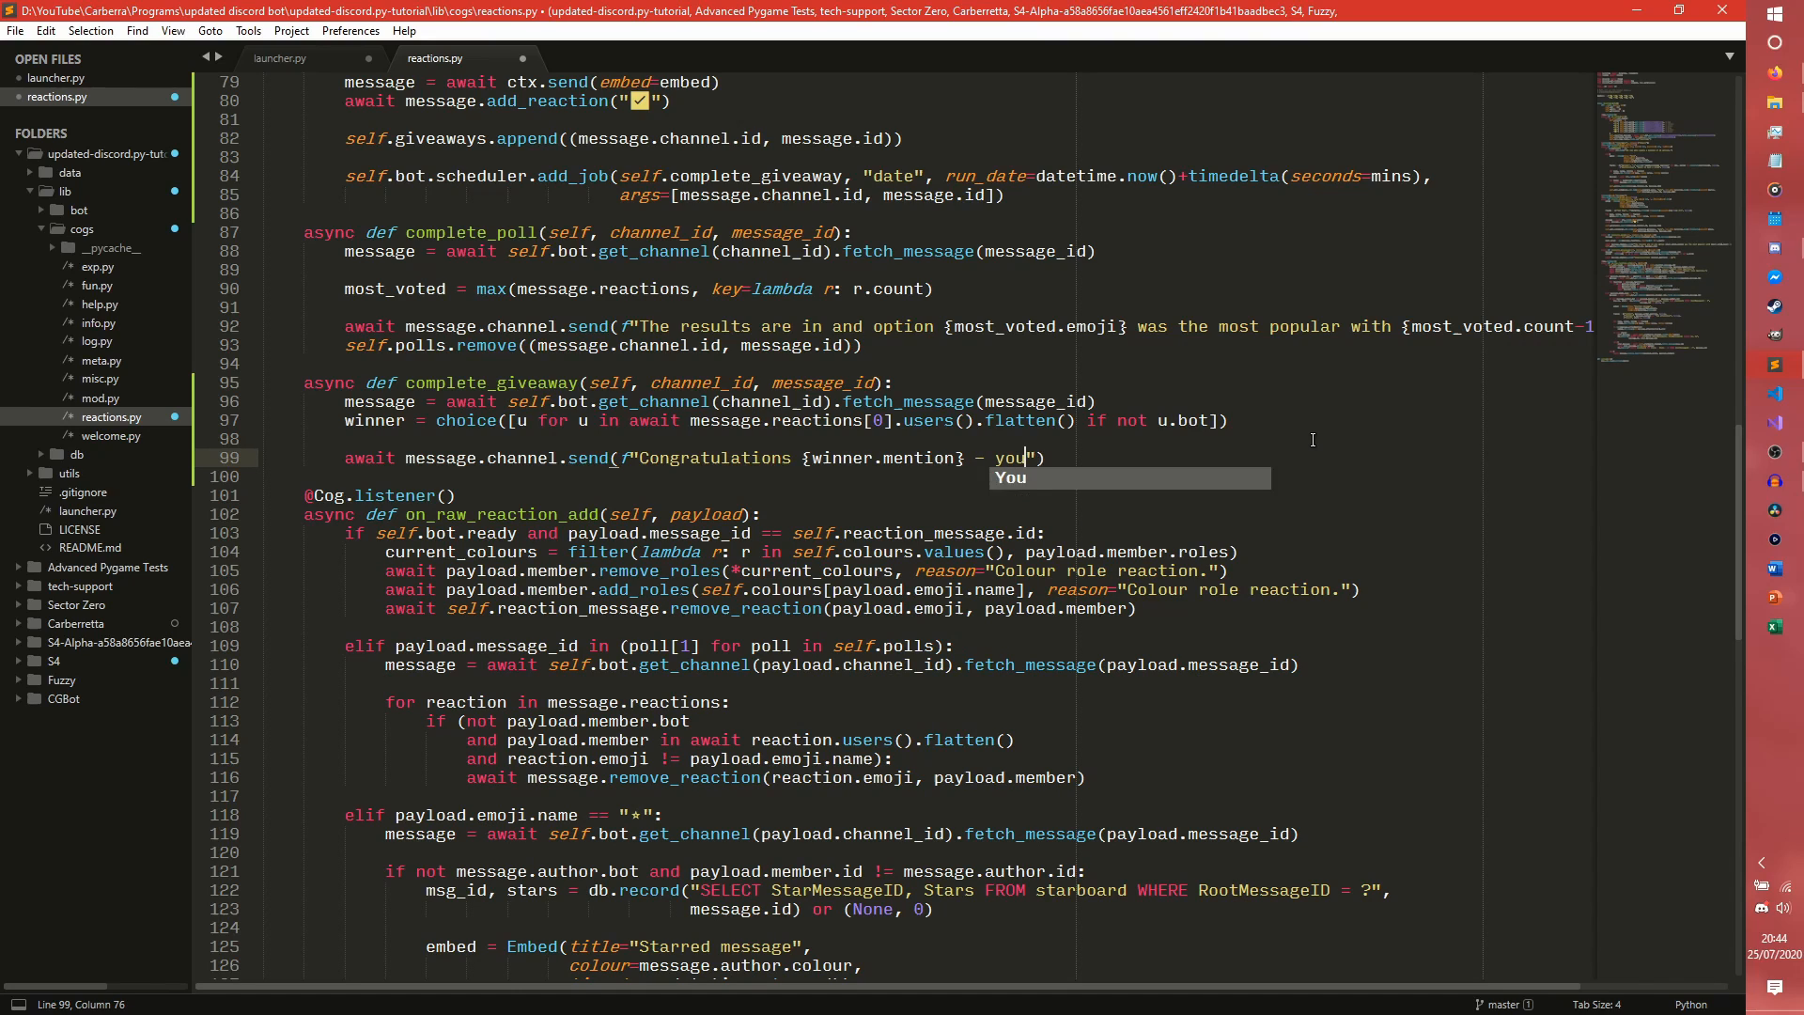
text(won the giv)
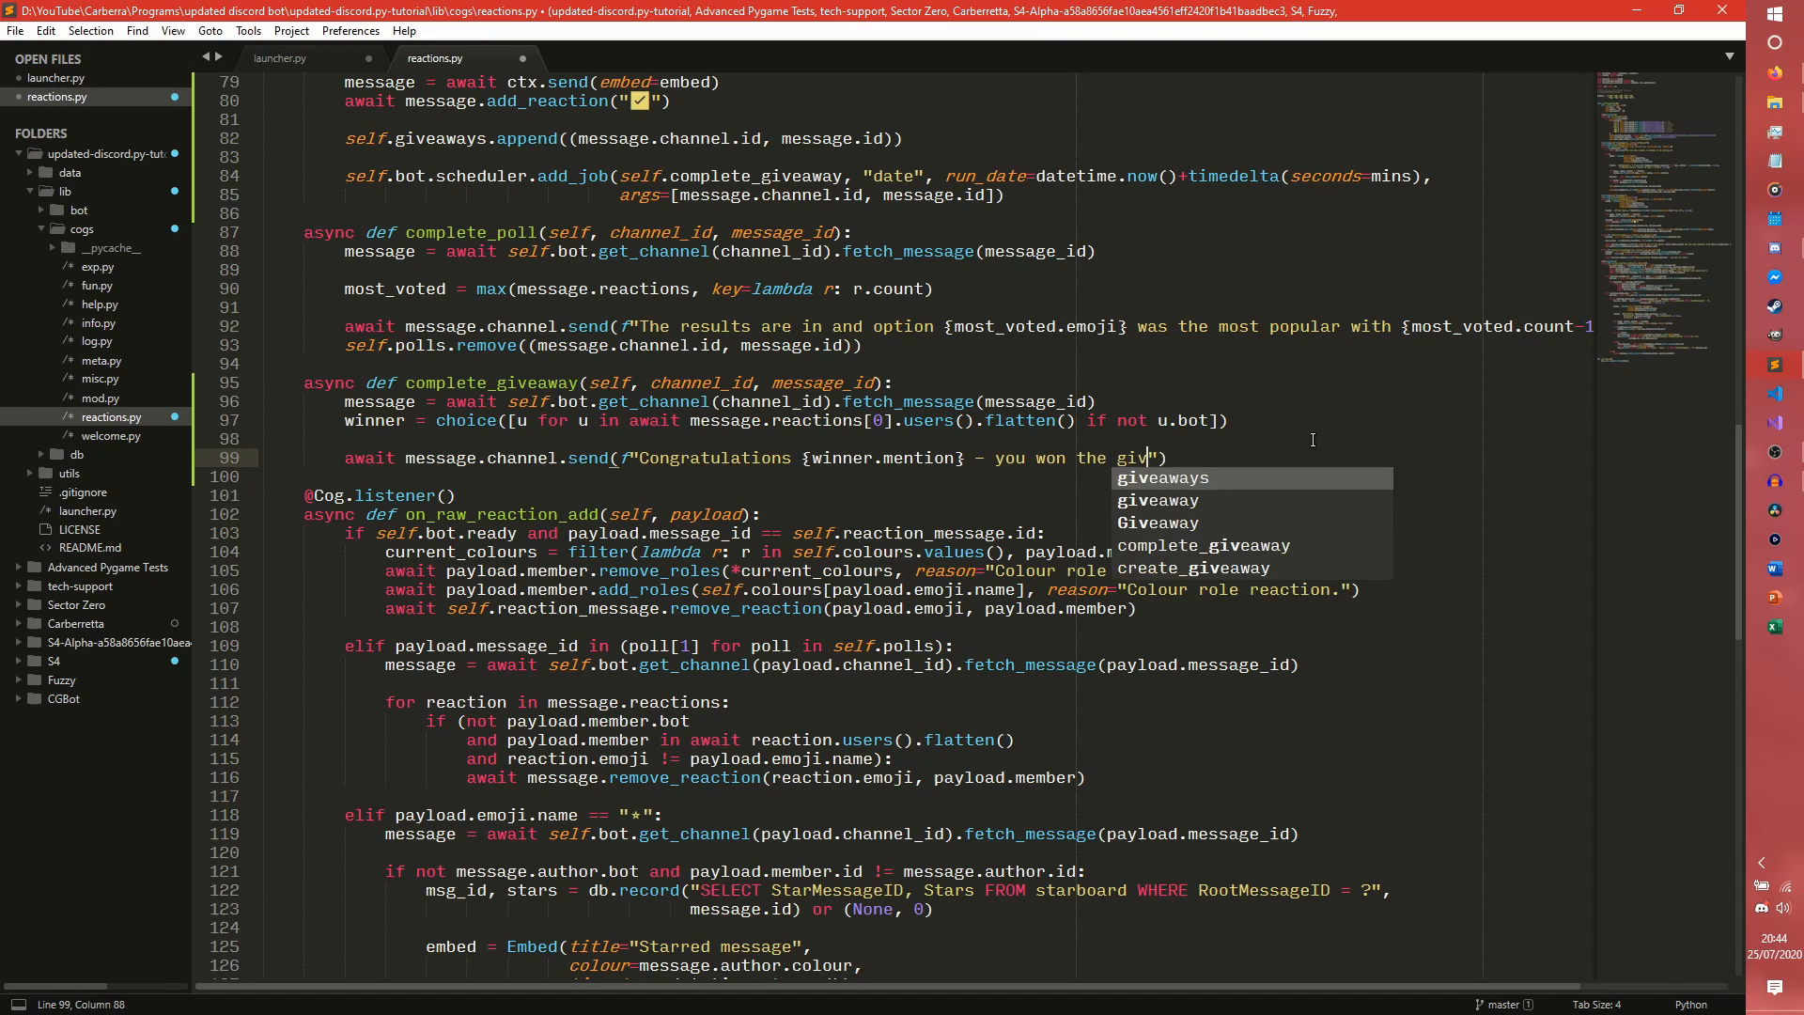
text(eaway!)
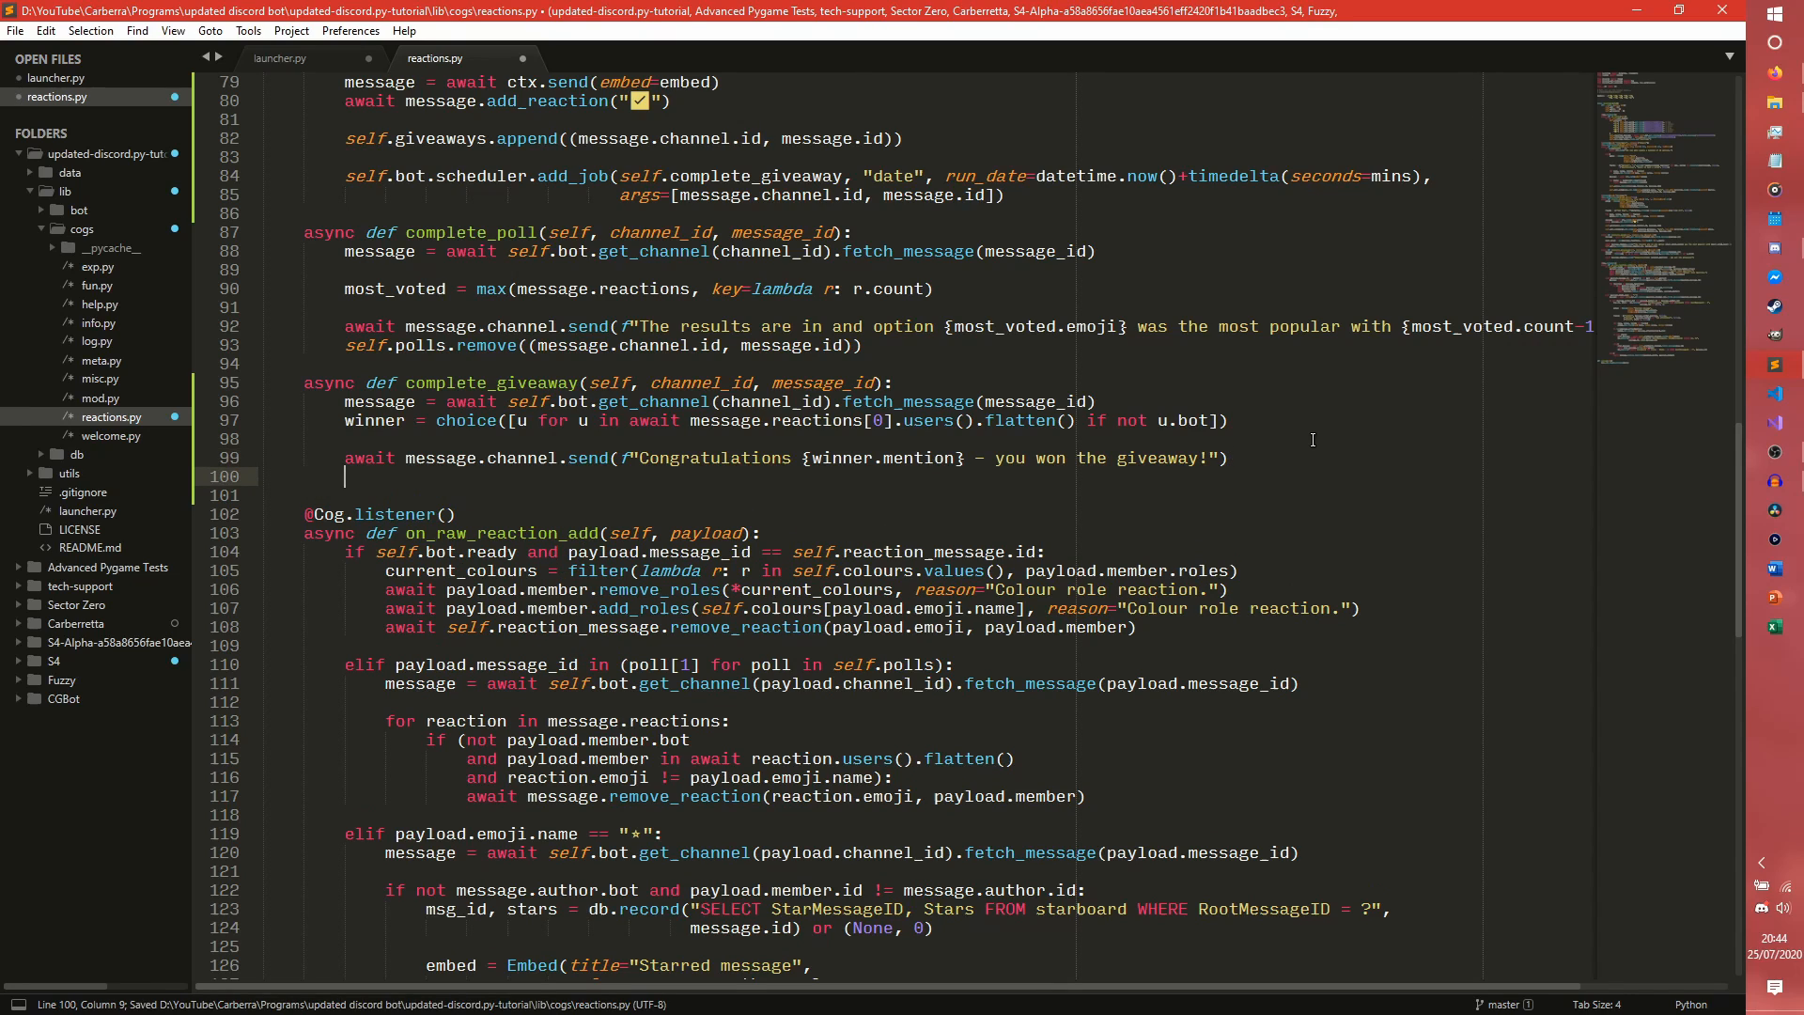
text(self.giveaways.remove(mes)
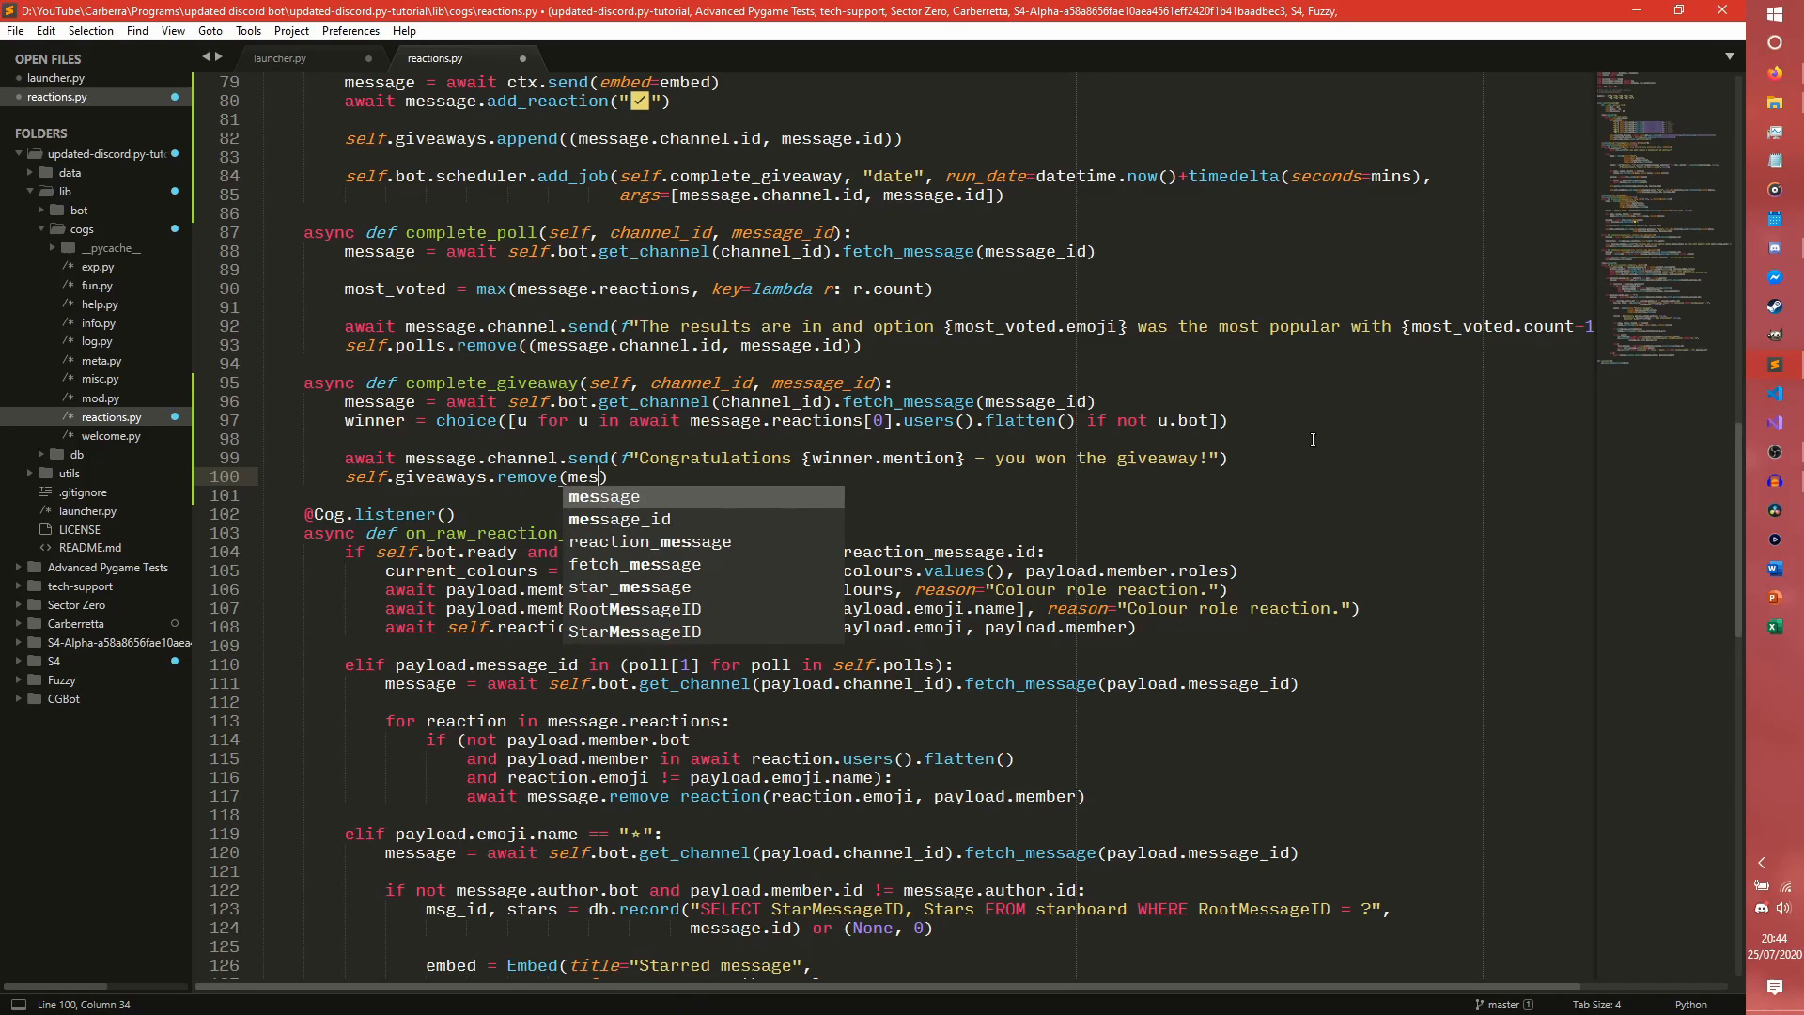
text(message.id)
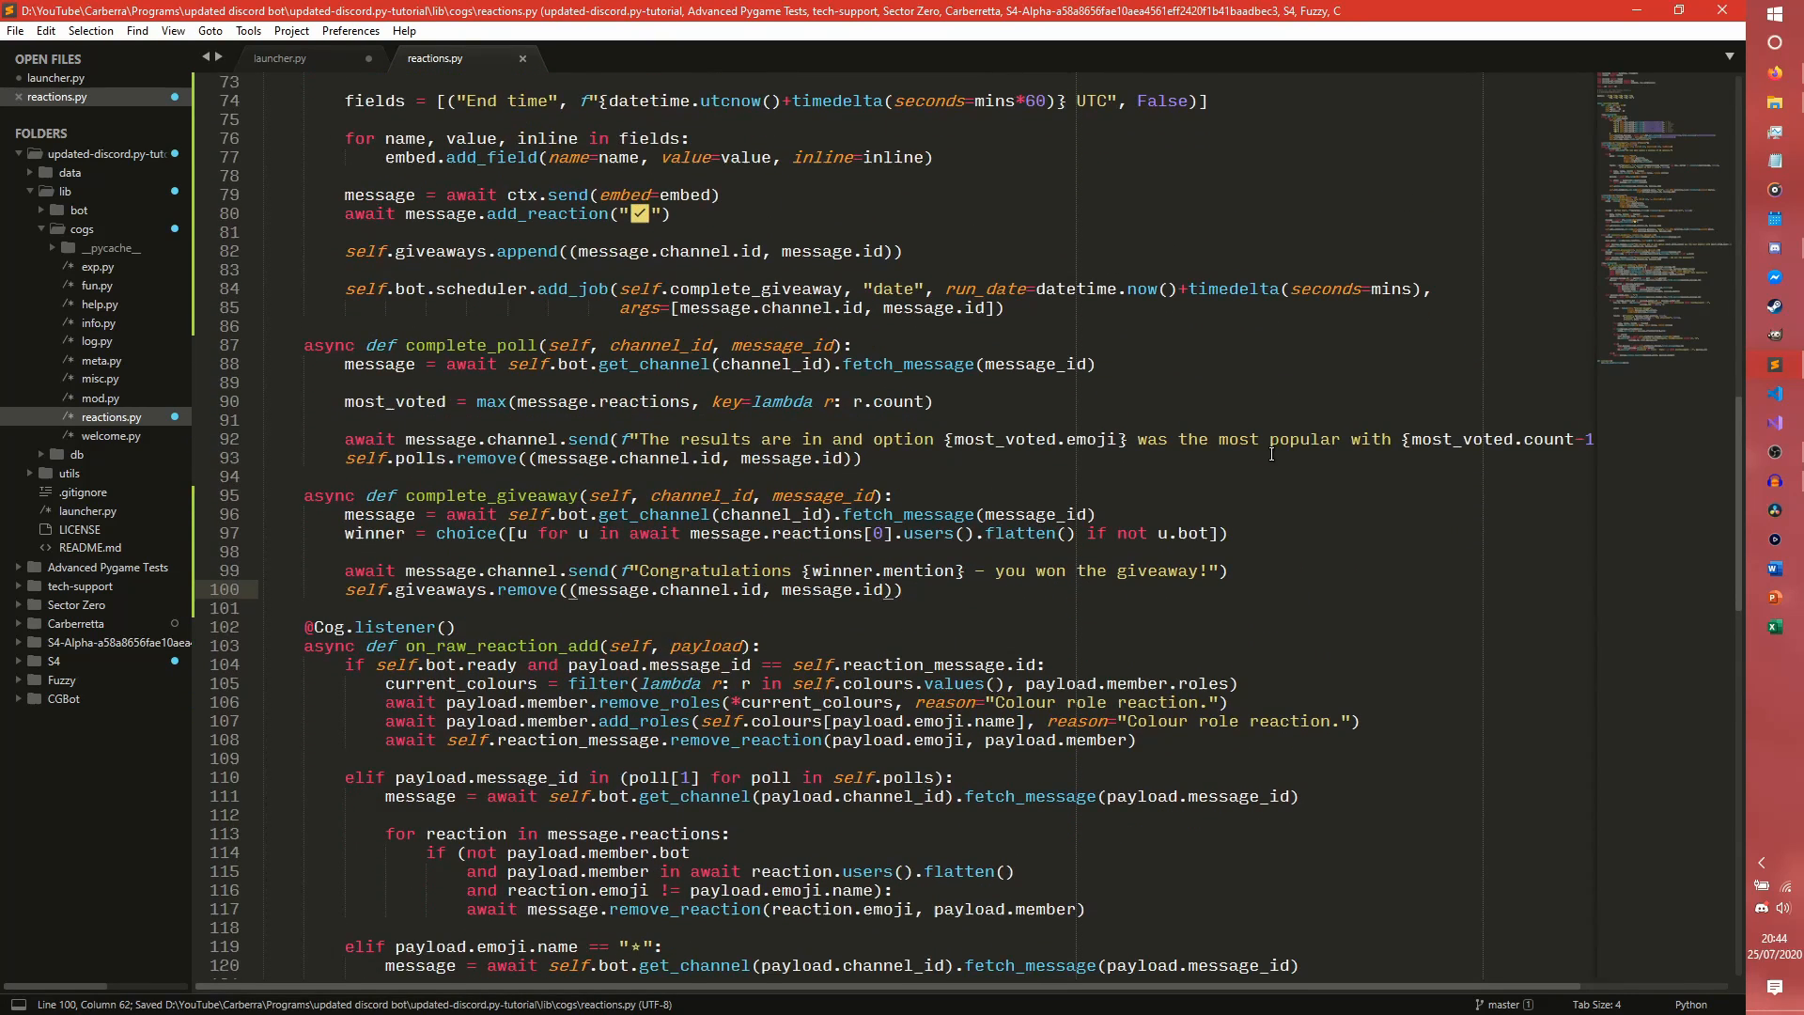
click(278, 58)
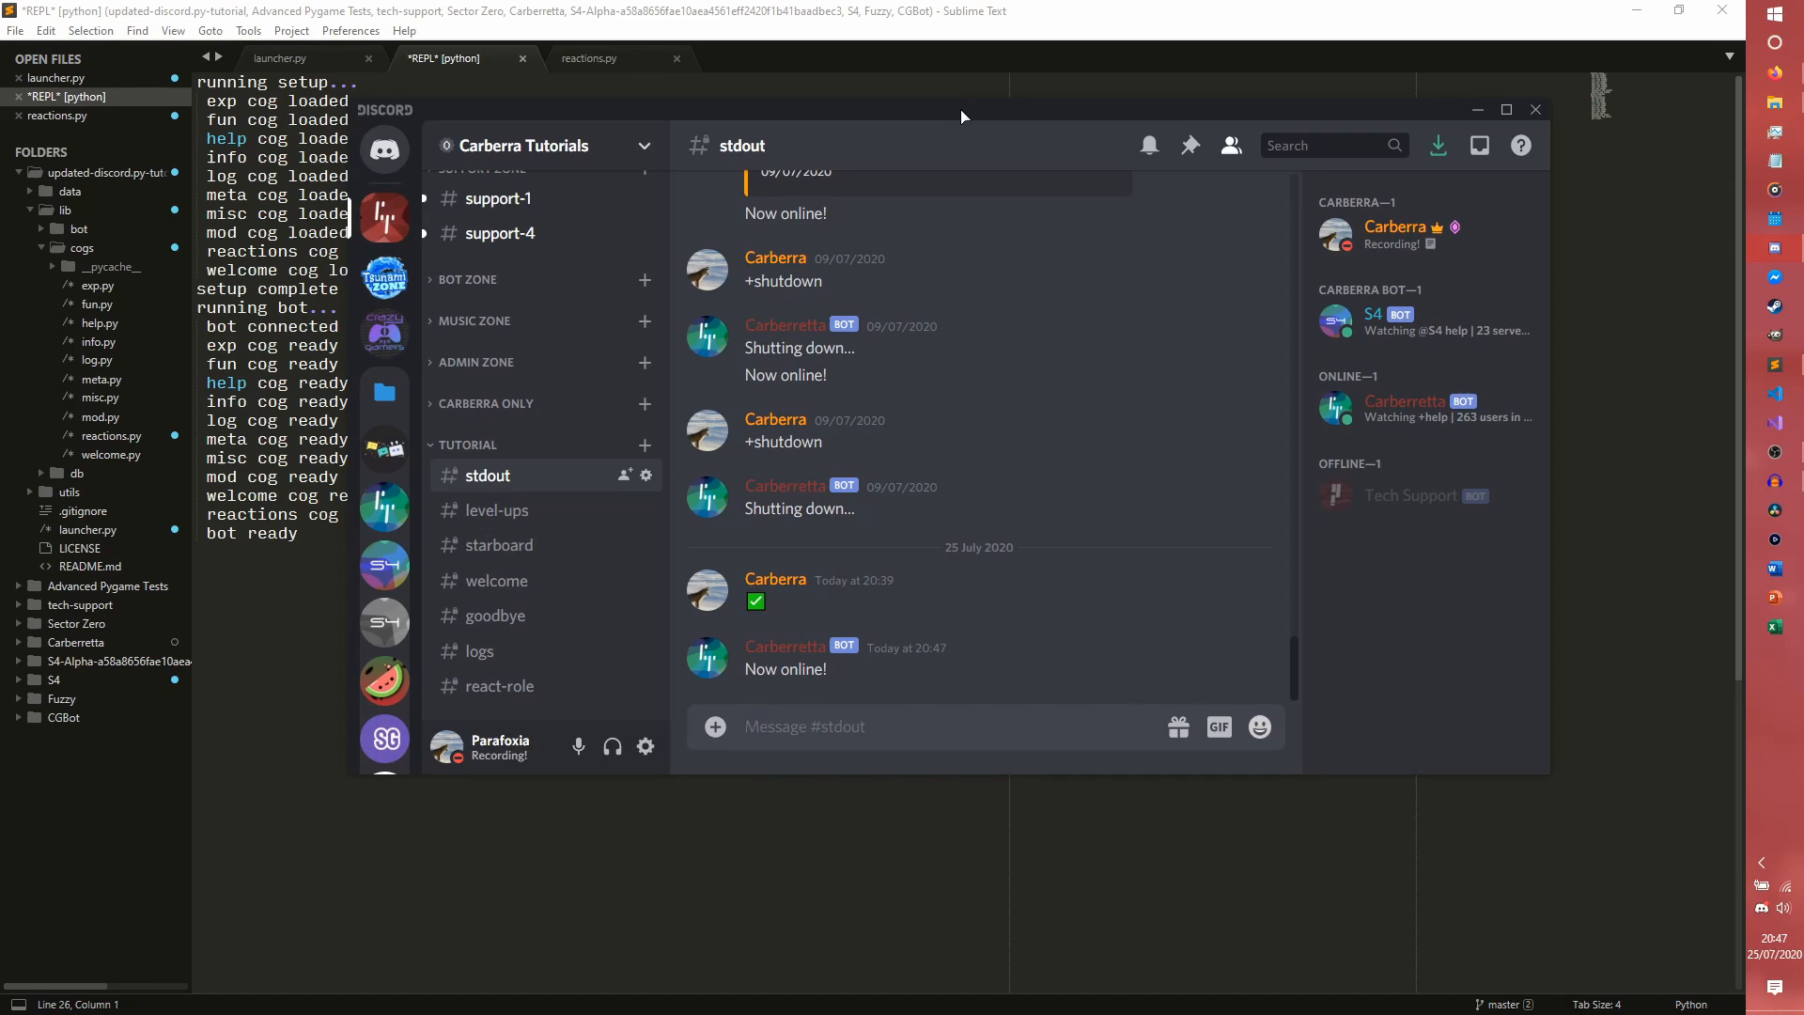
mouse_move(1108, 322)
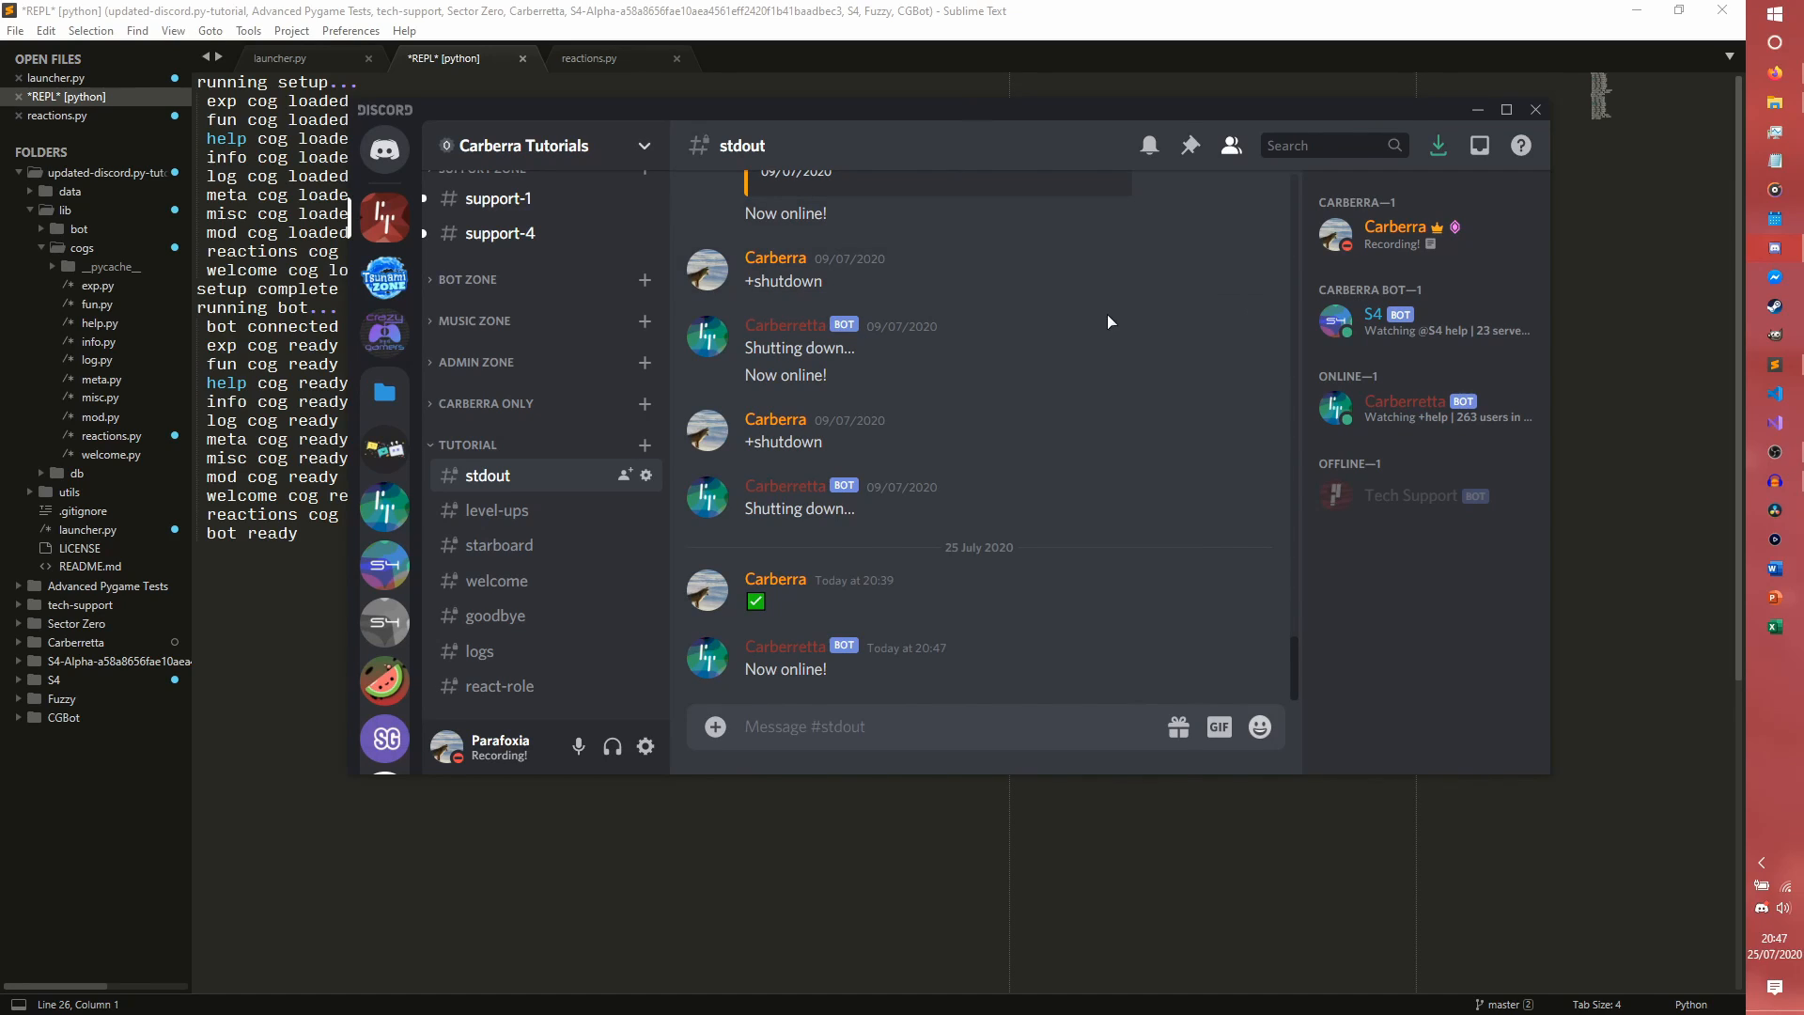
mouse_move(981, 560)
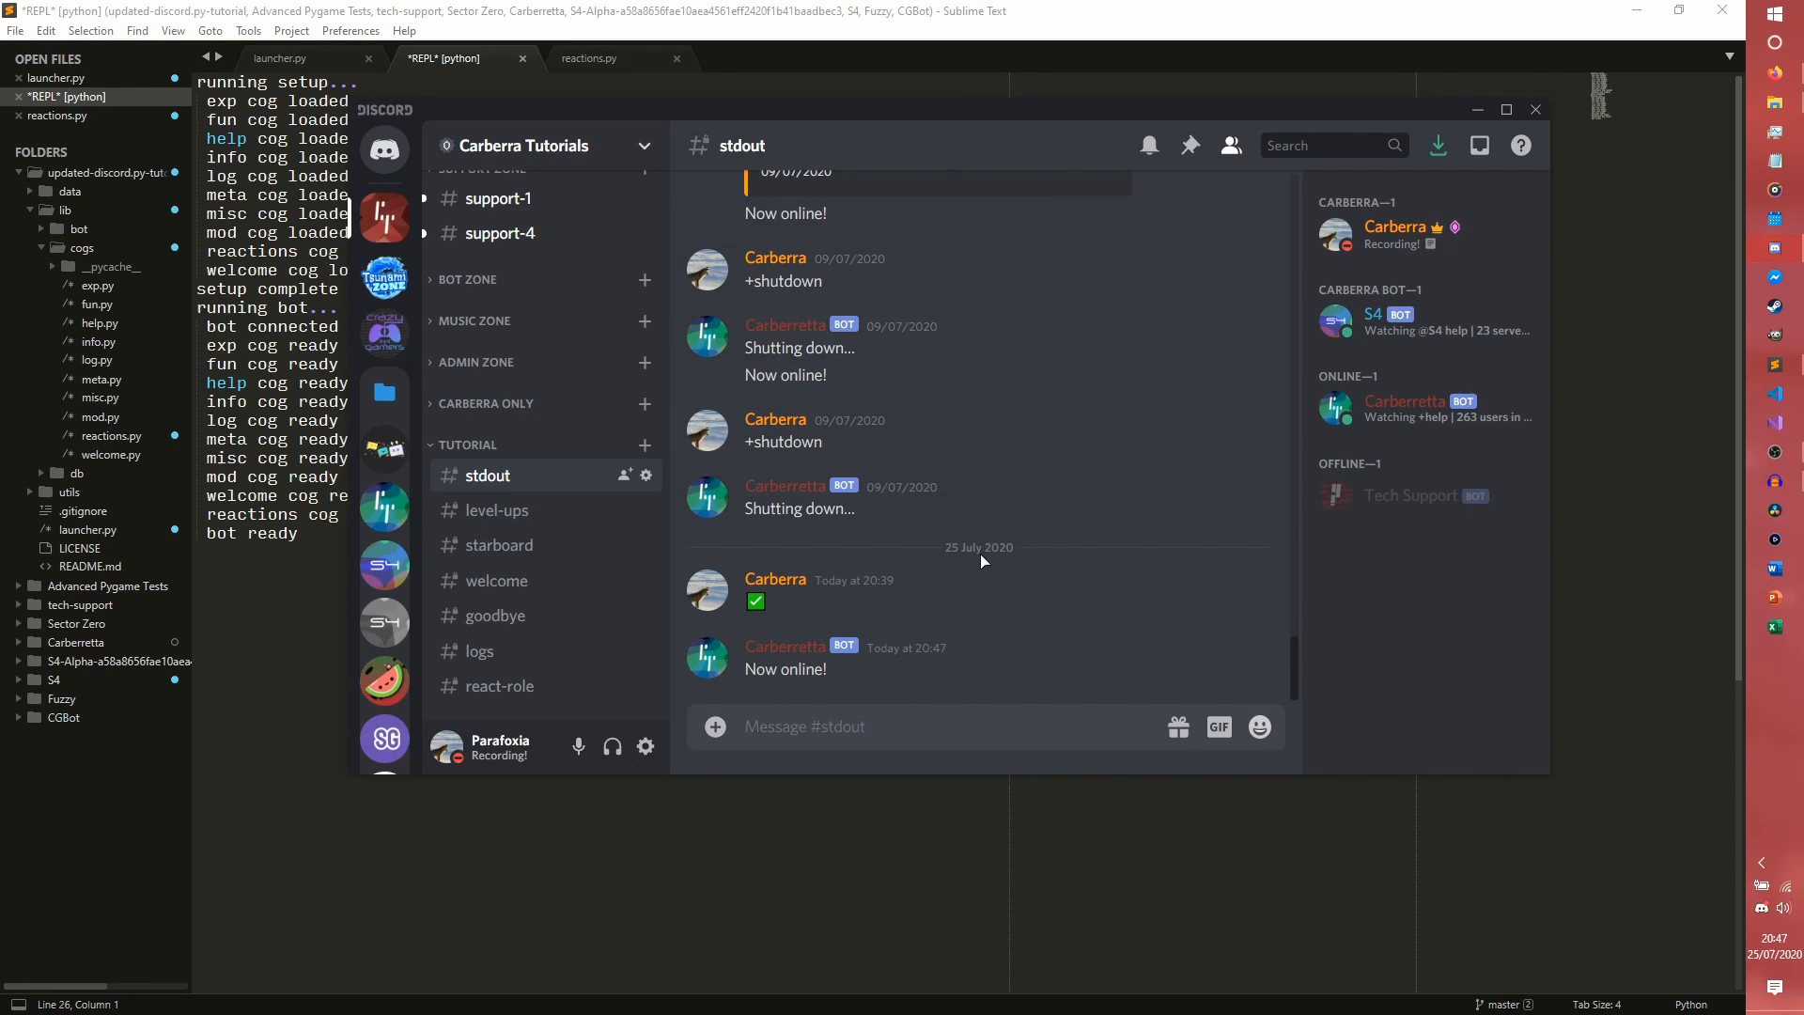
Send '+giveaway 10 This is a giveaway!' in the stdout channel to run a 10-minute giveaway.
click(836, 725)
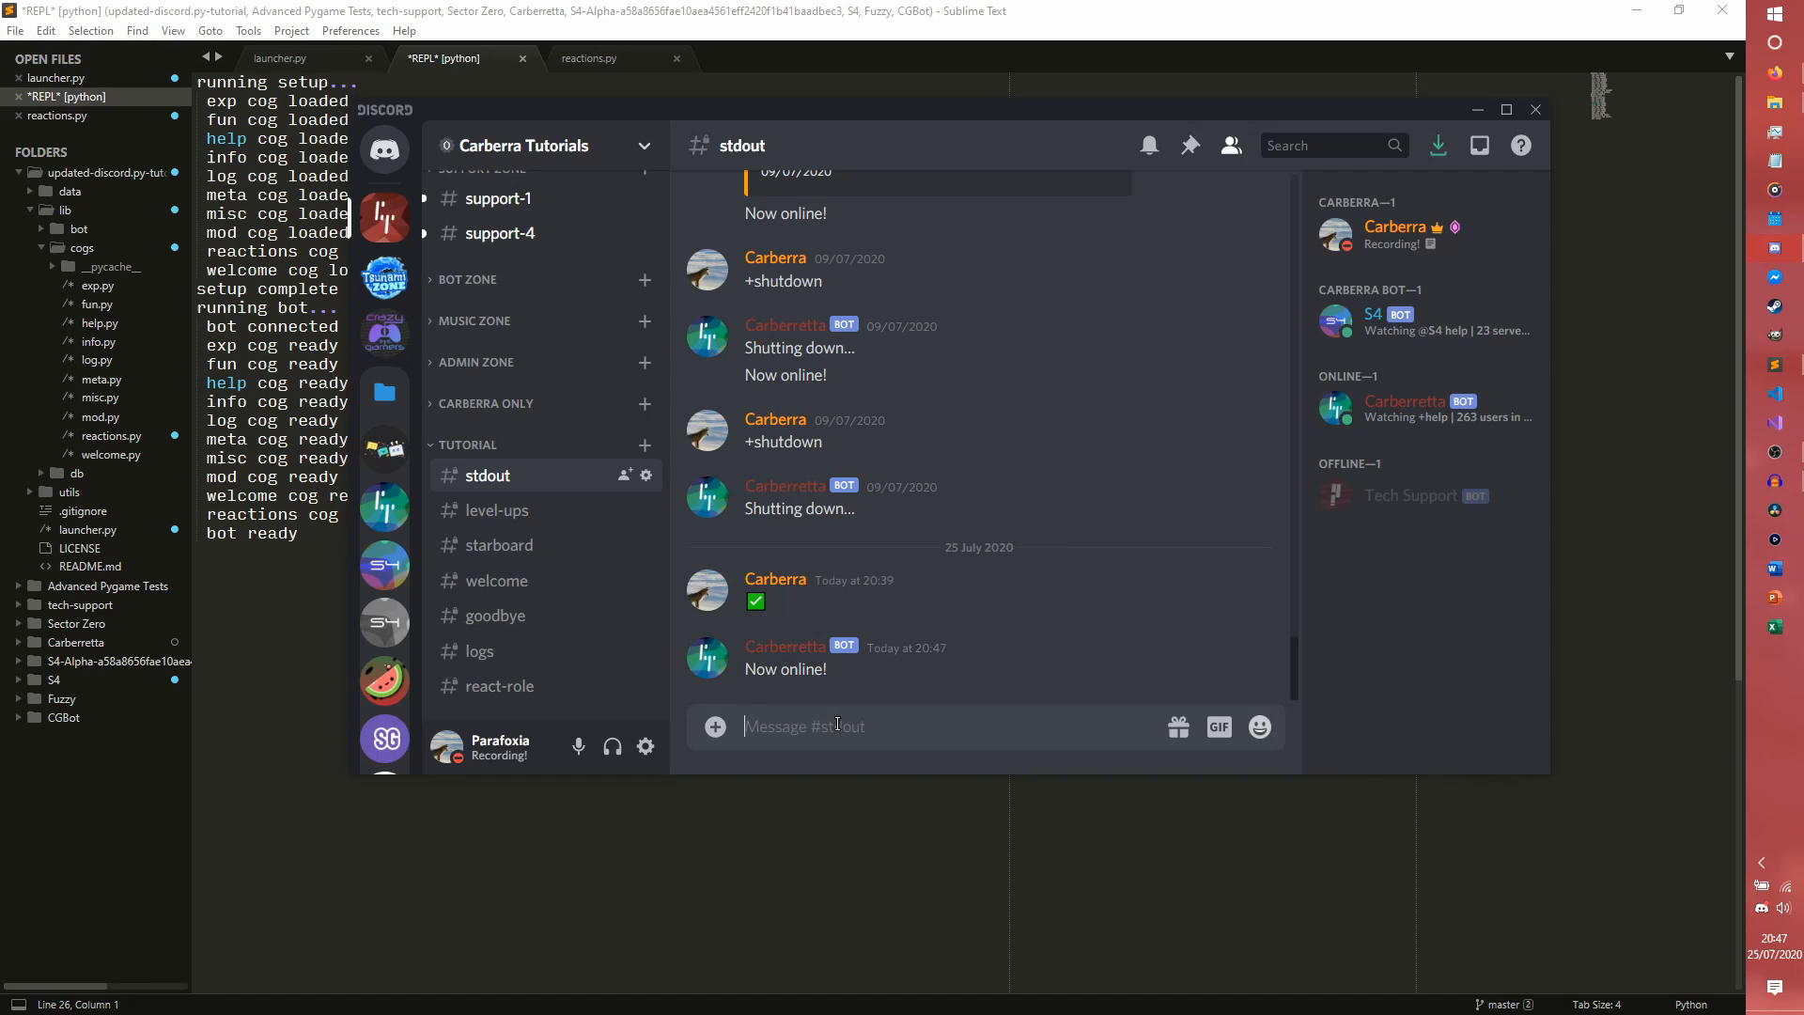
text(>>g)
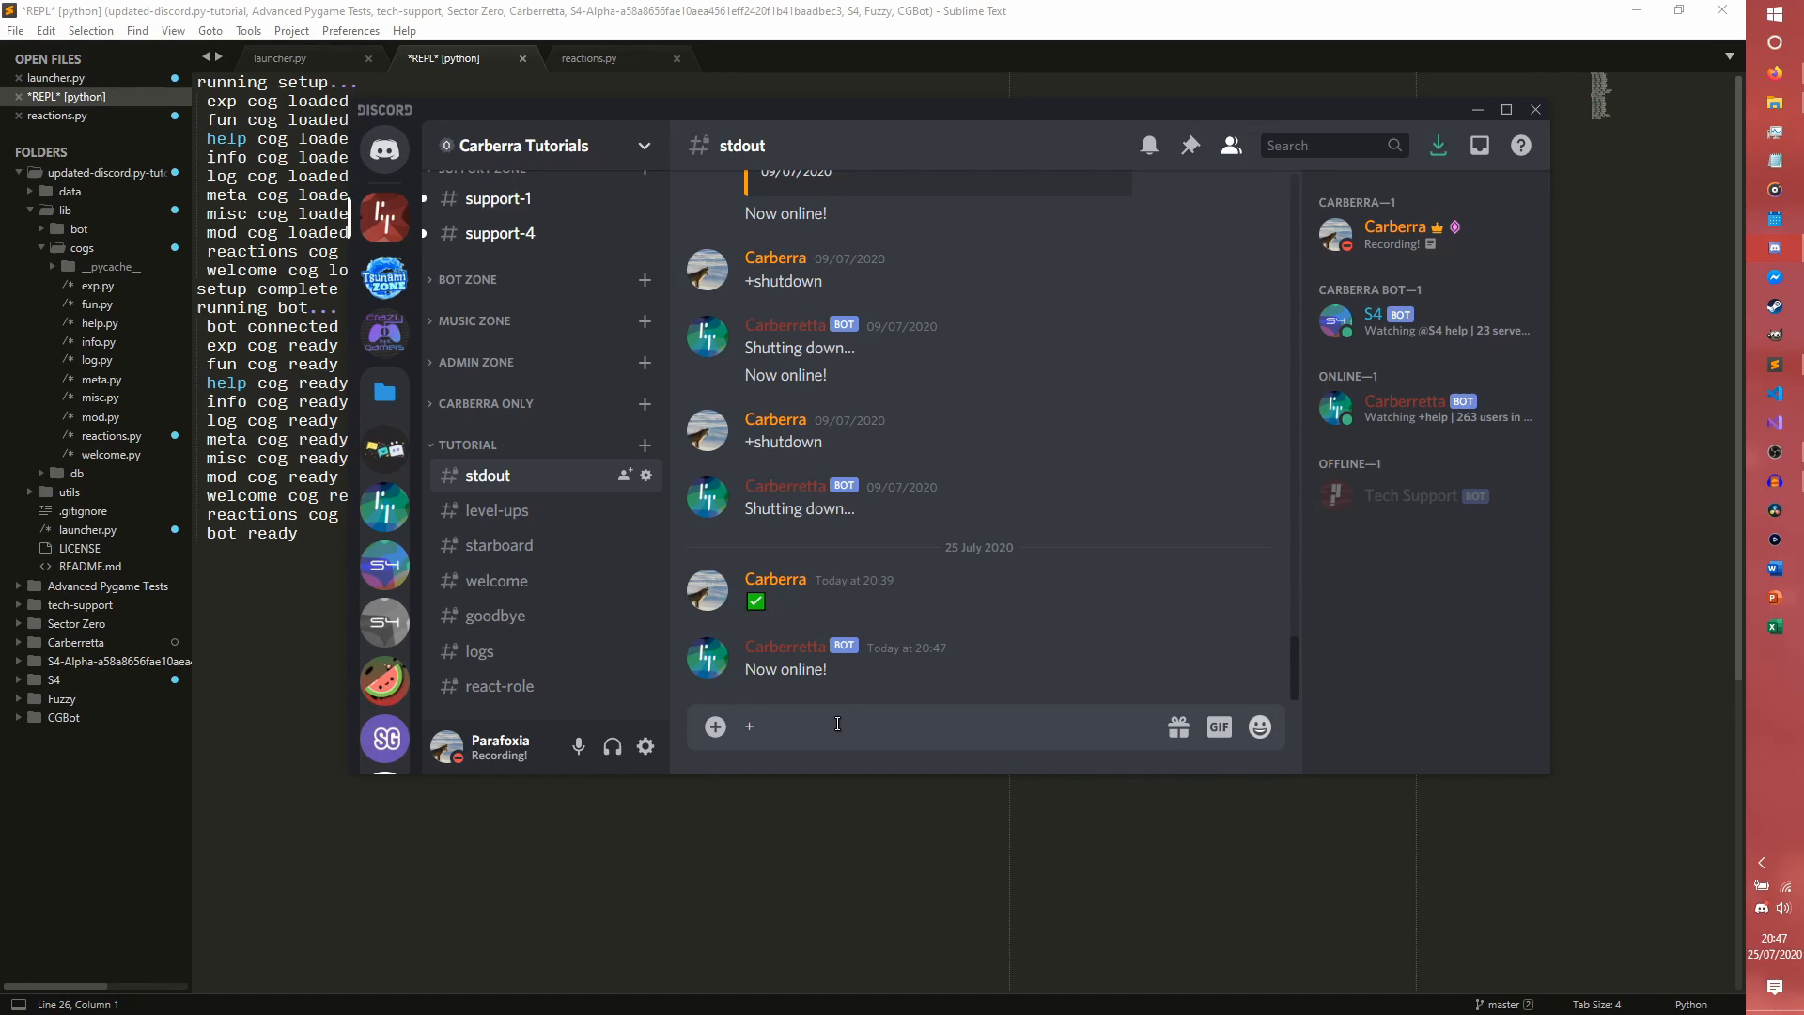
text(giveaway)
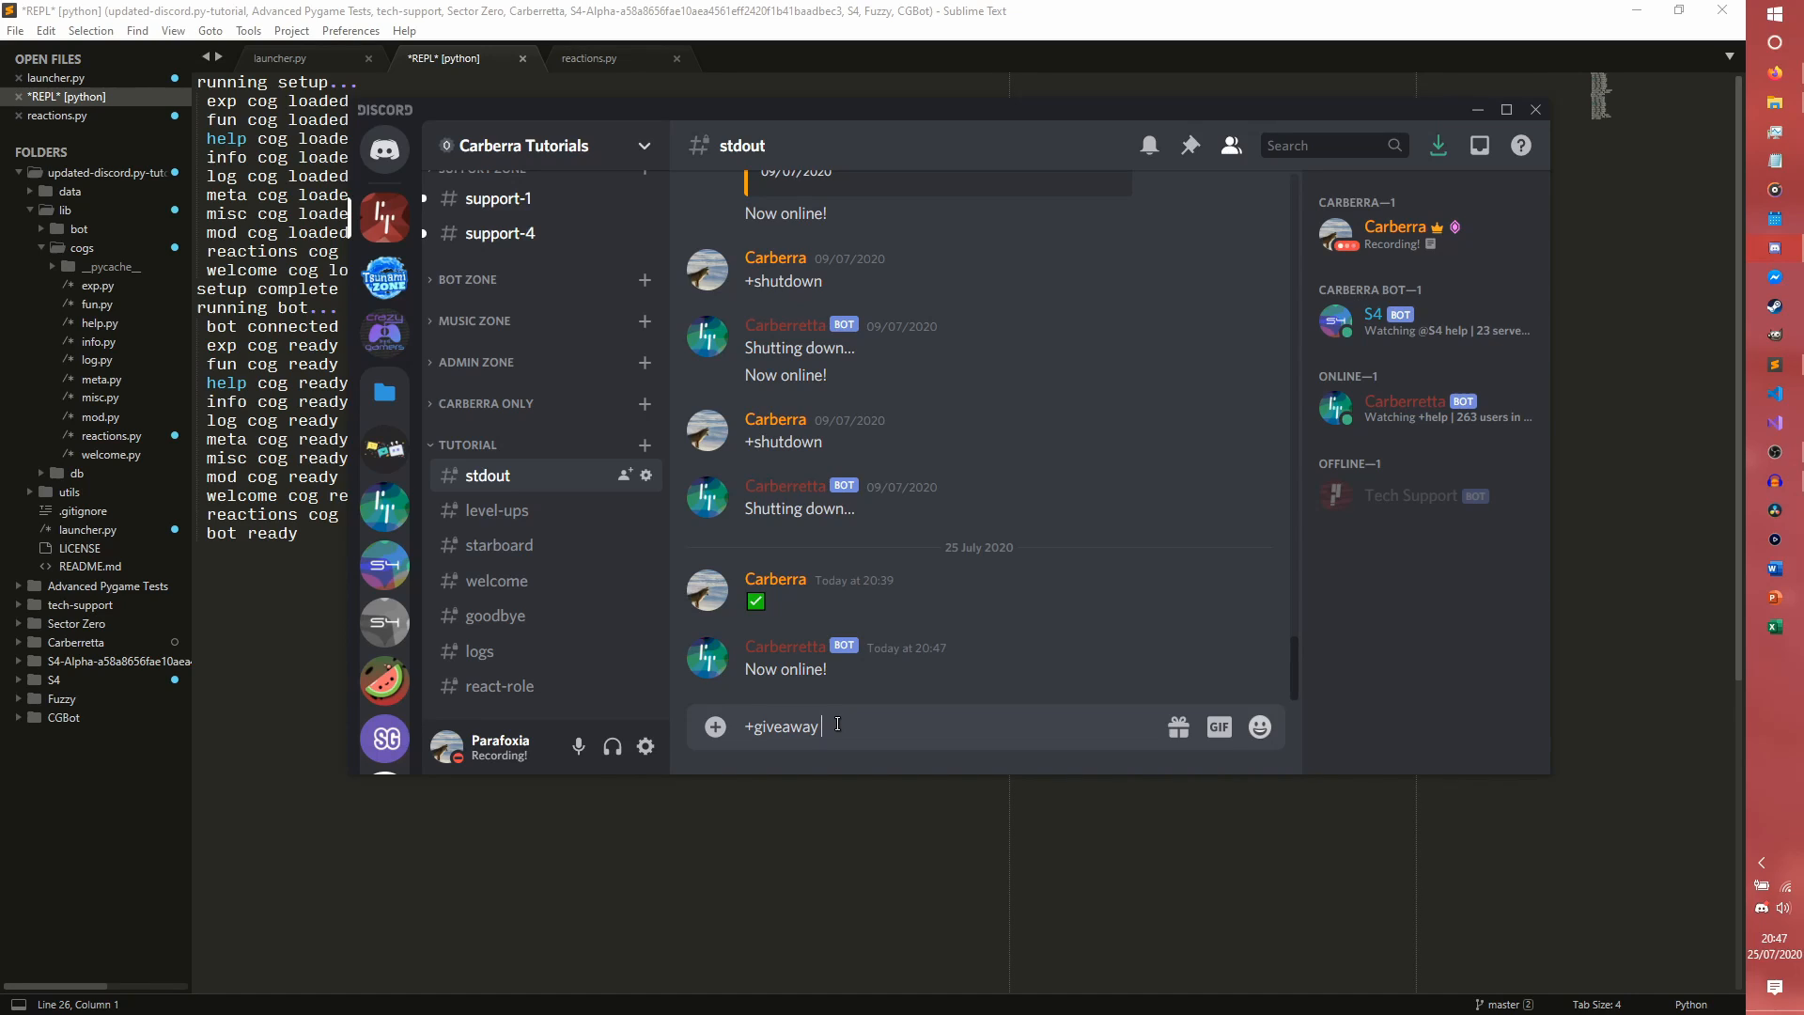
text(10)
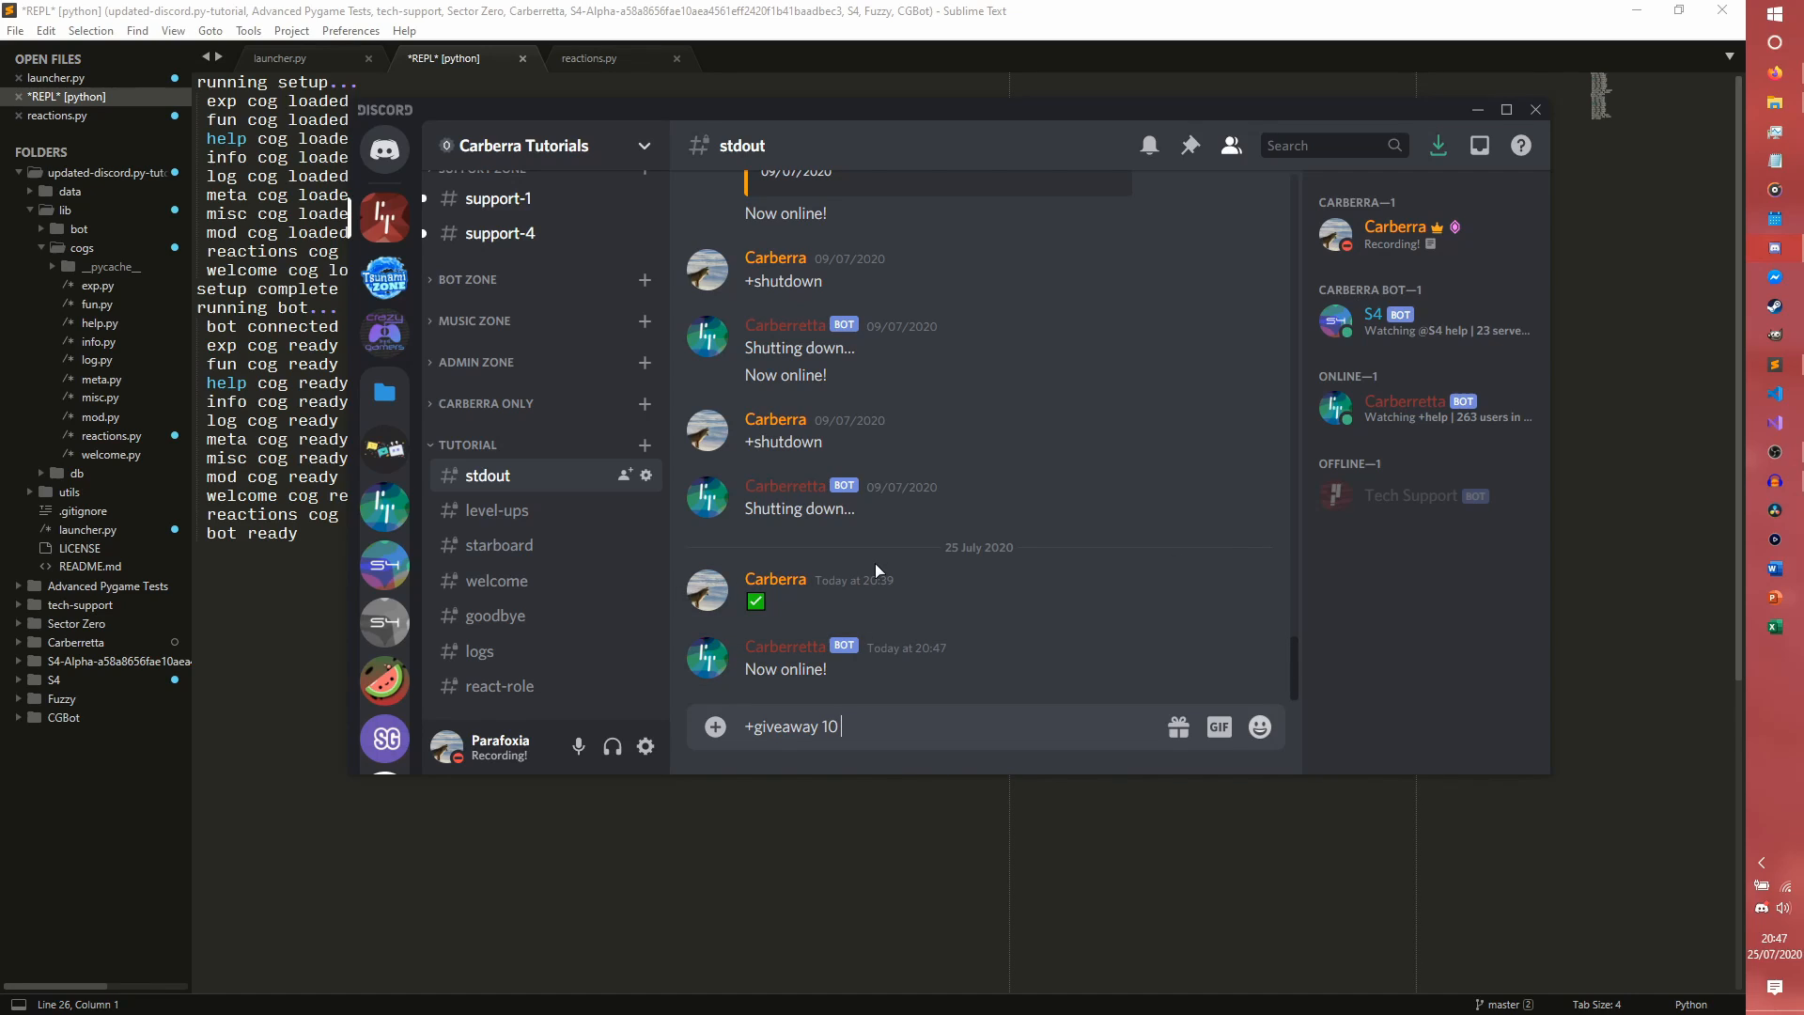
text(")
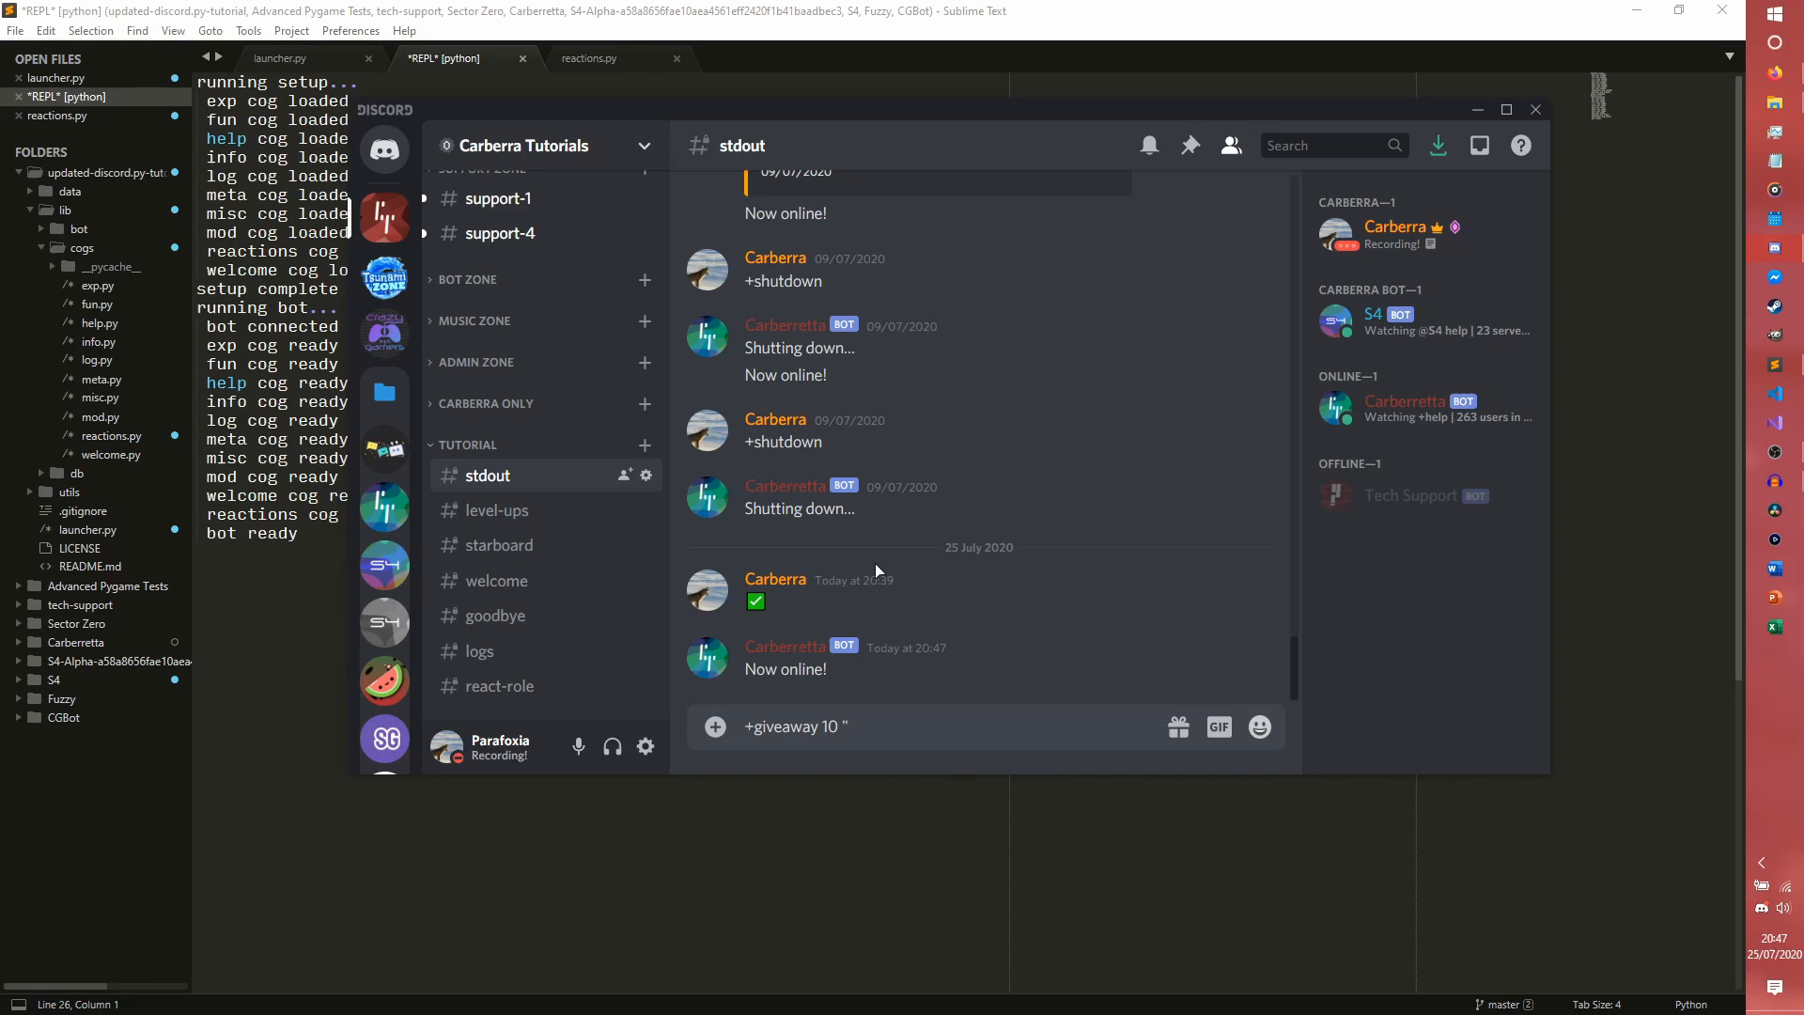
text(This)
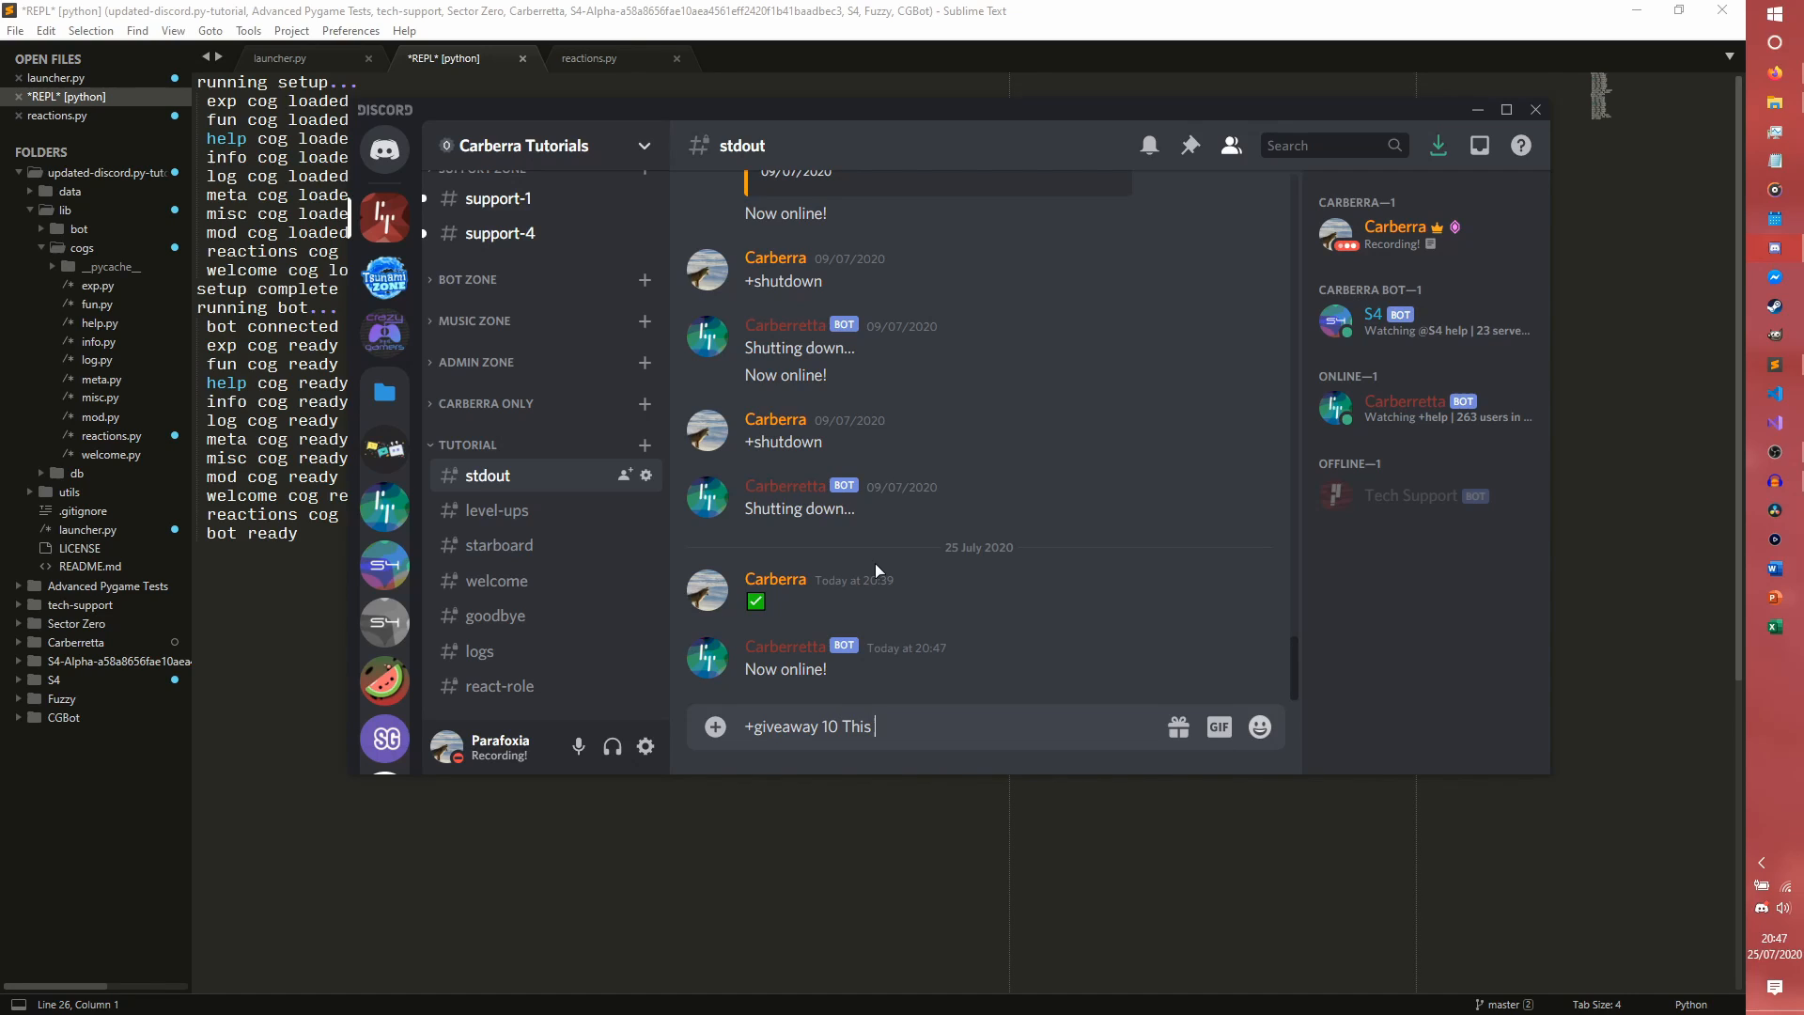
text(is a giveaway!)
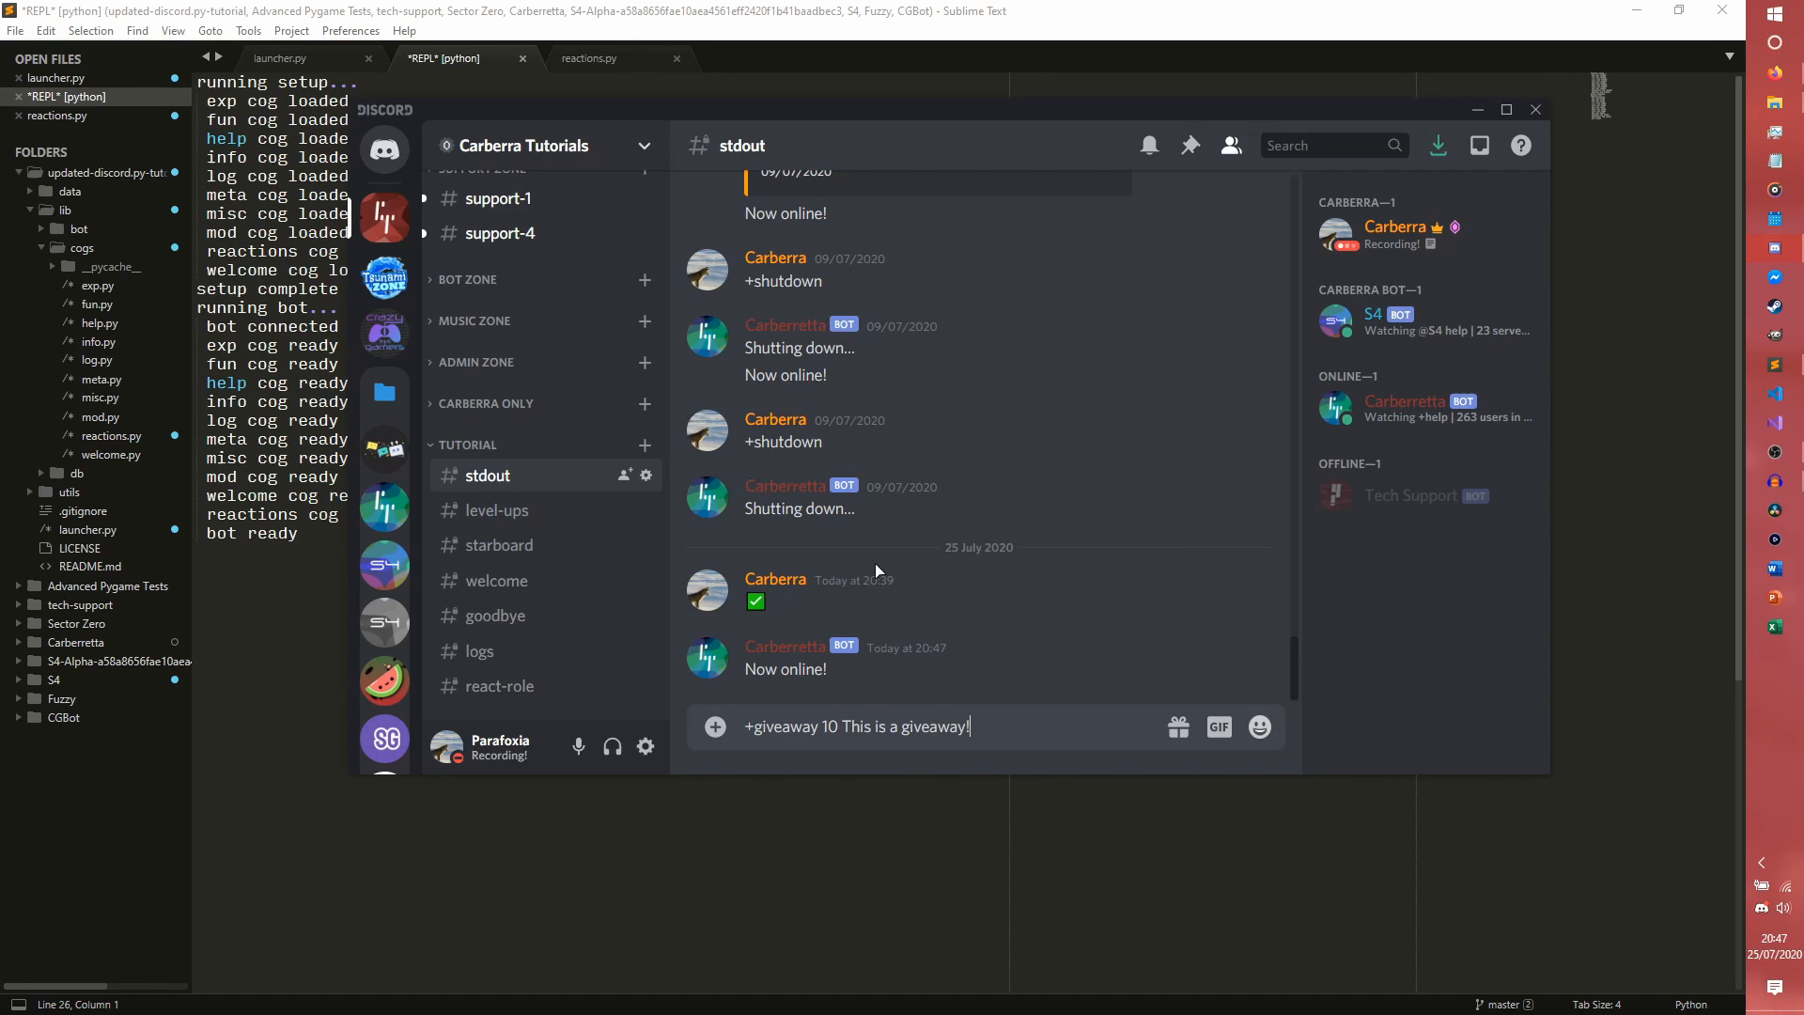
key(enter)
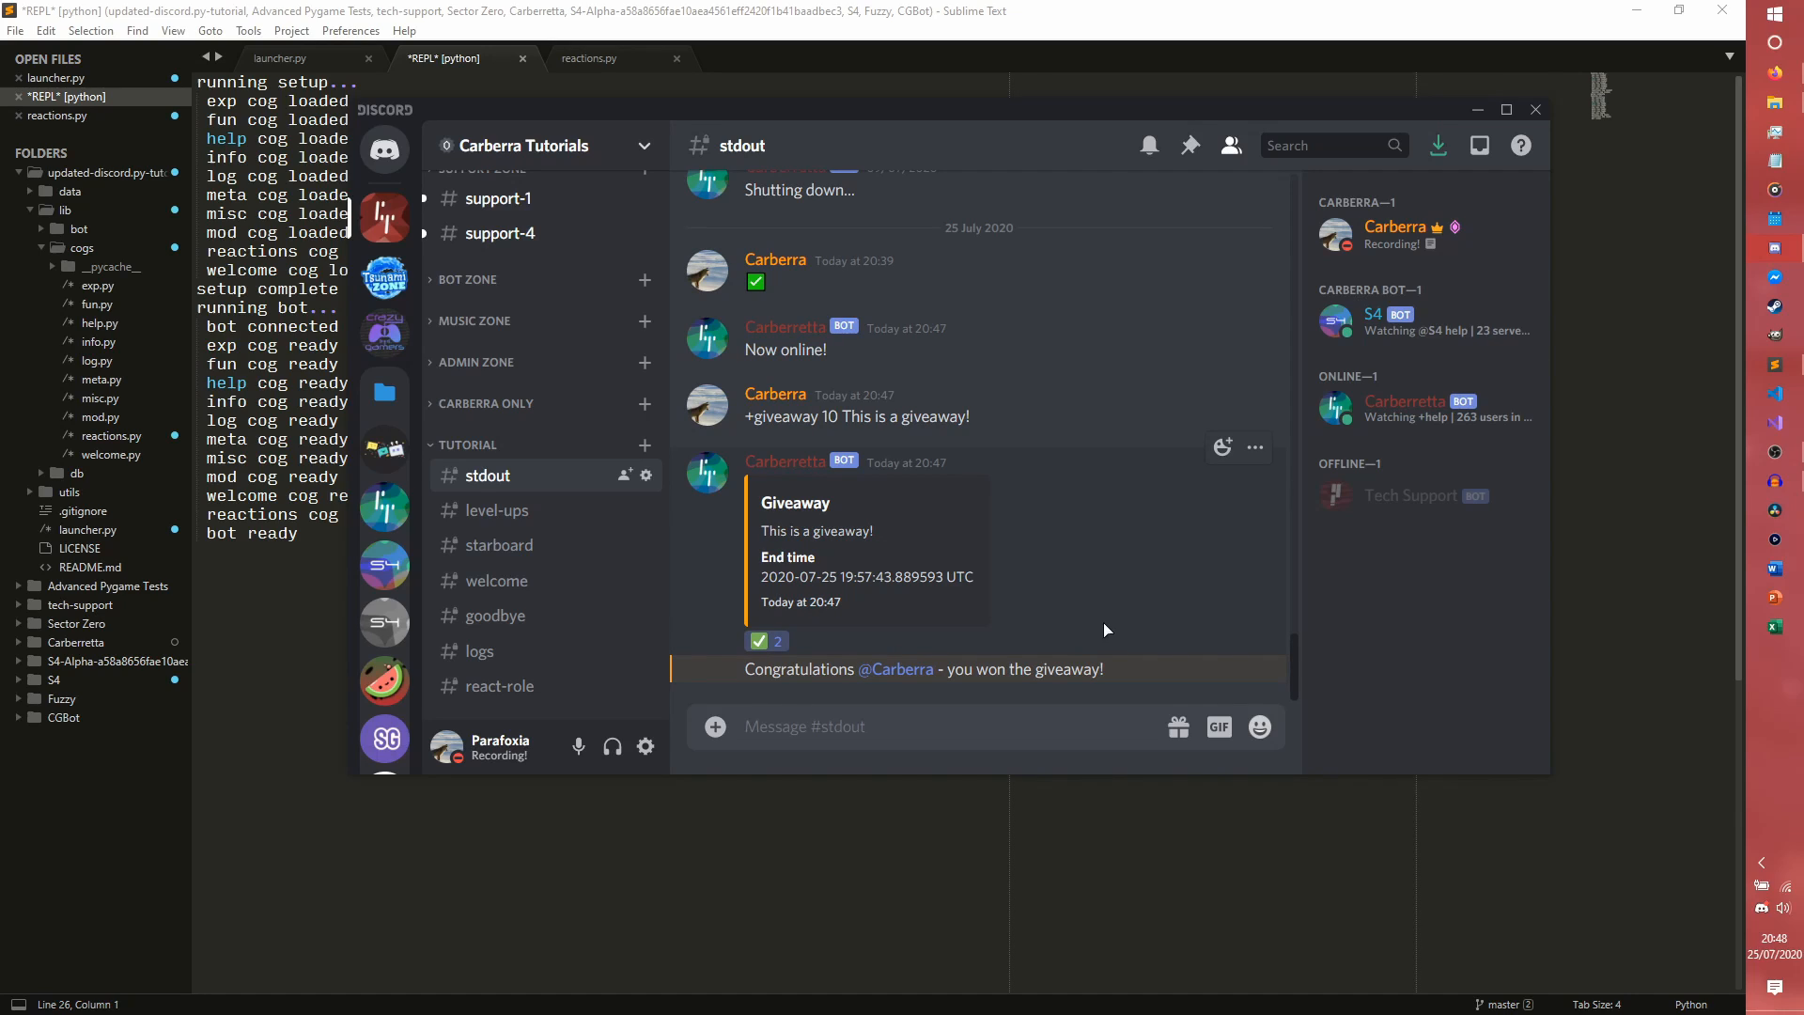
mouse_move(1011, 618)
text(+)
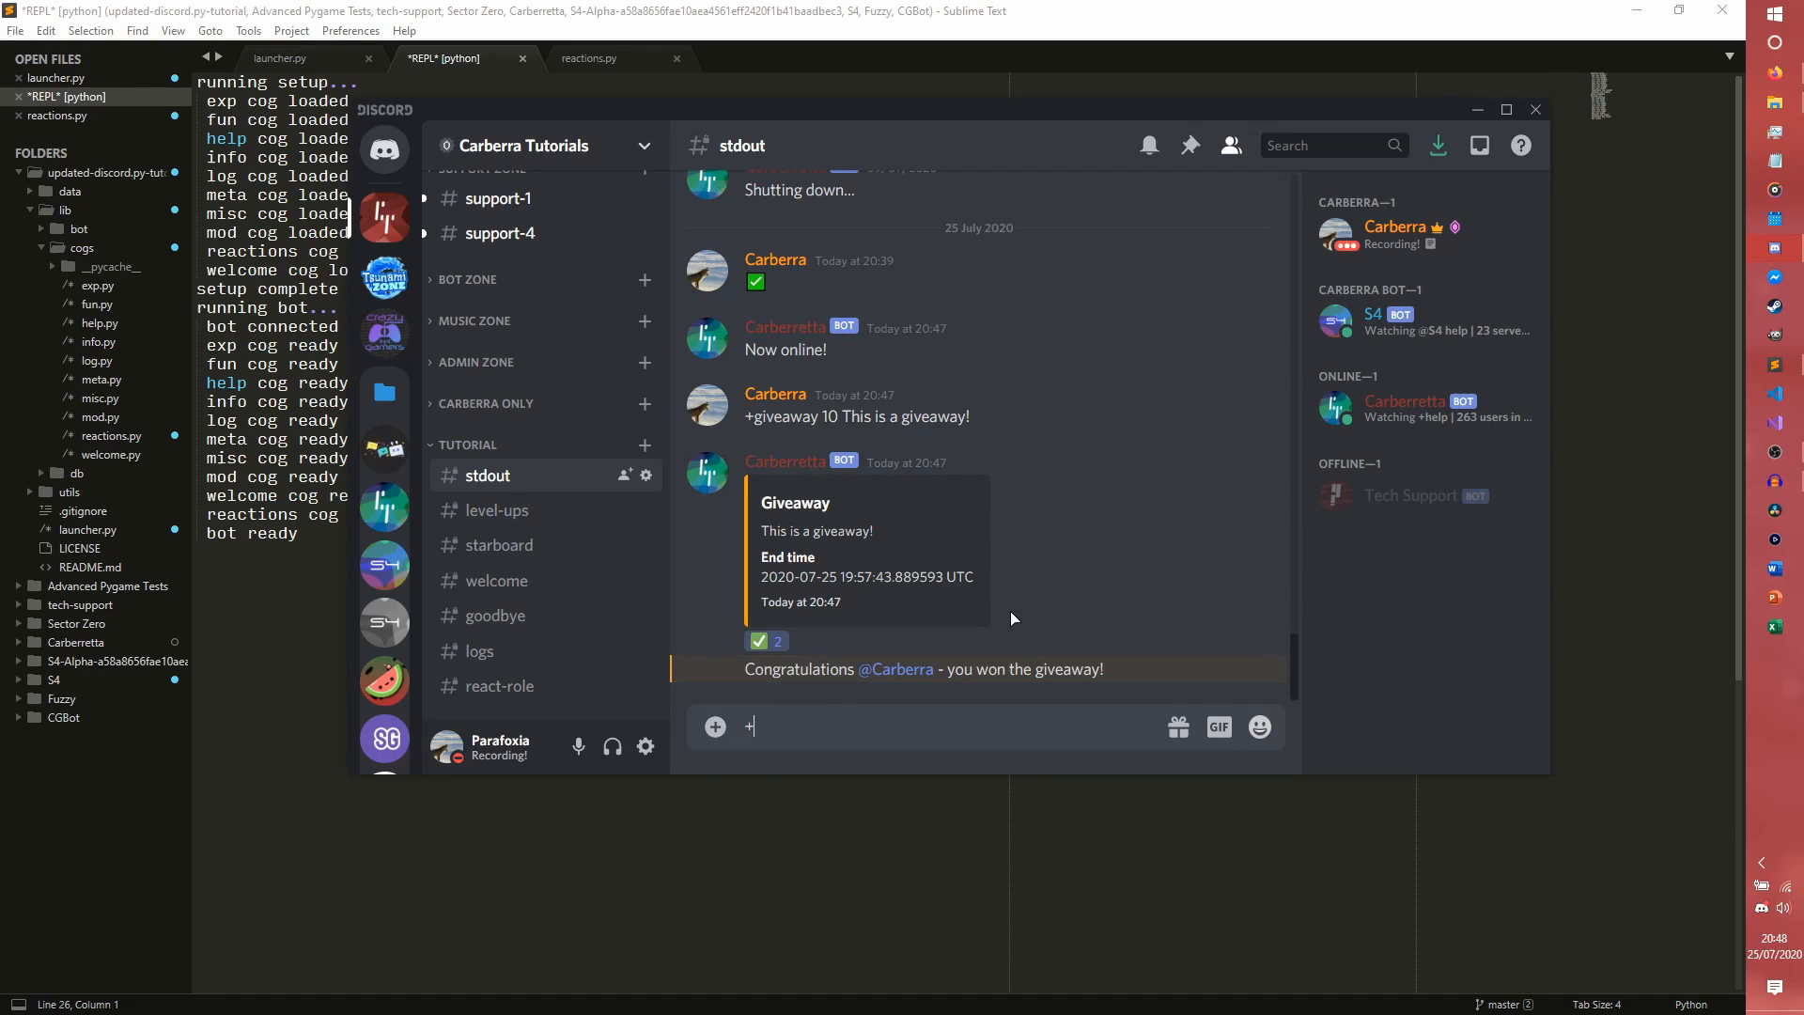
Post a second '+giveaway 5 This is a test.' command.
text(giveaway)
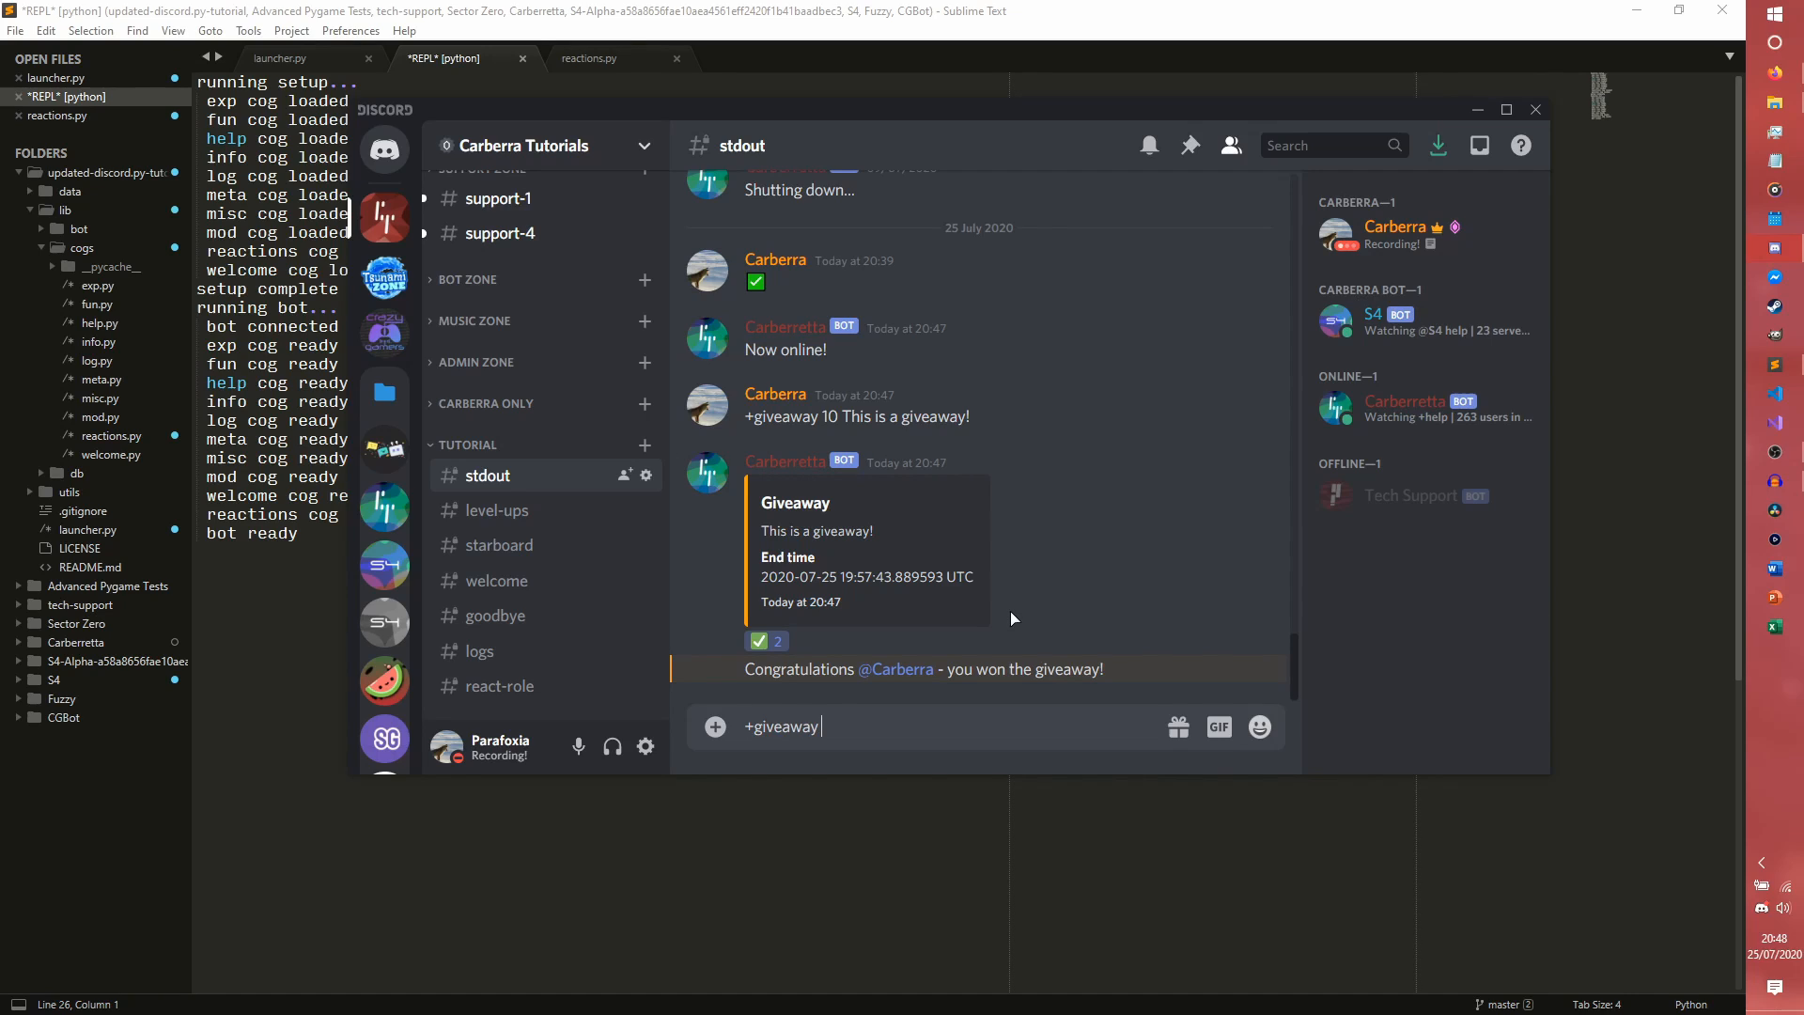
text(5)
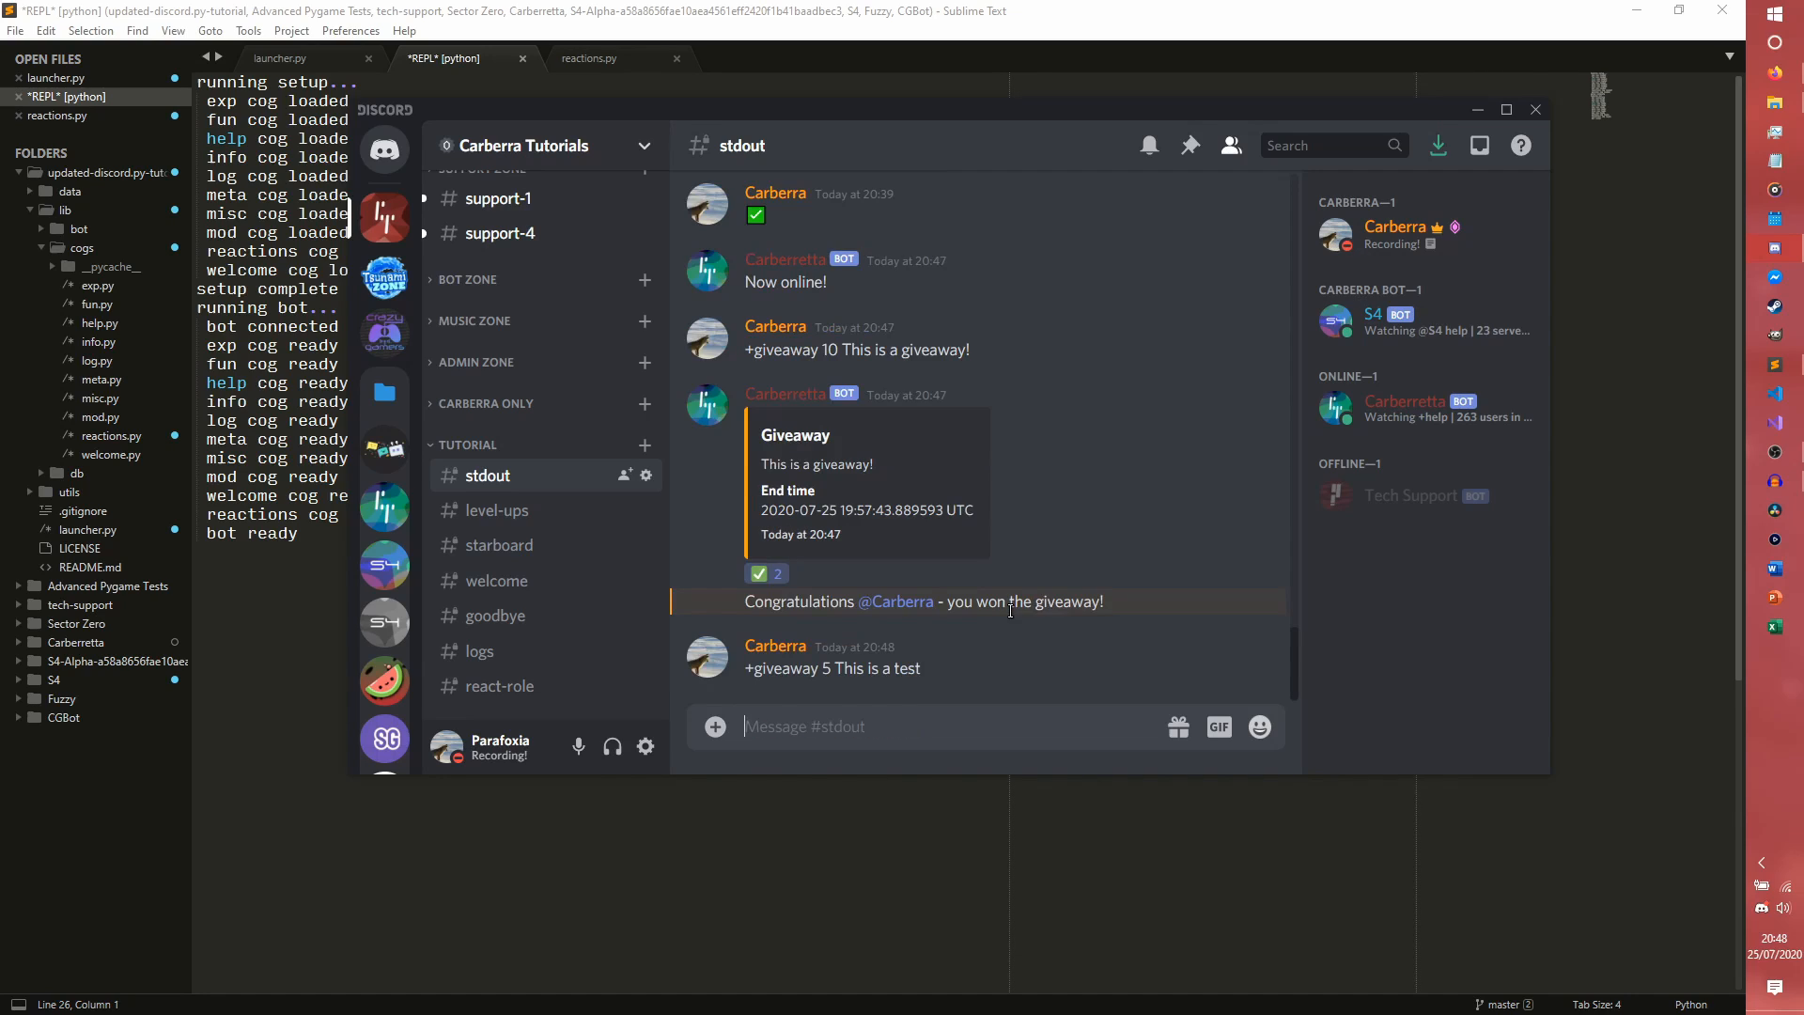
scroll(down, 3)
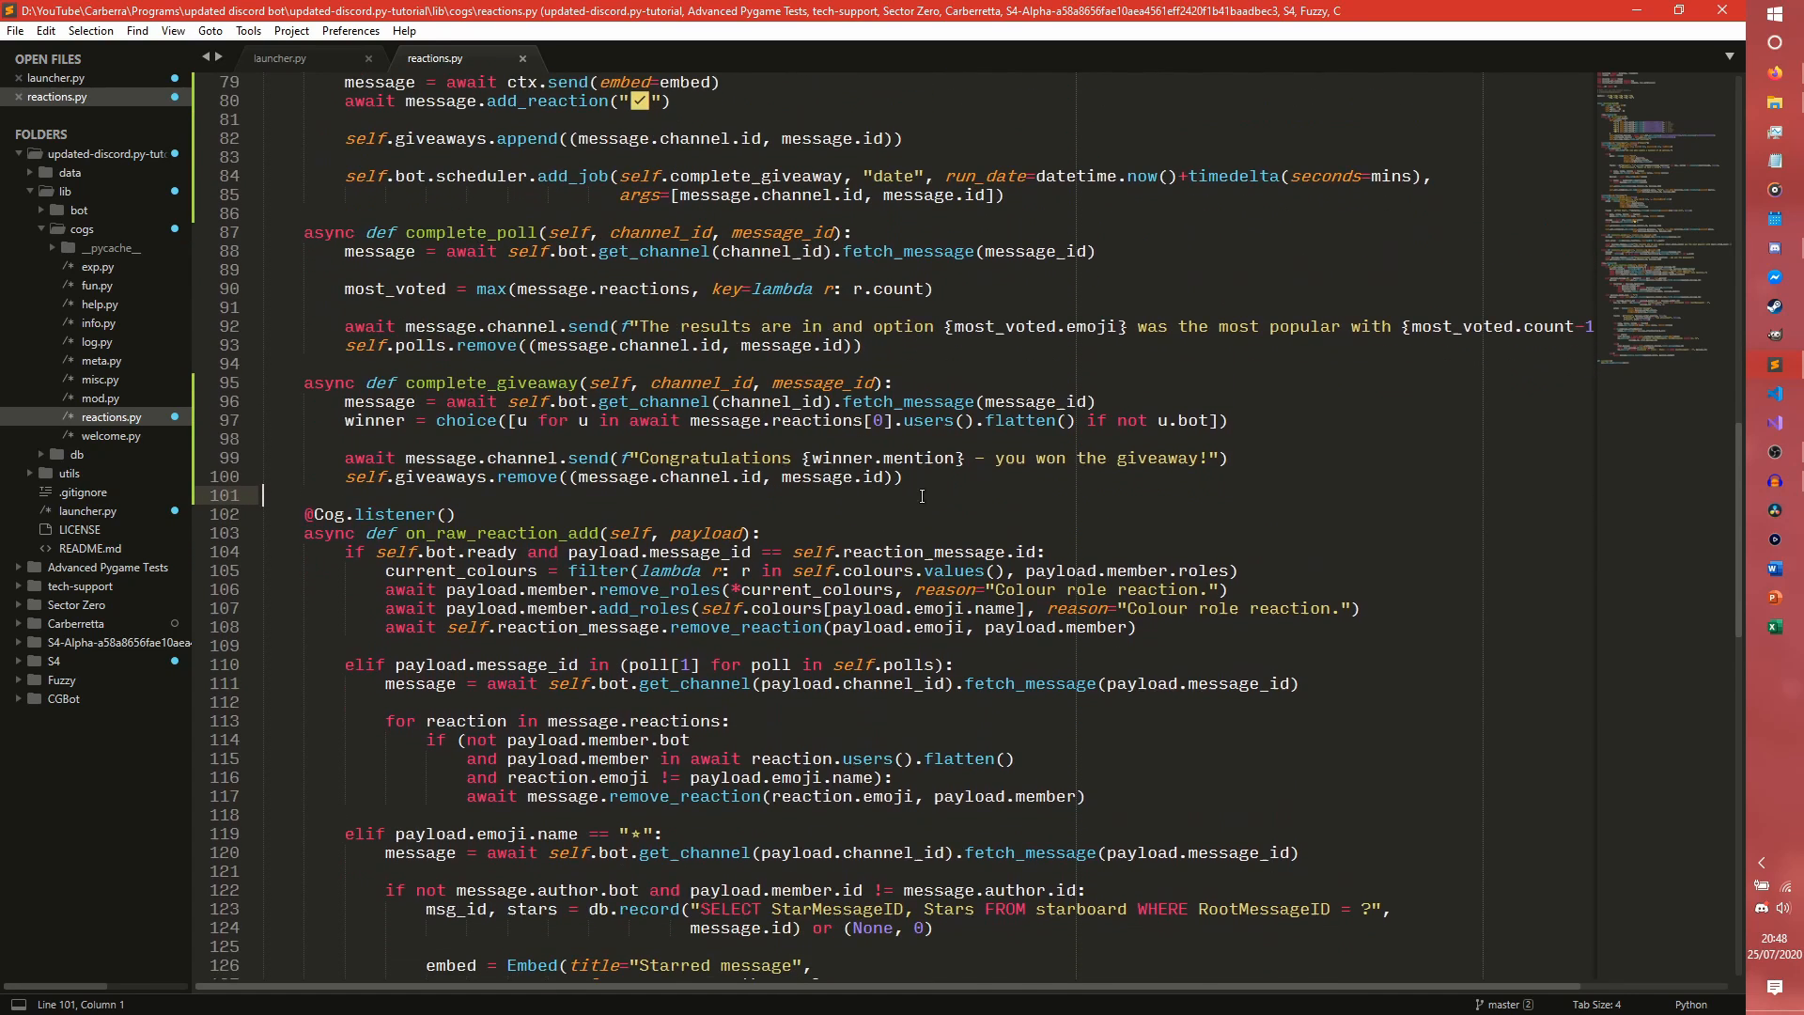
Wrap the winner choice in 'if len((entrants := [...])) > 0:' and use choice(entrants).
click(1082, 440)
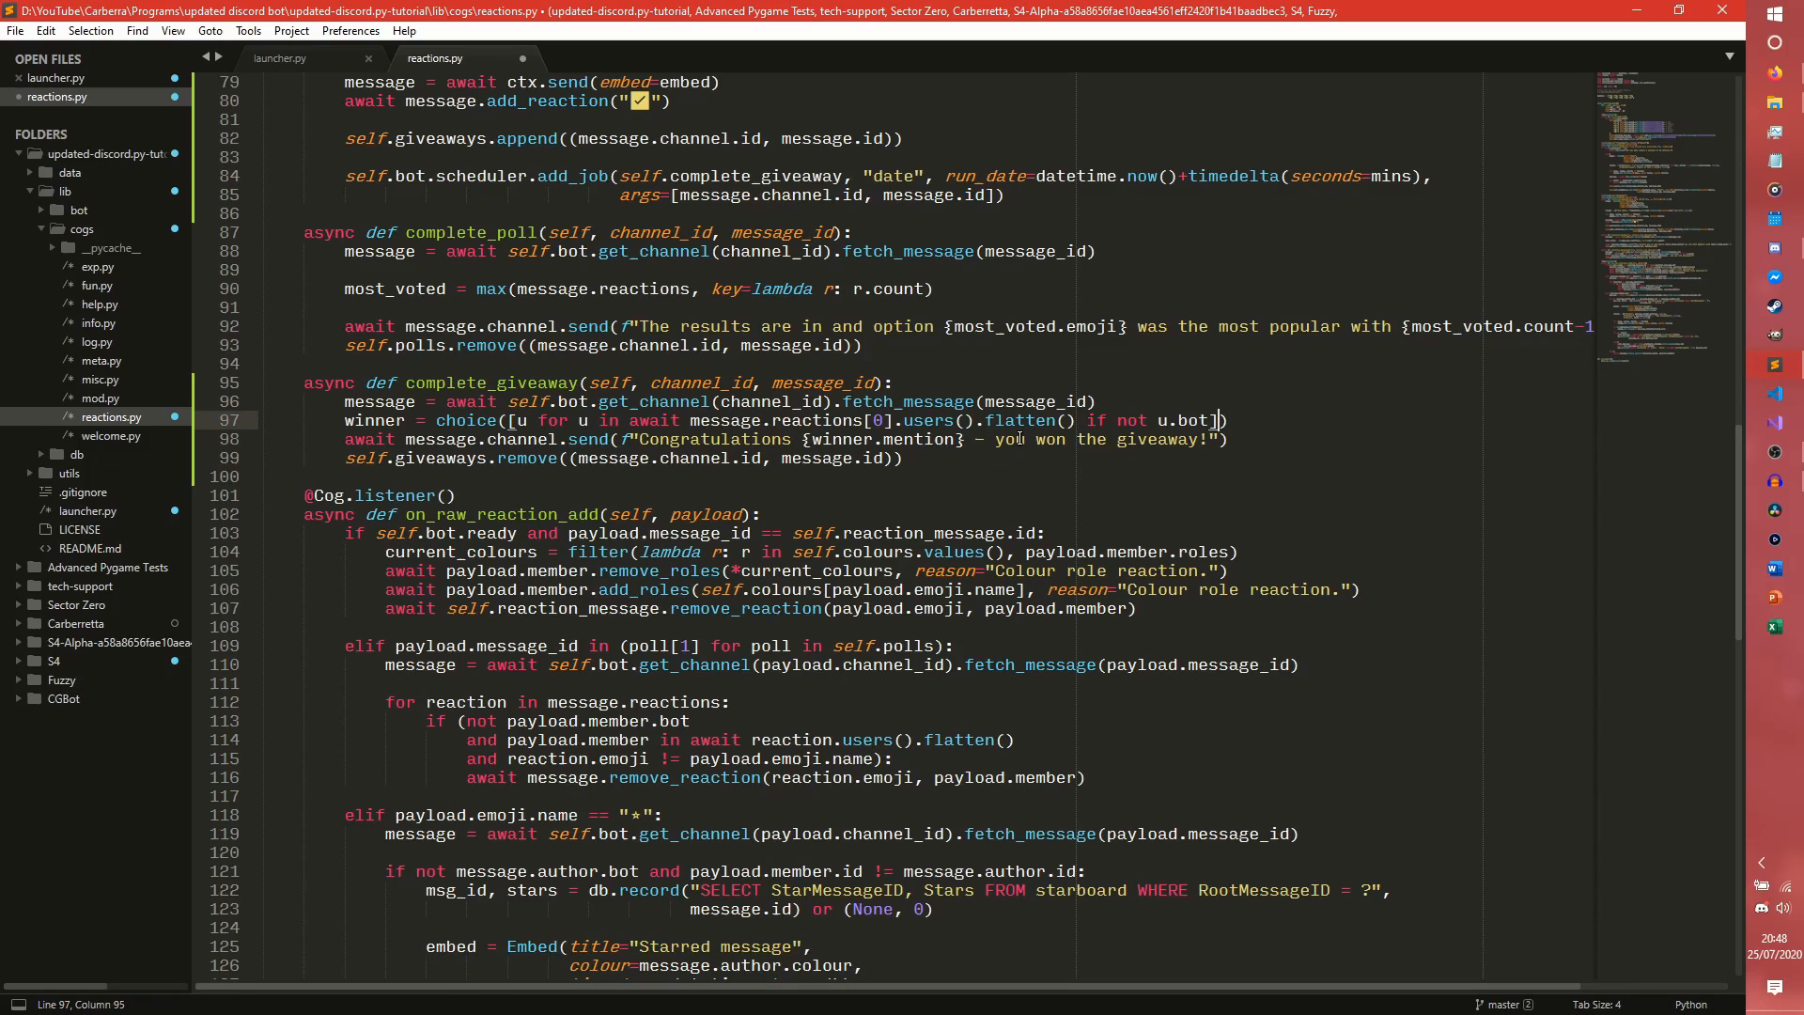
drag(521, 419, 1217, 419)
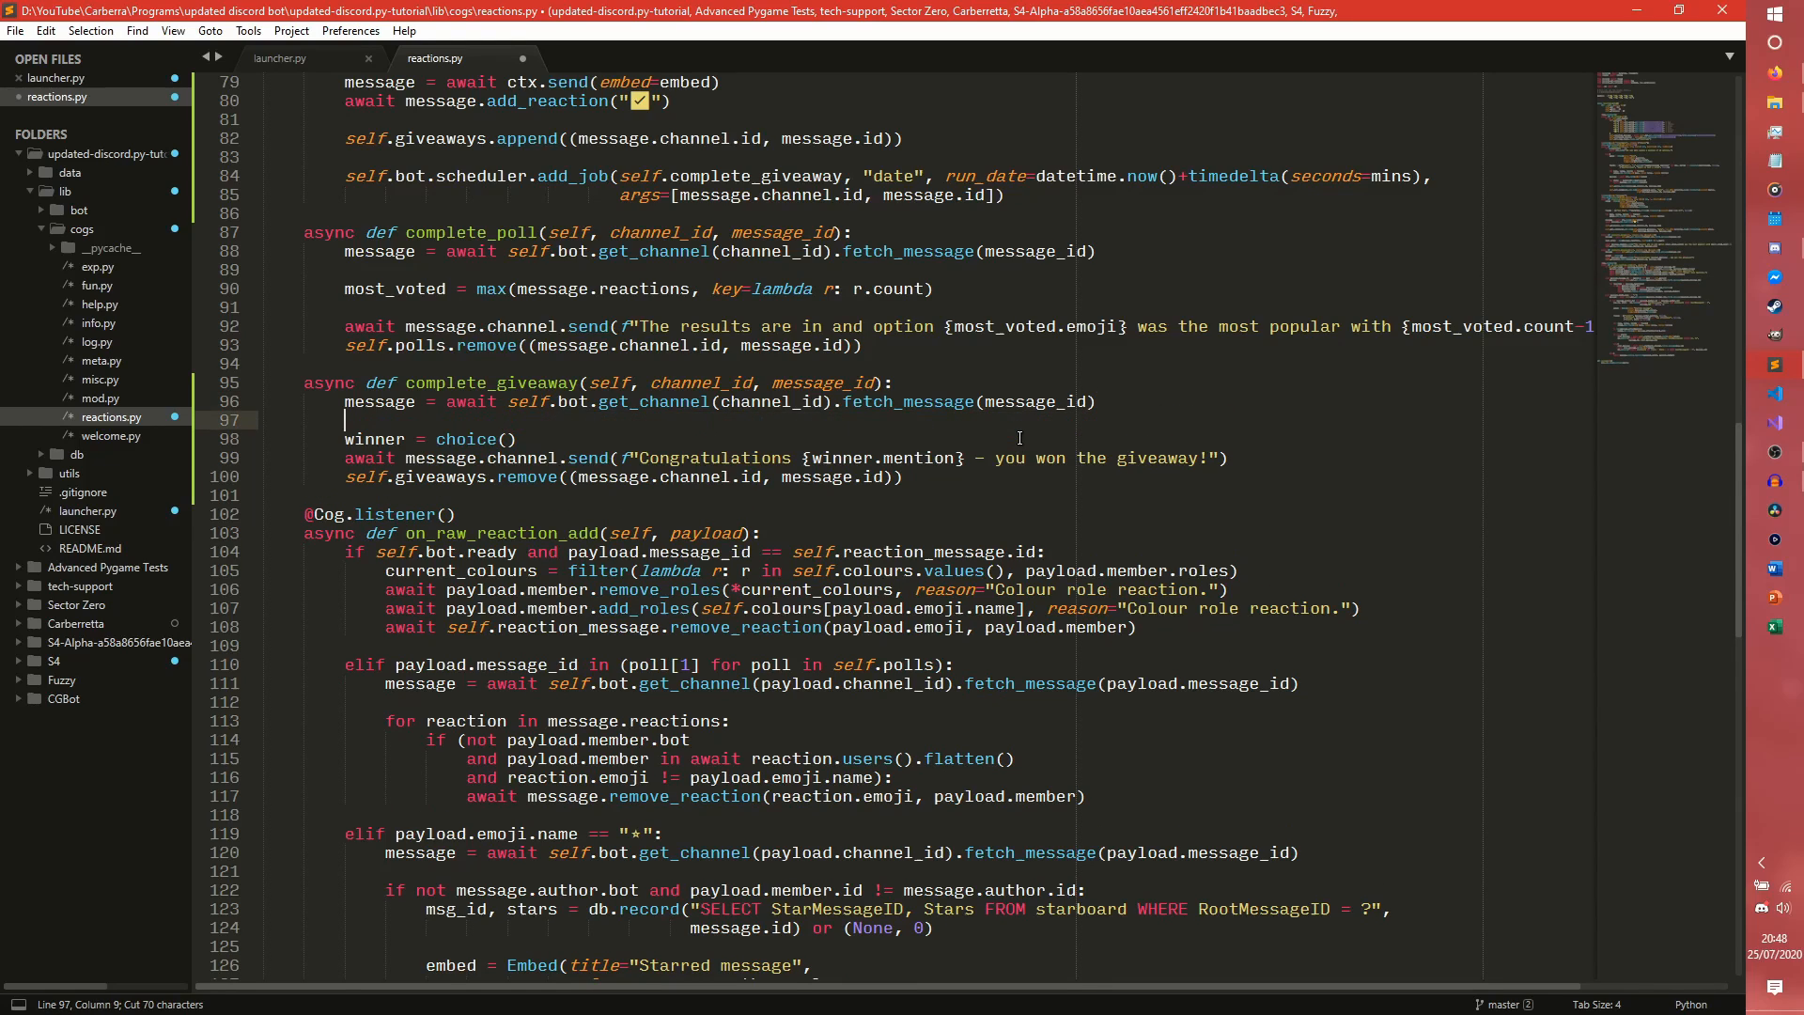
text(if len())
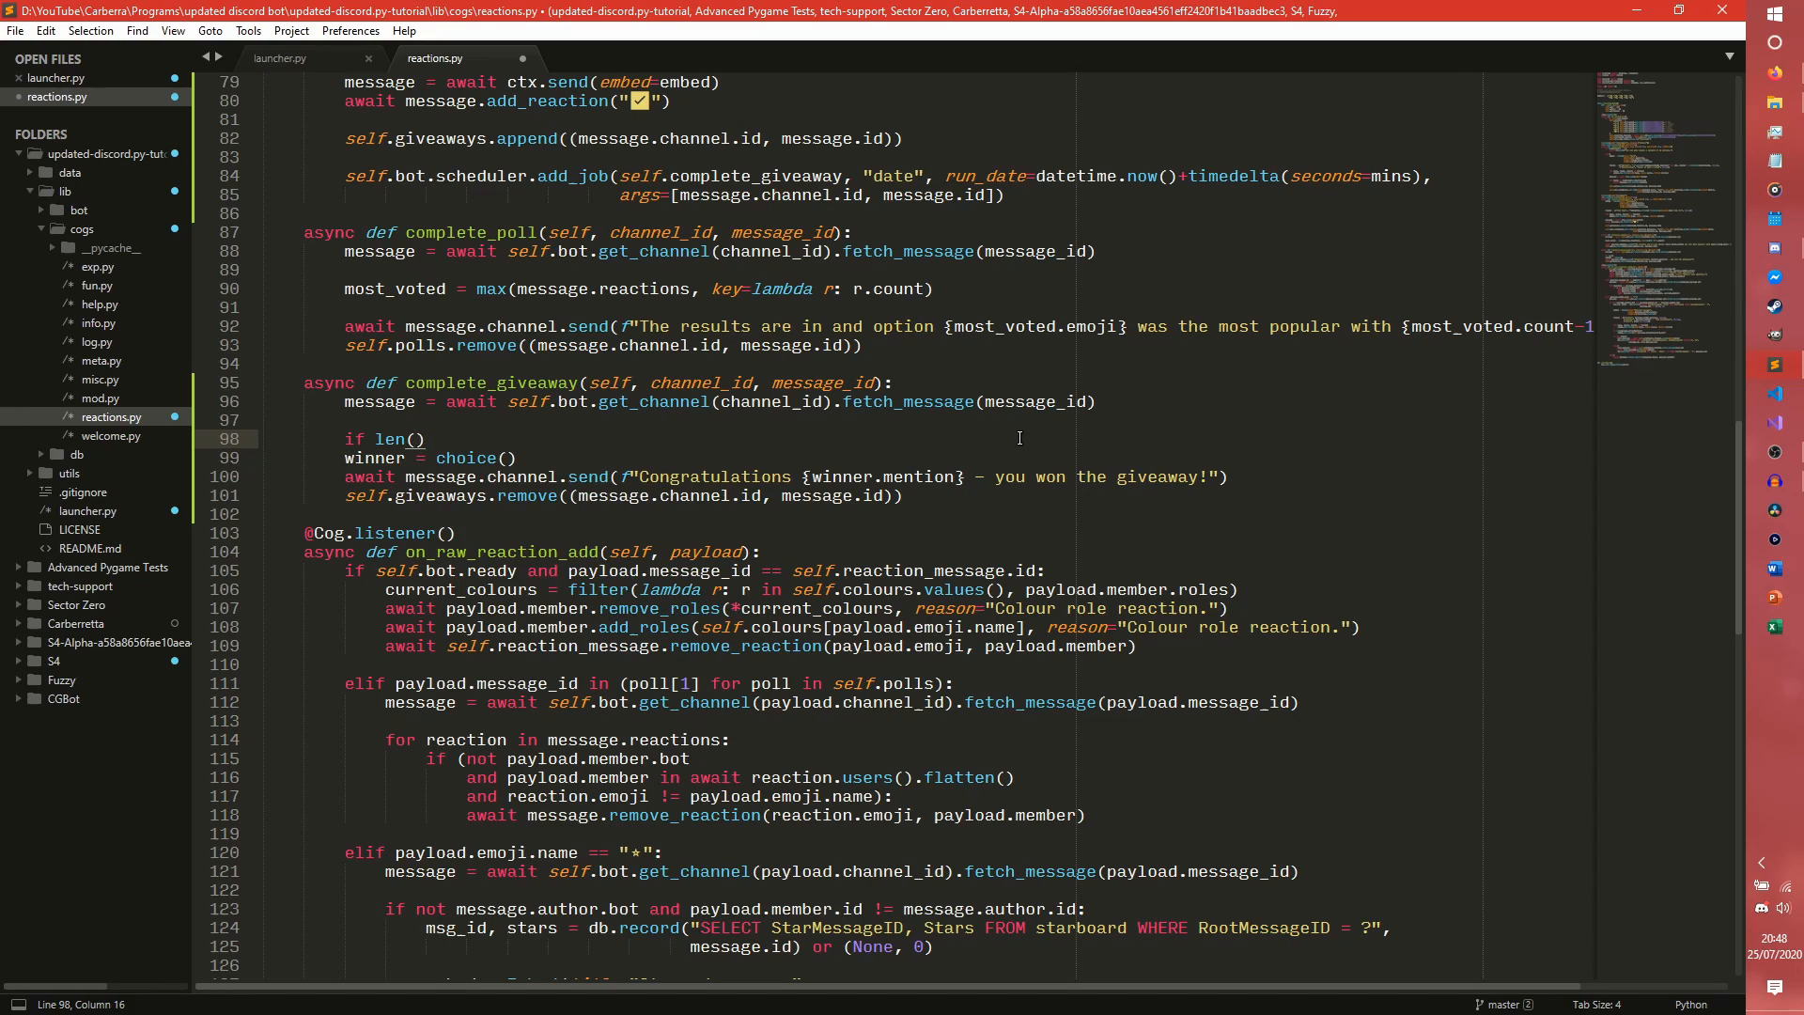
text(entrants := [u for u in await message.reactions[0].users()
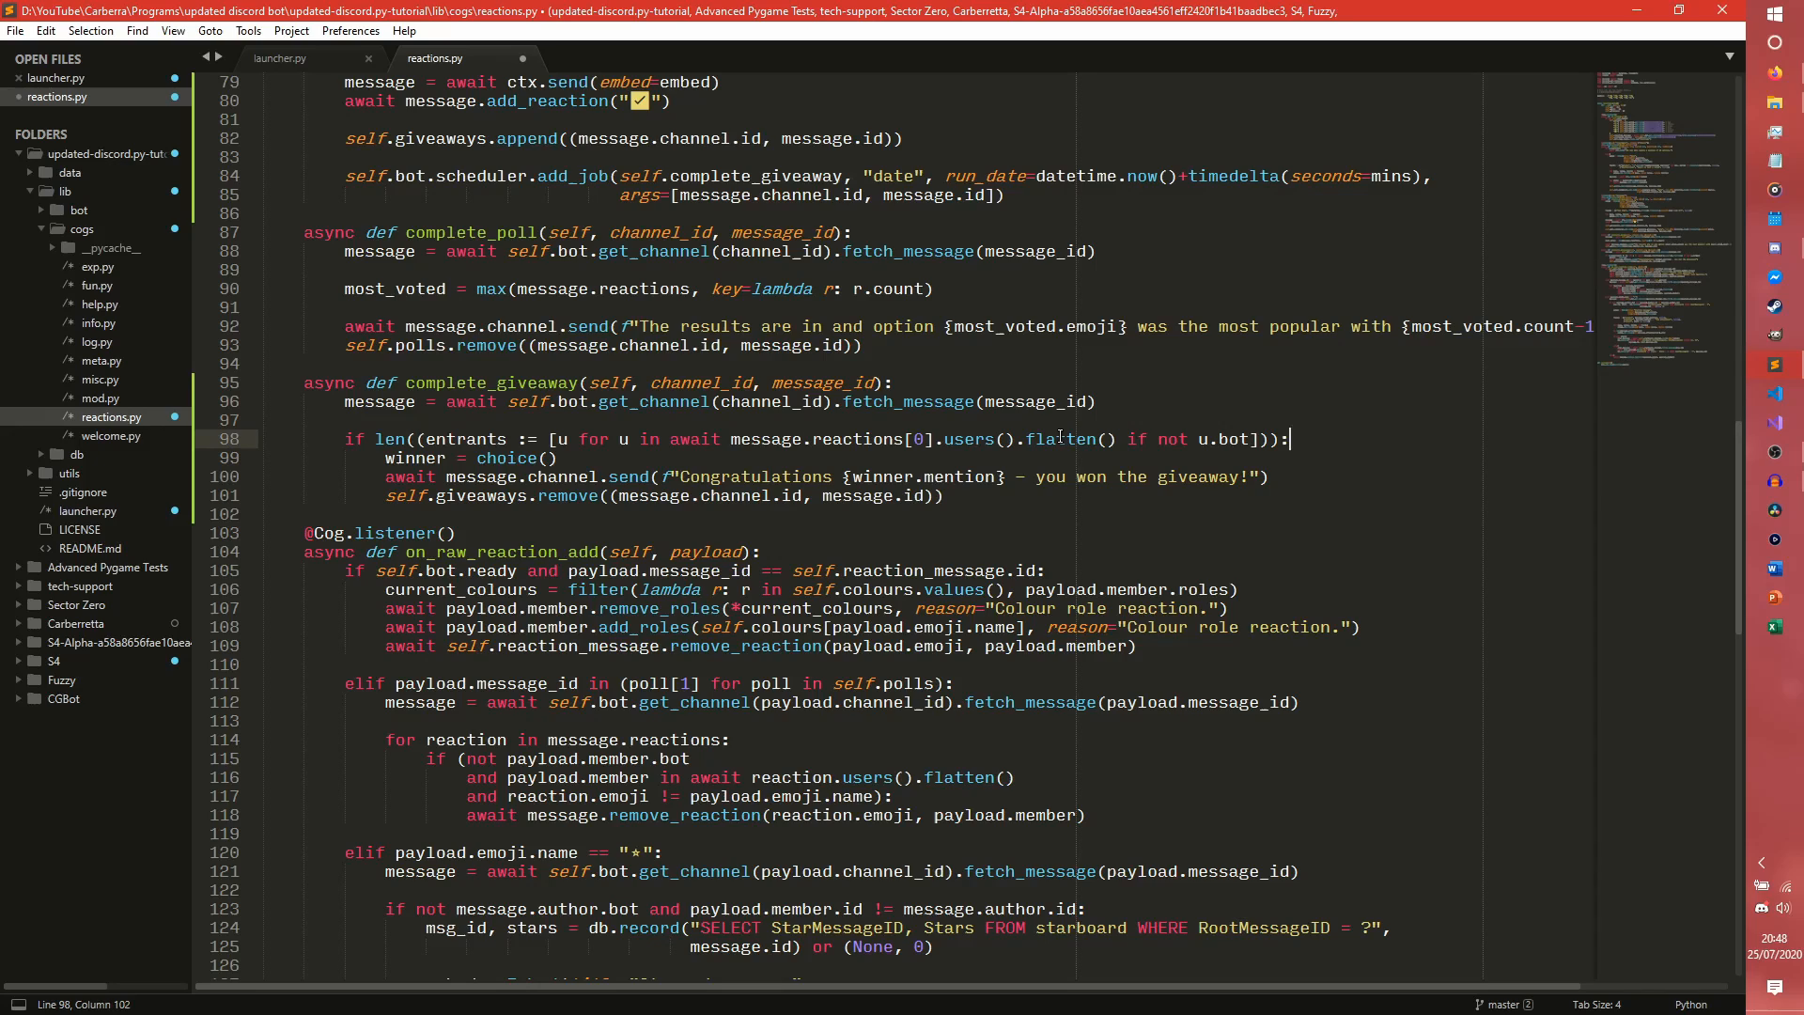
text(> 0)
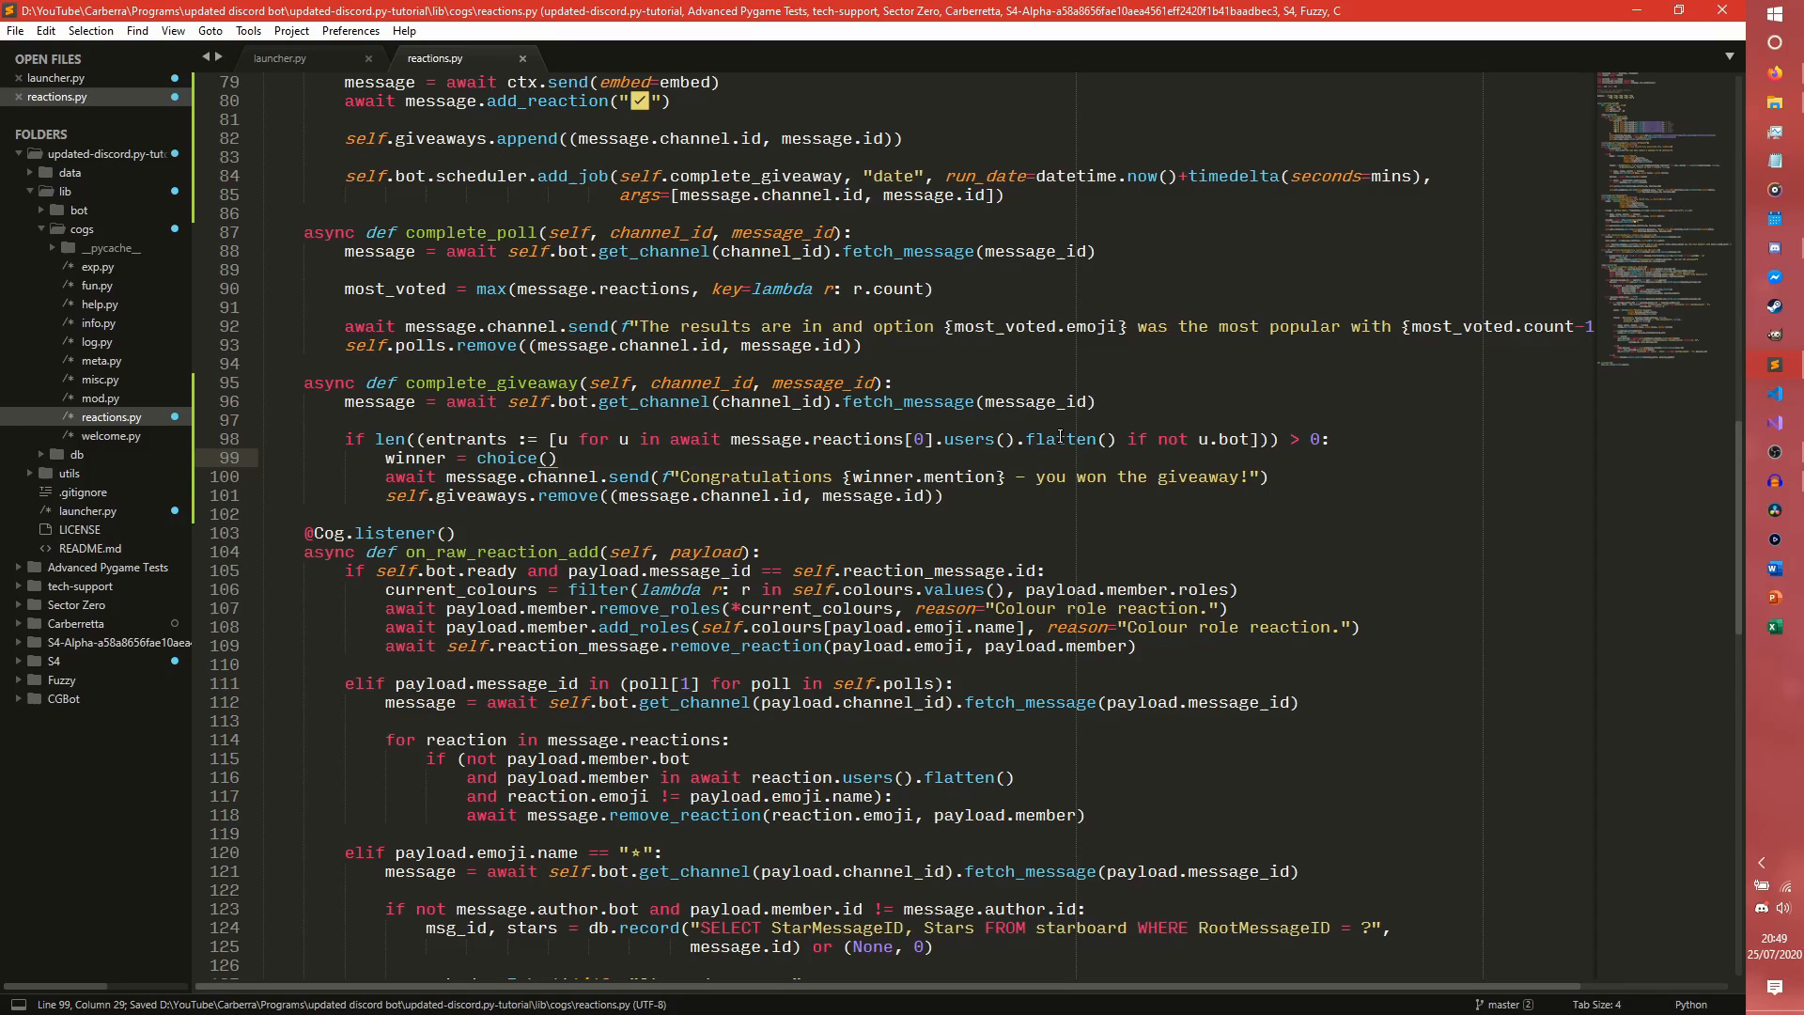
text(entrants)
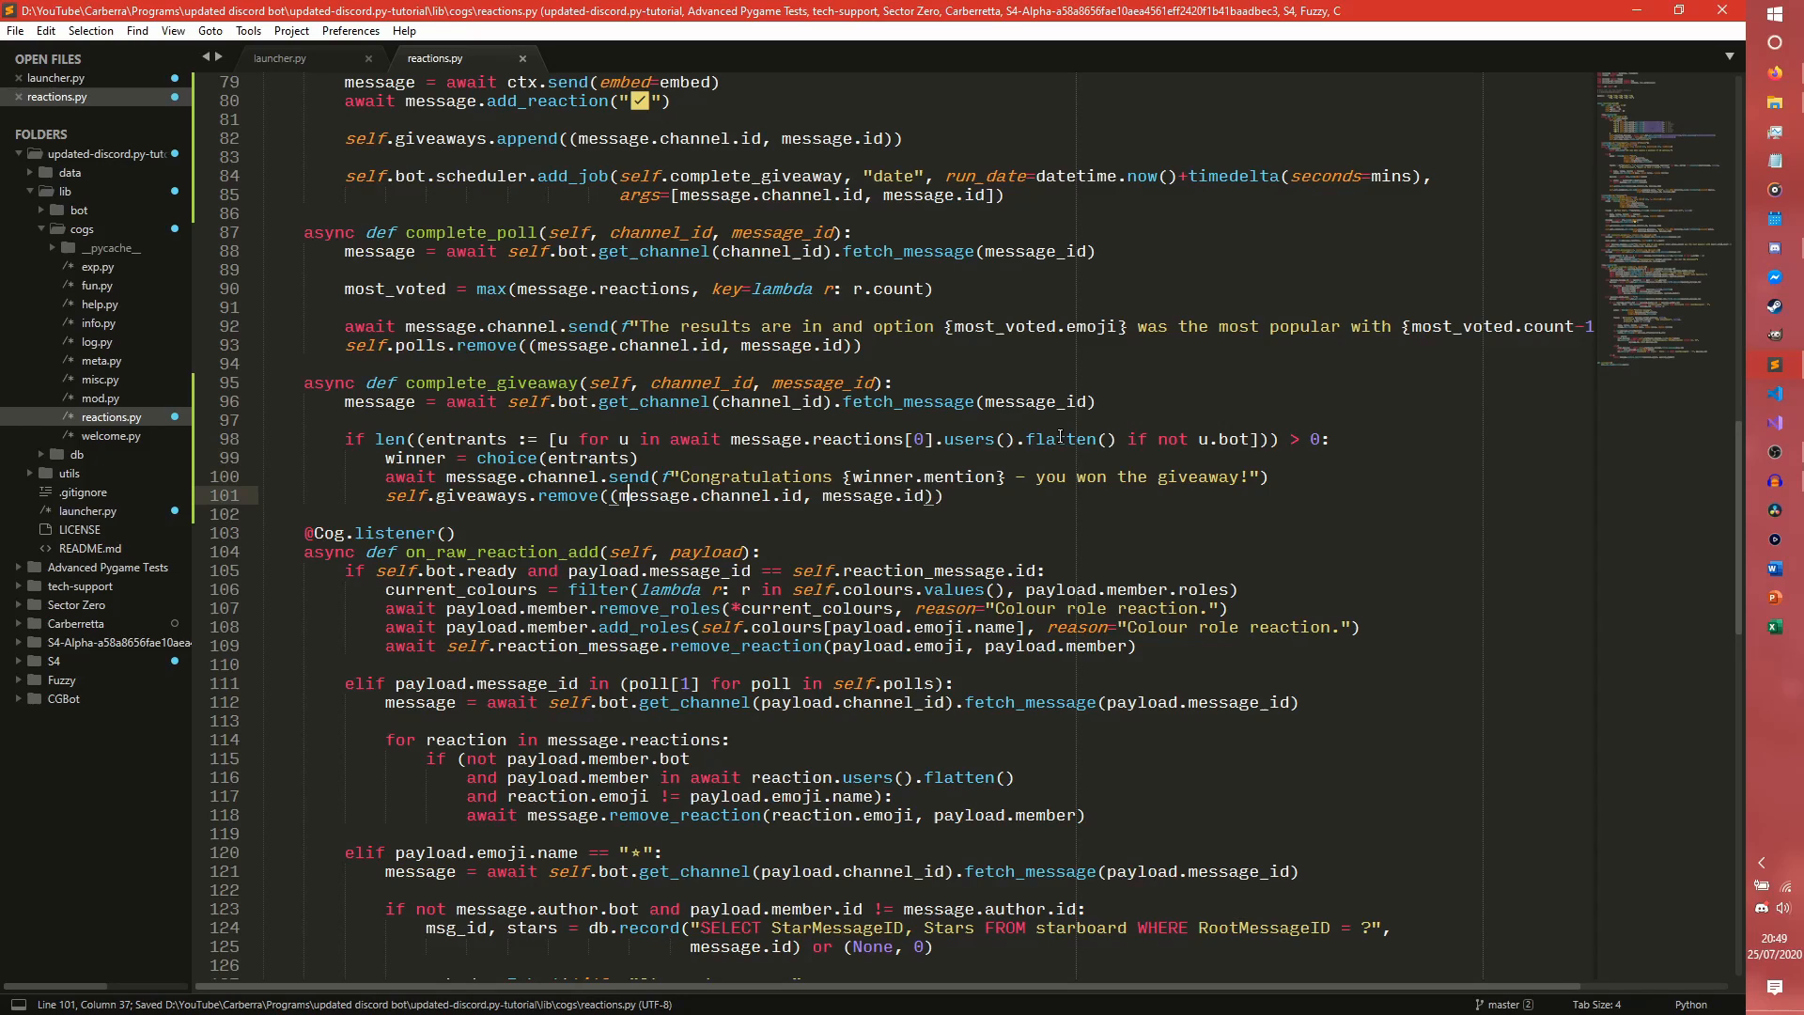
Add an else branch sending 'Giveaway ended - no one entered'.
text(else:)
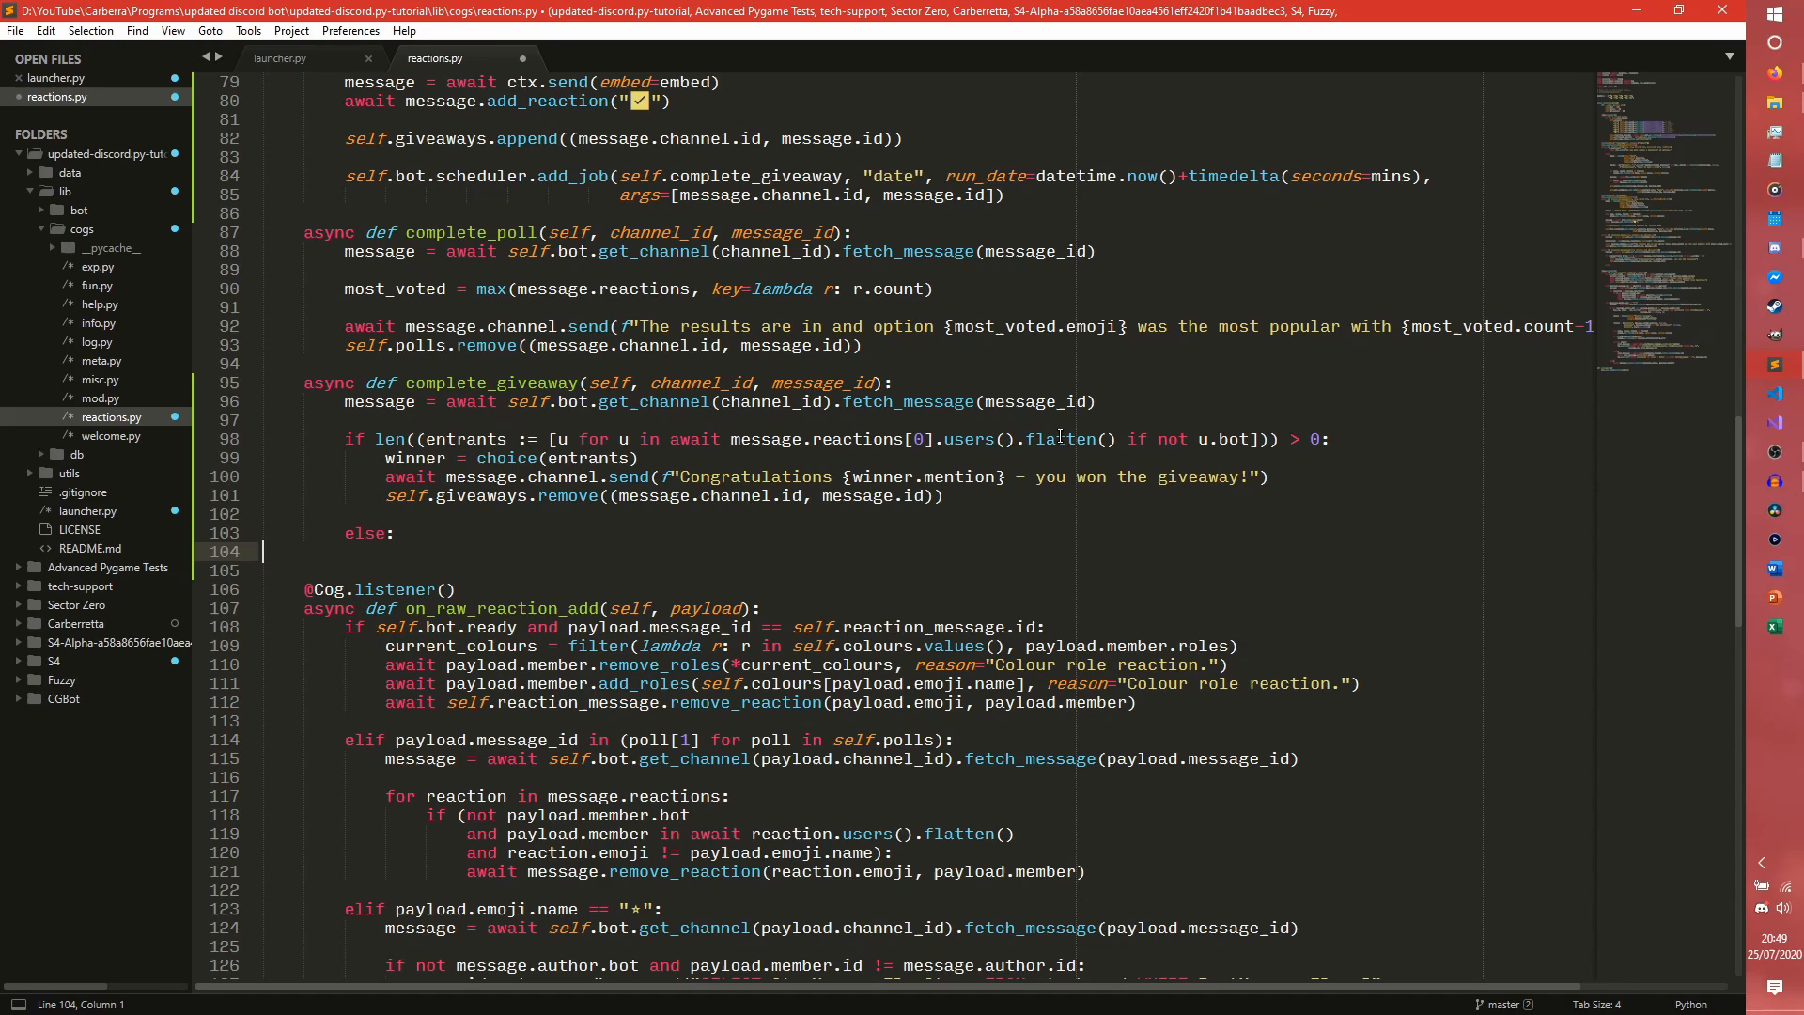
text(await message.channel.send(f"Congratulations {winner.mention} - you won the giveaway!)
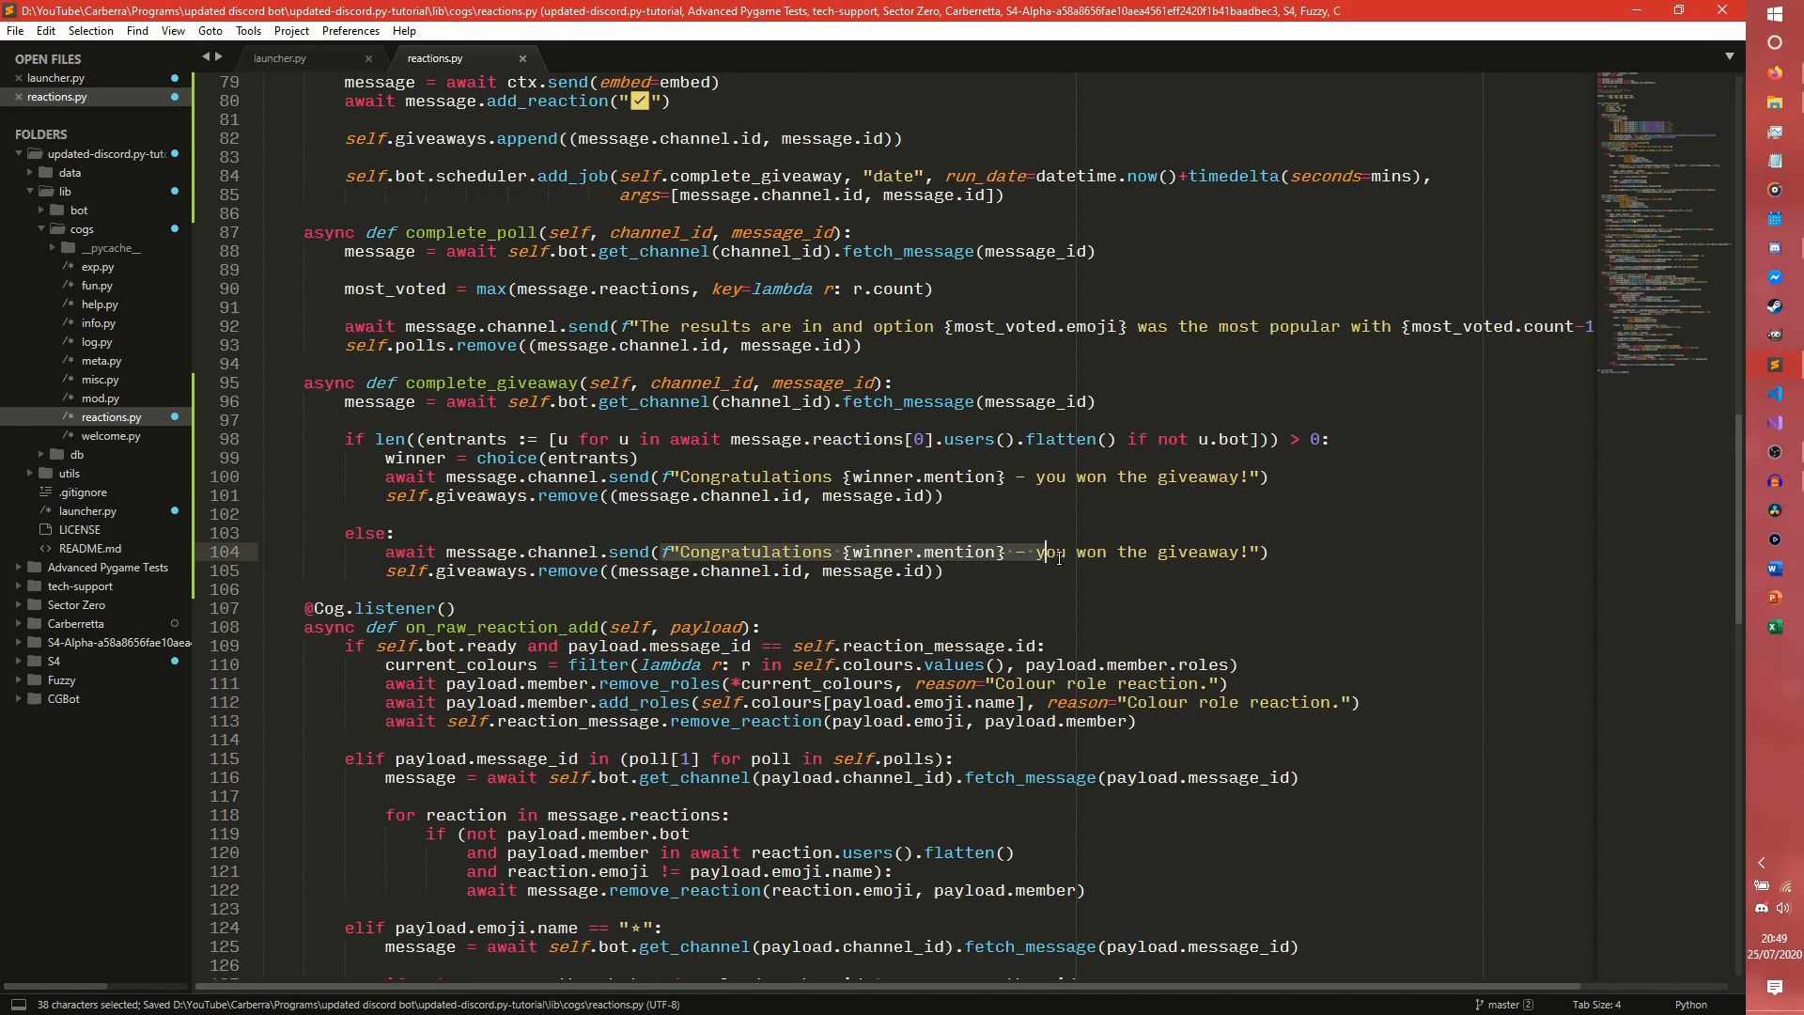
drag(1048, 551, 1253, 550)
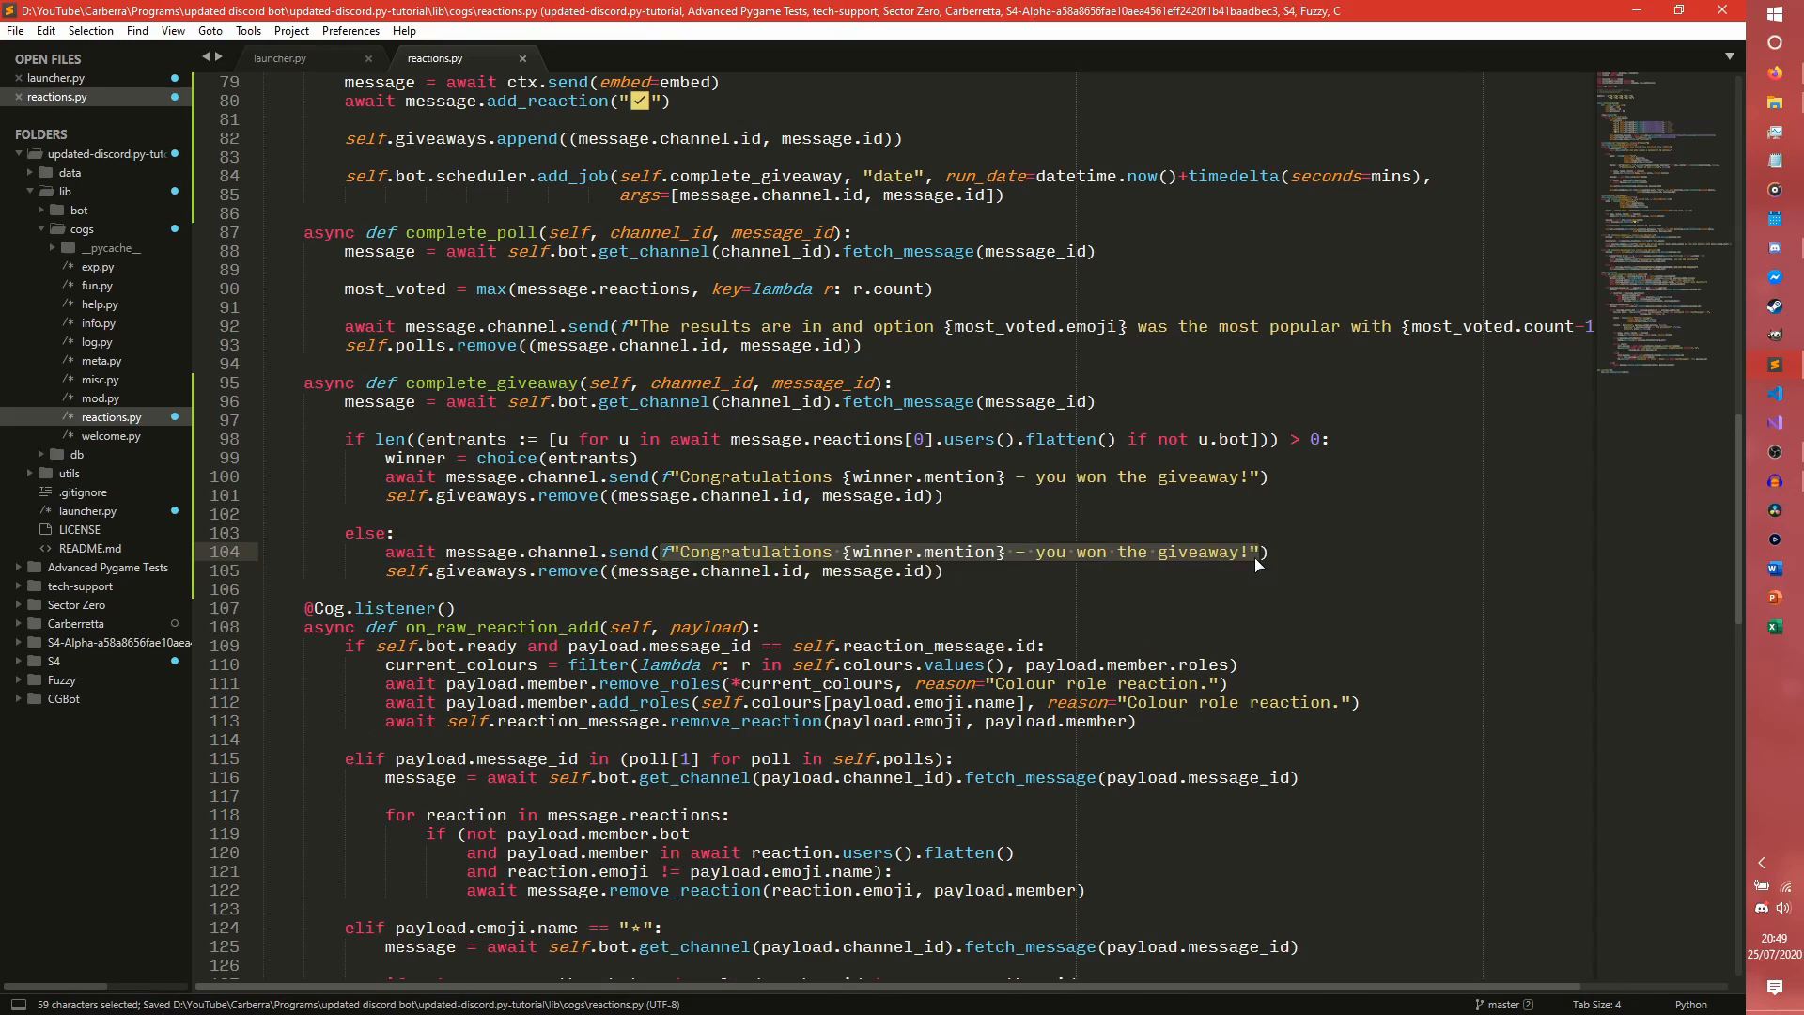
text(Giveaway "))
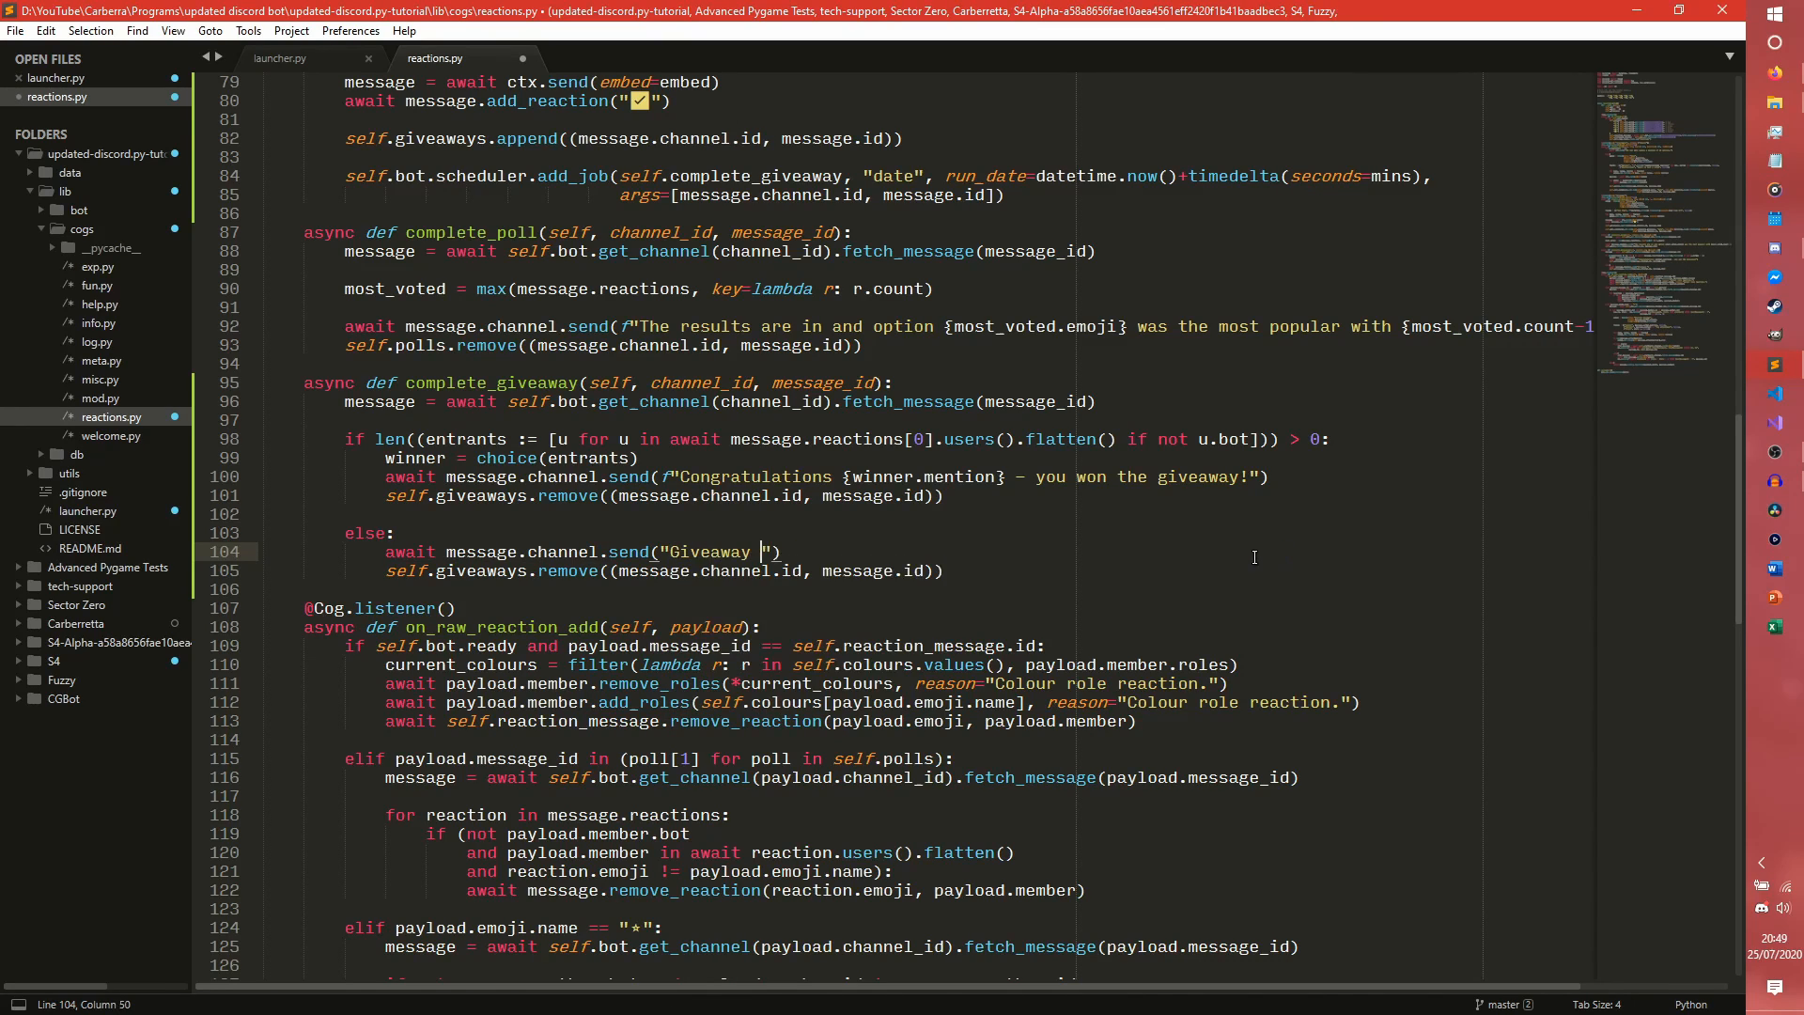
text(ended - no one)
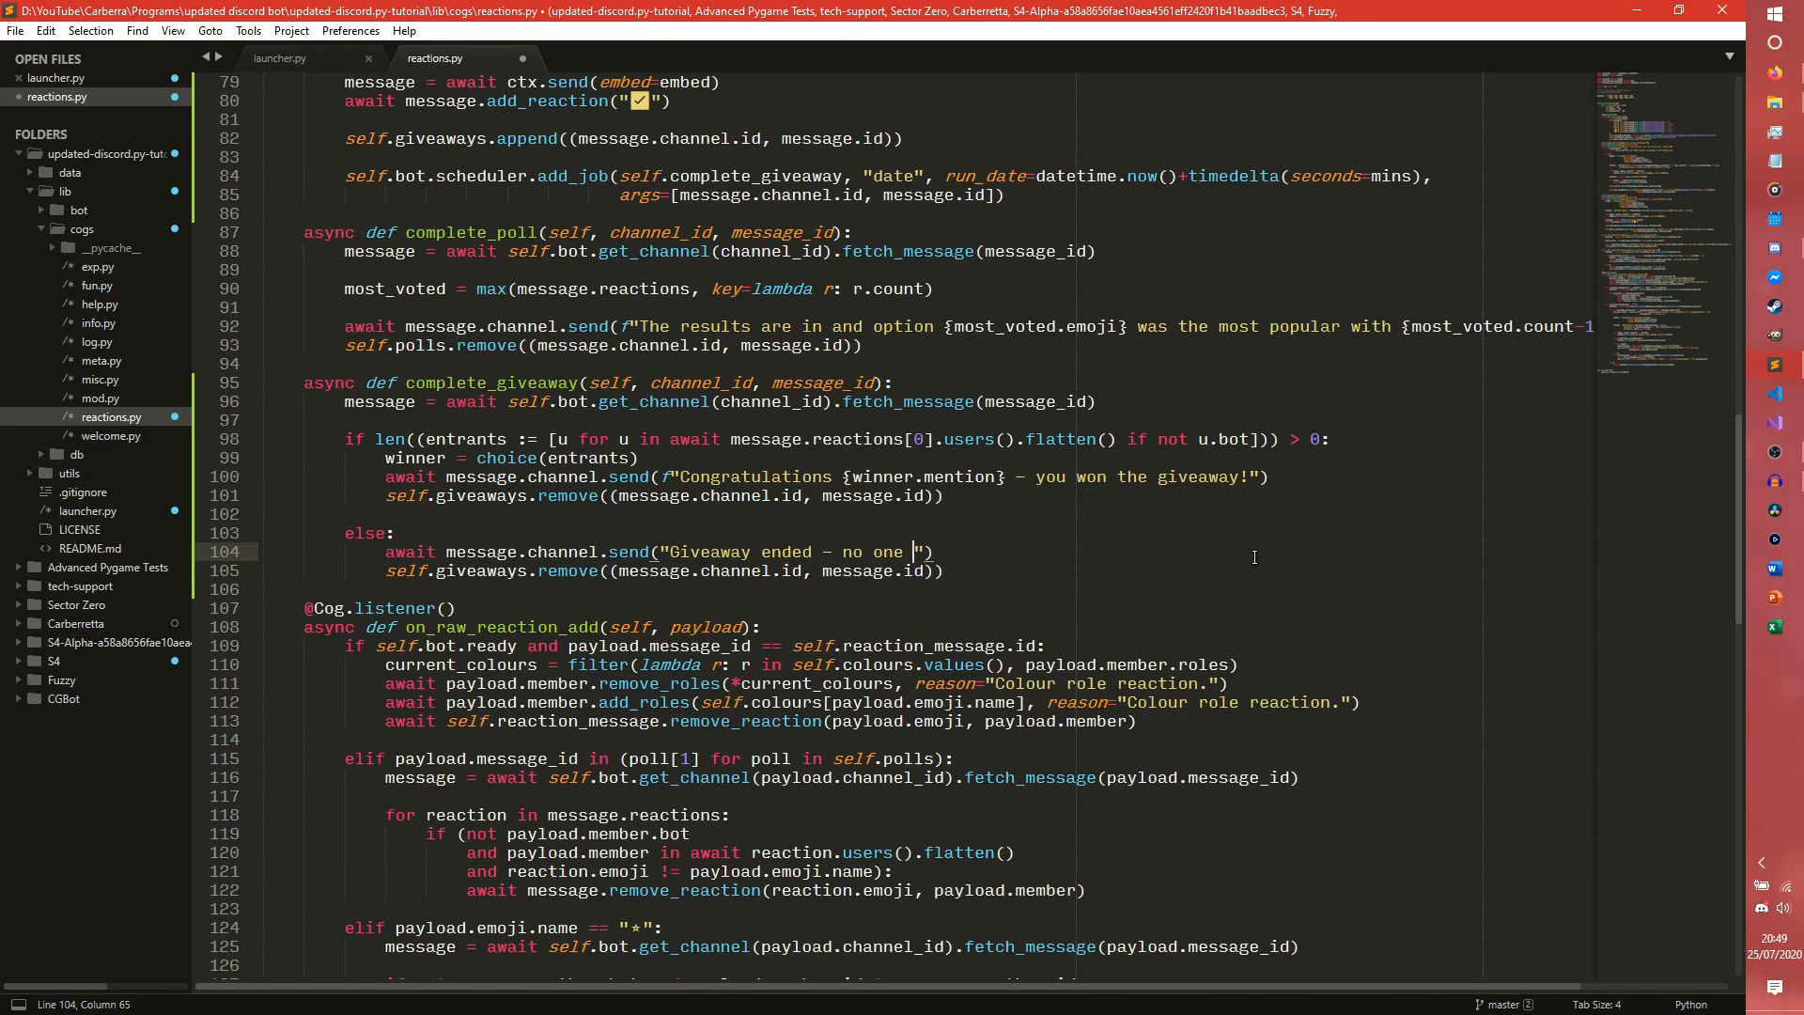
text(entered)
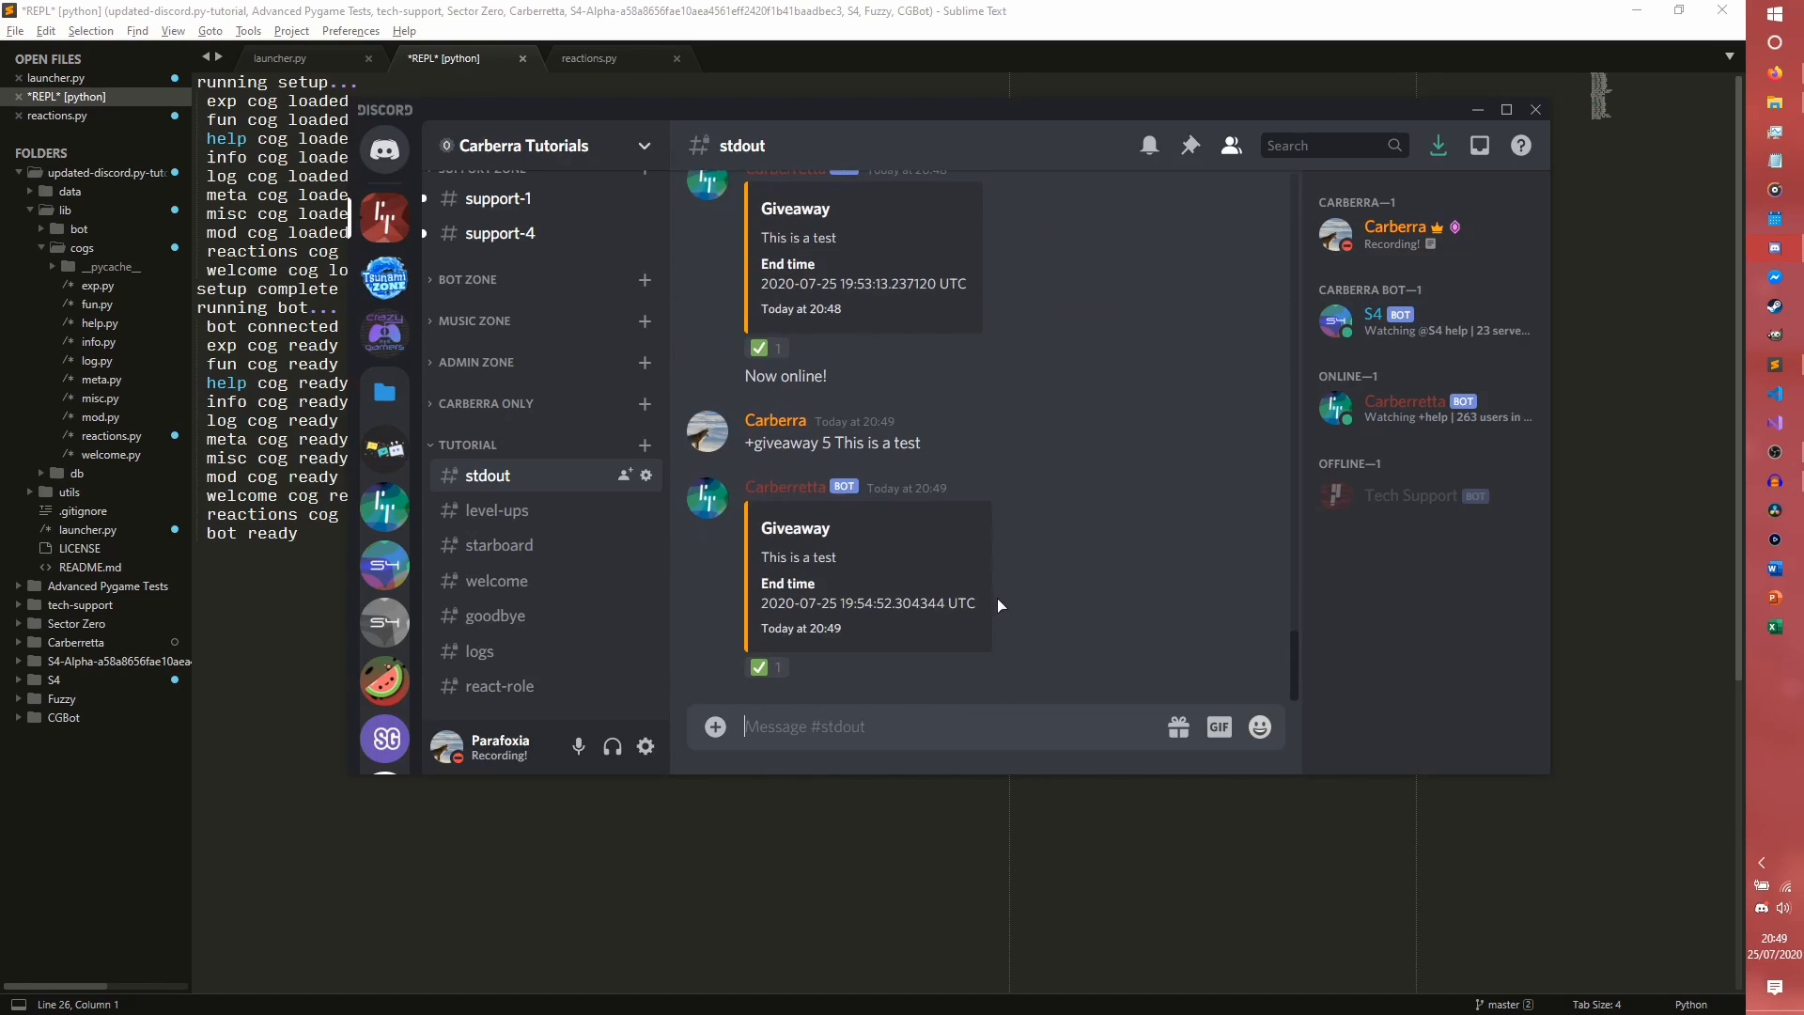
mouse_move(1024, 592)
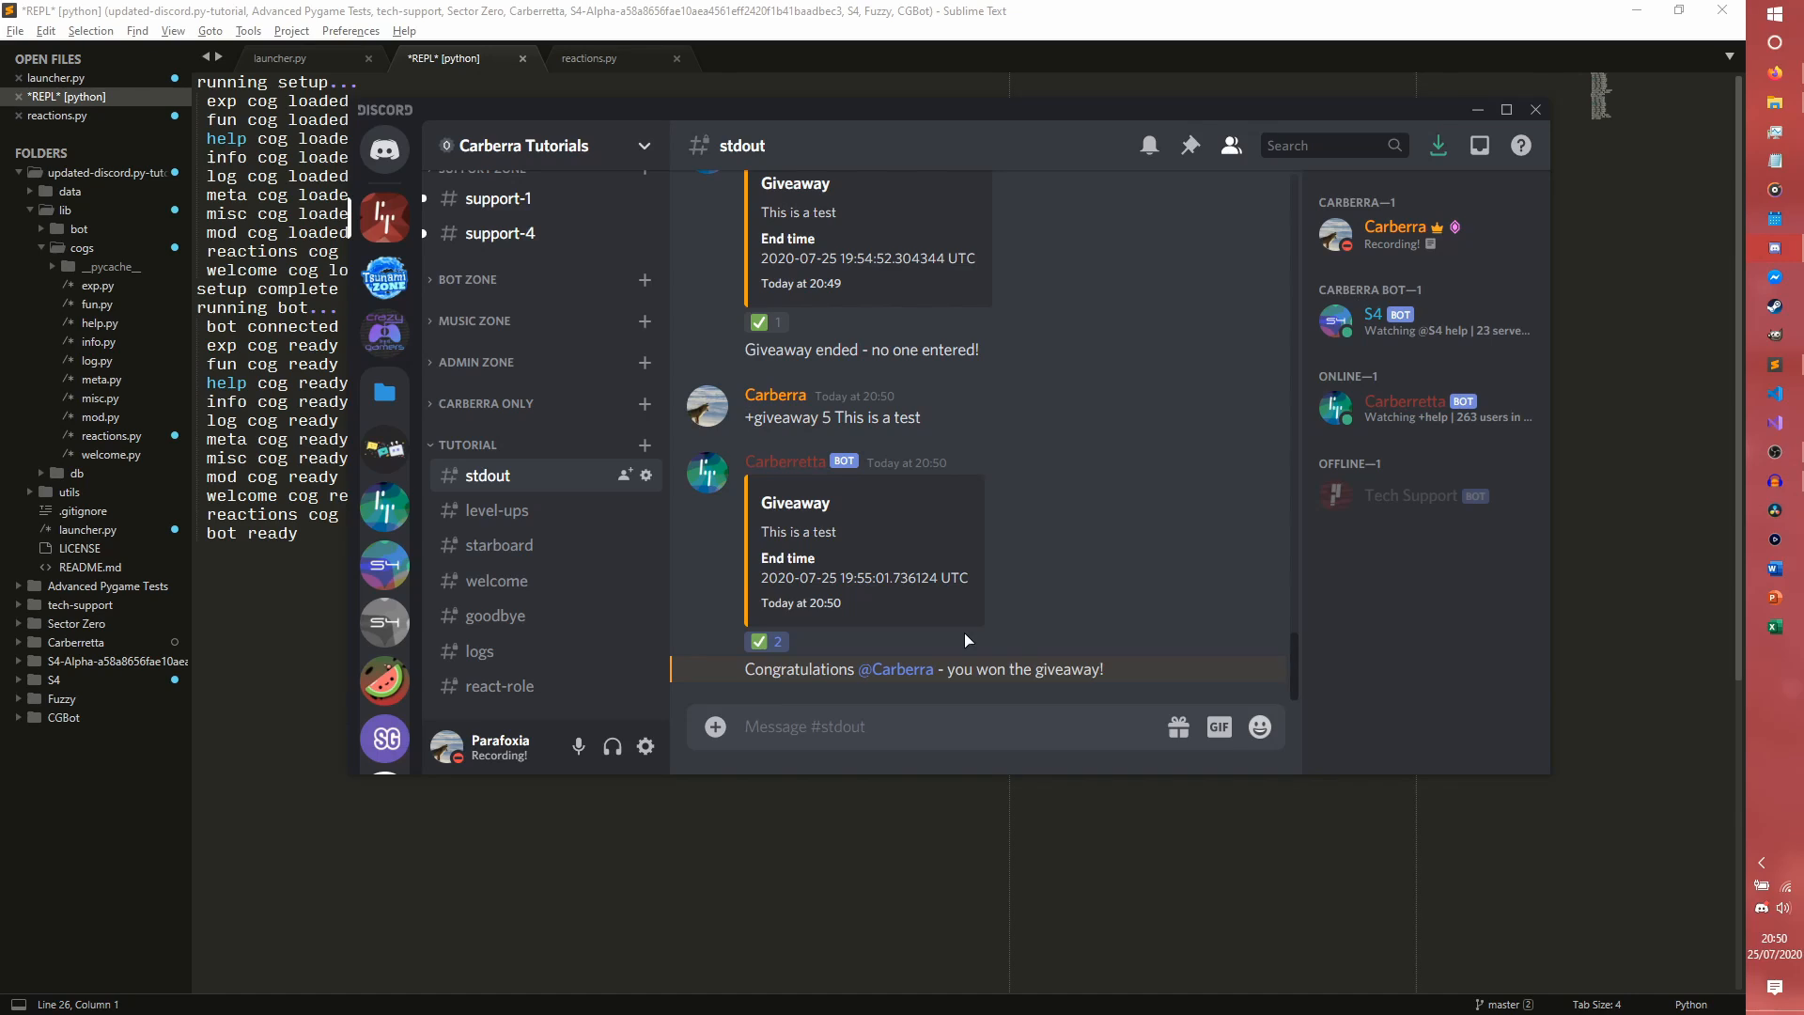
mouse_move(1068, 552)
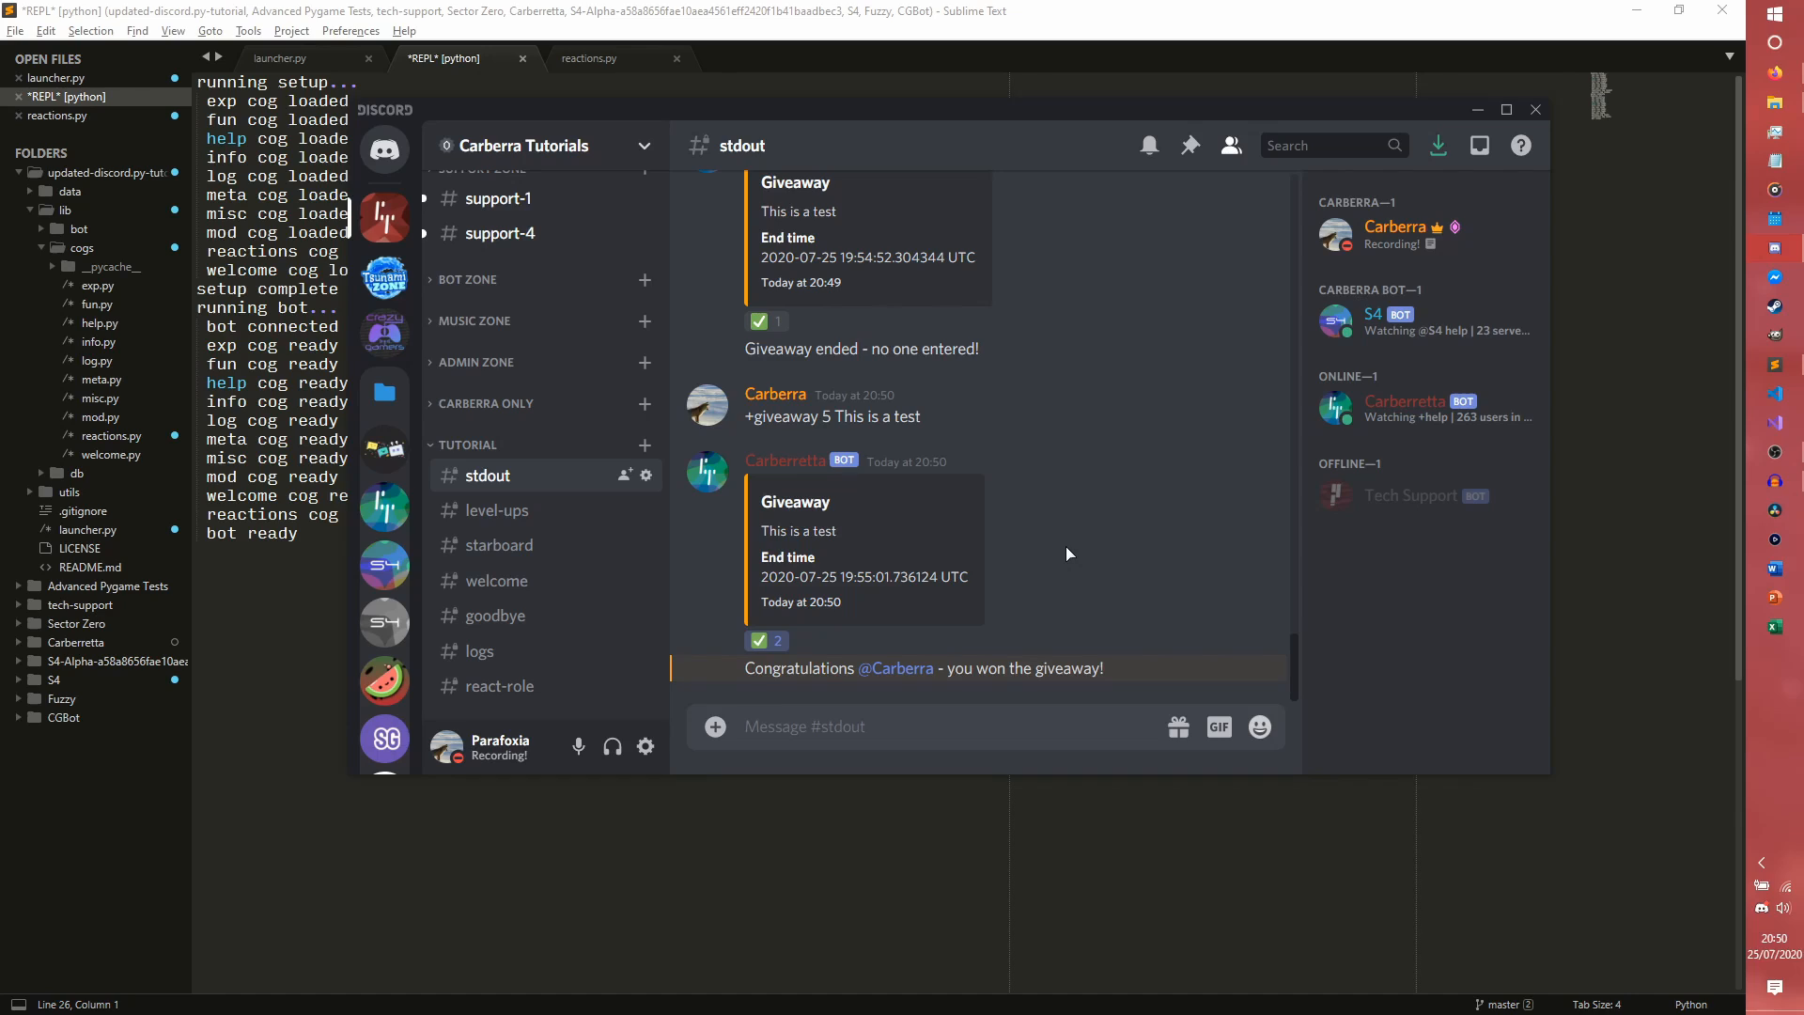
mouse_move(778, 499)
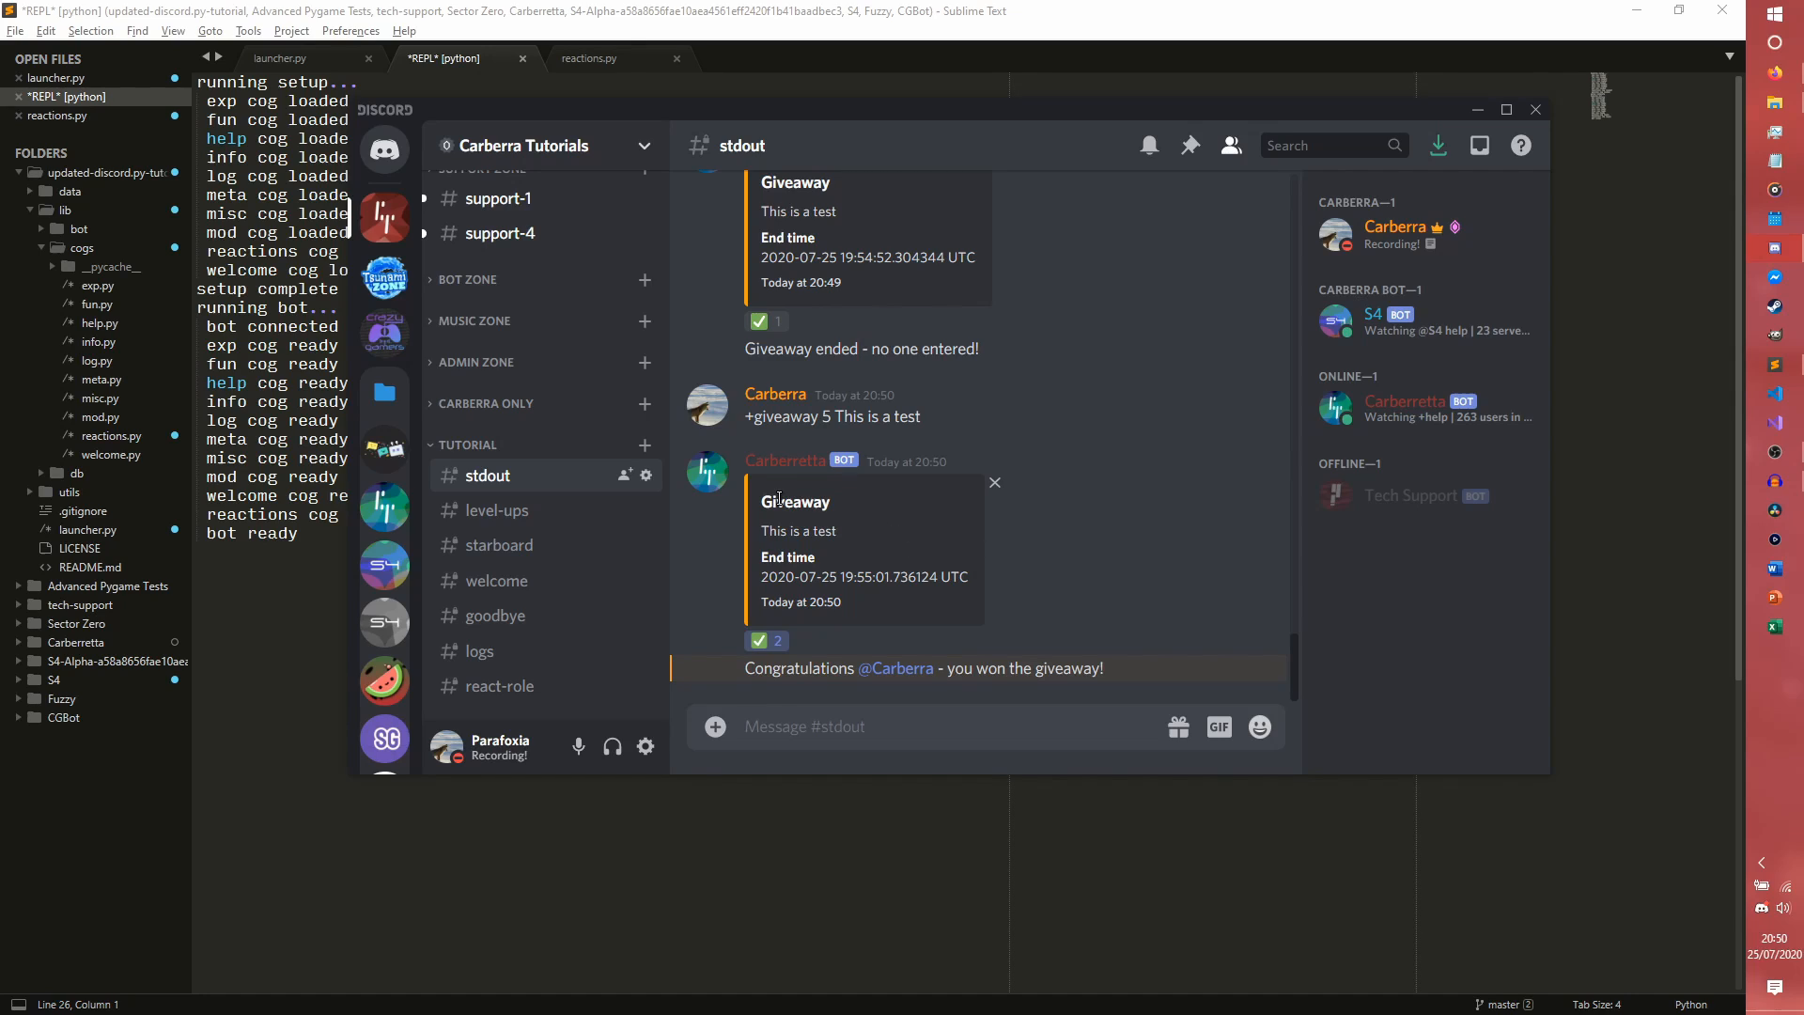
mouse_move(1023, 598)
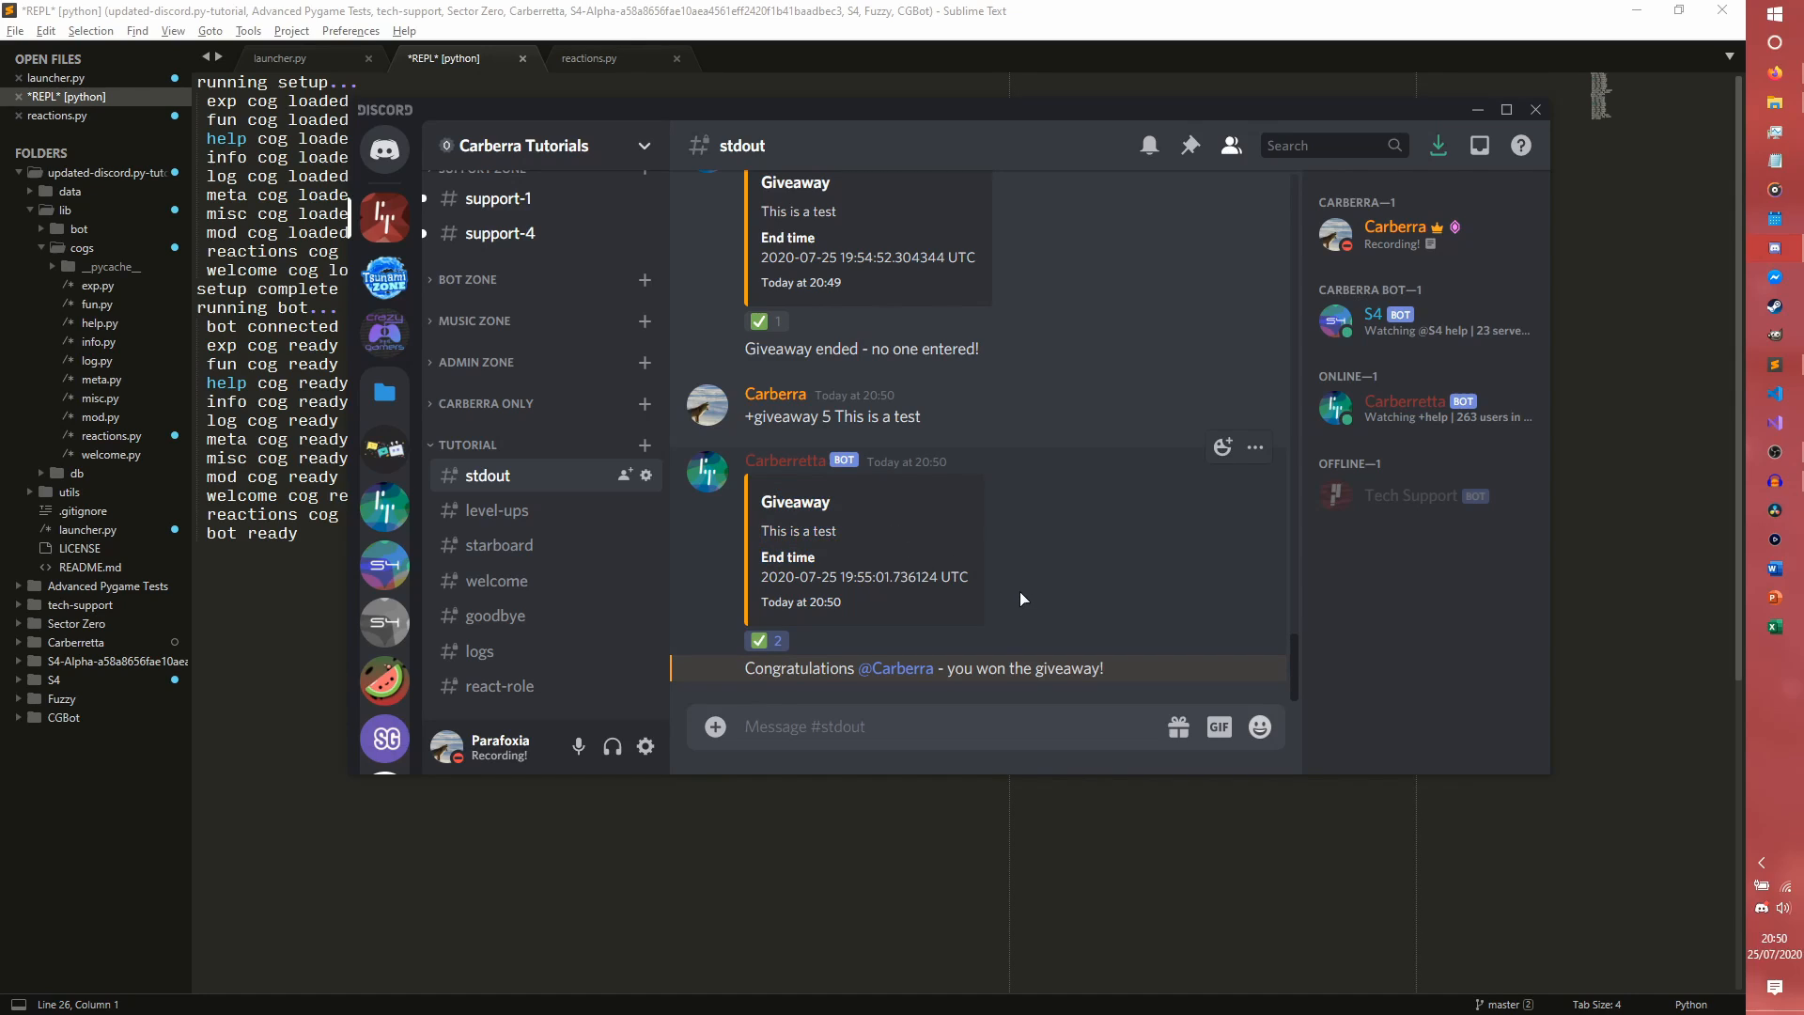